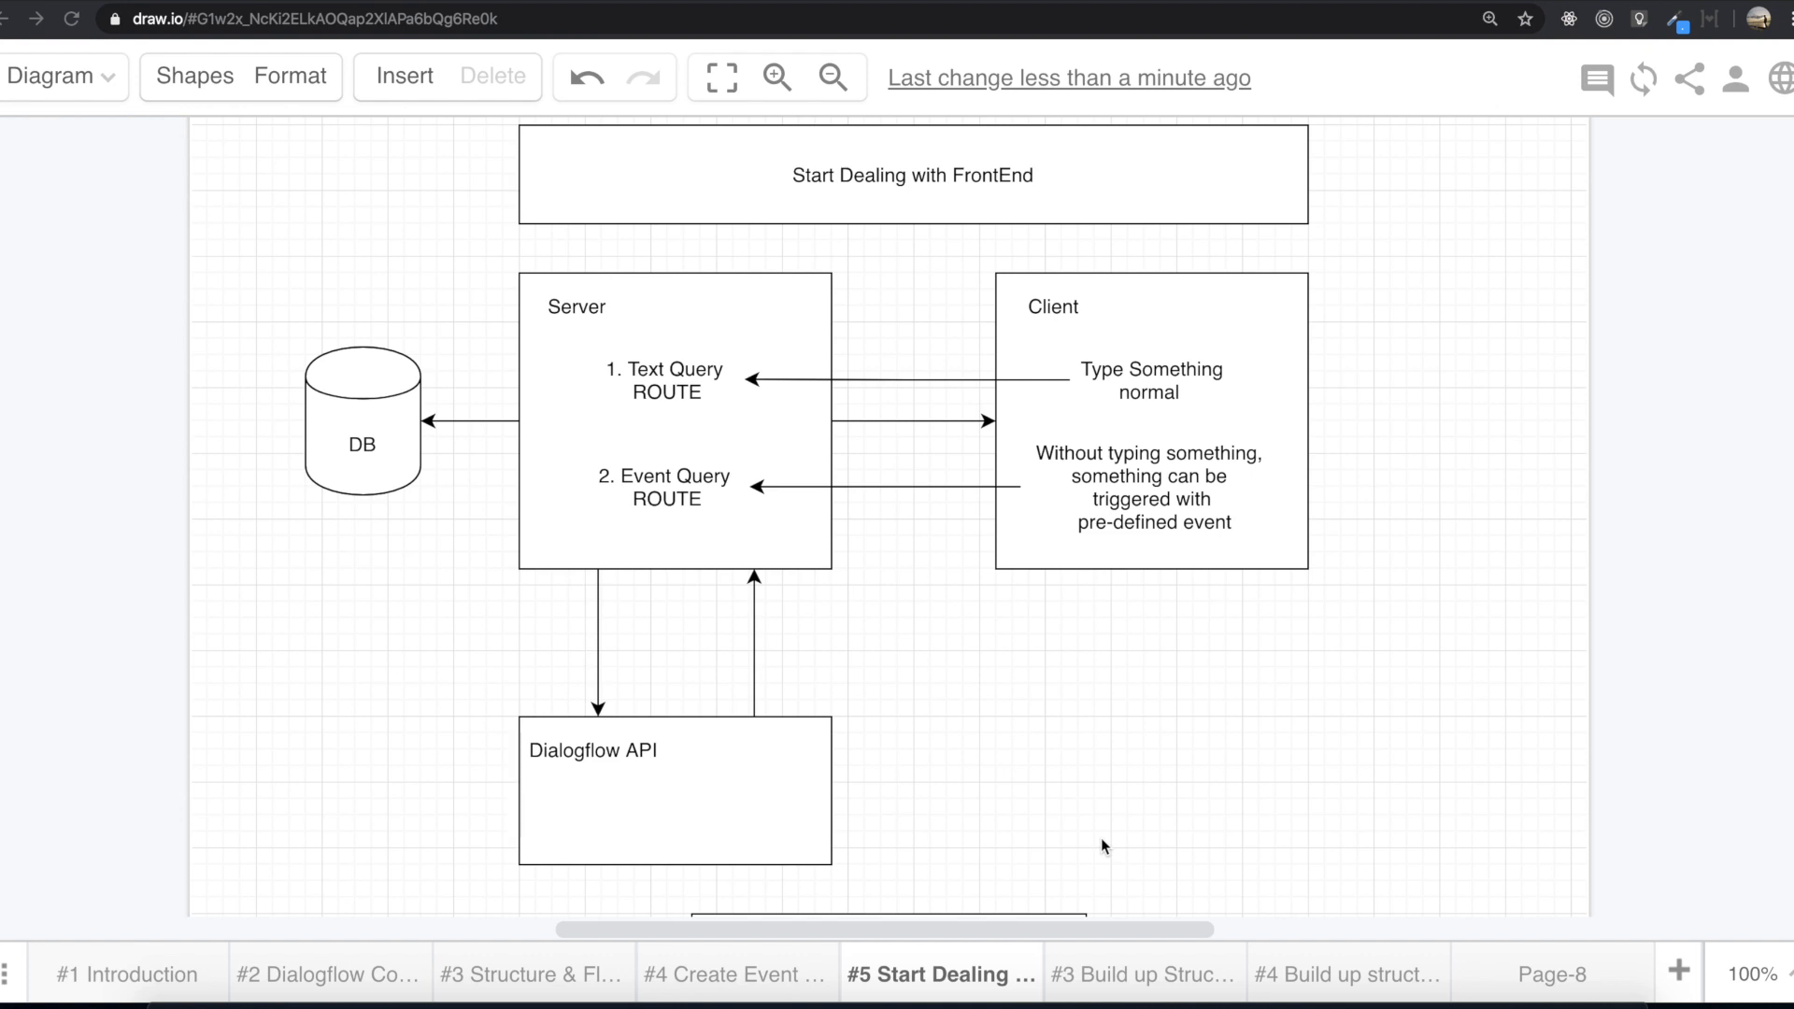
mouse_move(842, 750)
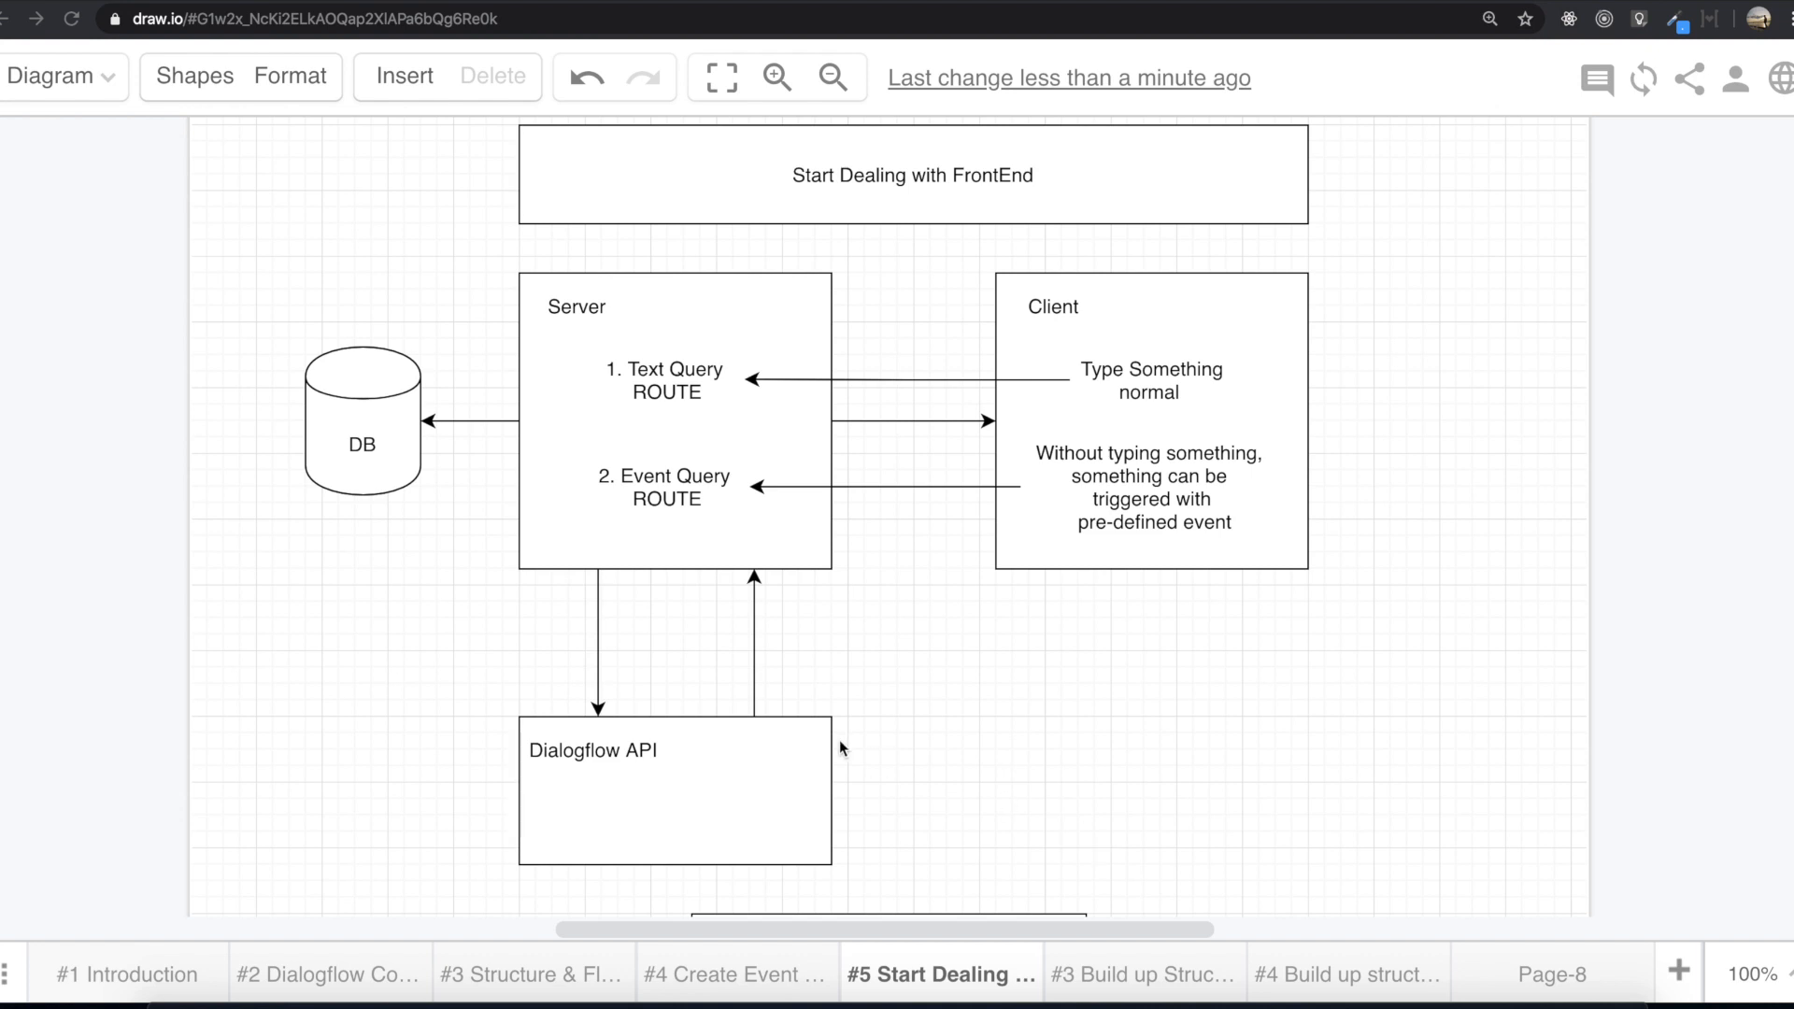
mouse_move(636, 775)
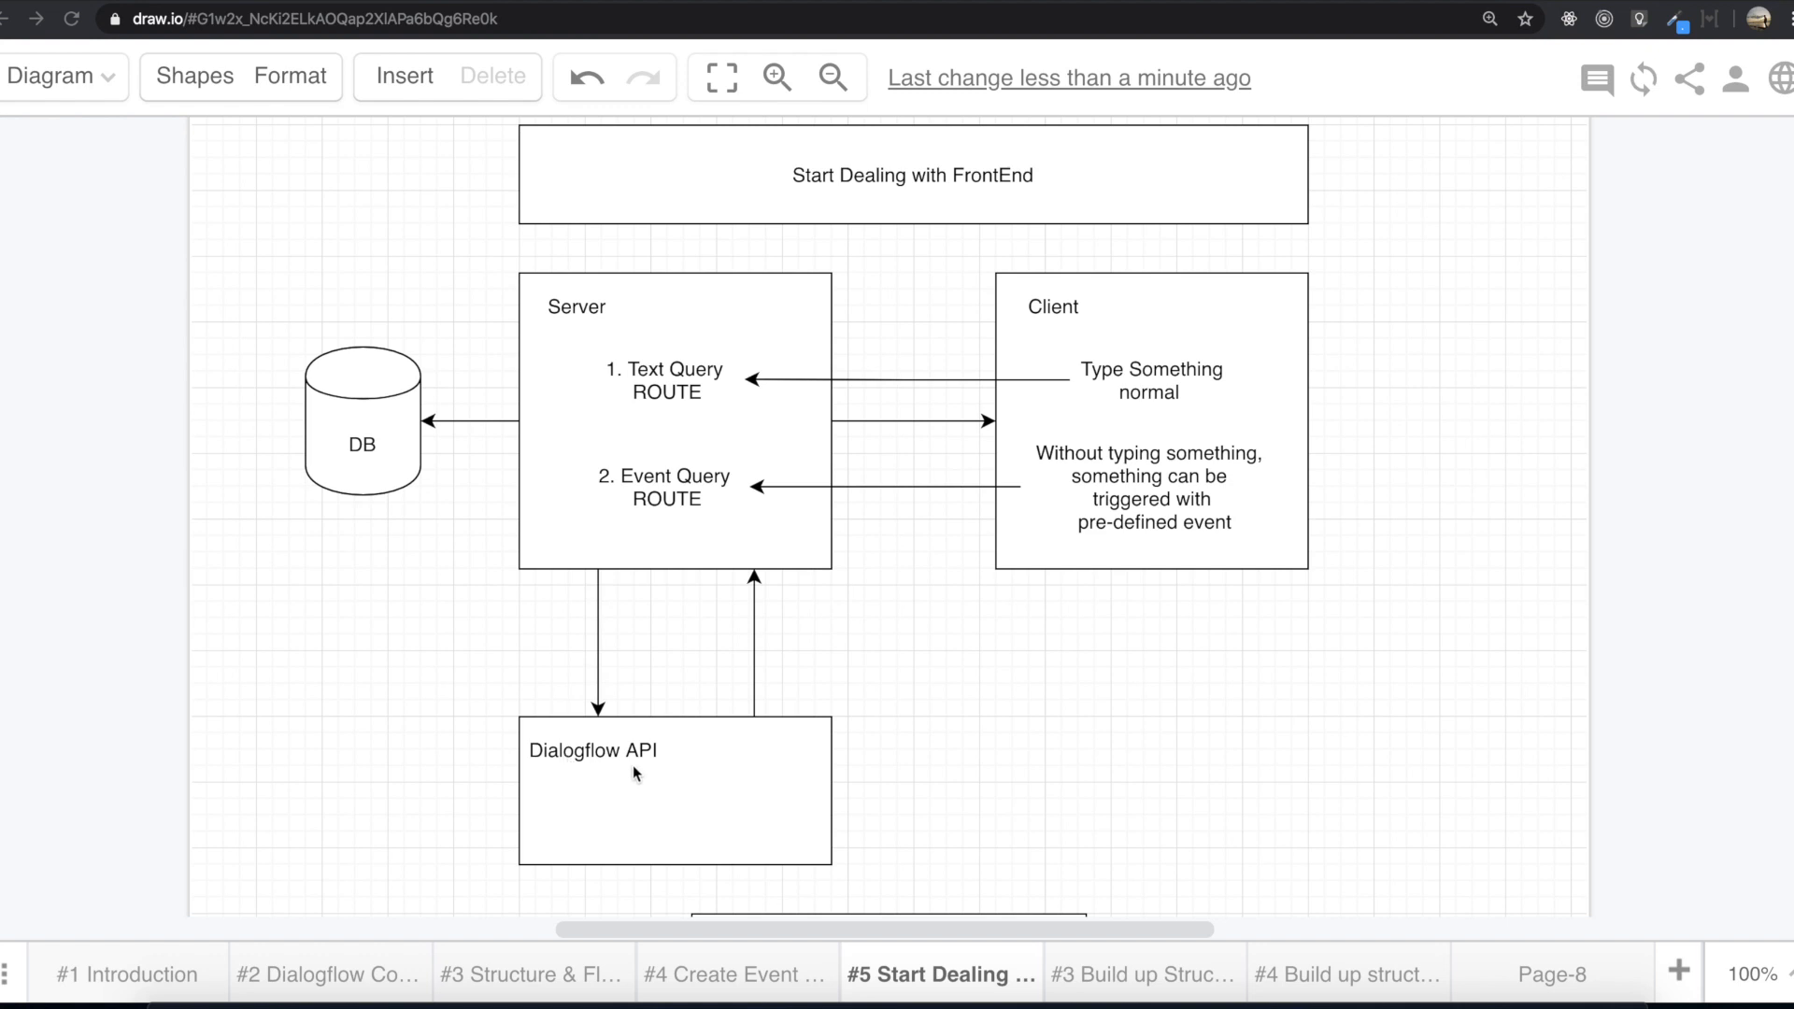
mouse_move(720, 789)
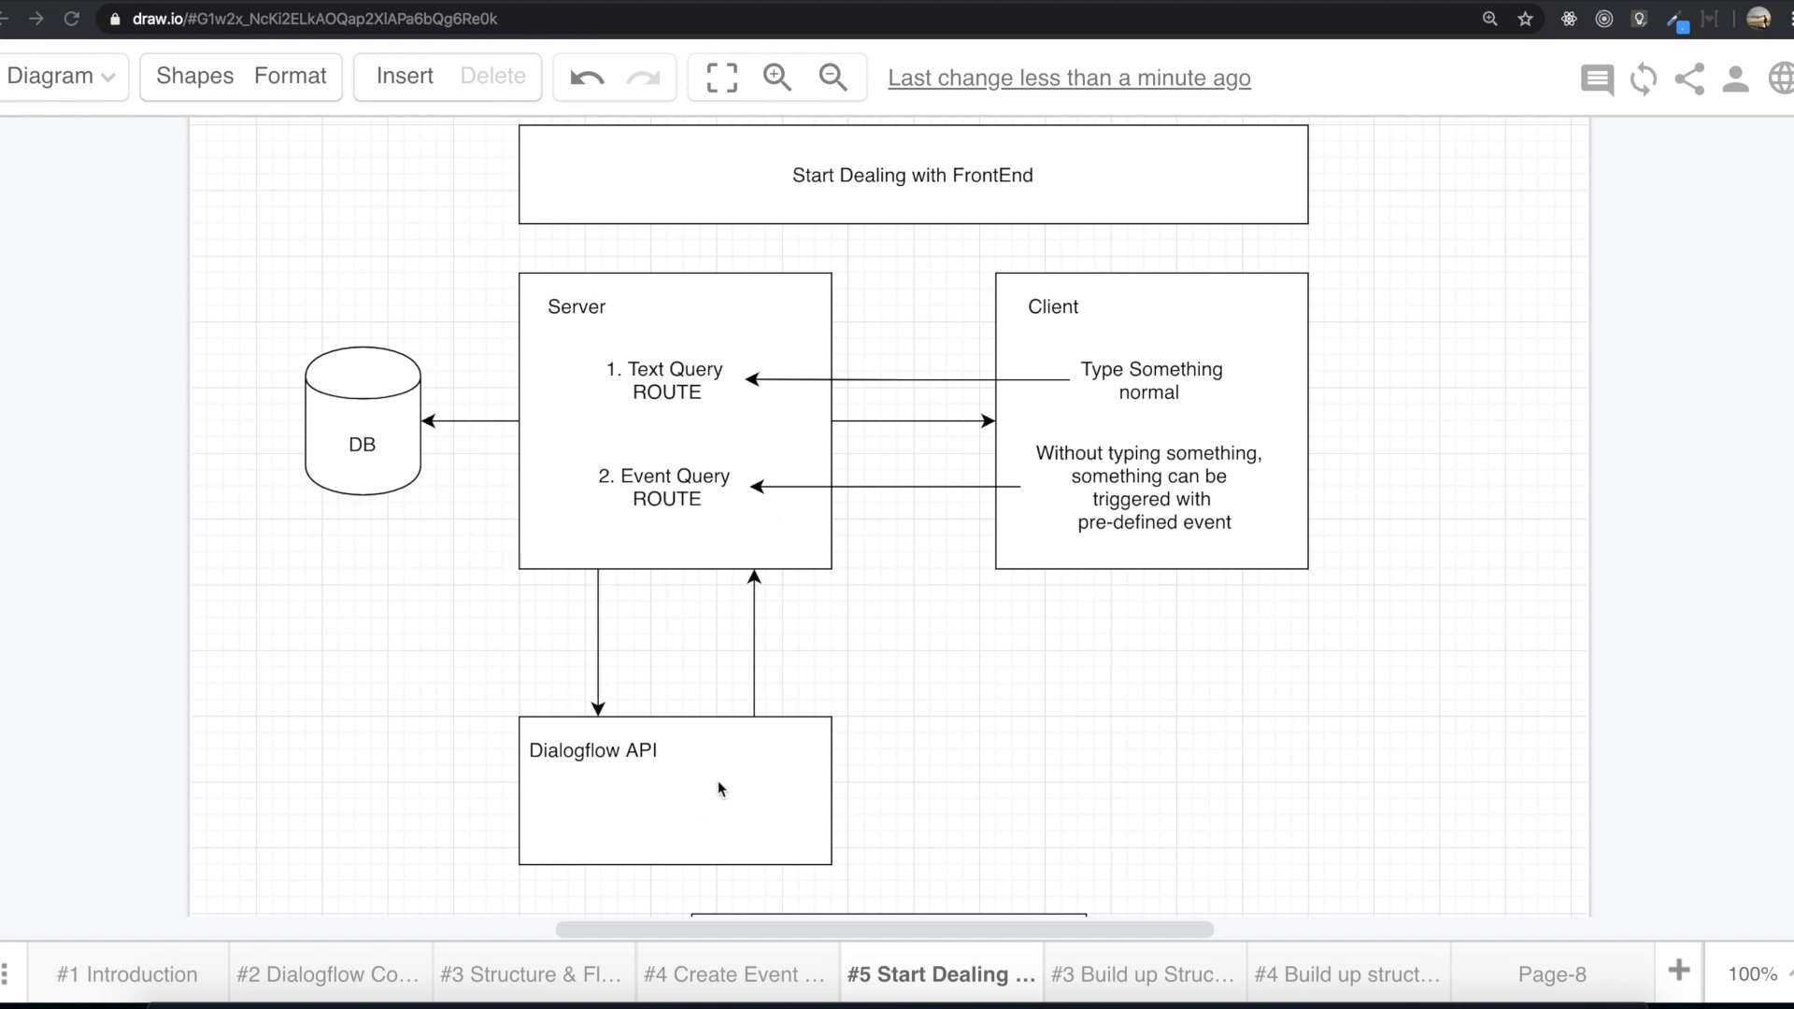
mouse_move(1123, 540)
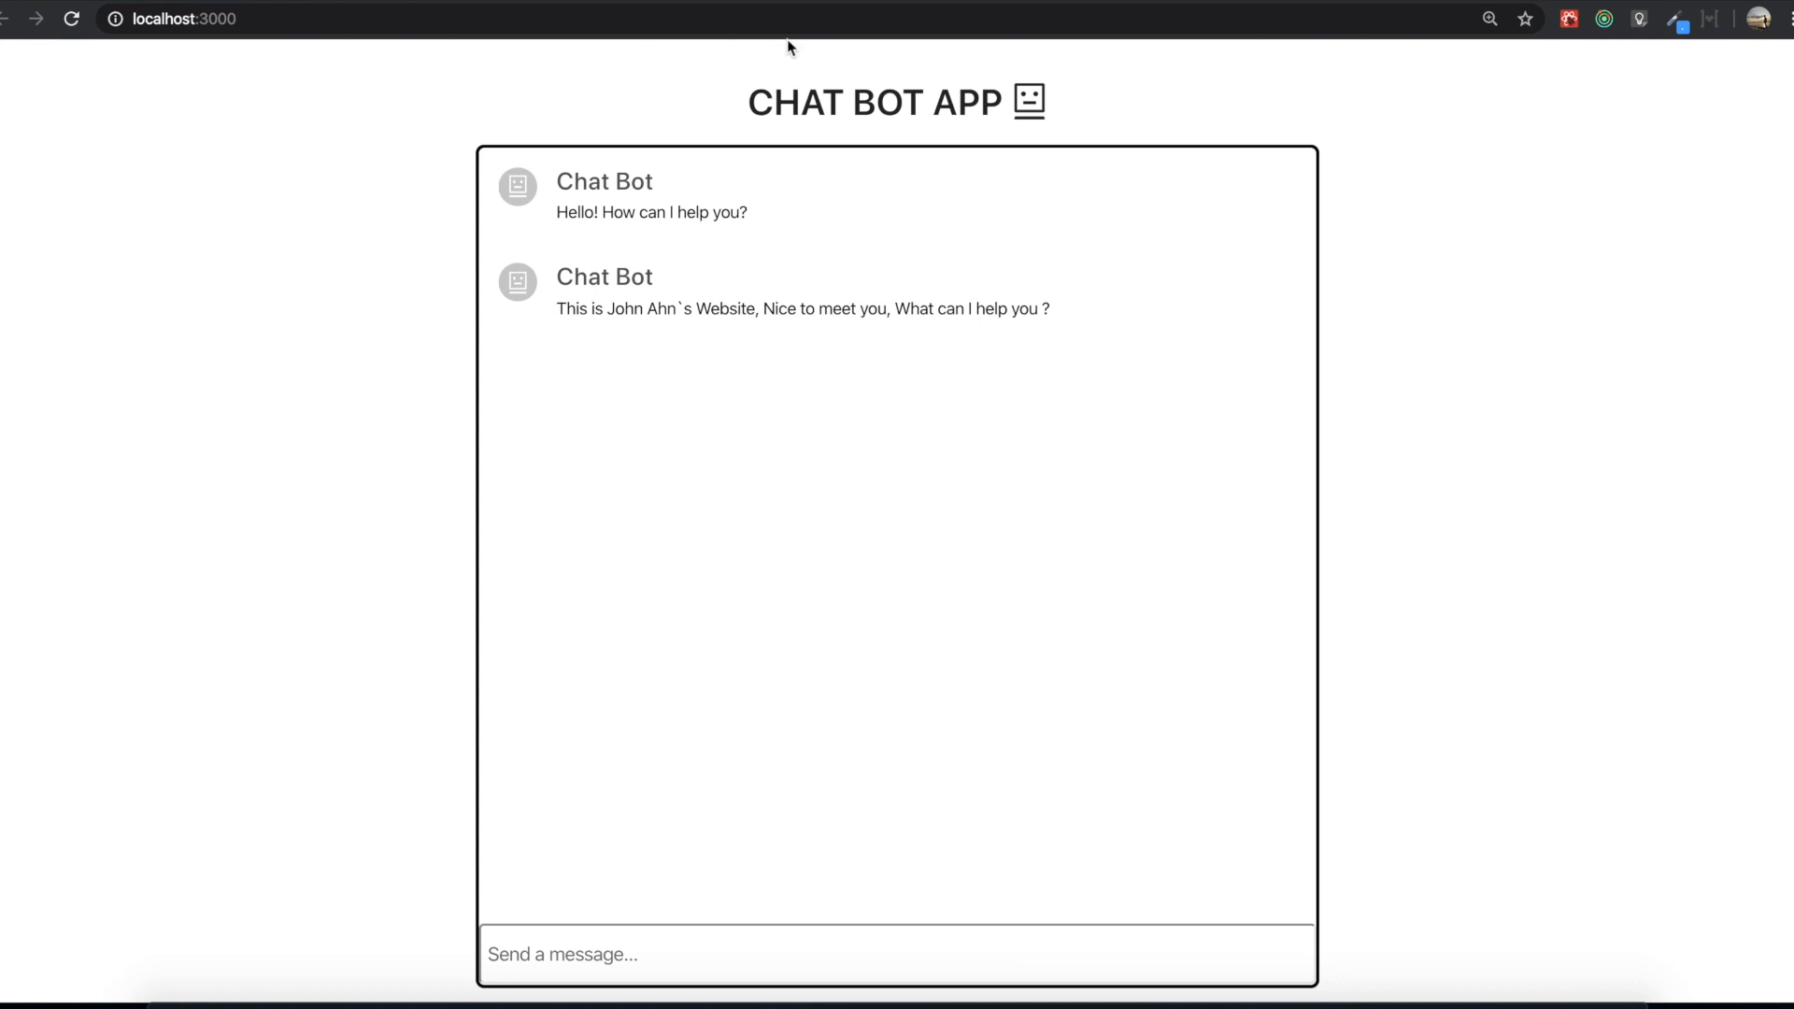
mouse_move(796, 234)
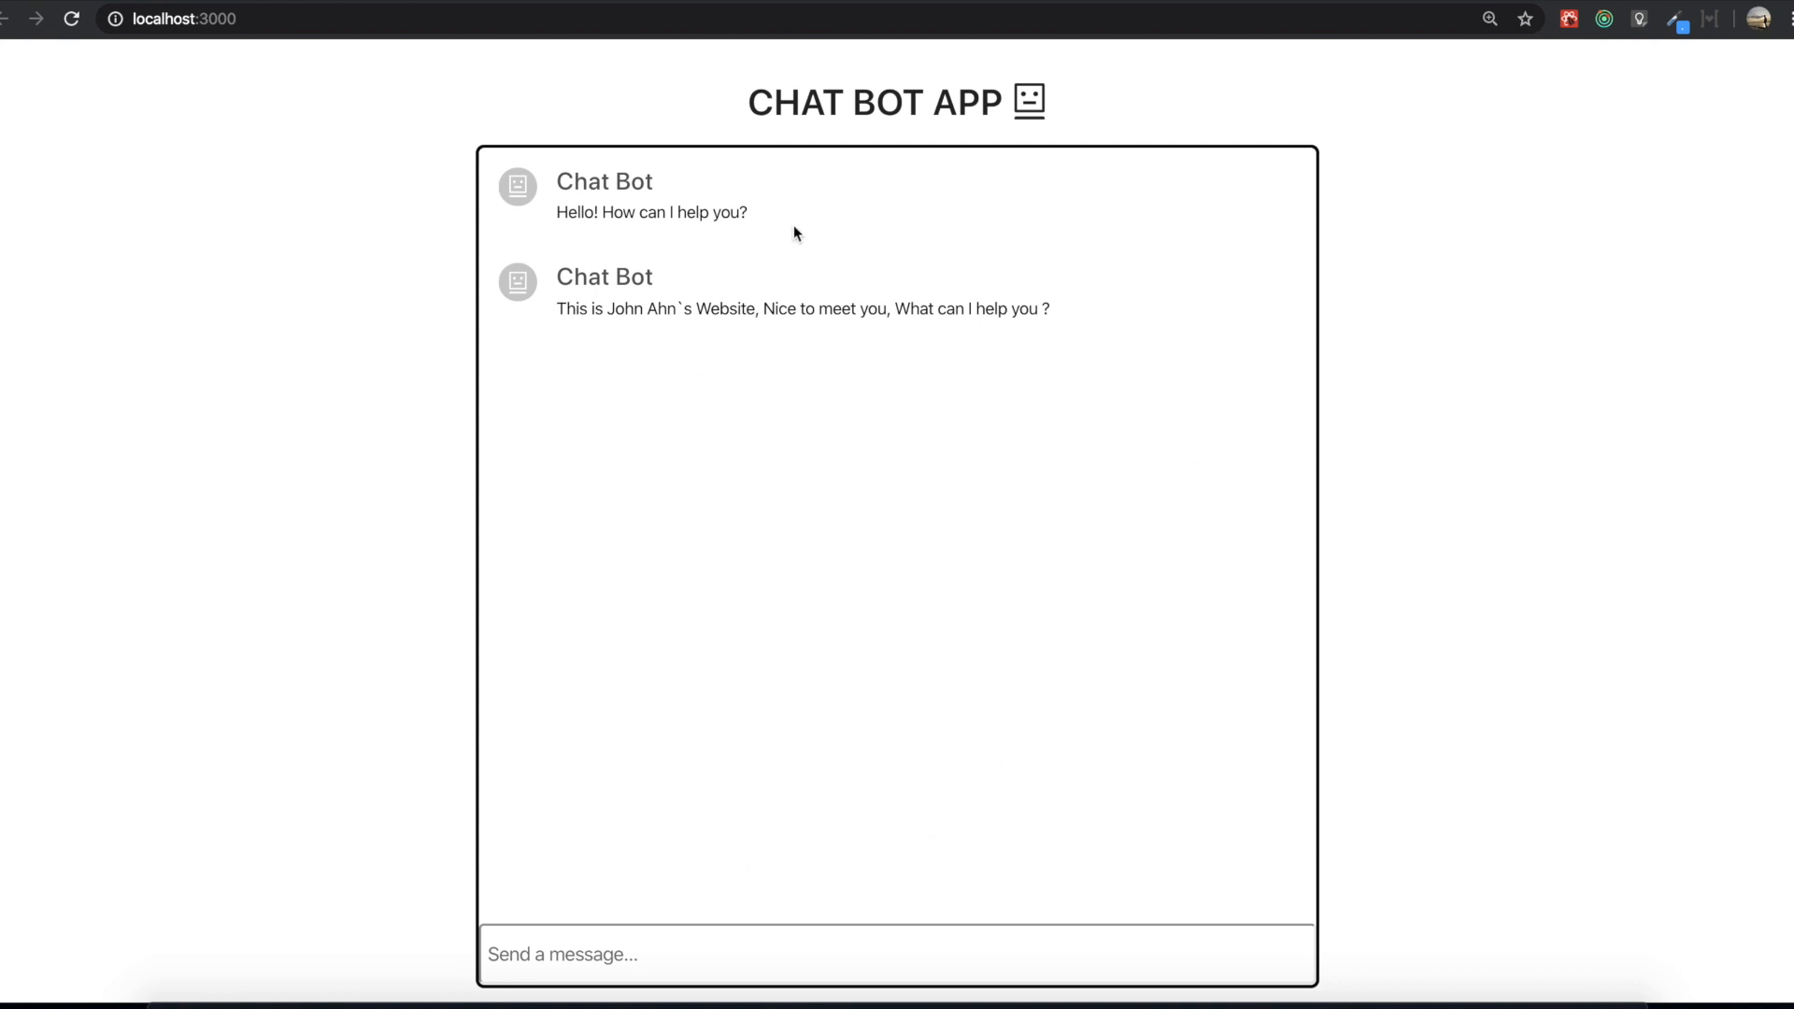
mouse_move(702, 177)
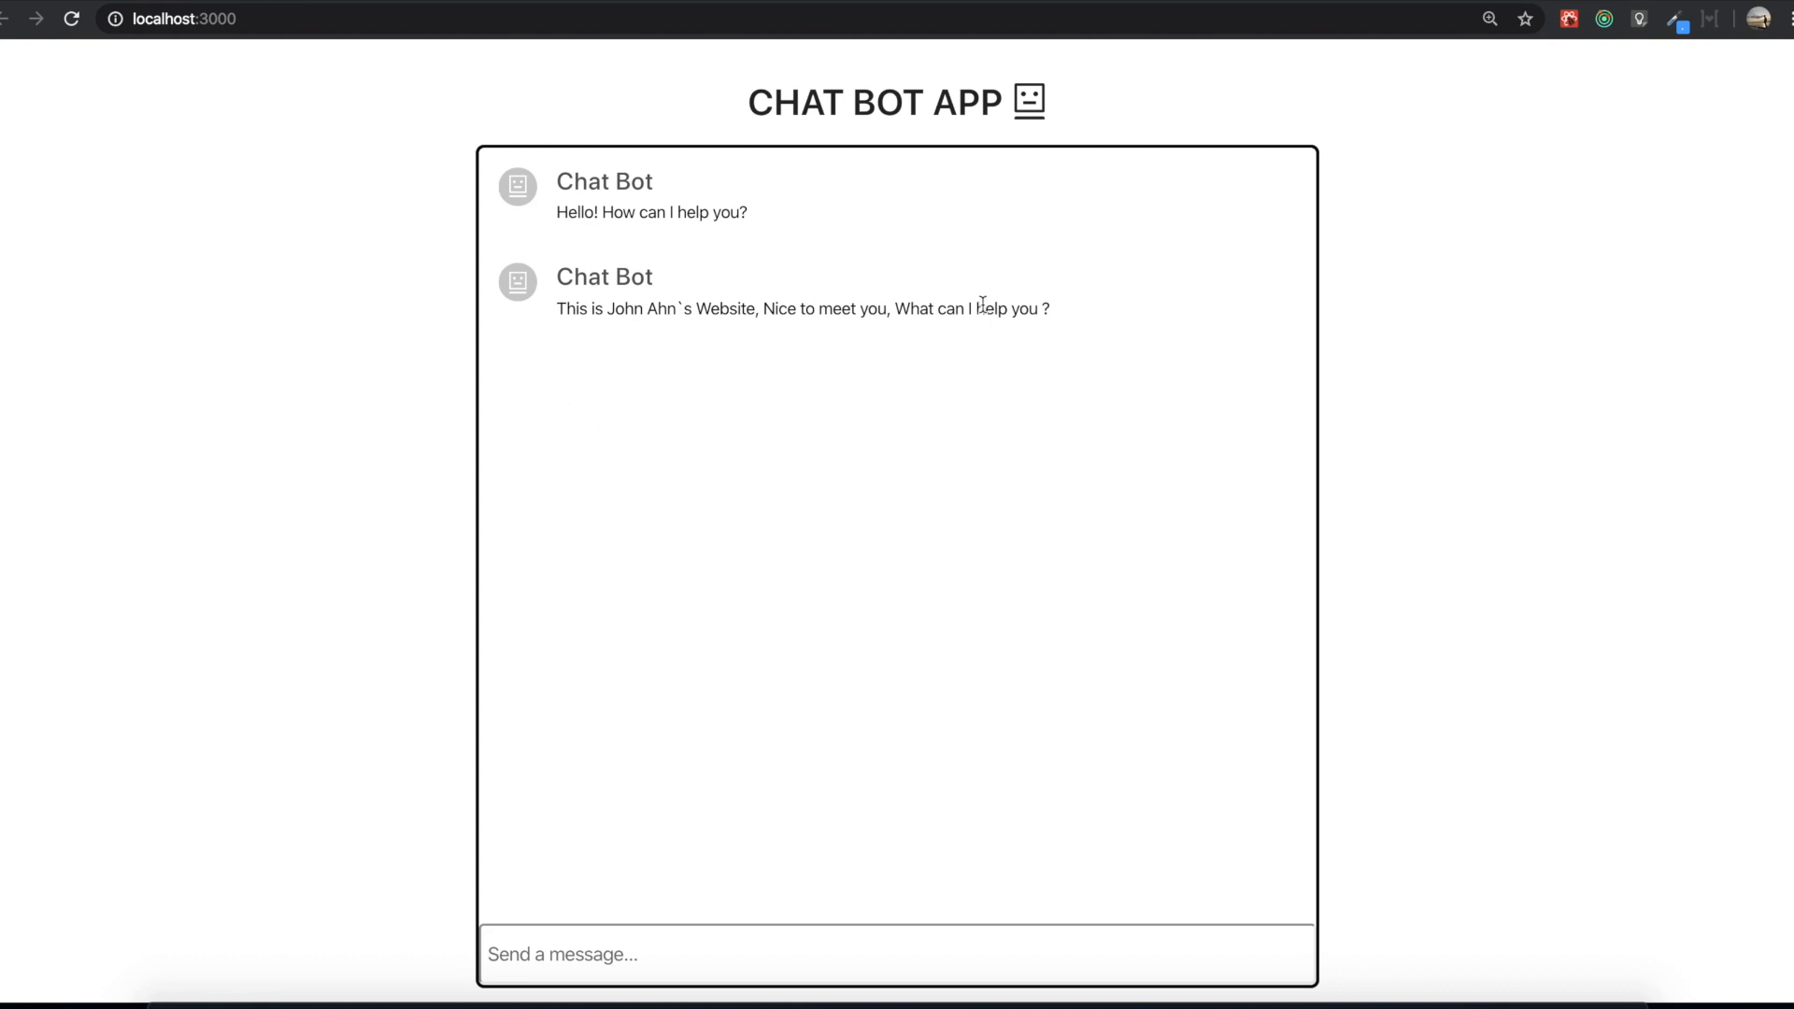
mouse_move(576, 167)
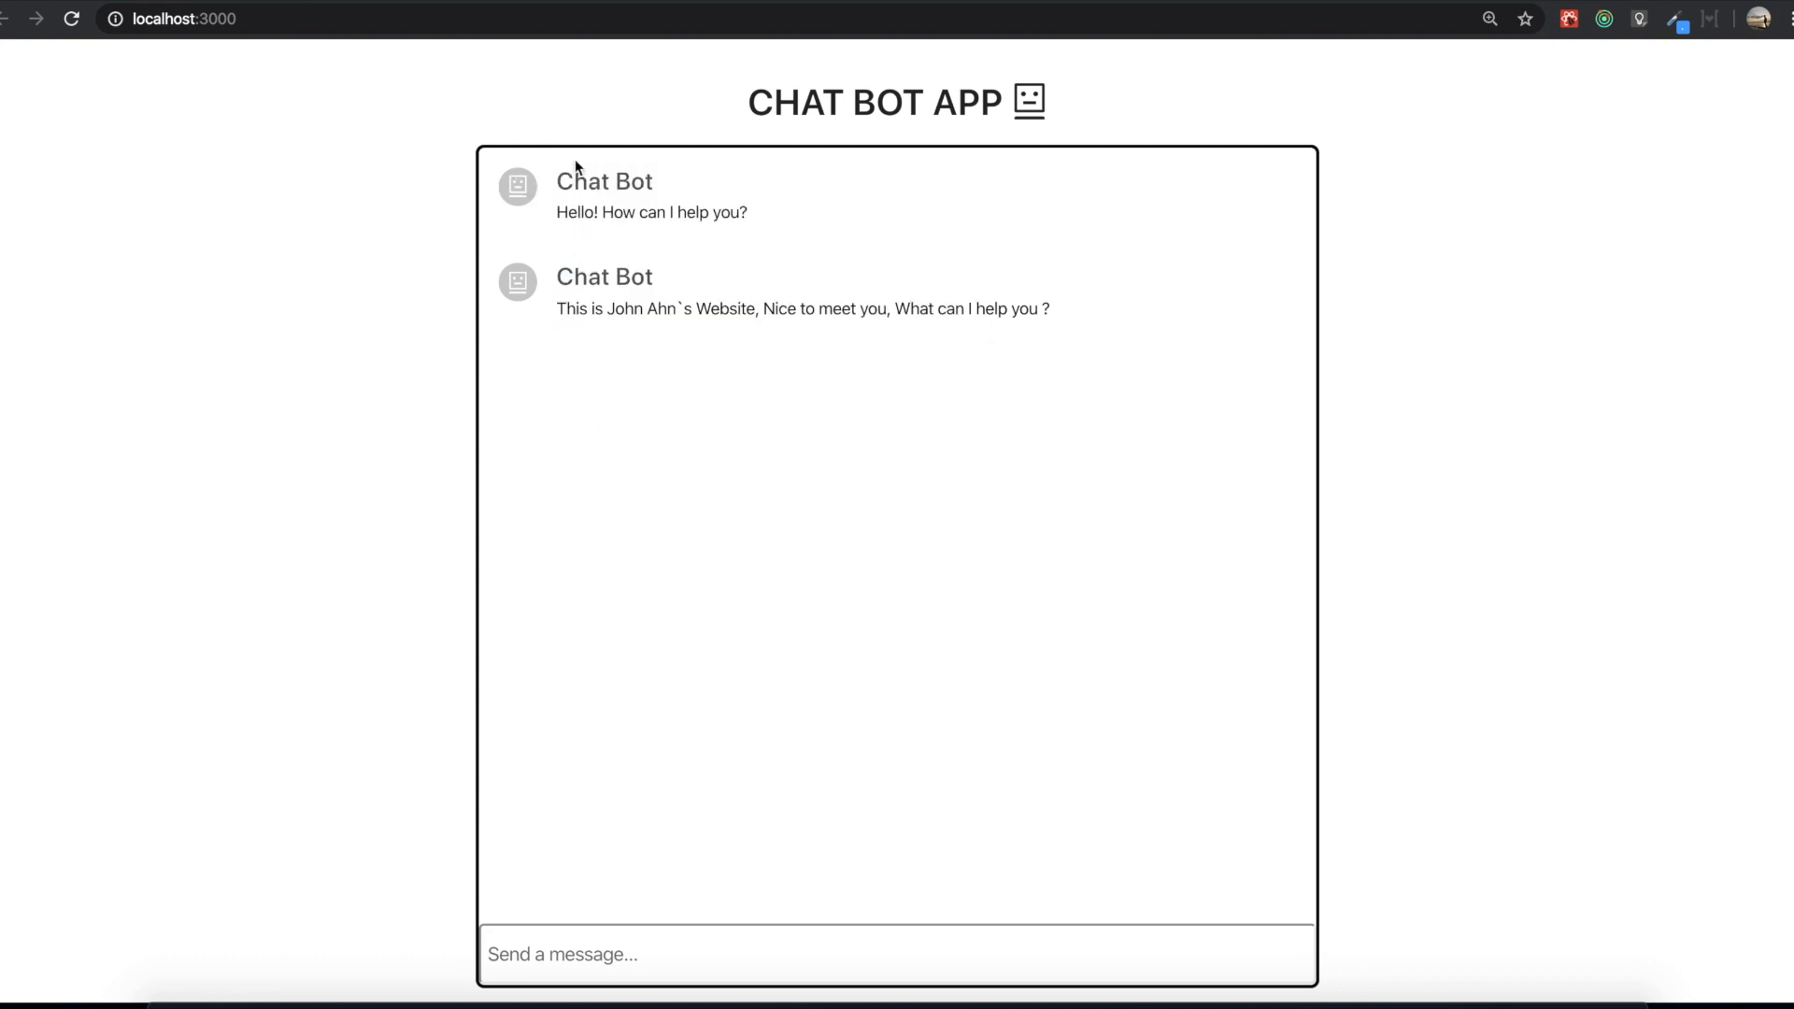
mouse_move(673, 919)
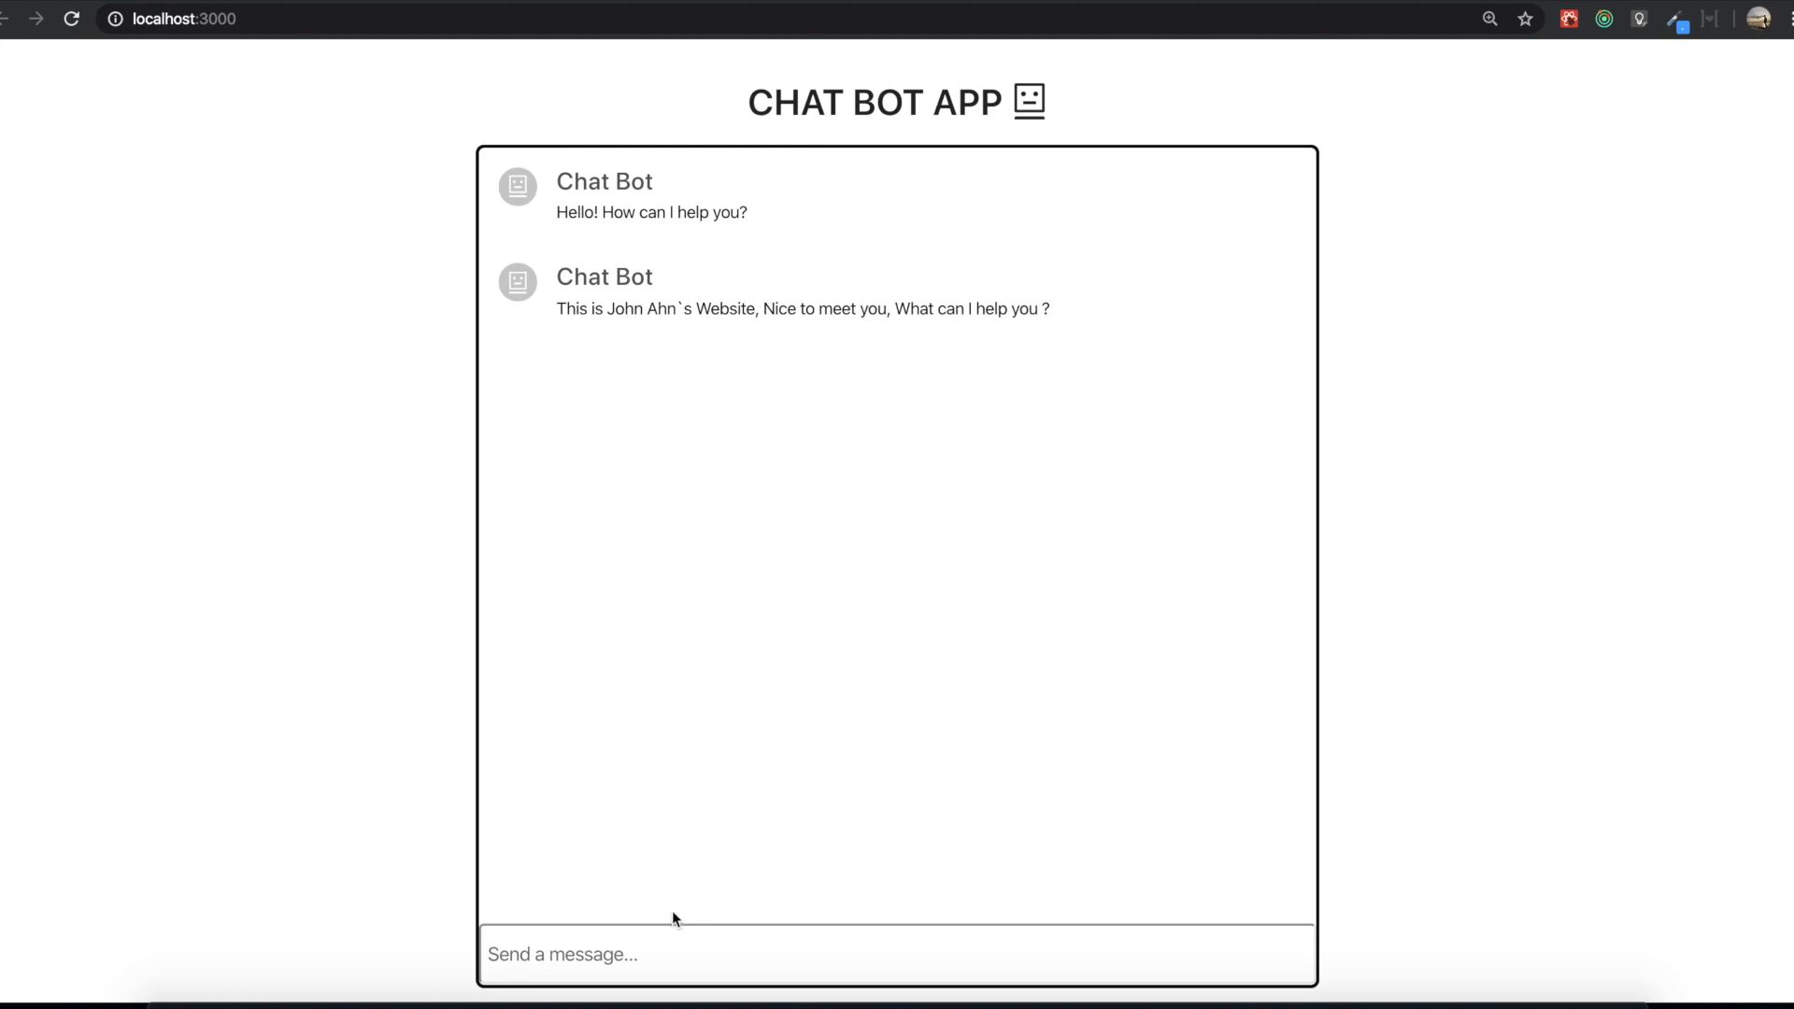
mouse_move(851, 173)
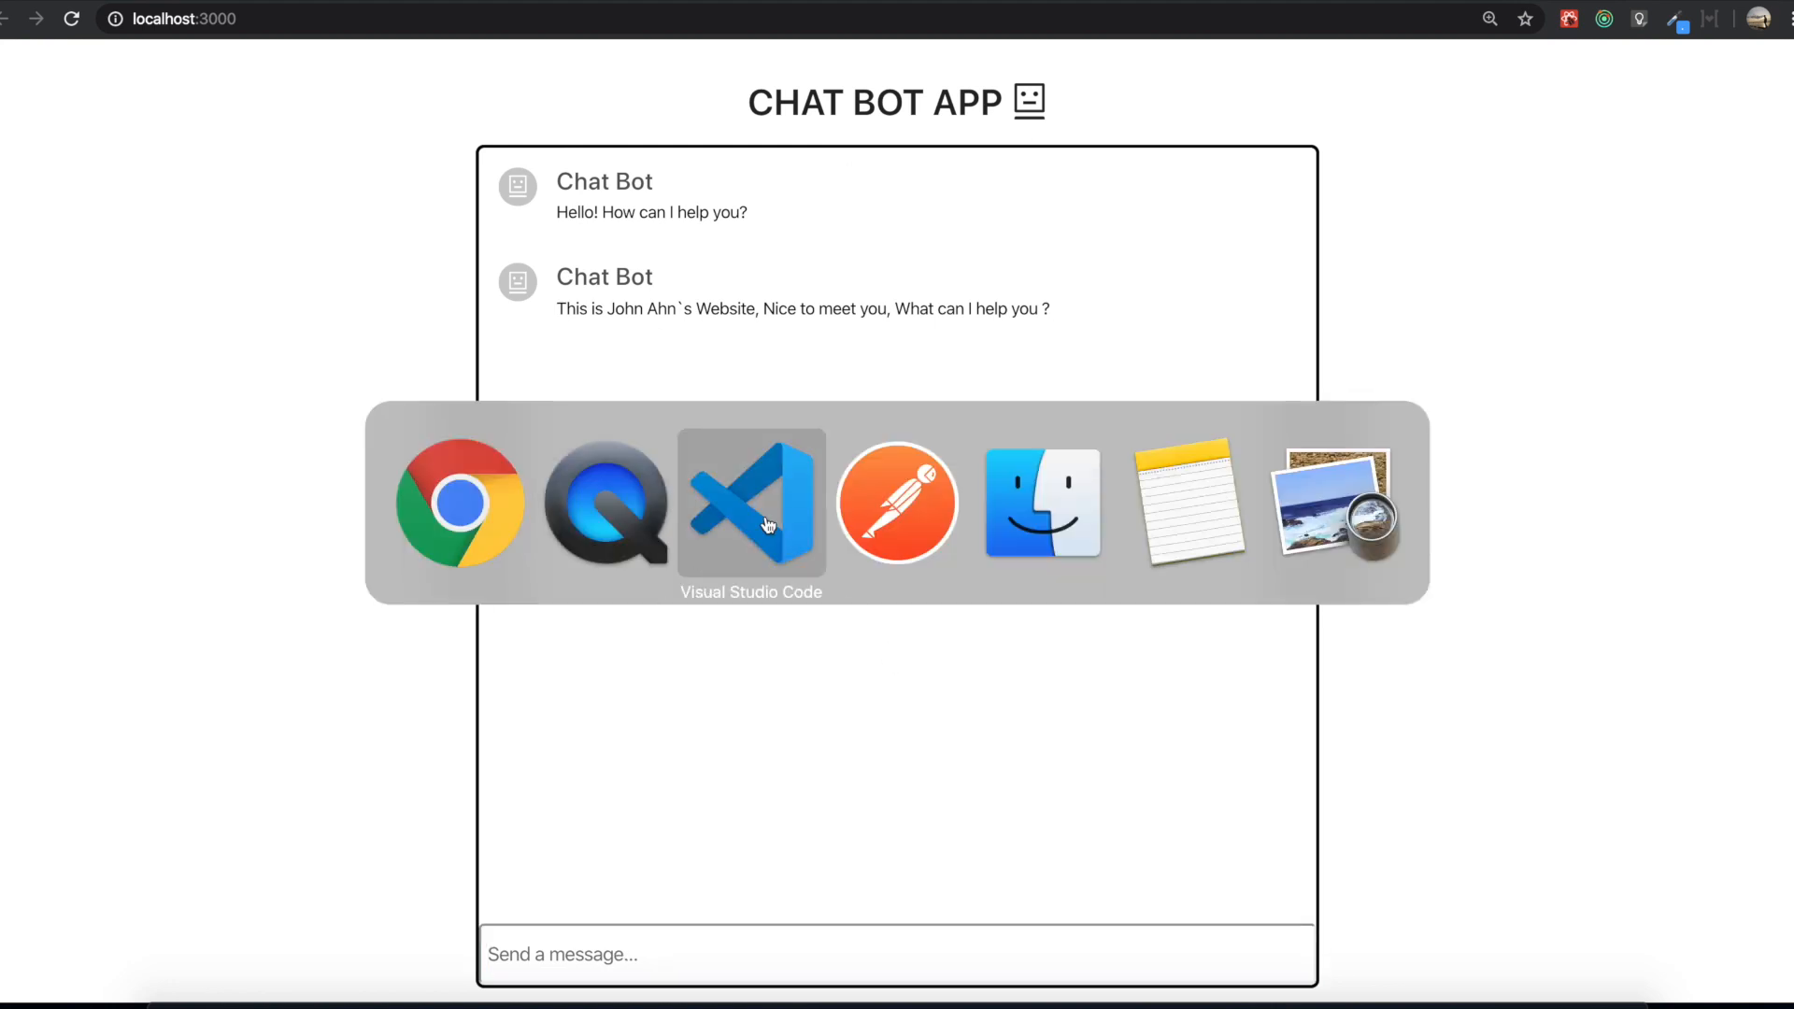
Switch to the chat-starter project in VS Code and type 'npm run dev' in the terminal, unrun.
click(750, 503)
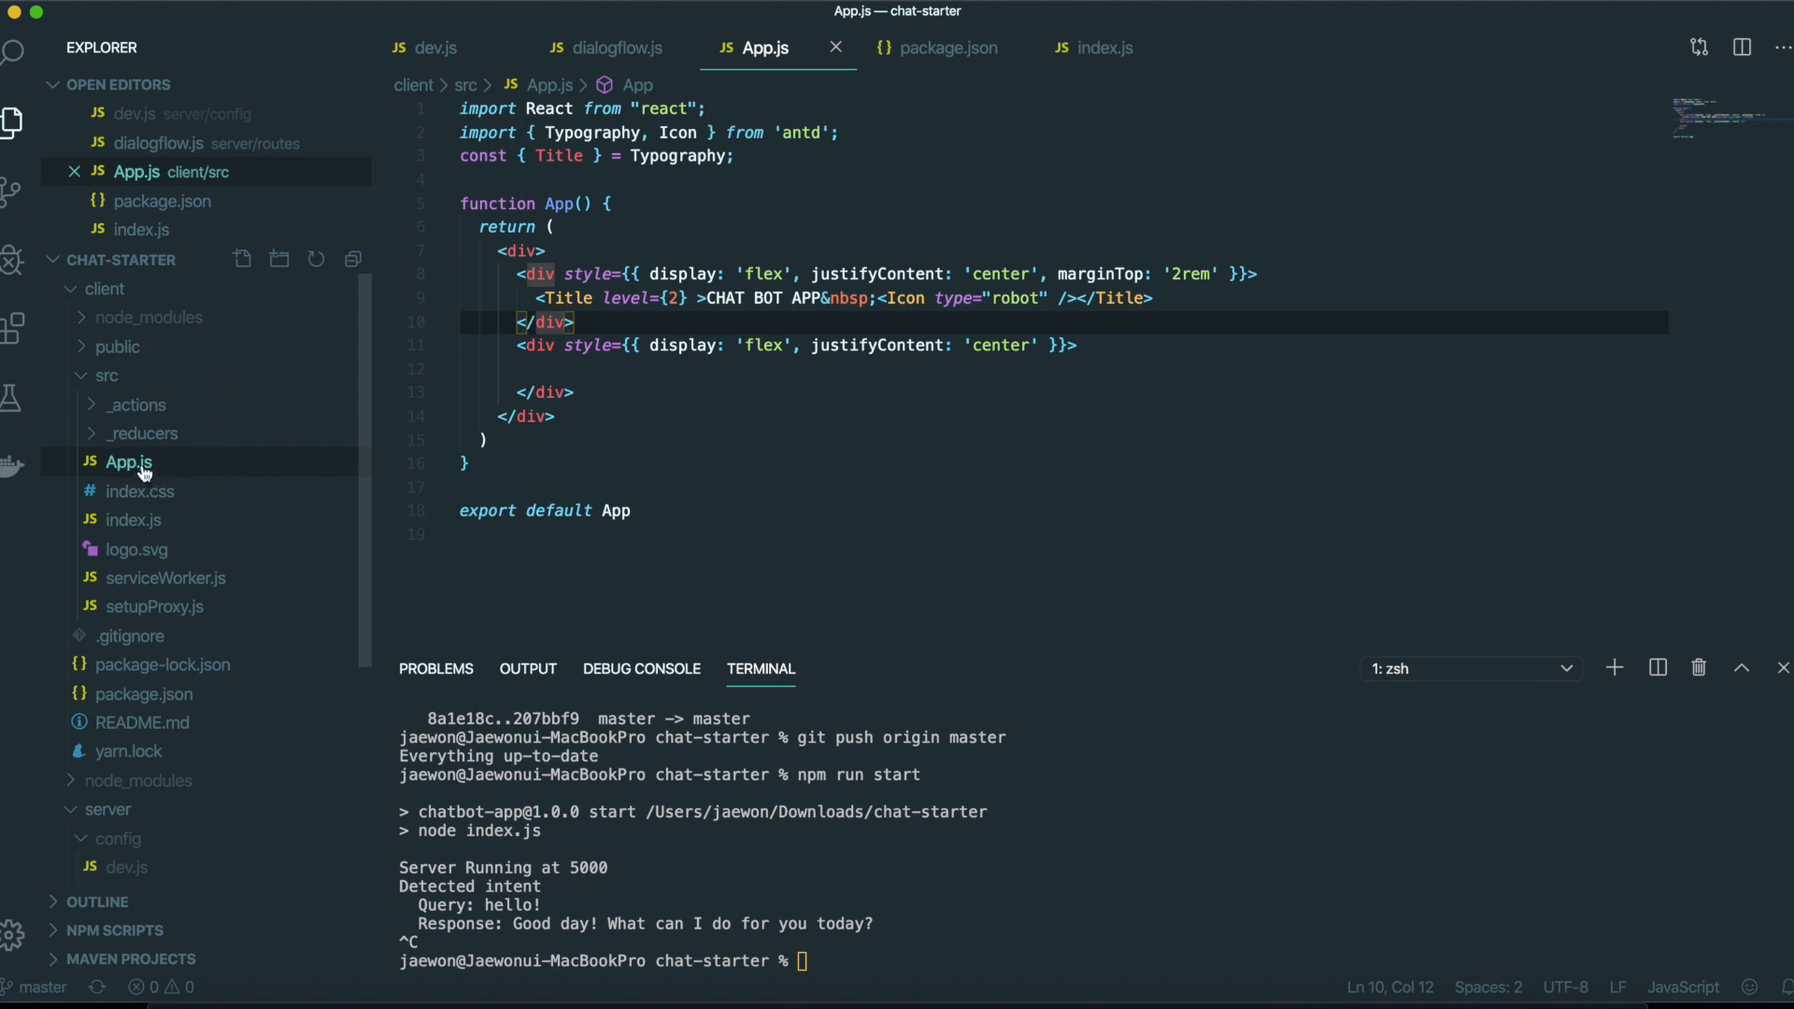
click(687, 464)
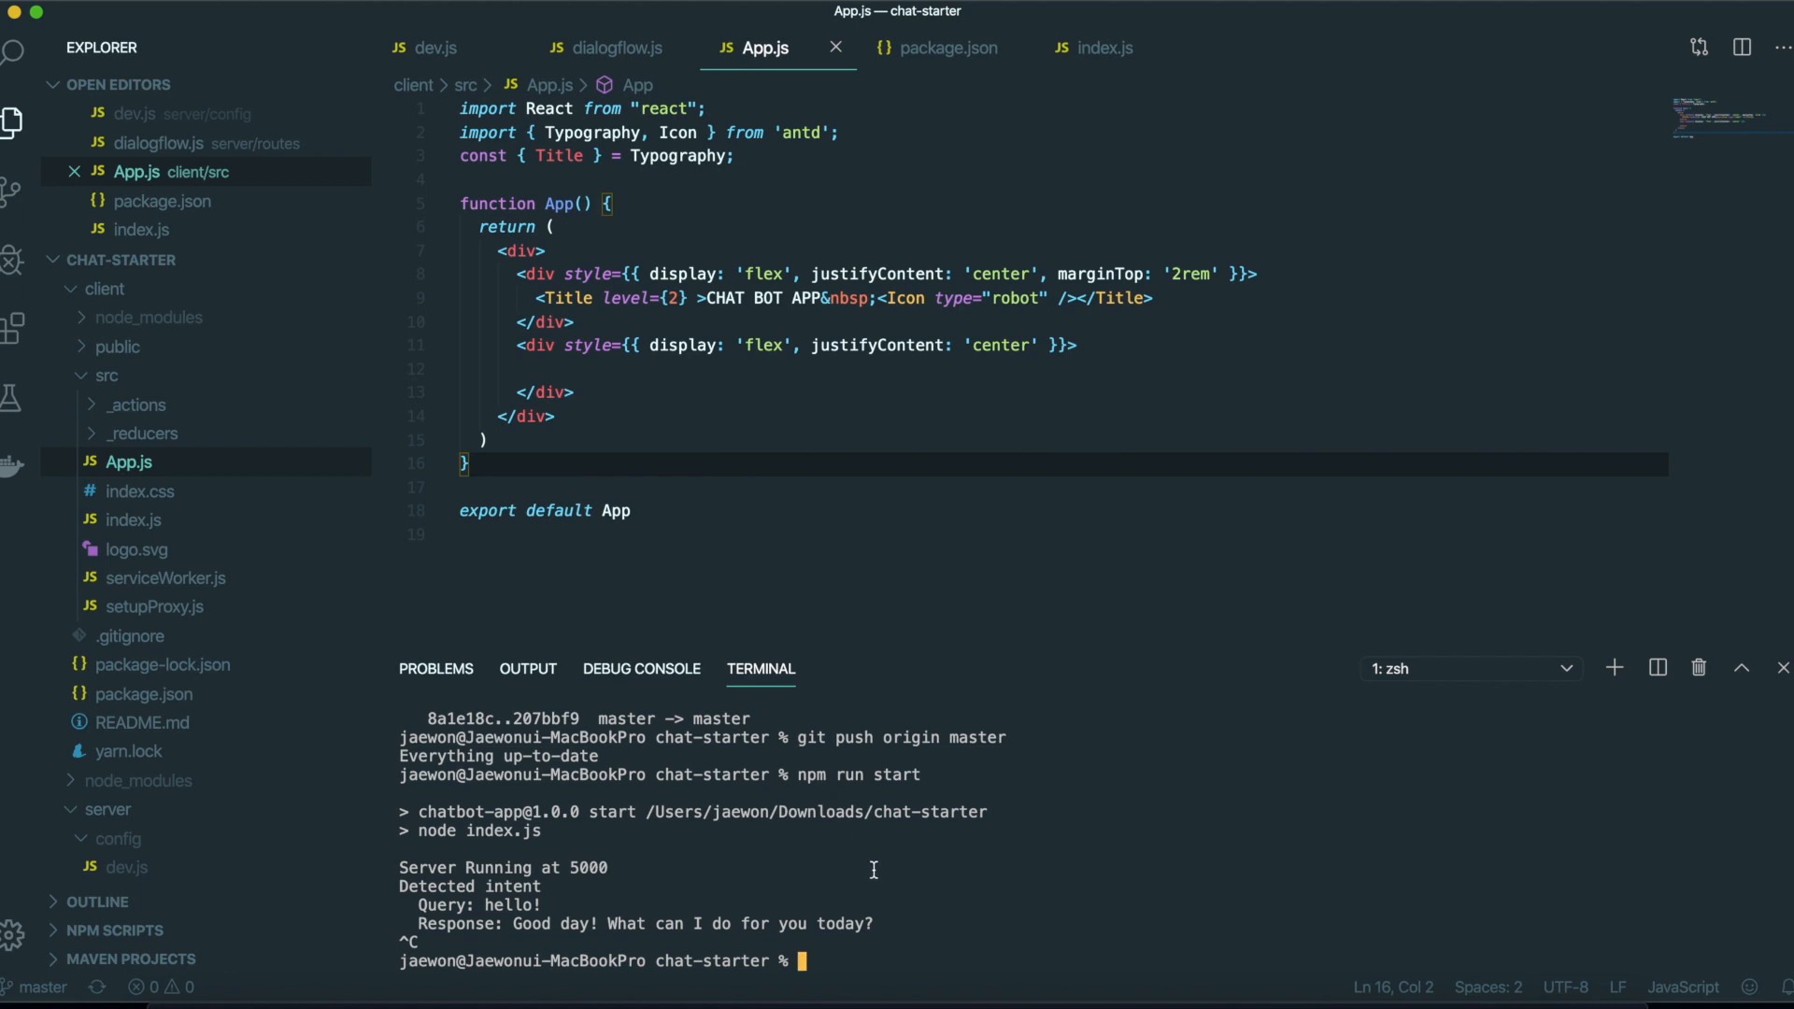
mouse_move(861, 658)
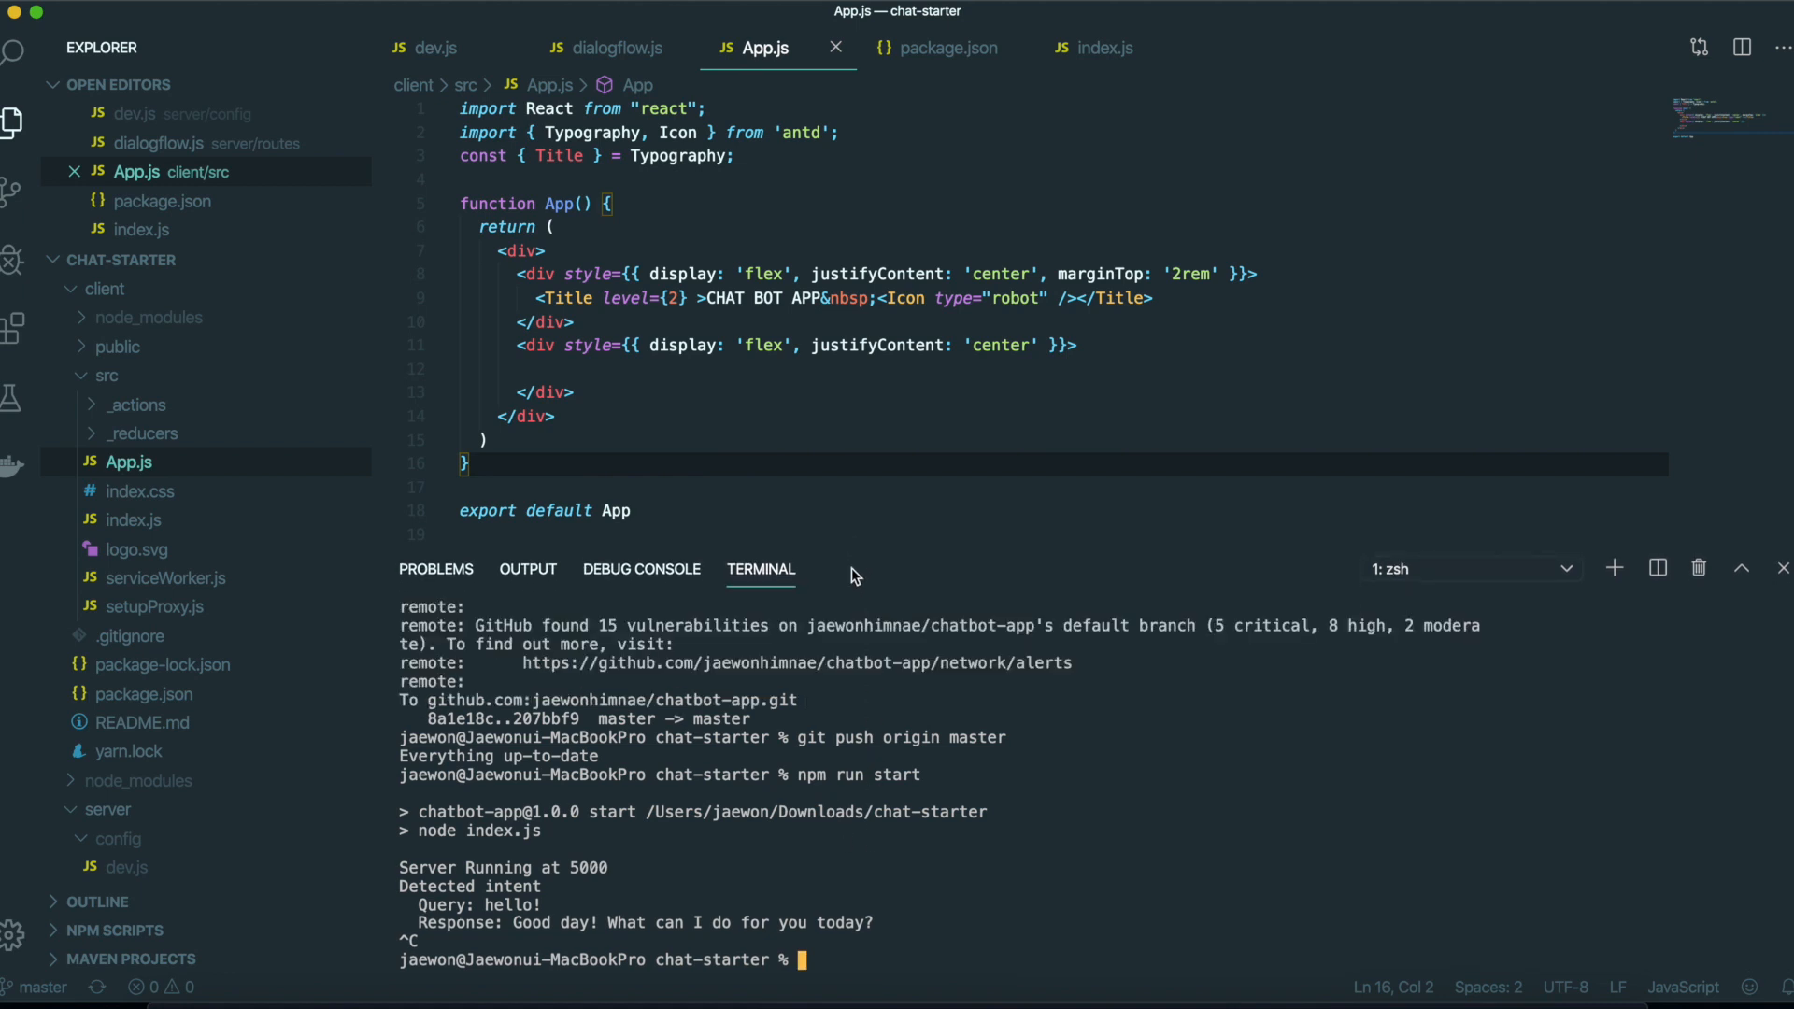
text(npm run d)
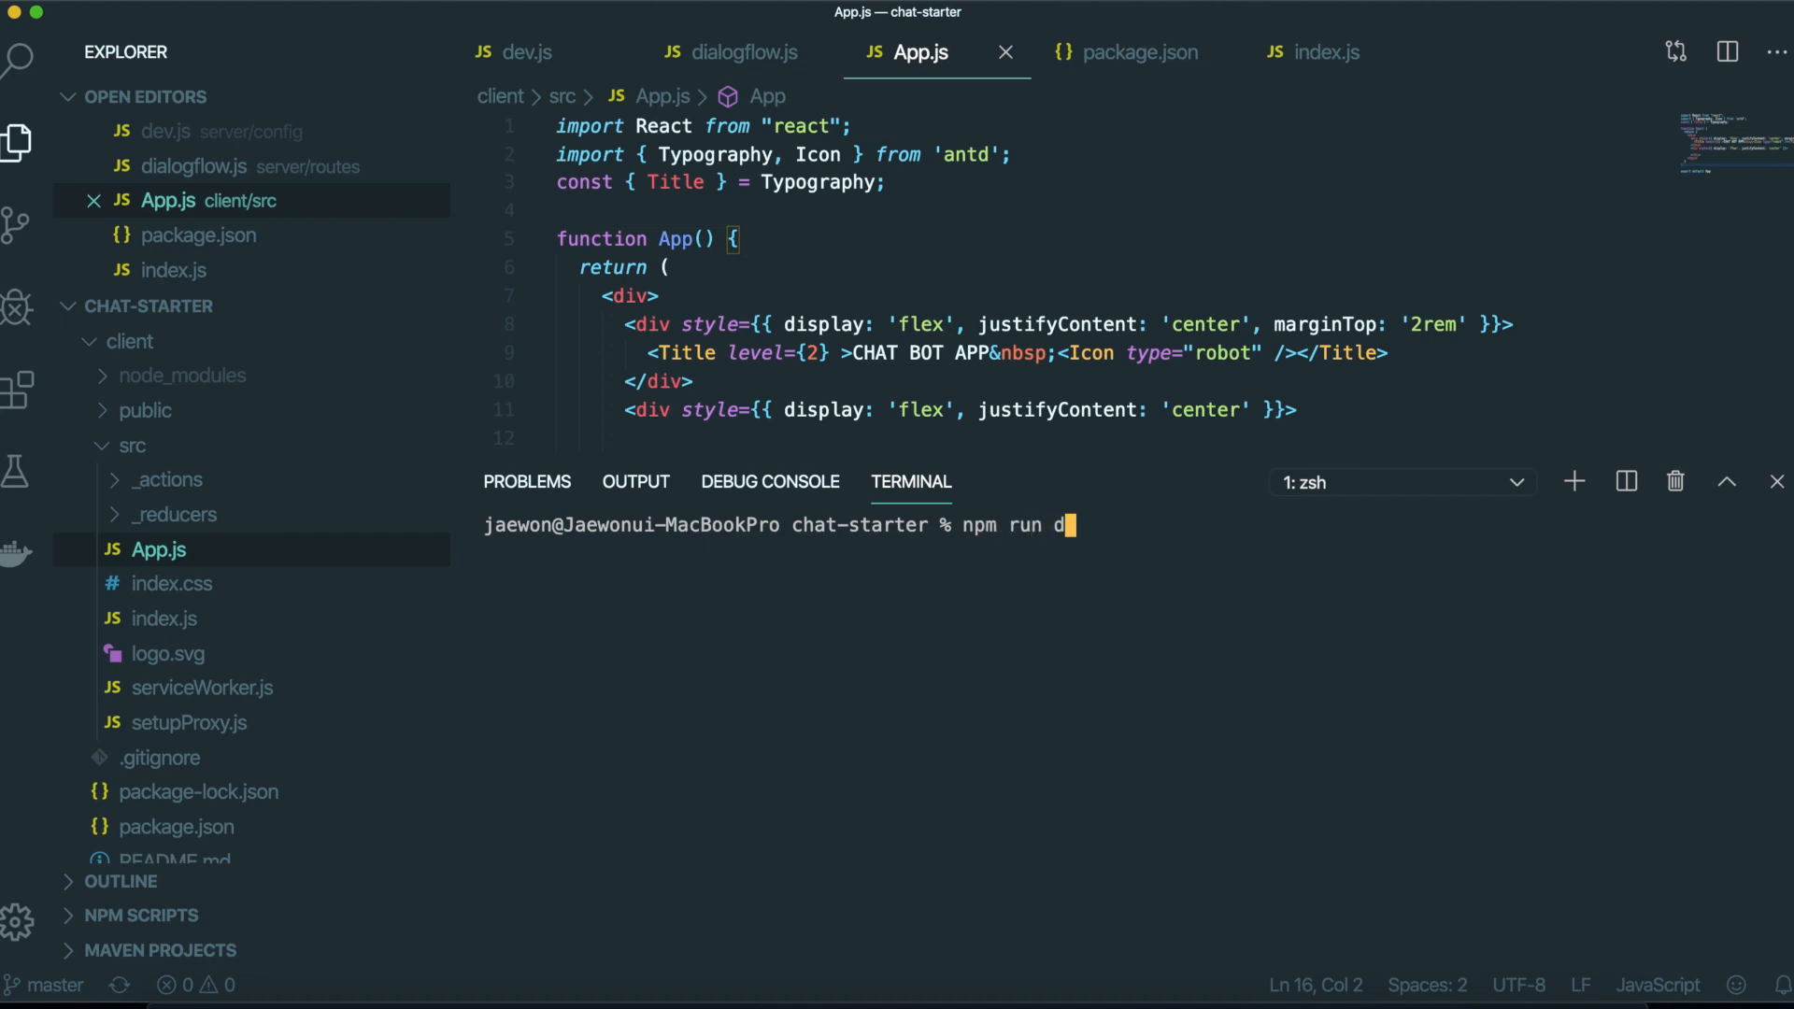
text(ev)
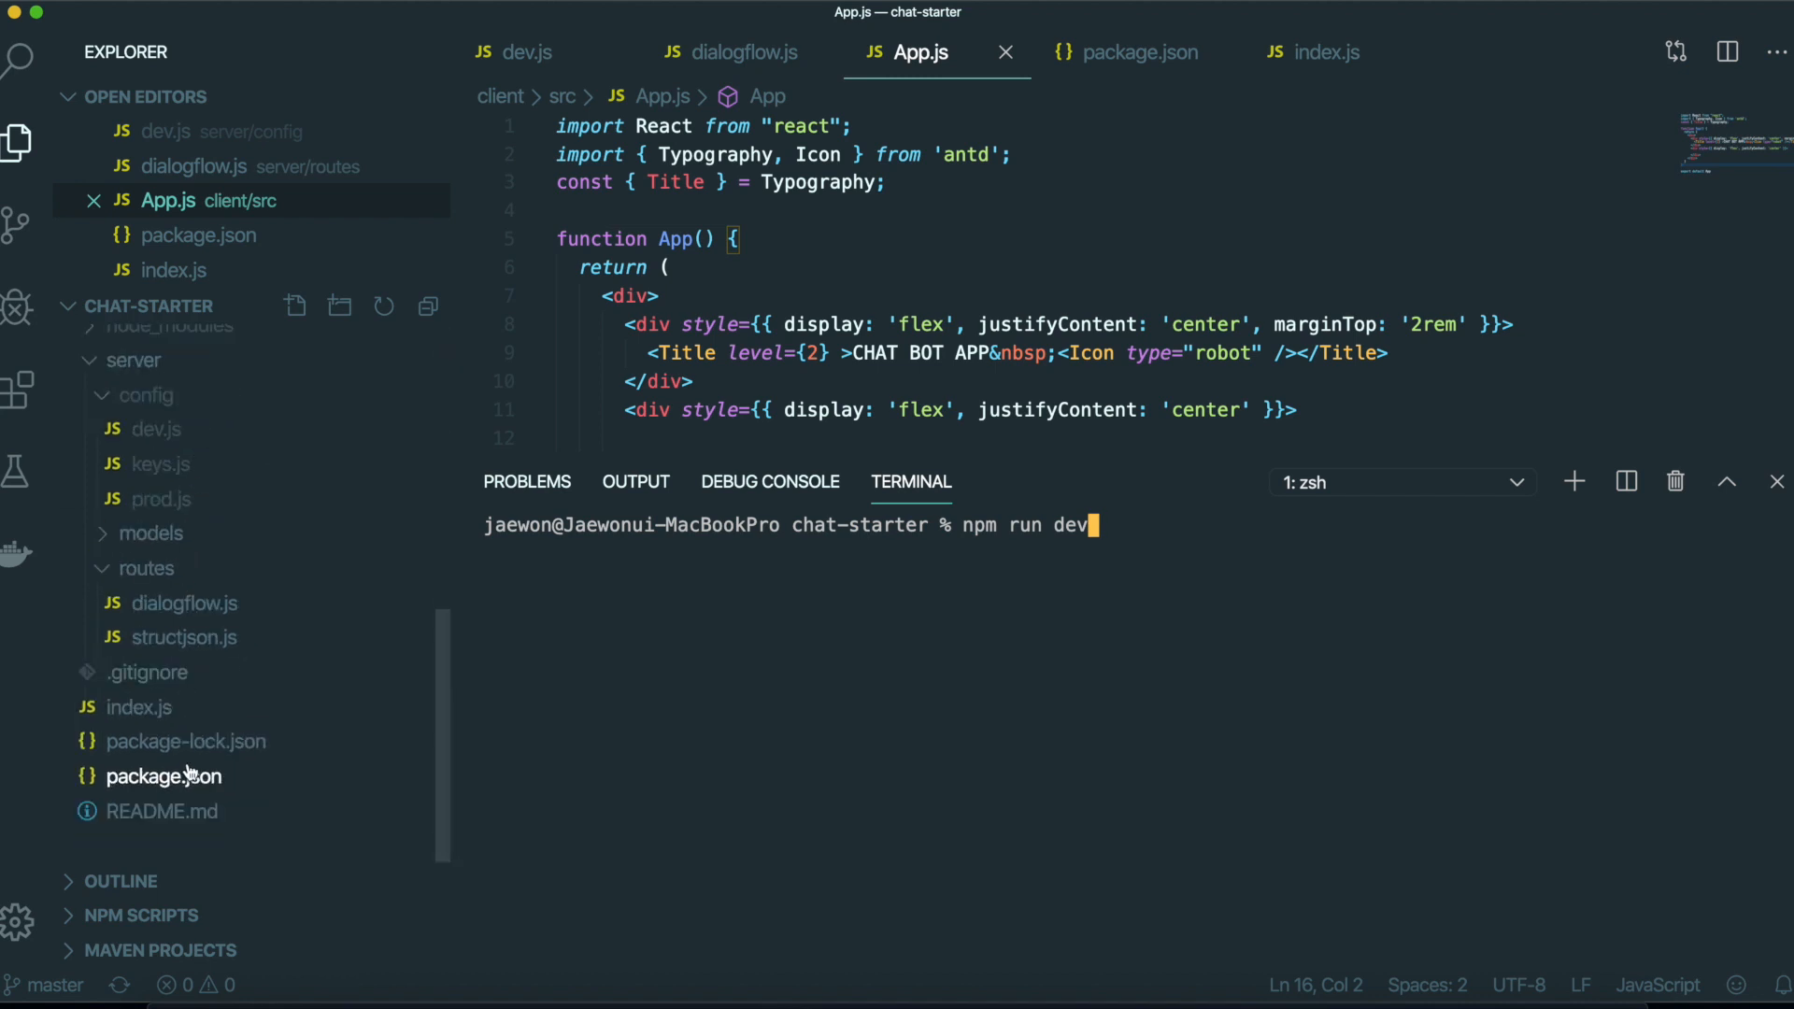
Review the concurrently dev script in package.json, then run npm run dev to launch server and client.
click(164, 775)
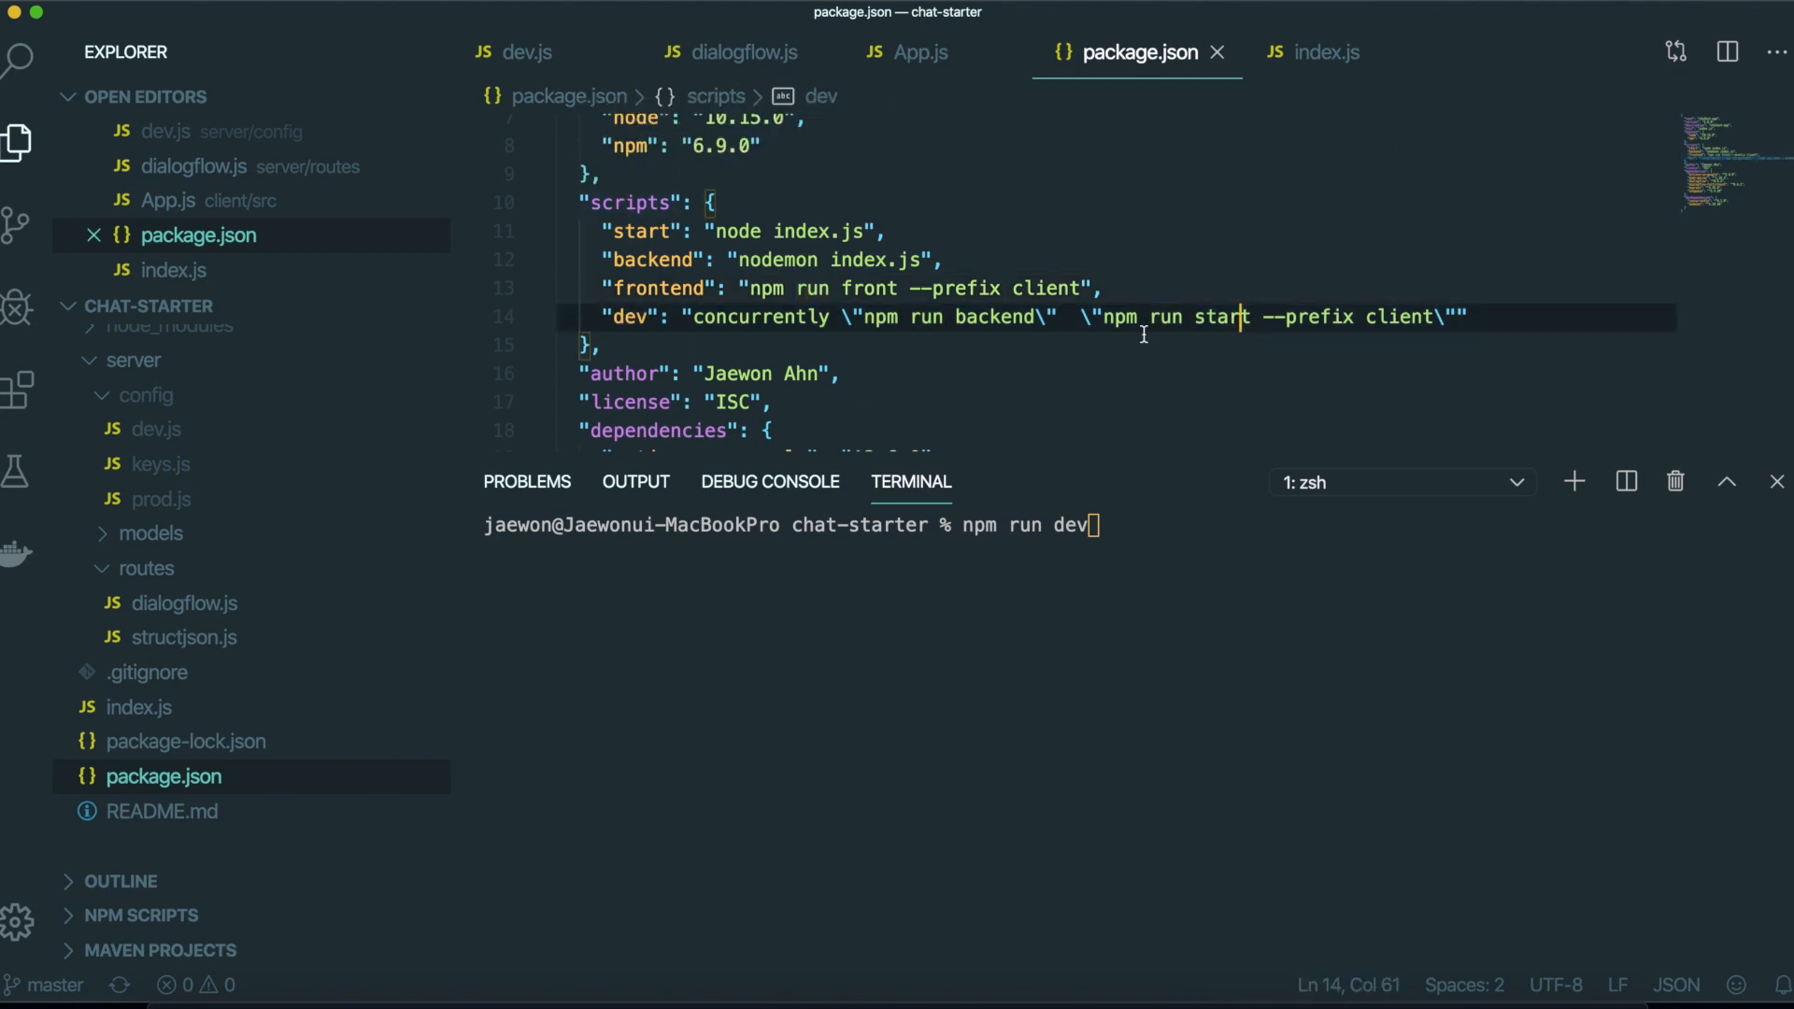
double_click(759, 316)
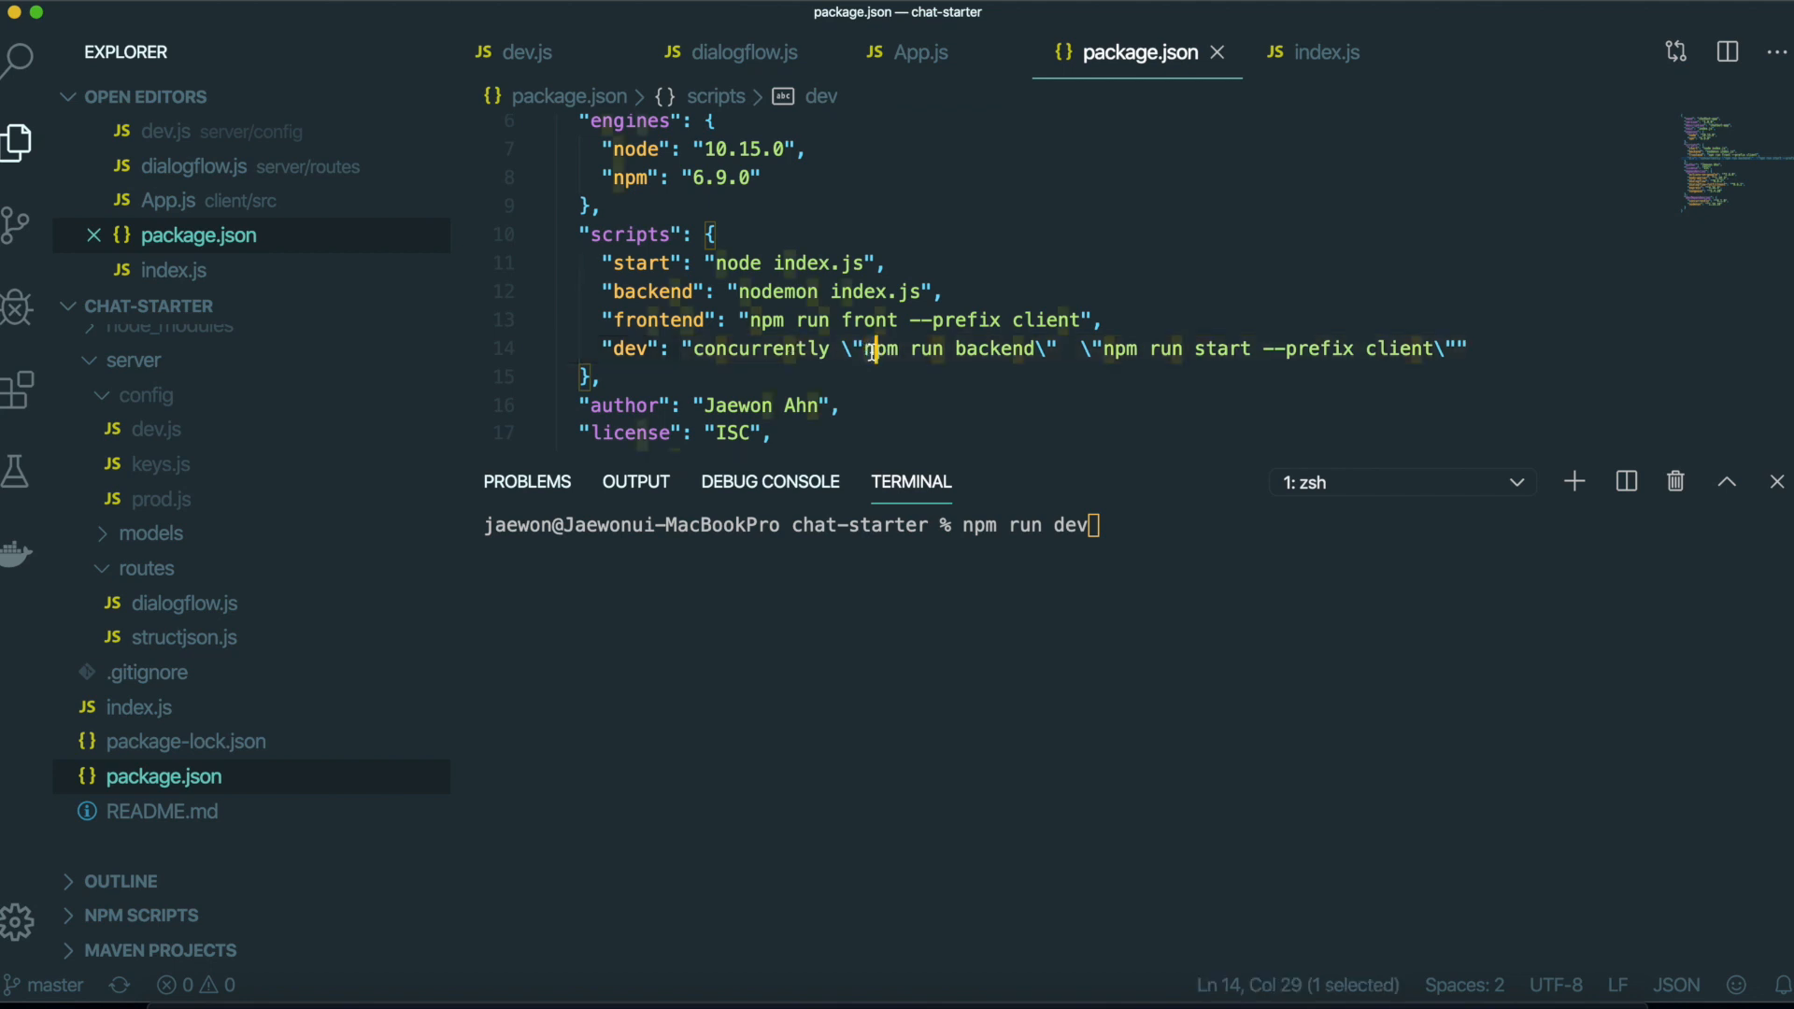
click(1099, 349)
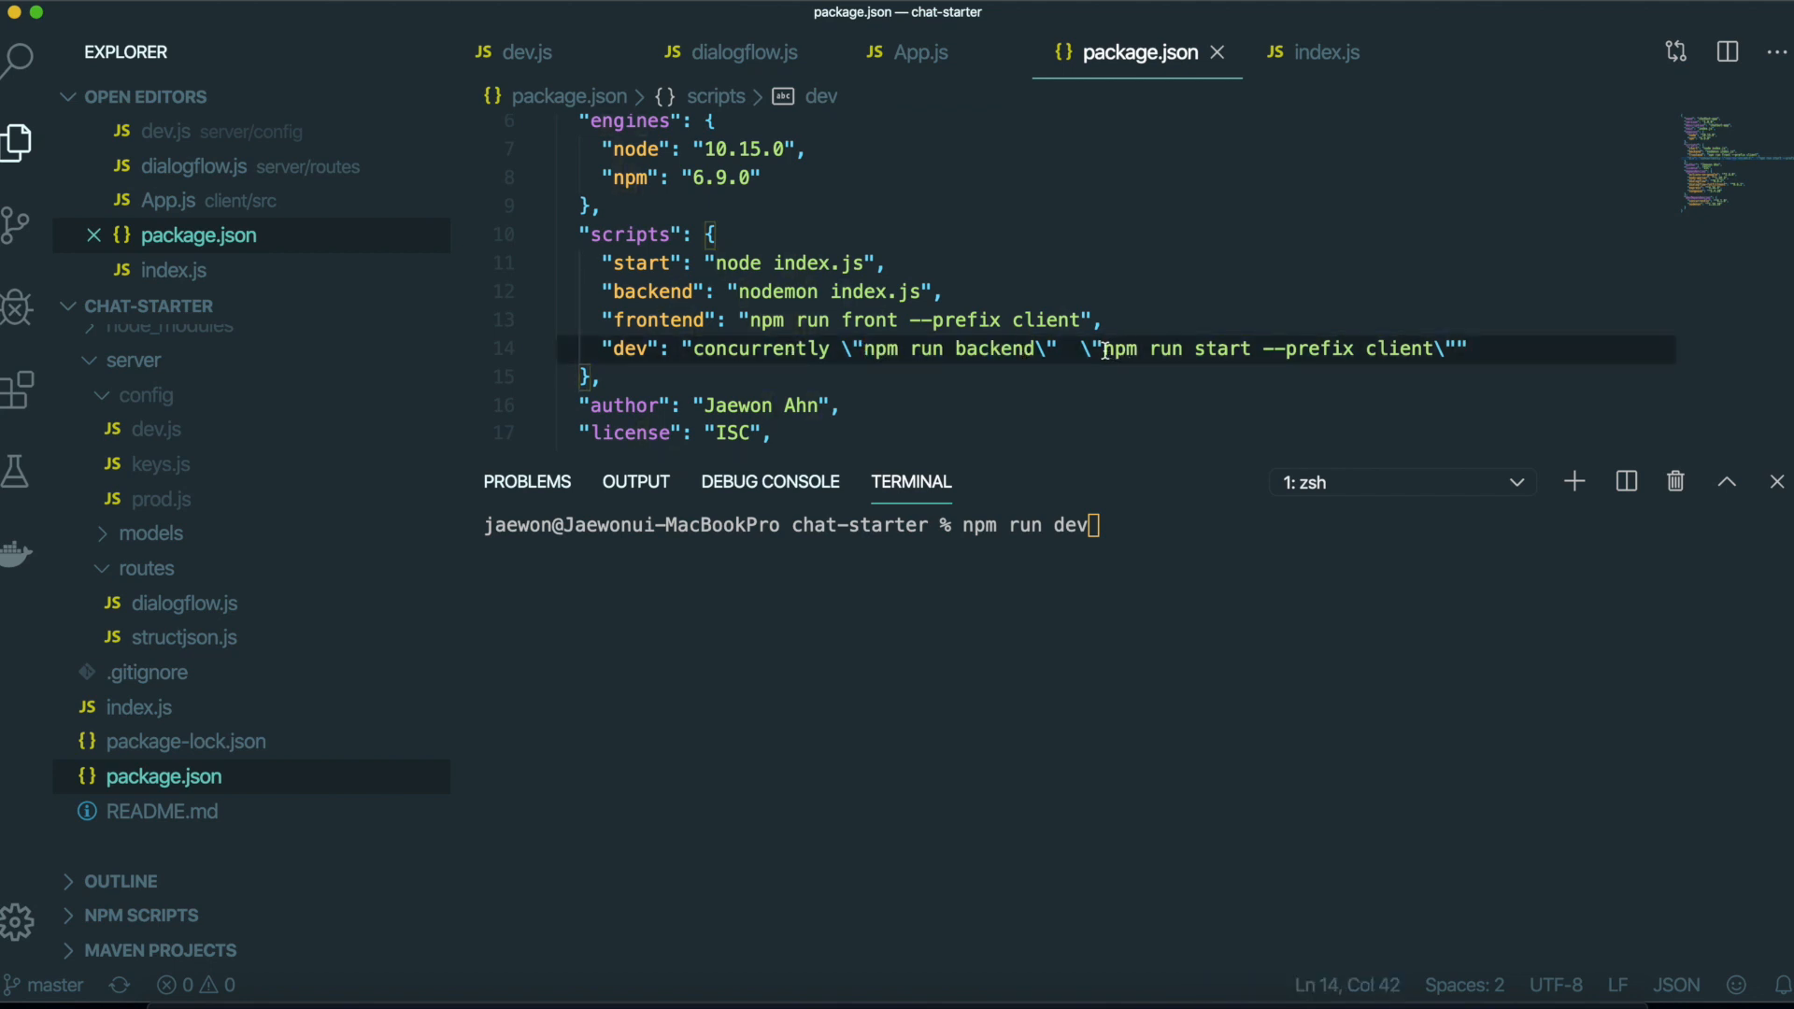
click(870, 348)
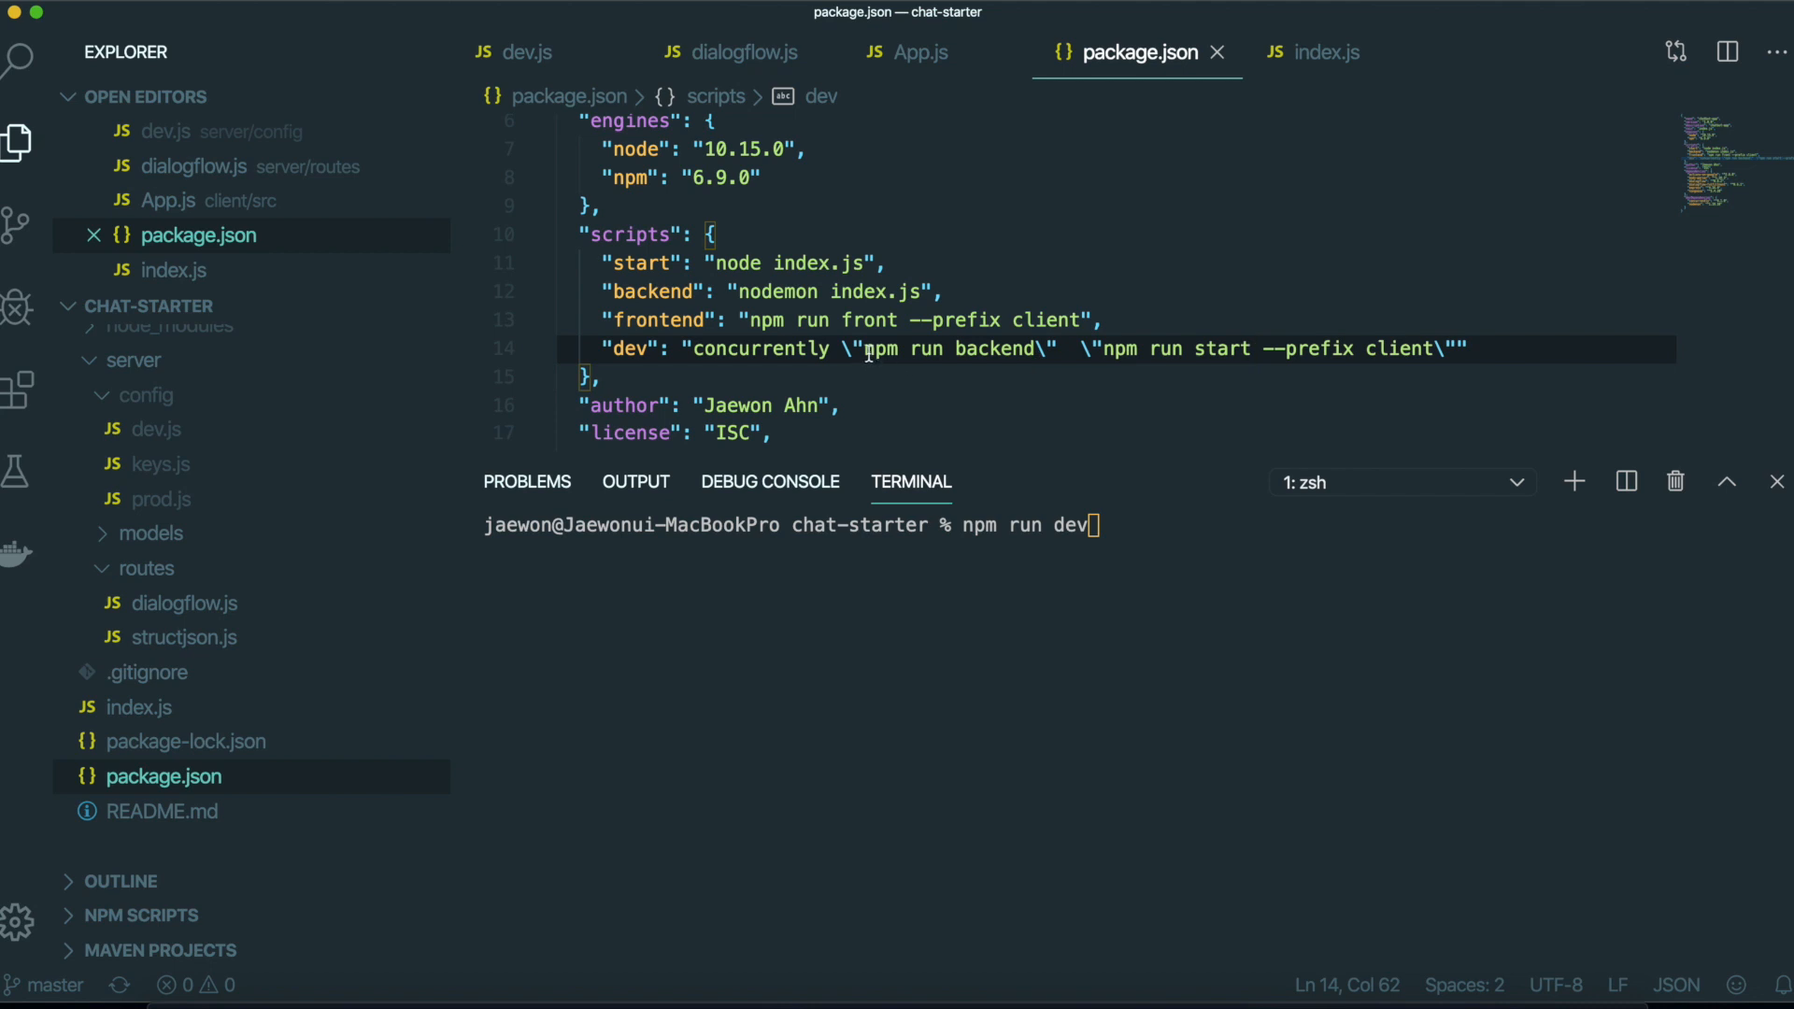
click(1102, 349)
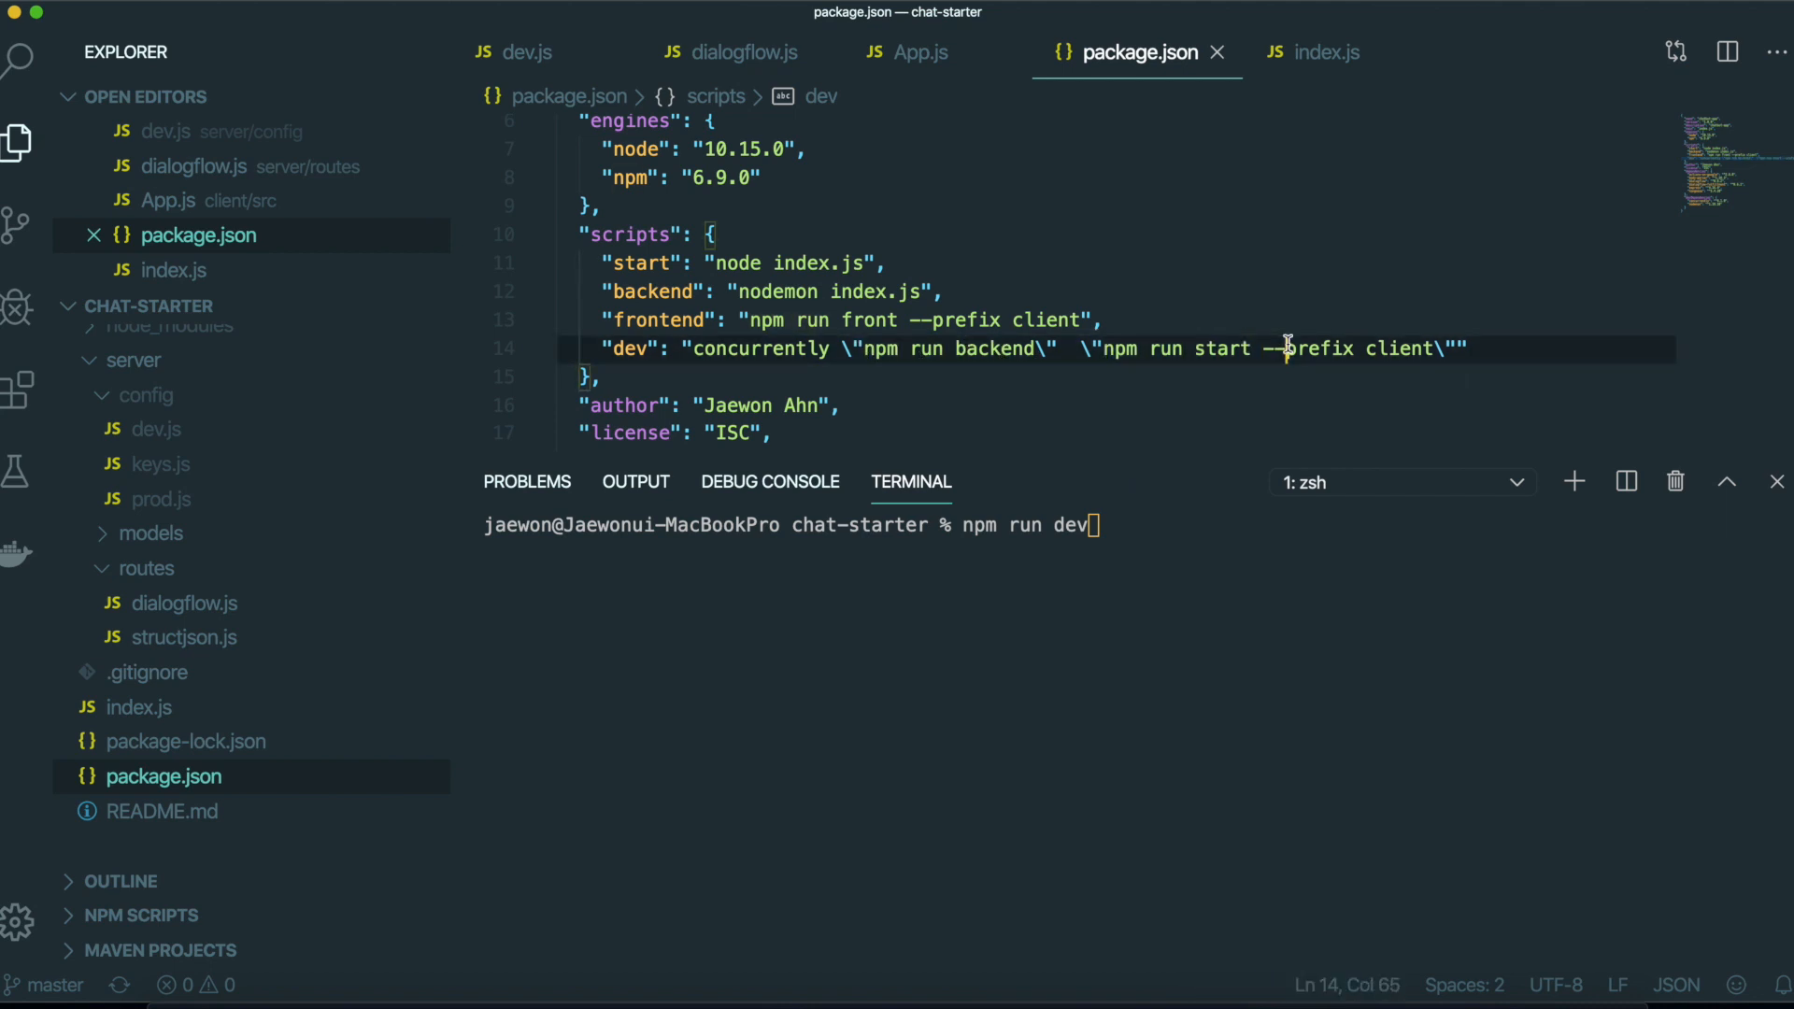
mouse_move(1055, 550)
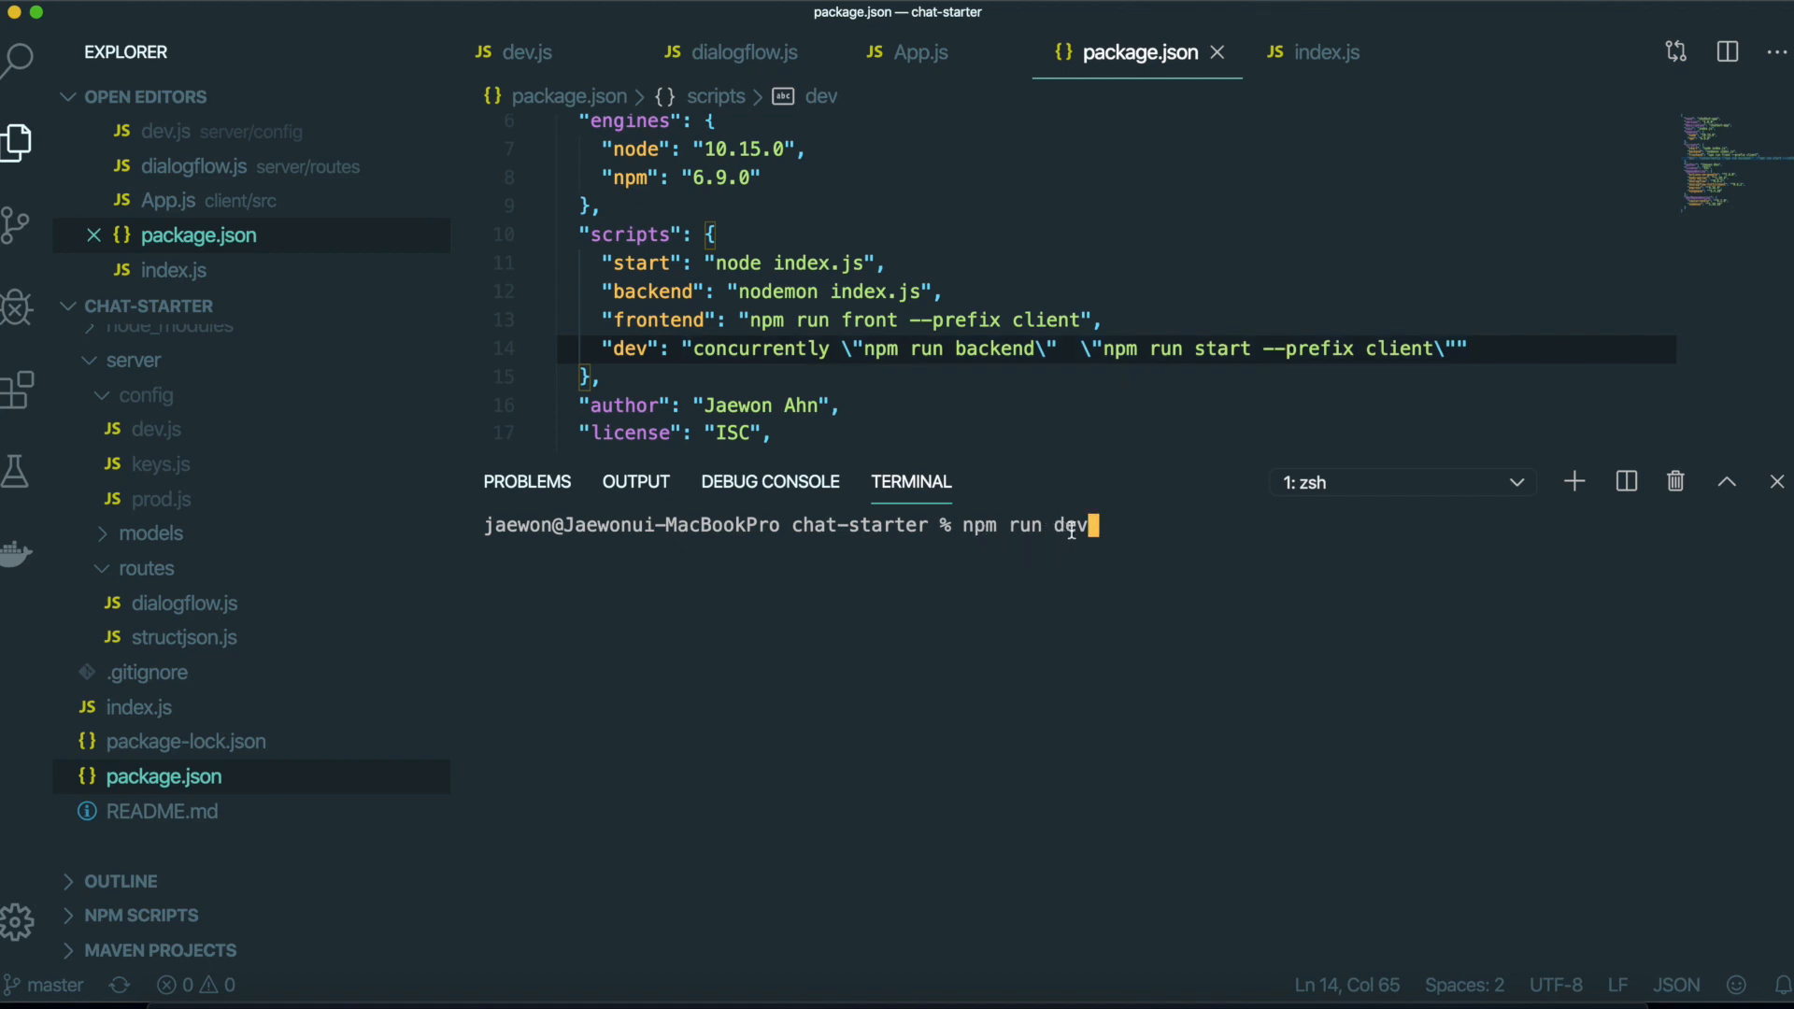
key(enter)
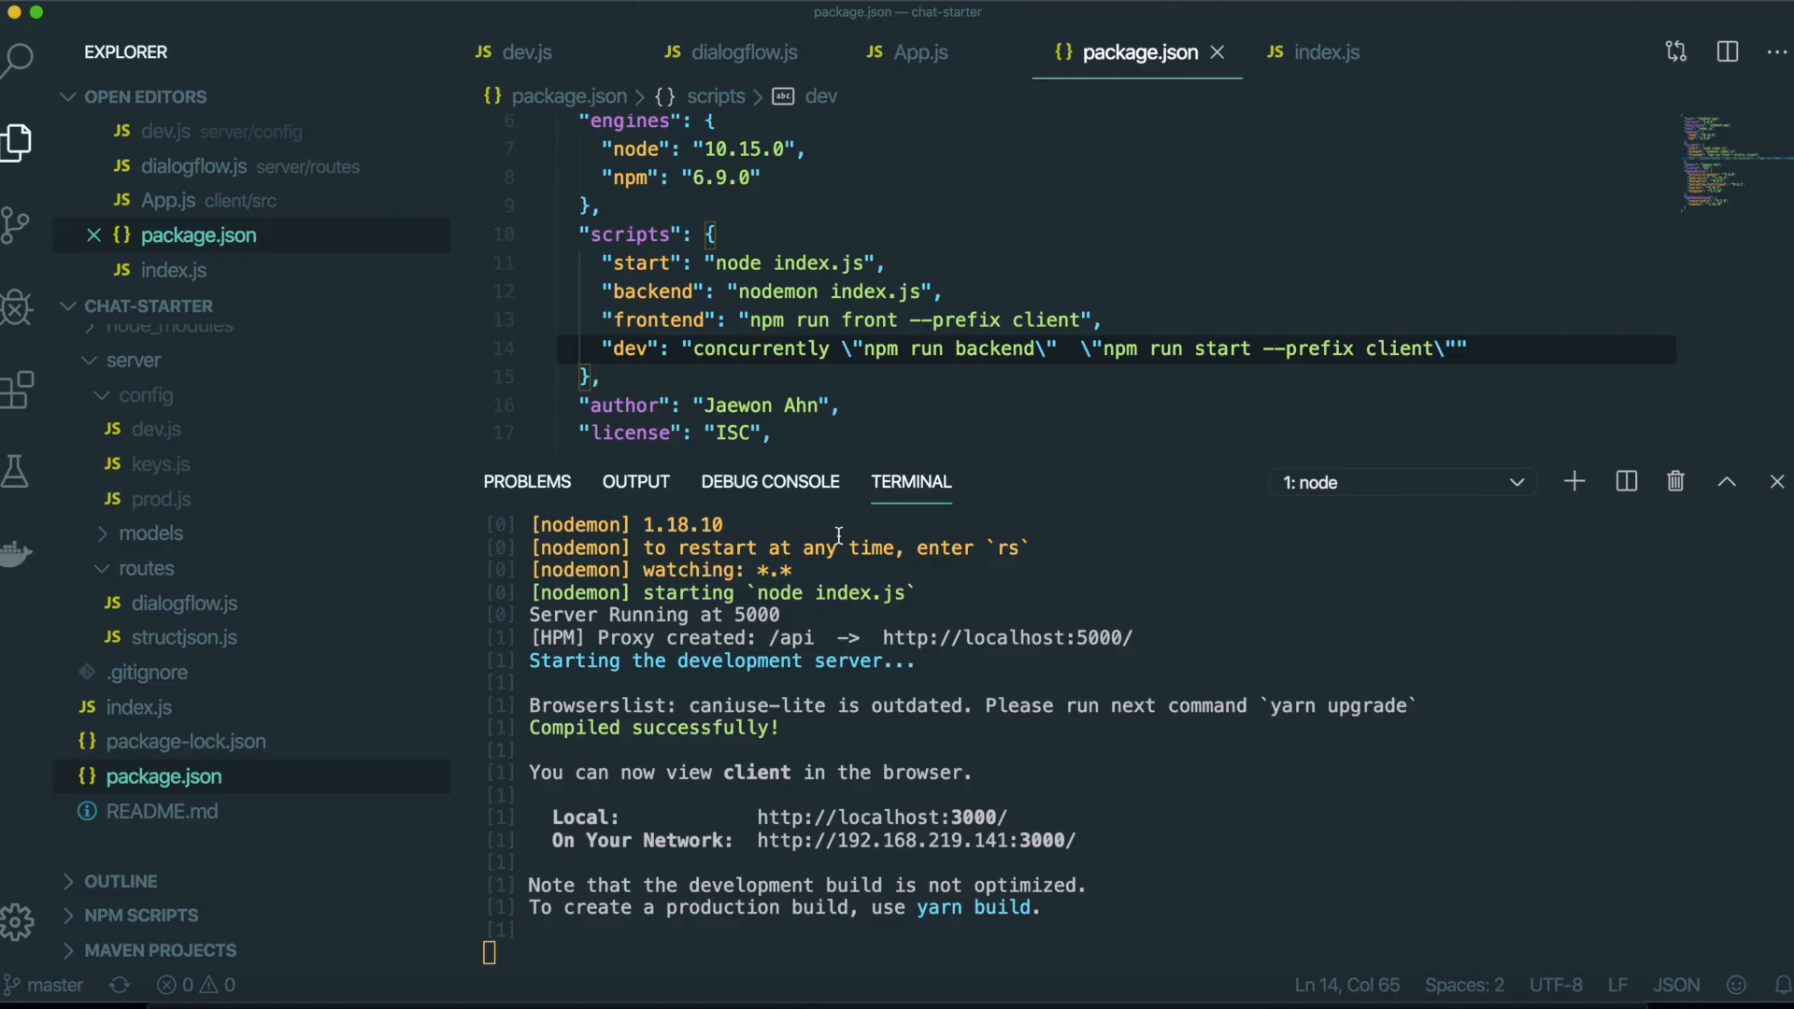
In App.js, replace the heading's 'CHAT BOT' with 'Hello', then retype 'CHAT BOT'.
click(907, 52)
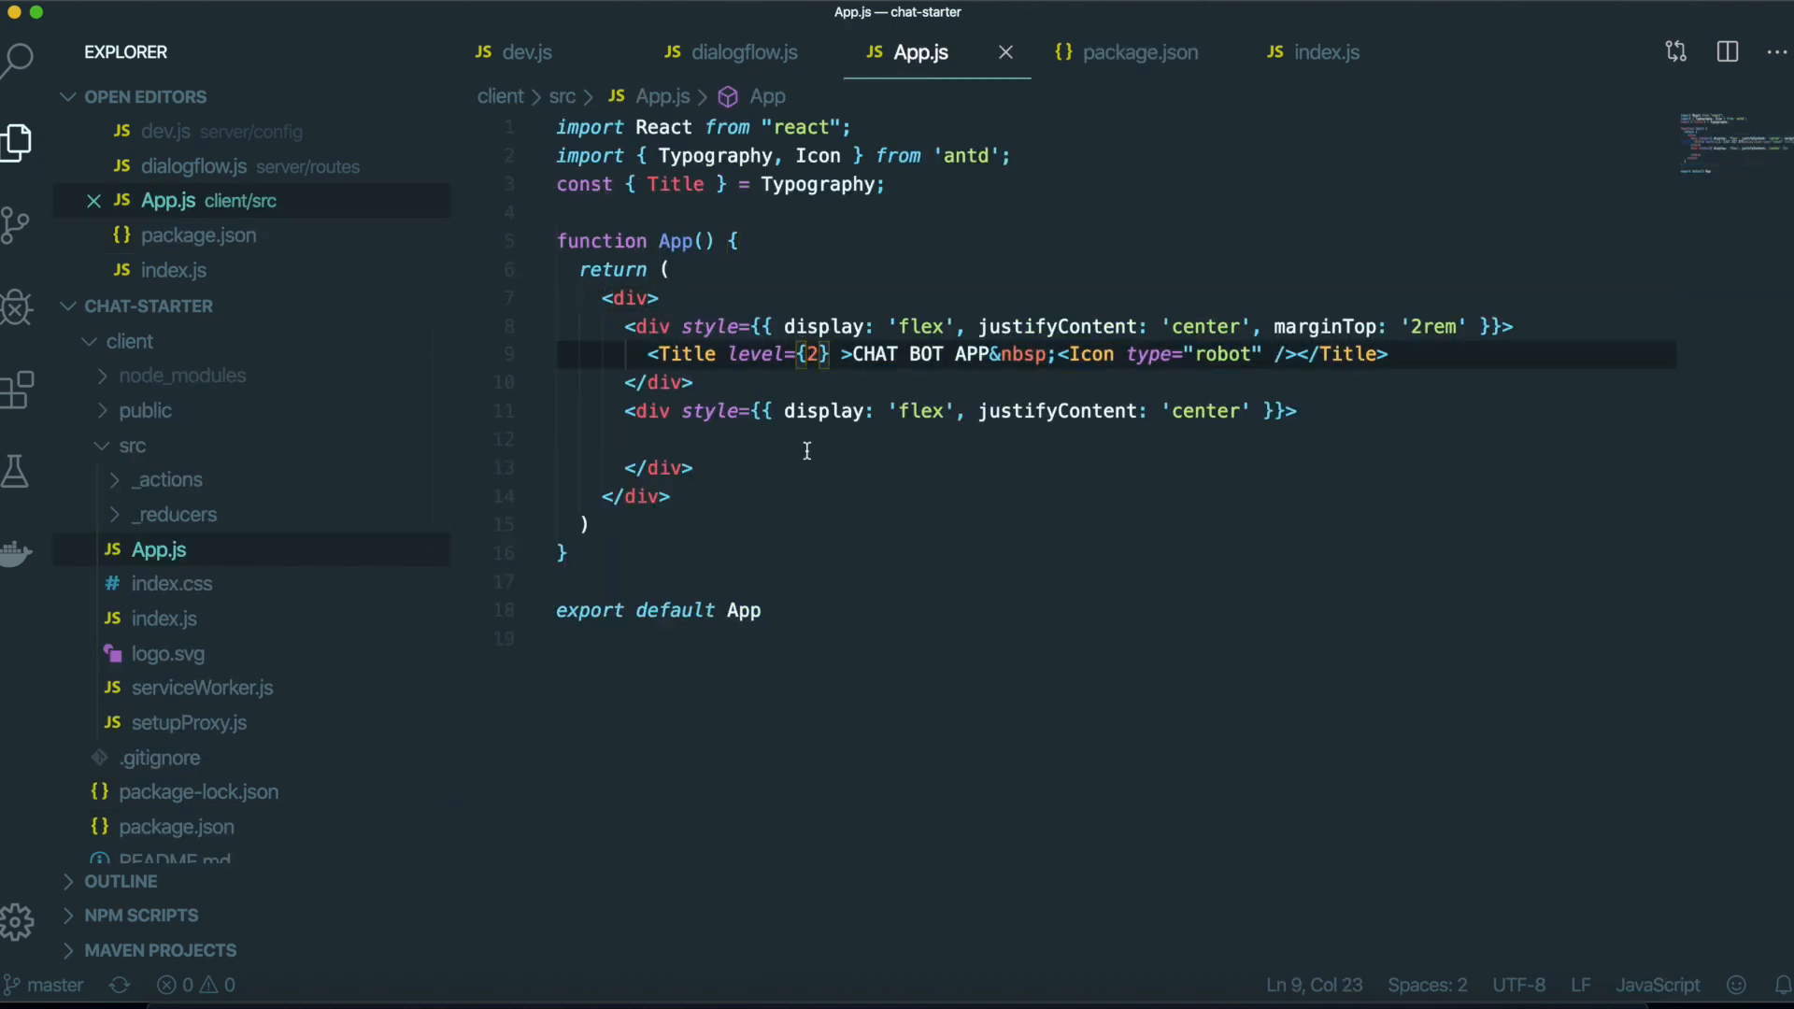
drag(853, 354, 887, 353)
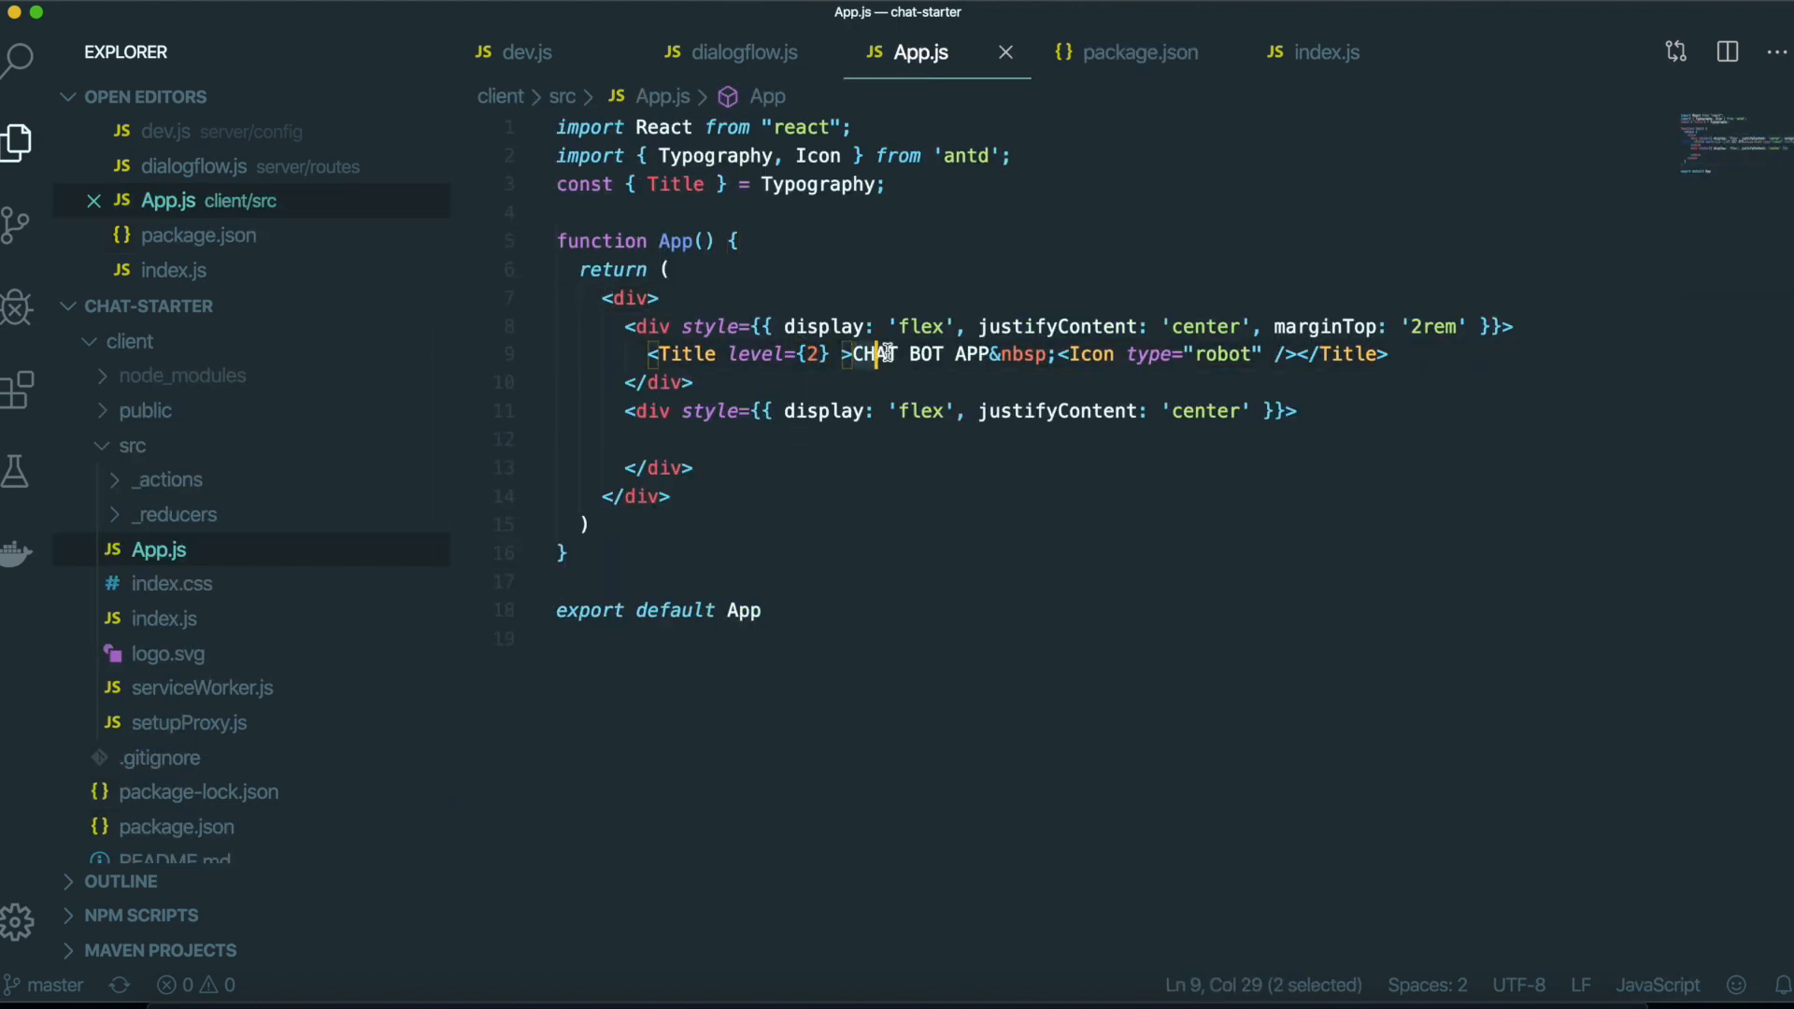
text(Hello)
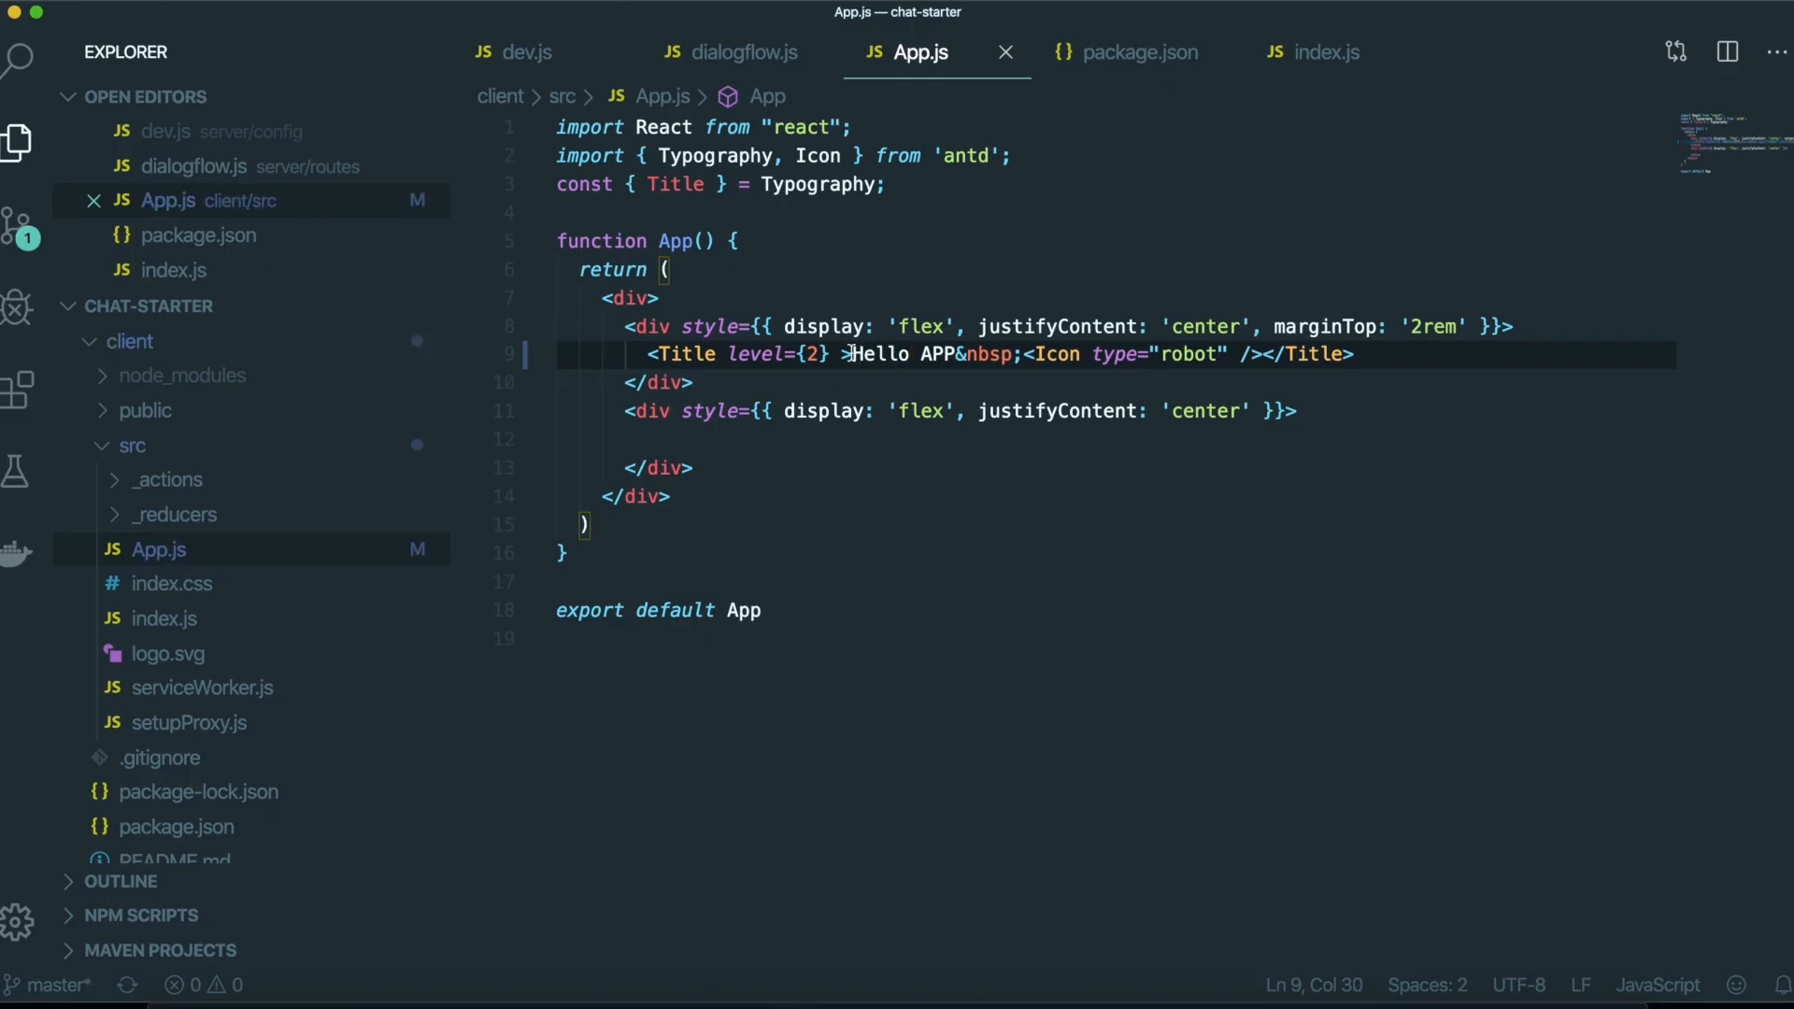
text(CHAT BOT)
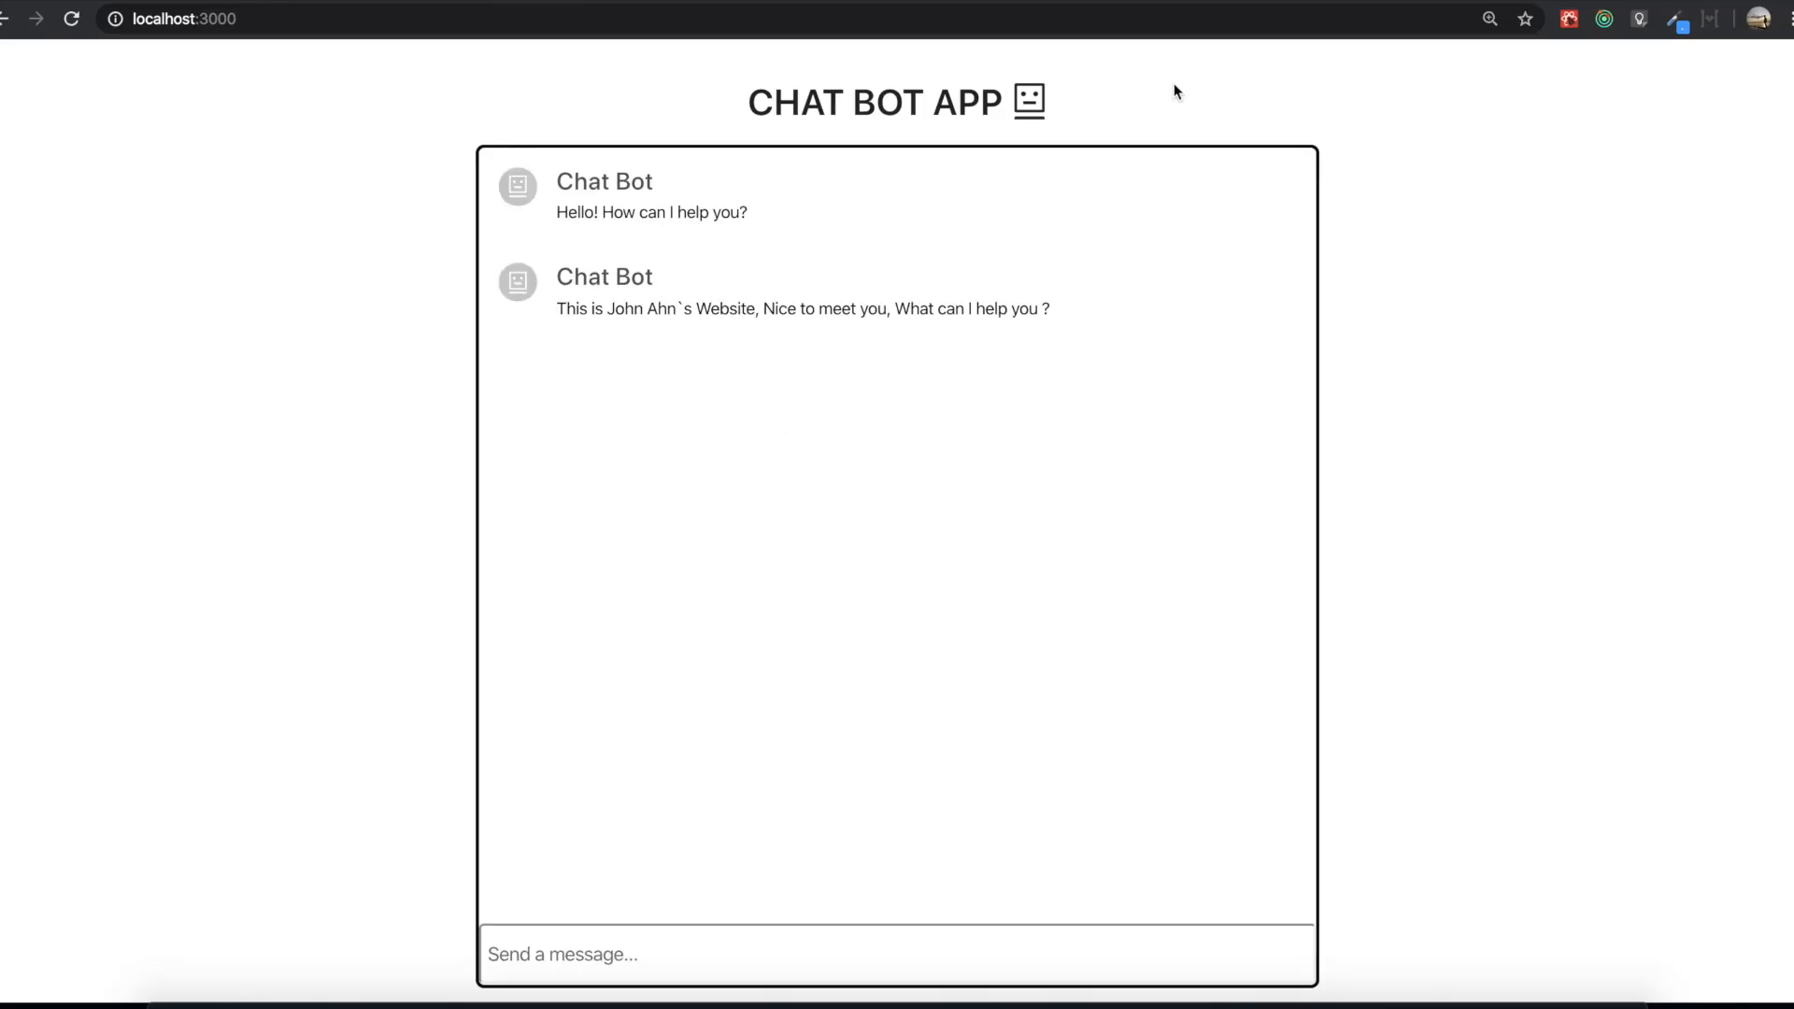
mouse_move(807, 159)
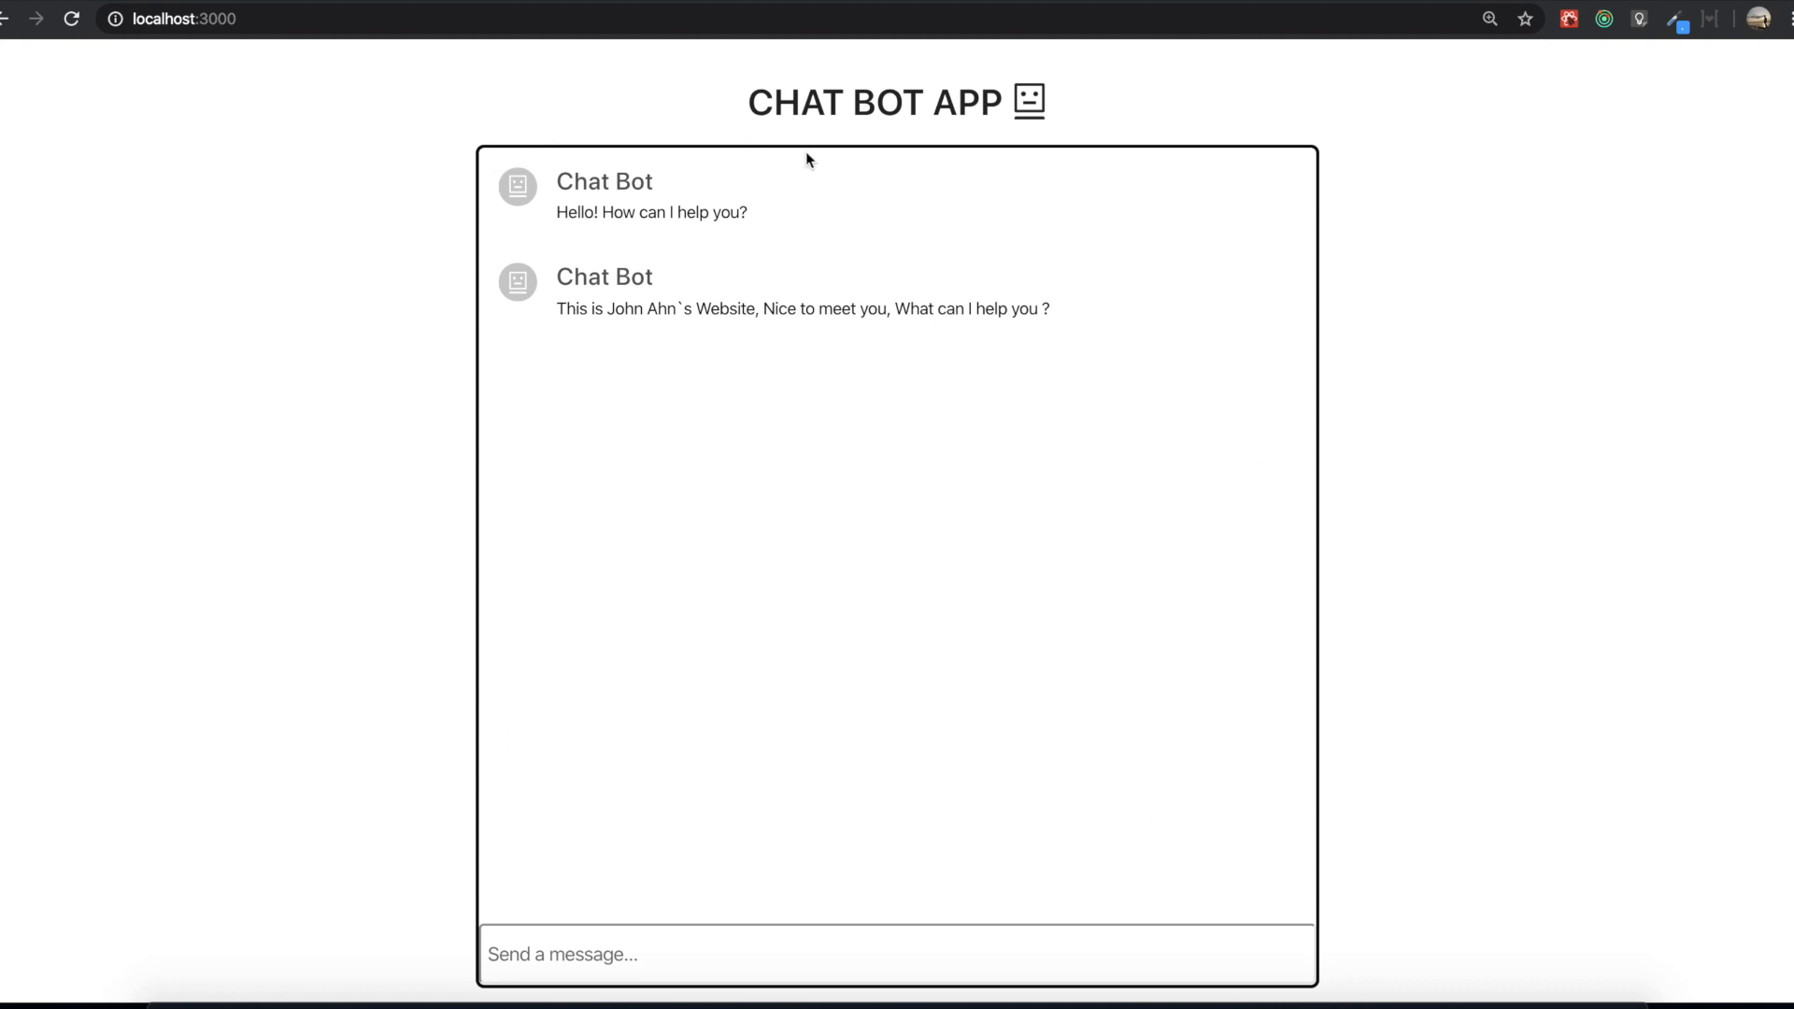
mouse_move(547, 746)
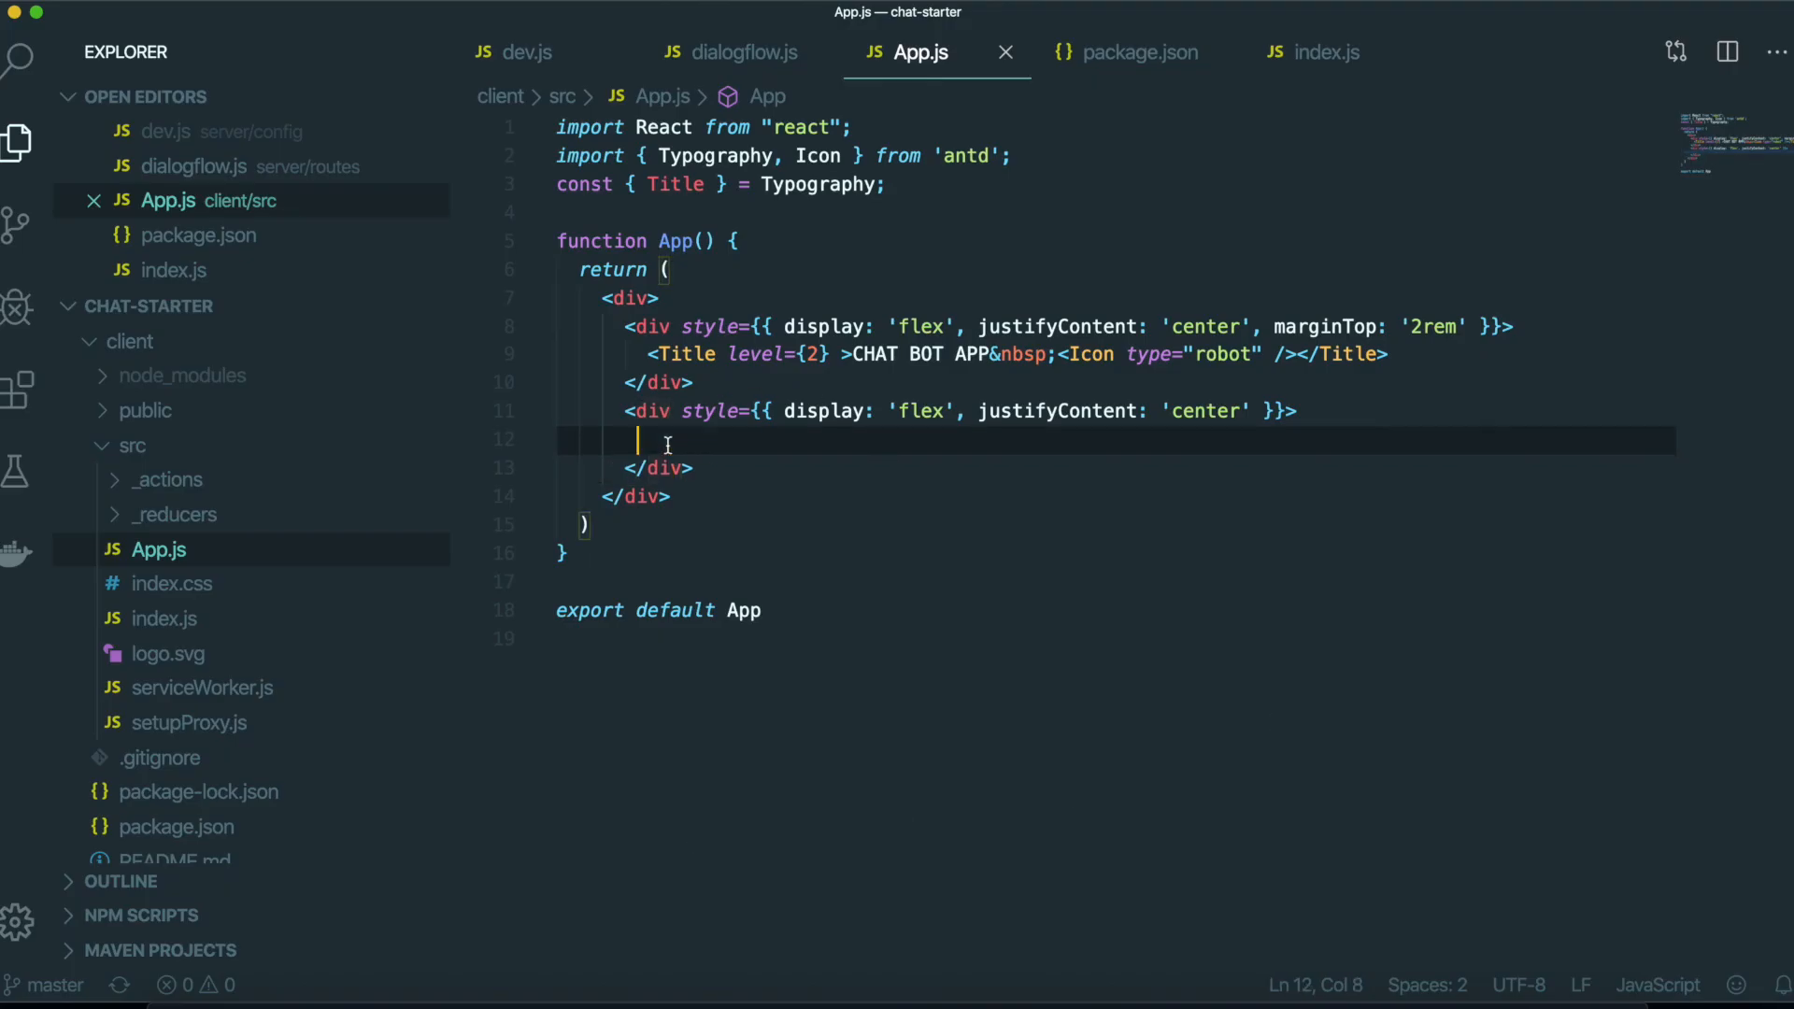
Add blank lines in App.js's container and create a new folder under src.
key(enter)
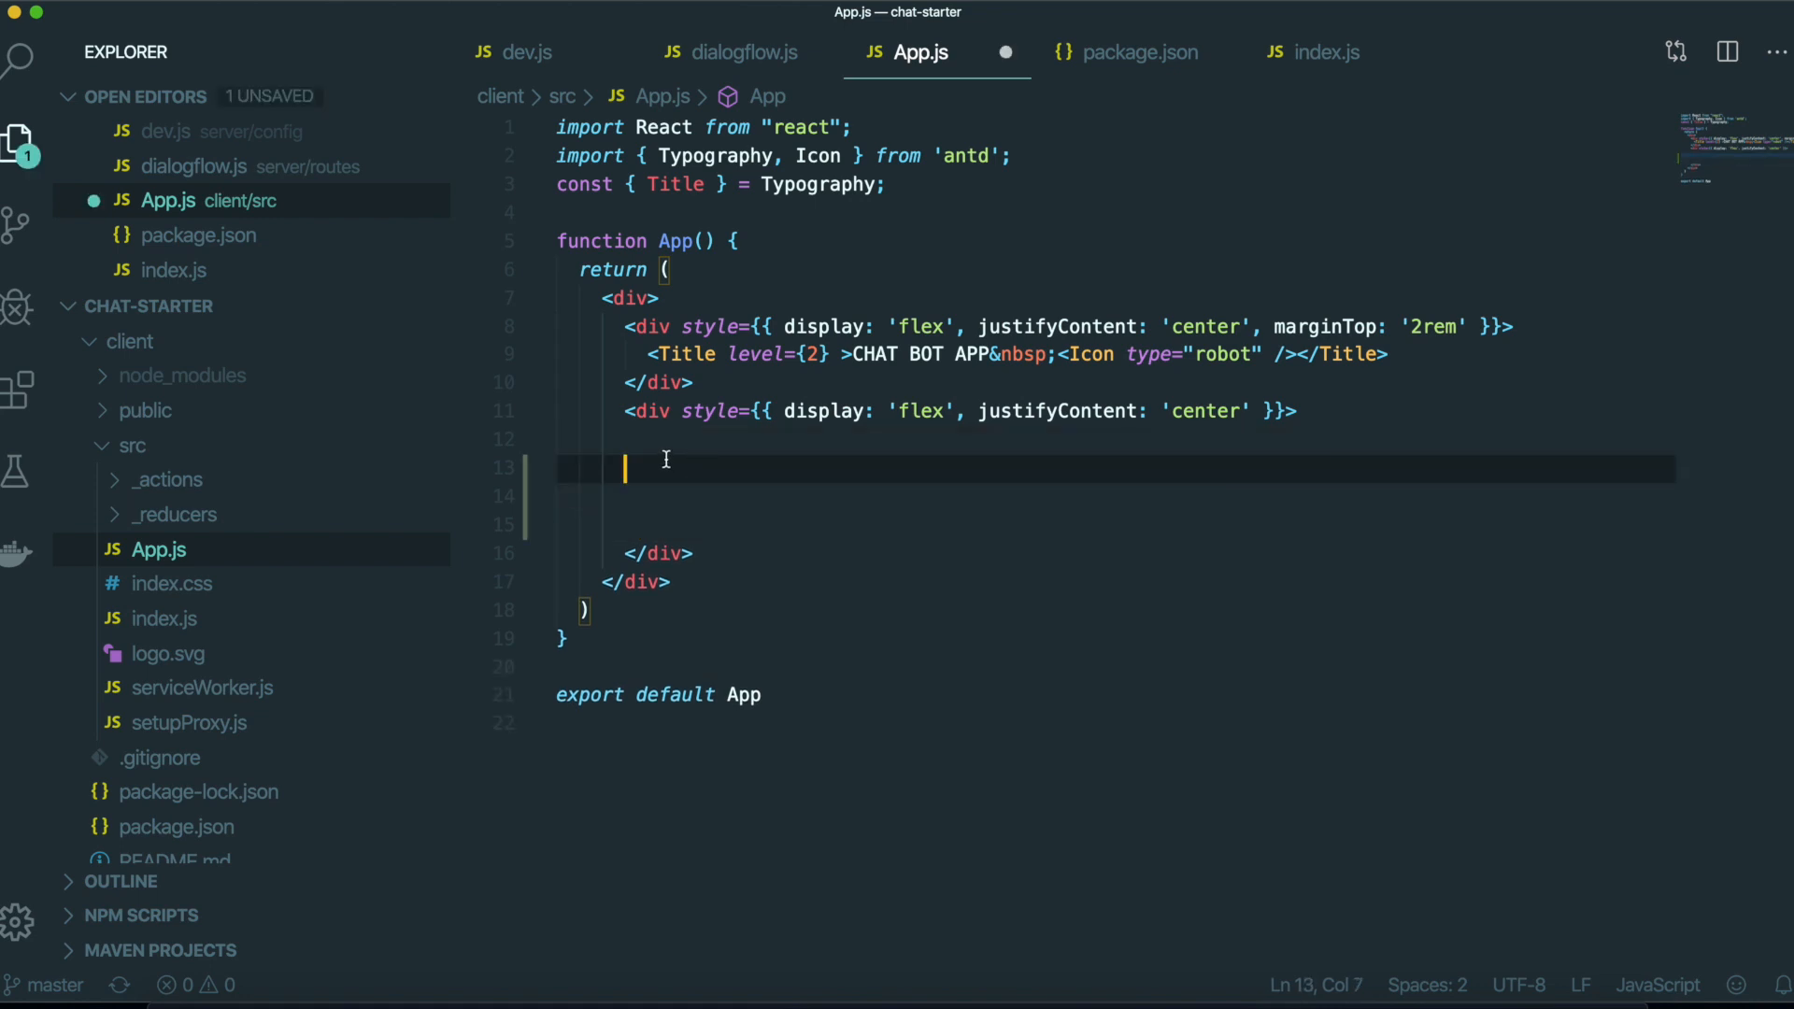
mouse_move(801, 498)
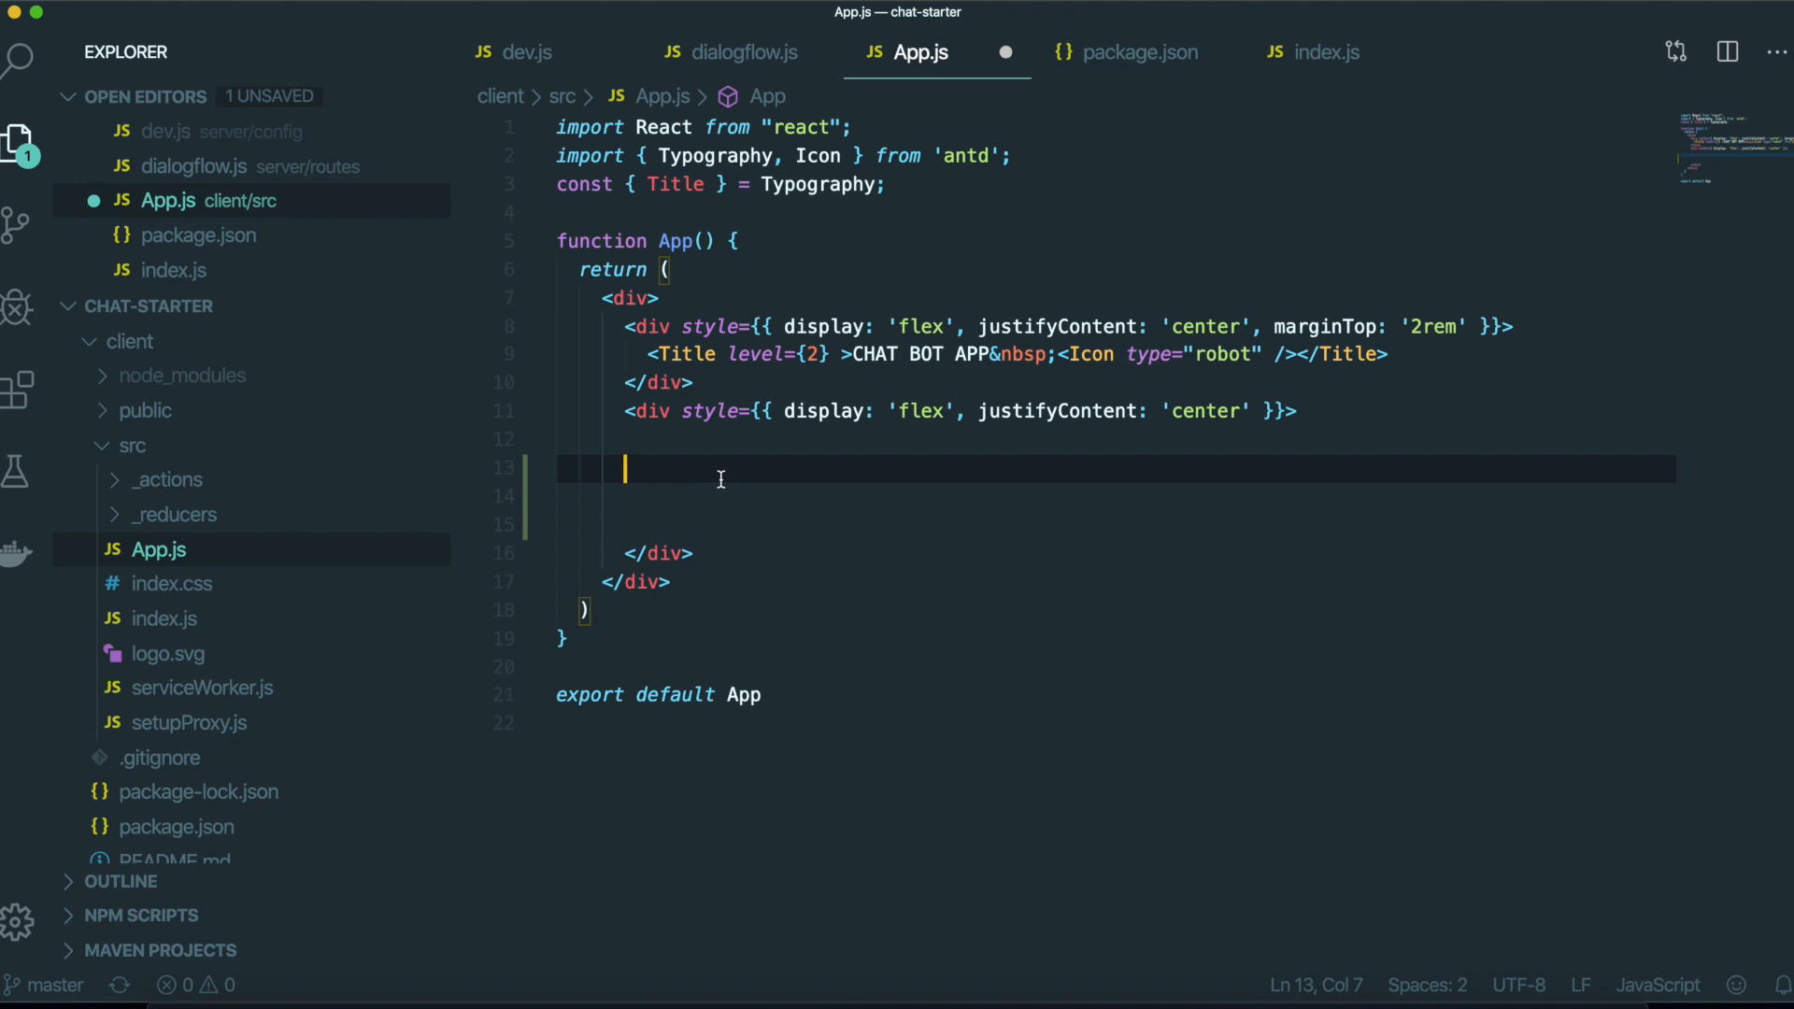
right_click(133, 445)
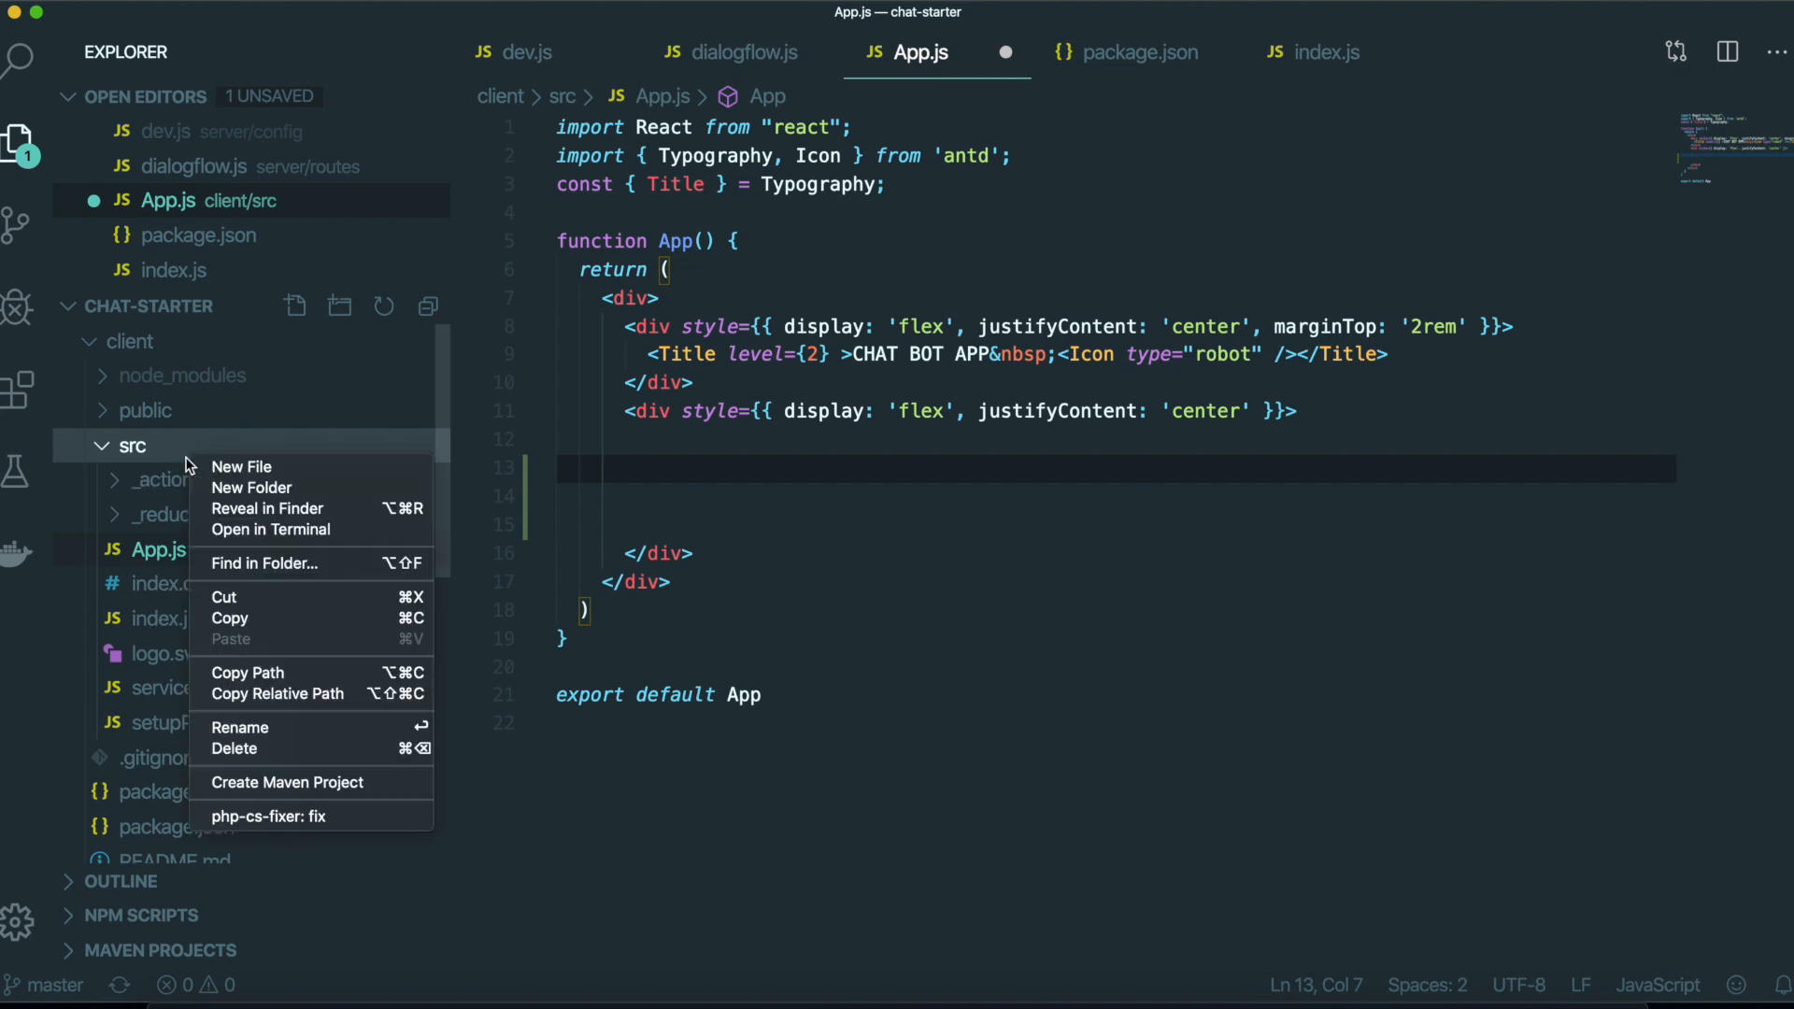
click(250, 488)
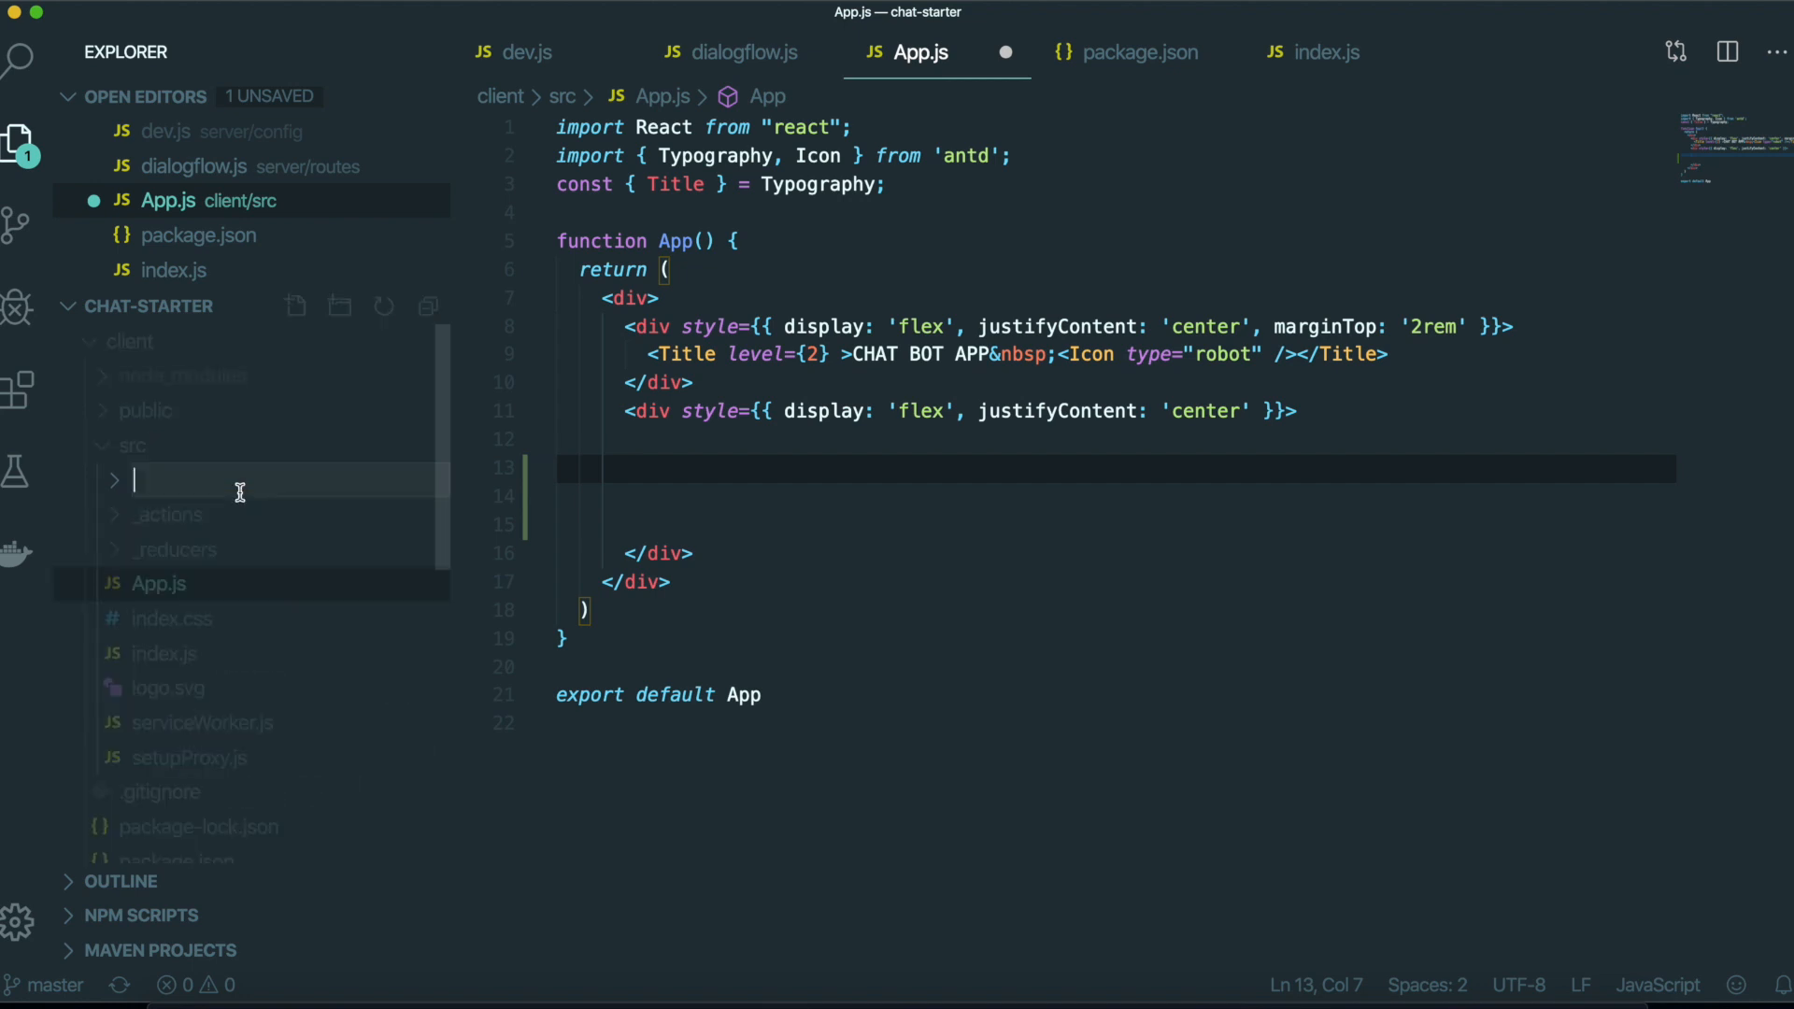
text(ChatB)
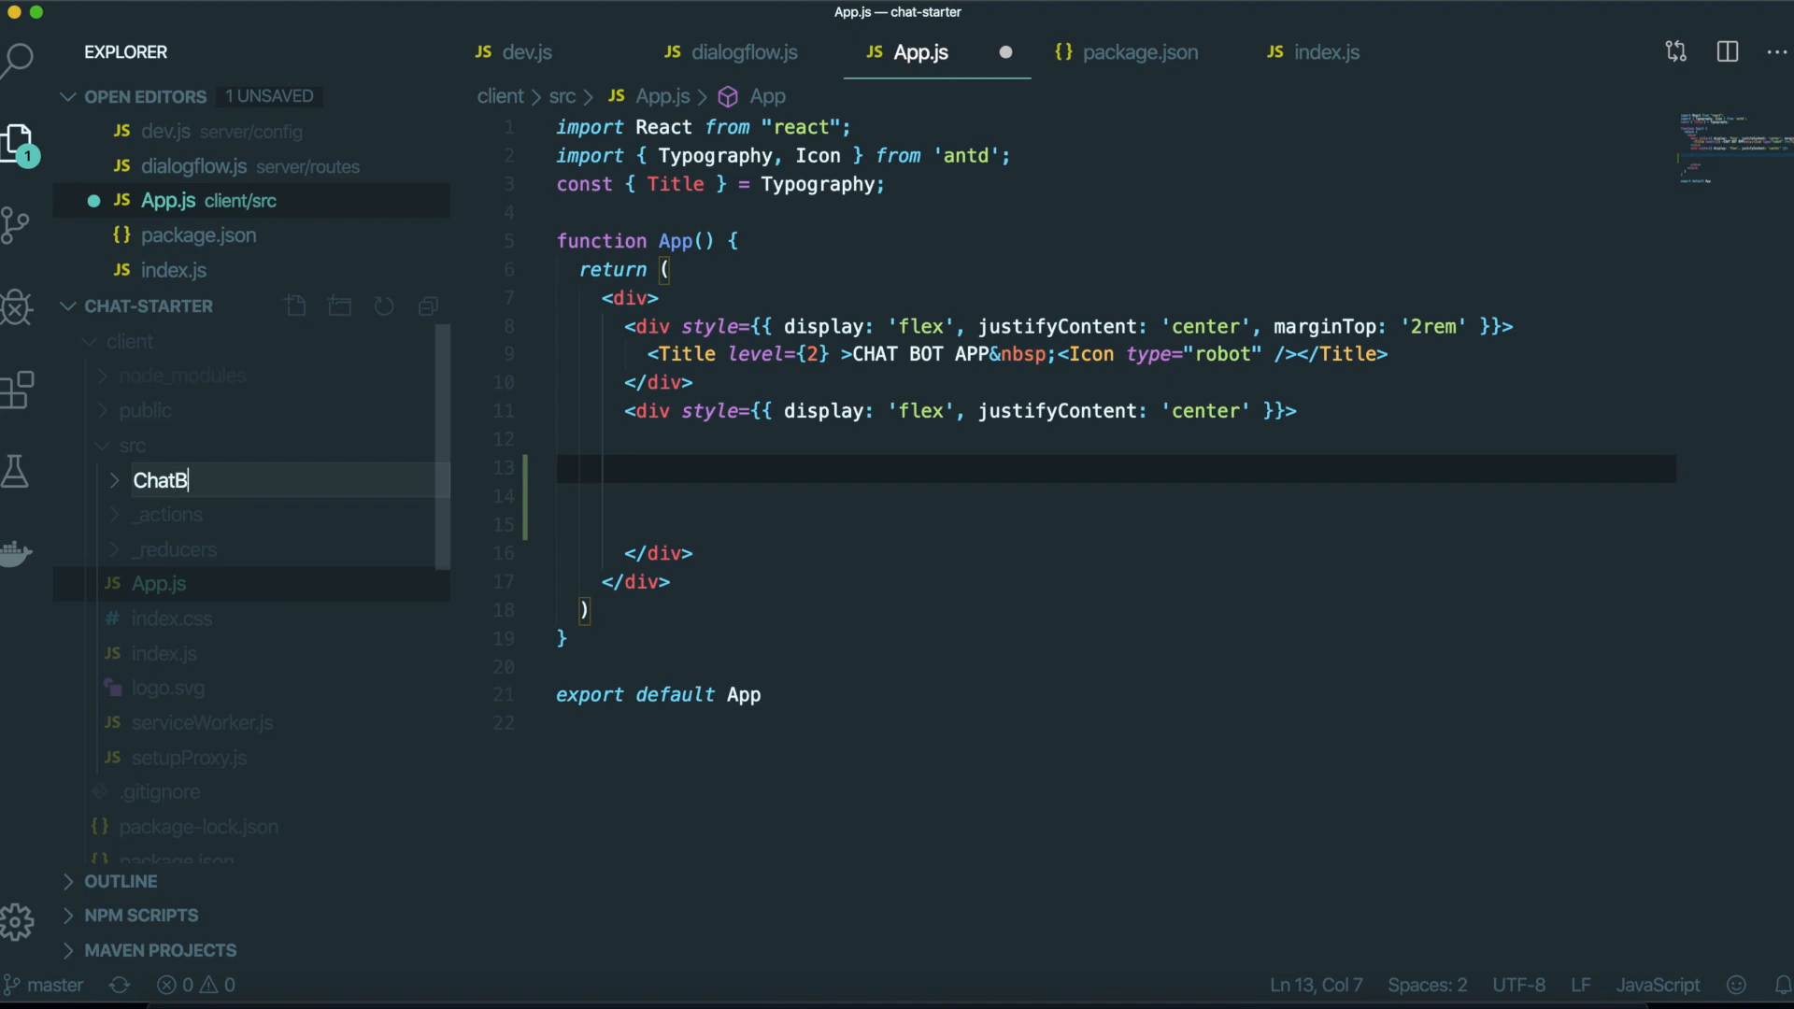
Rename the folder Chatbot and add a Chatbot.js file inside it.
right_click(154, 549)
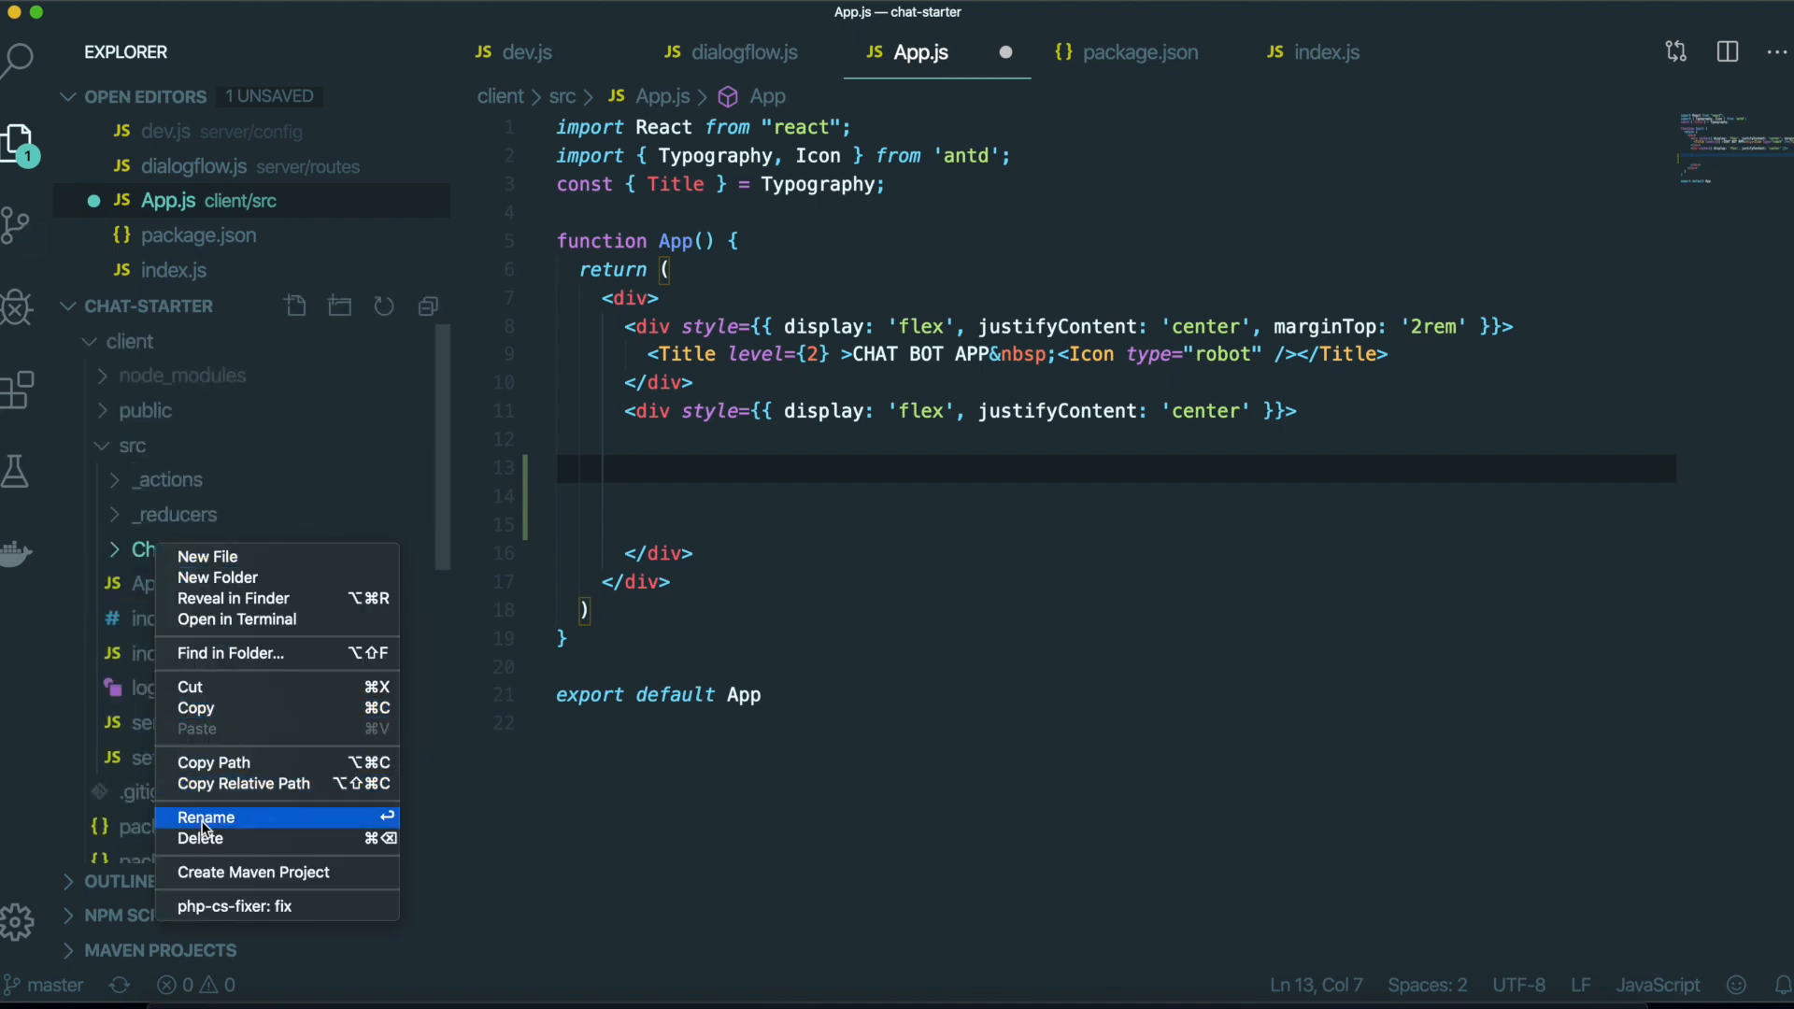
click(208, 817)
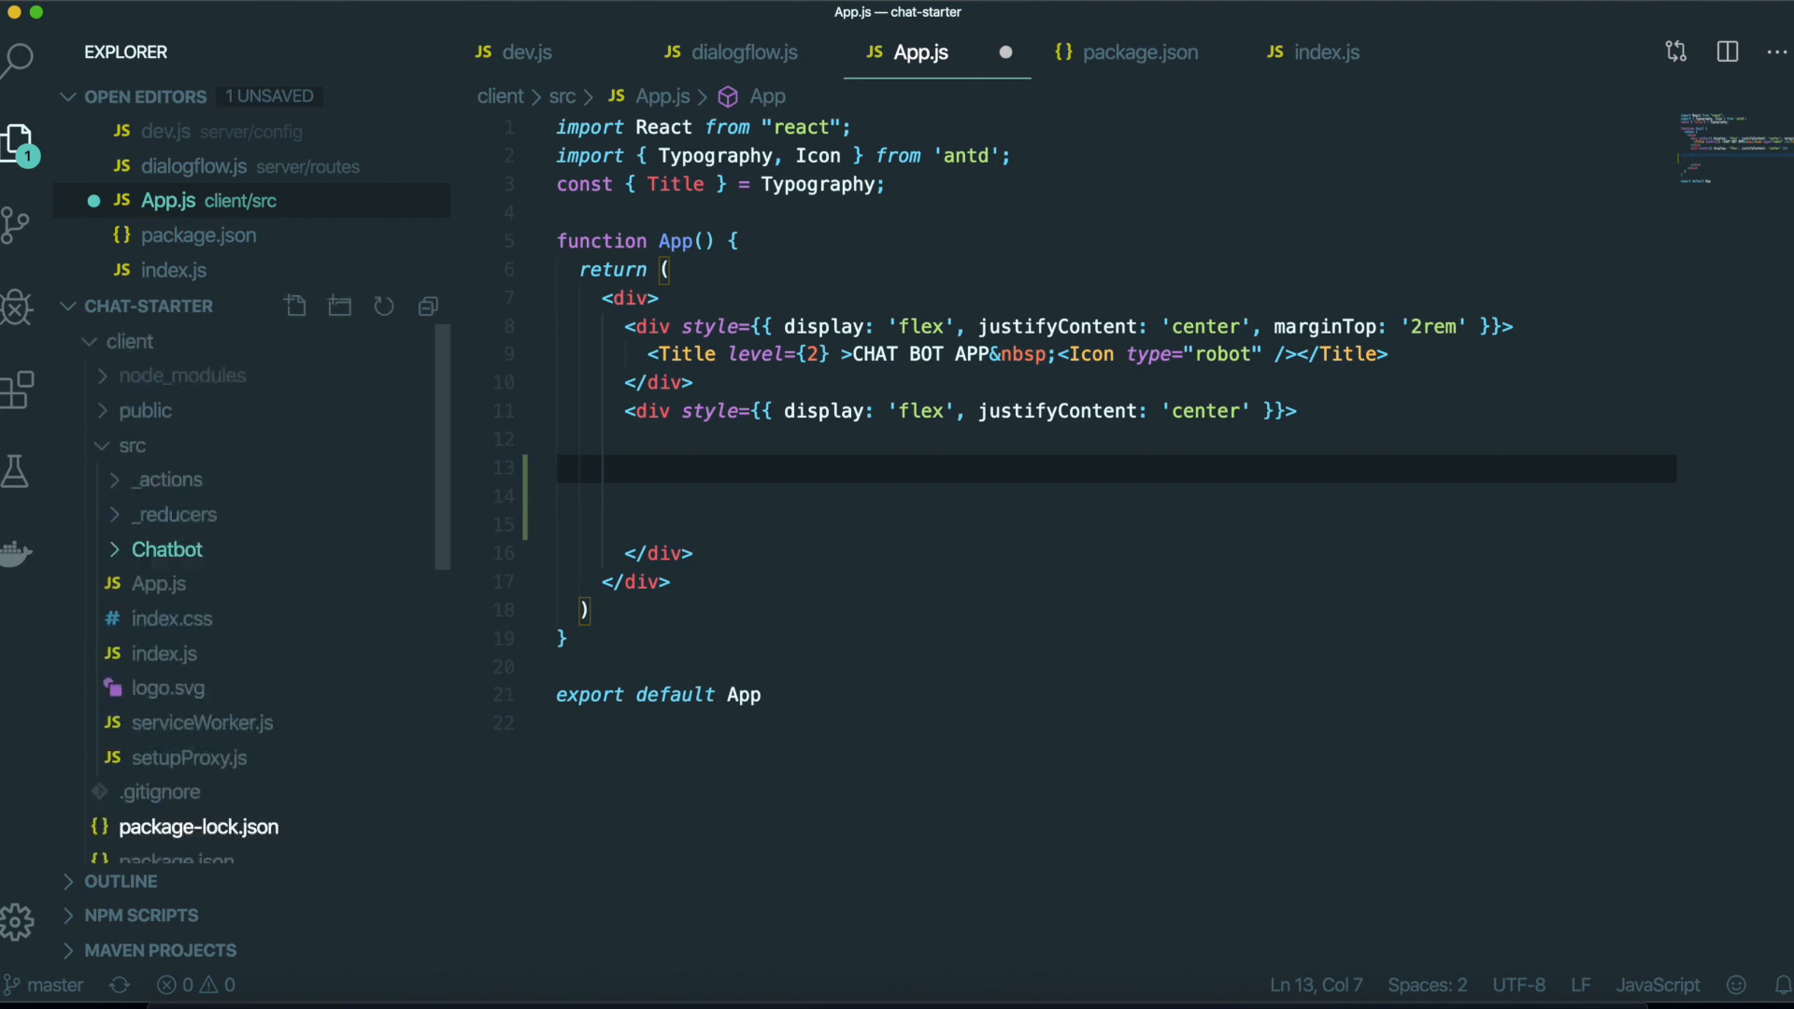
right_click(167, 549)
text(Ch)
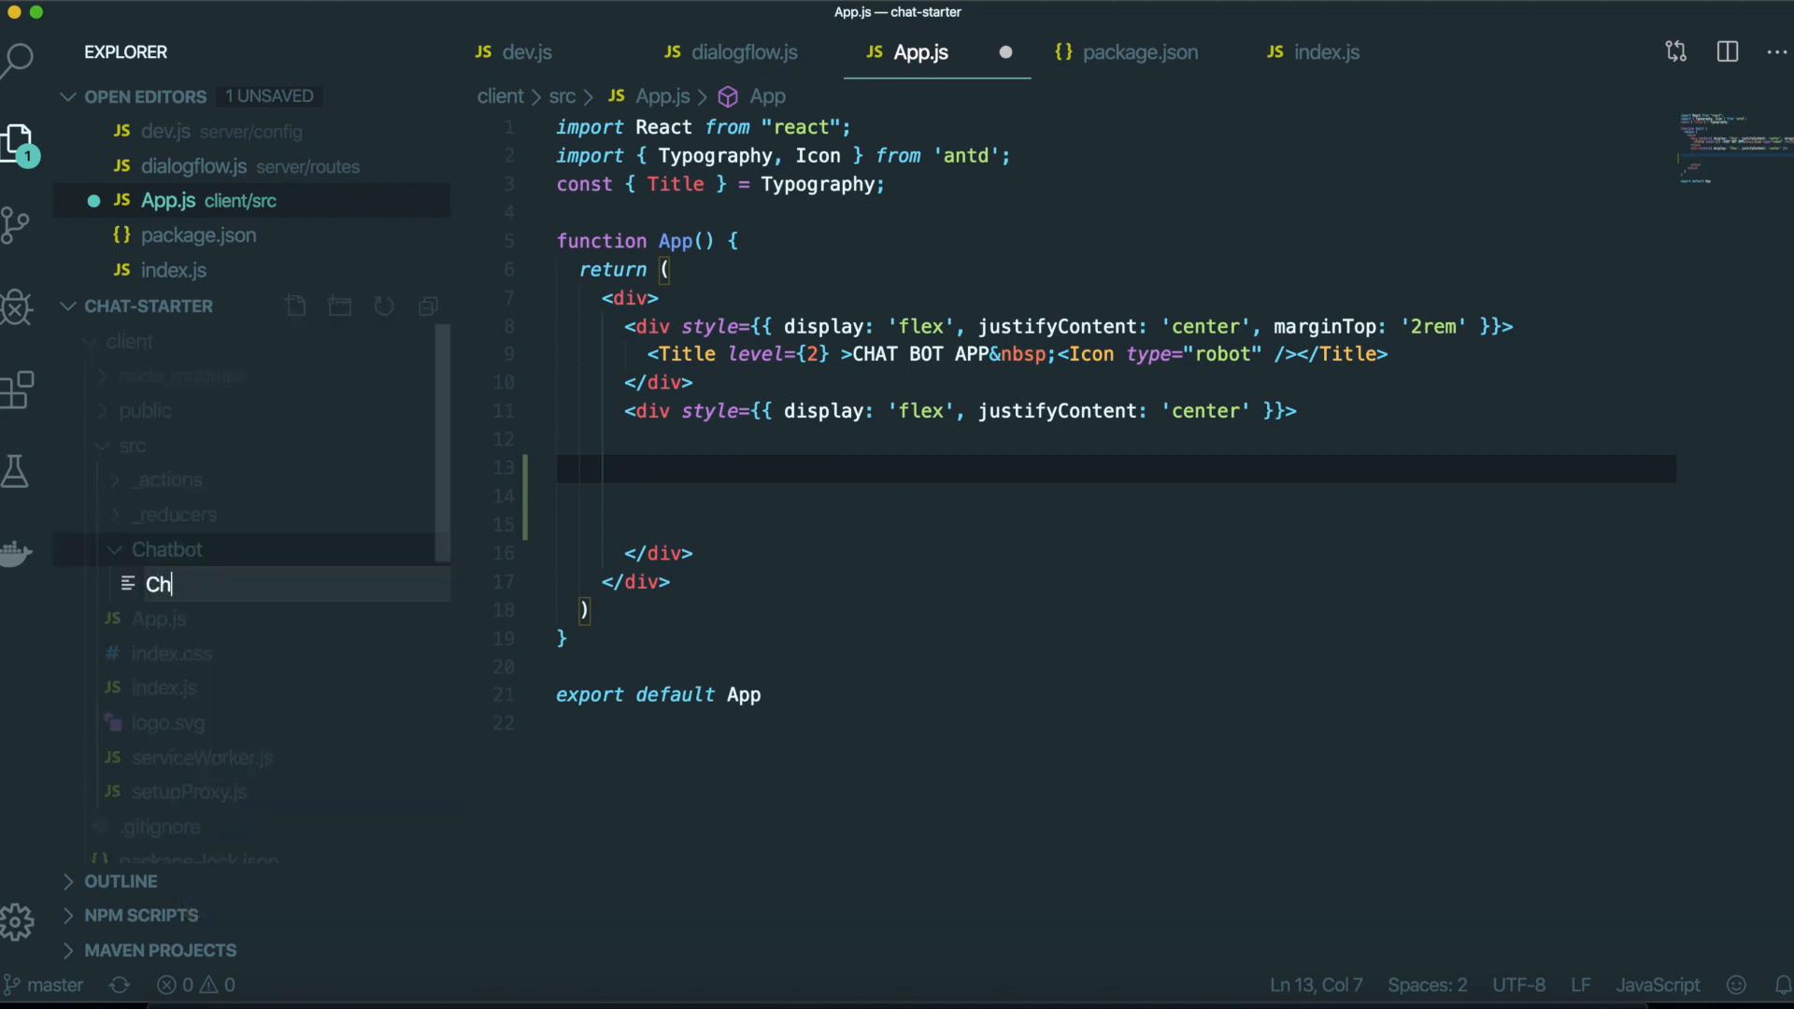
text(atbot.js)
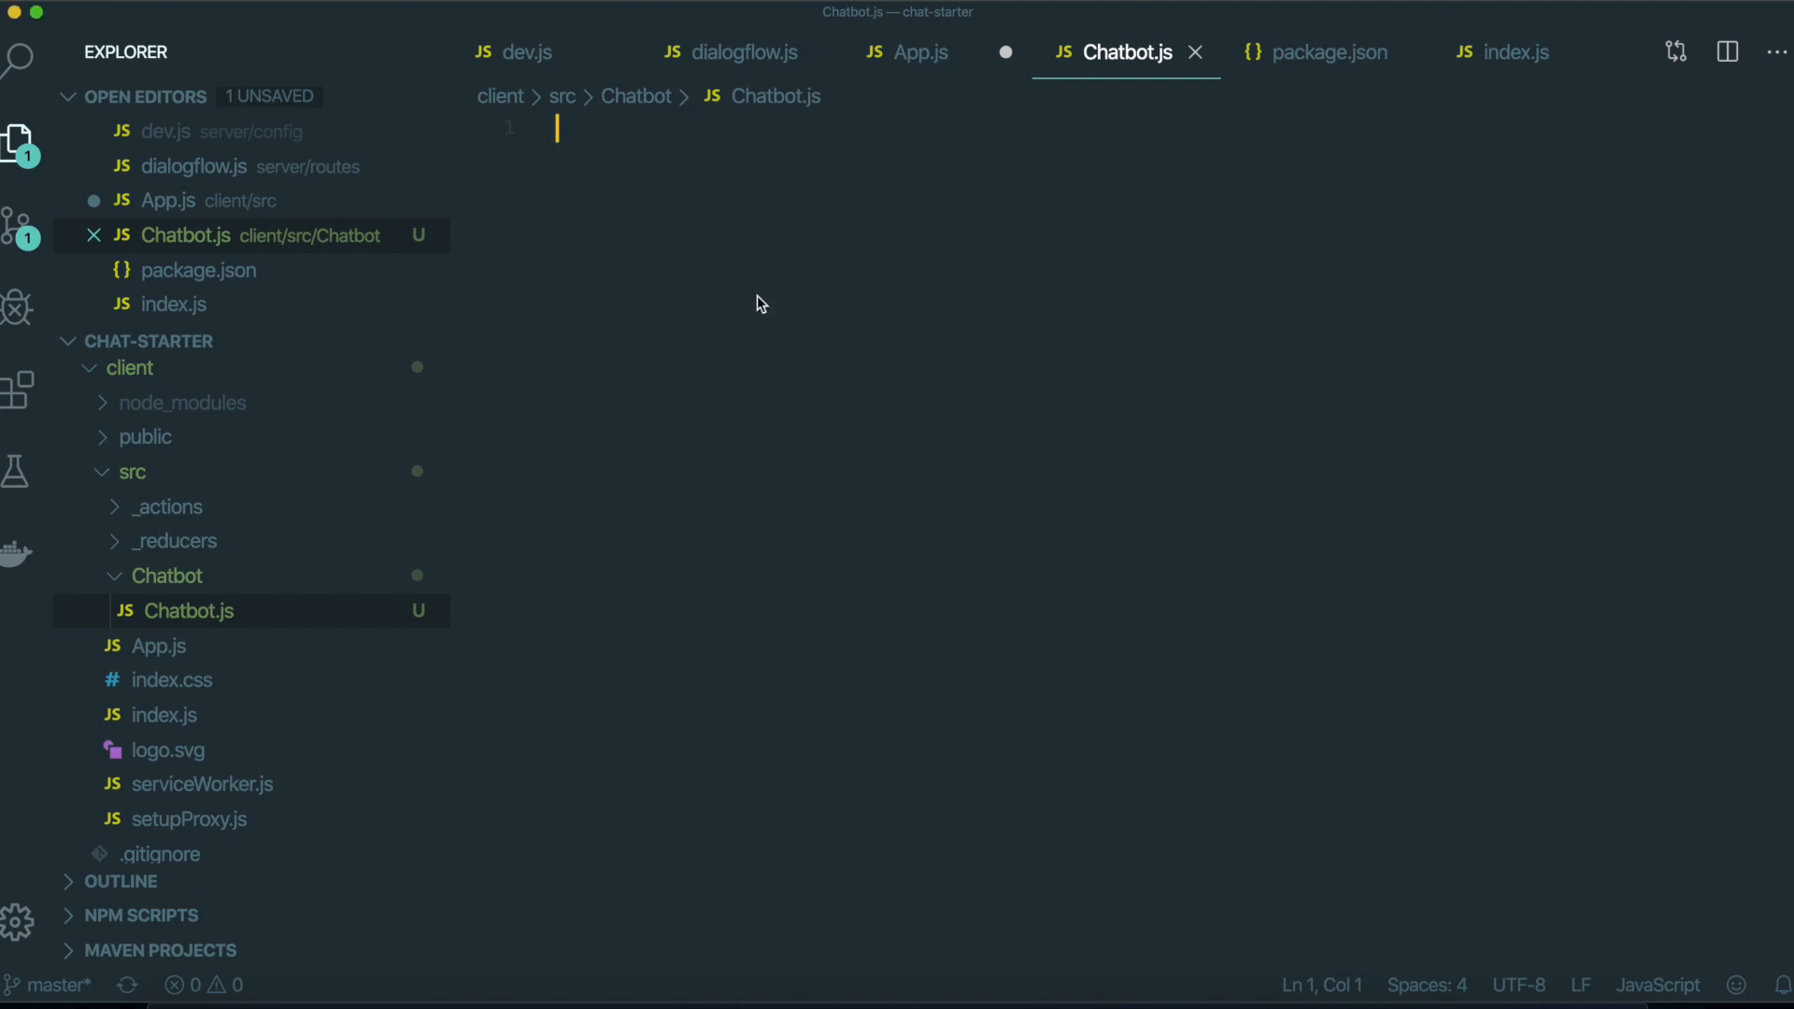
mouse_move(682, 291)
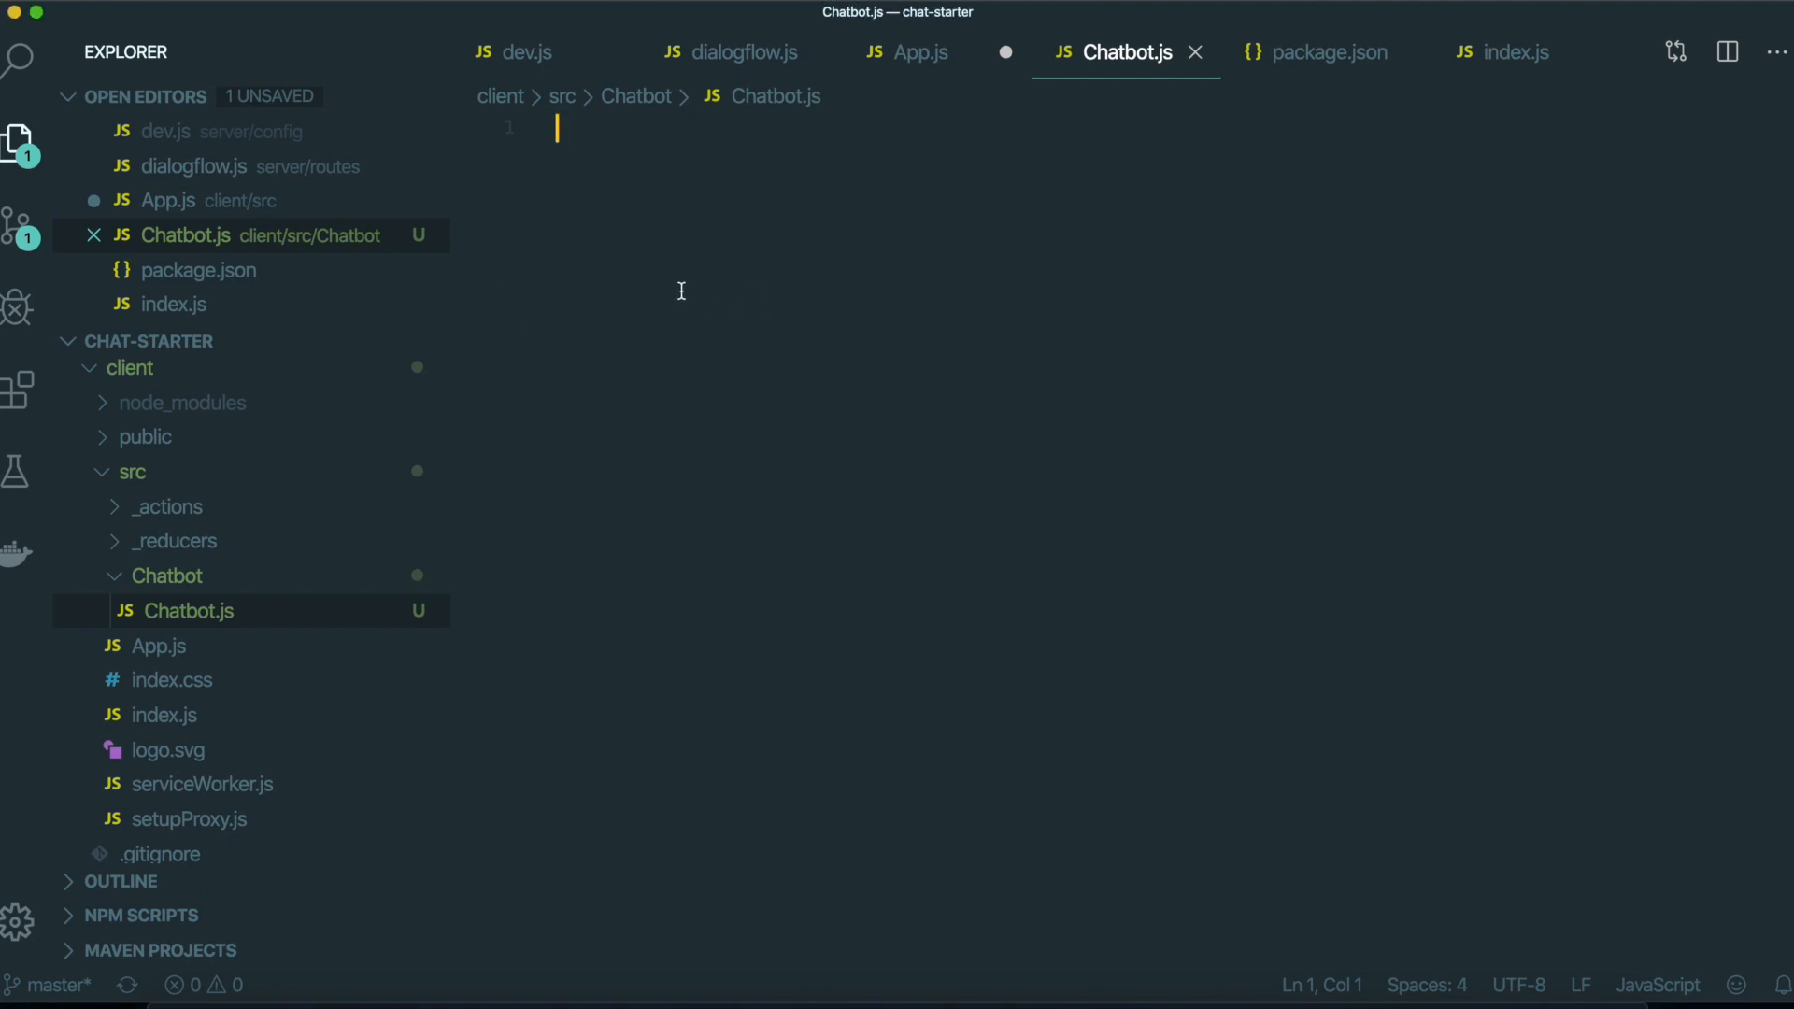
Import React and define a Chatbot function returning a div reading 'Chatbot'.
text(import React)
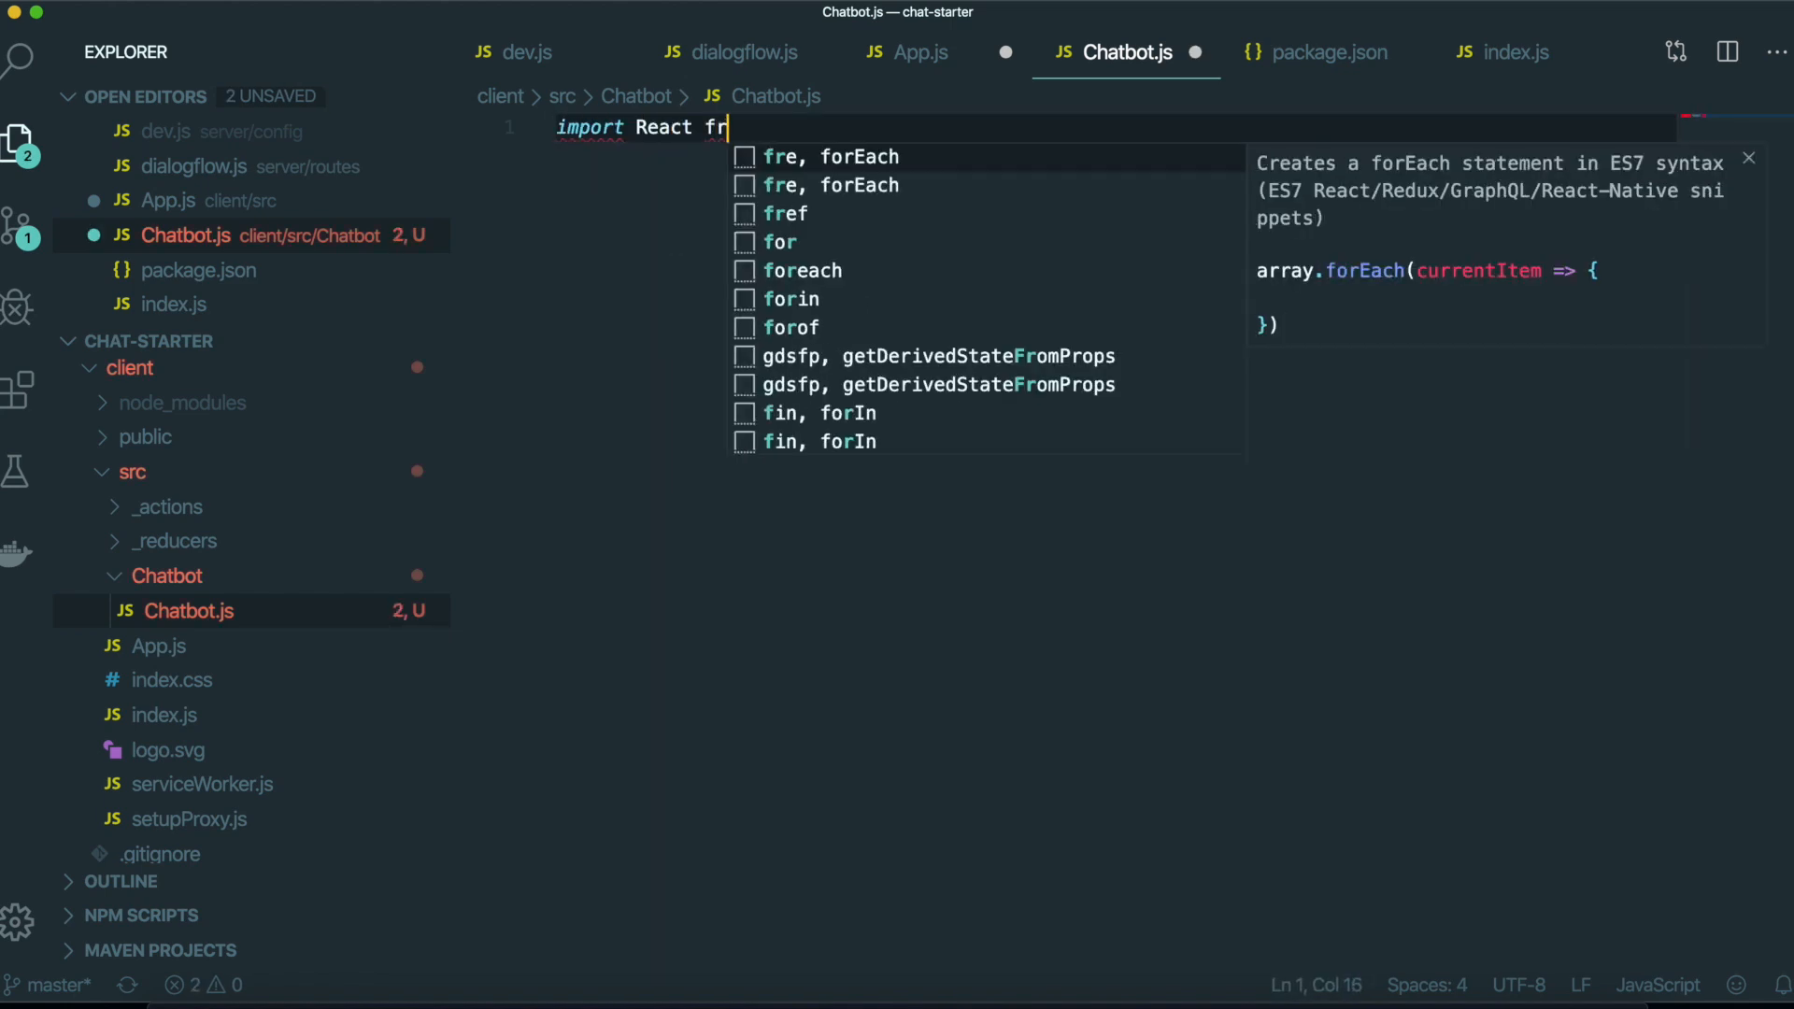
text(from 'reac)
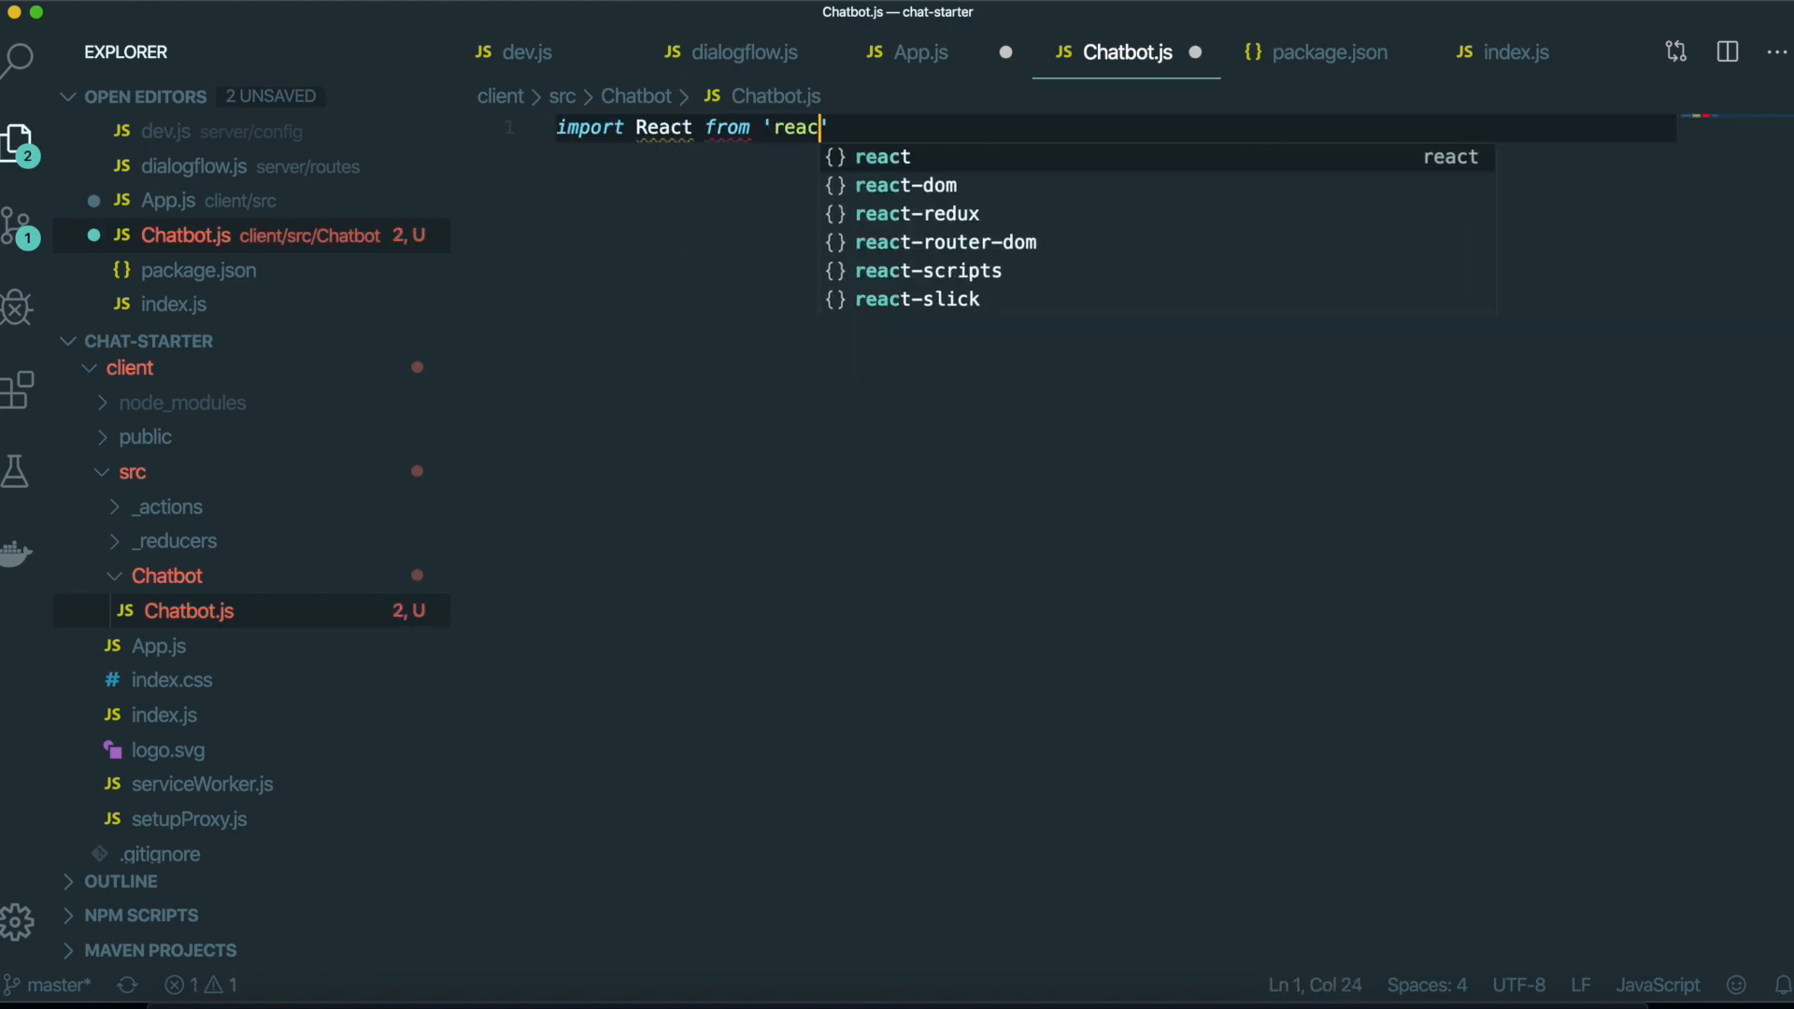
text(function Chat)
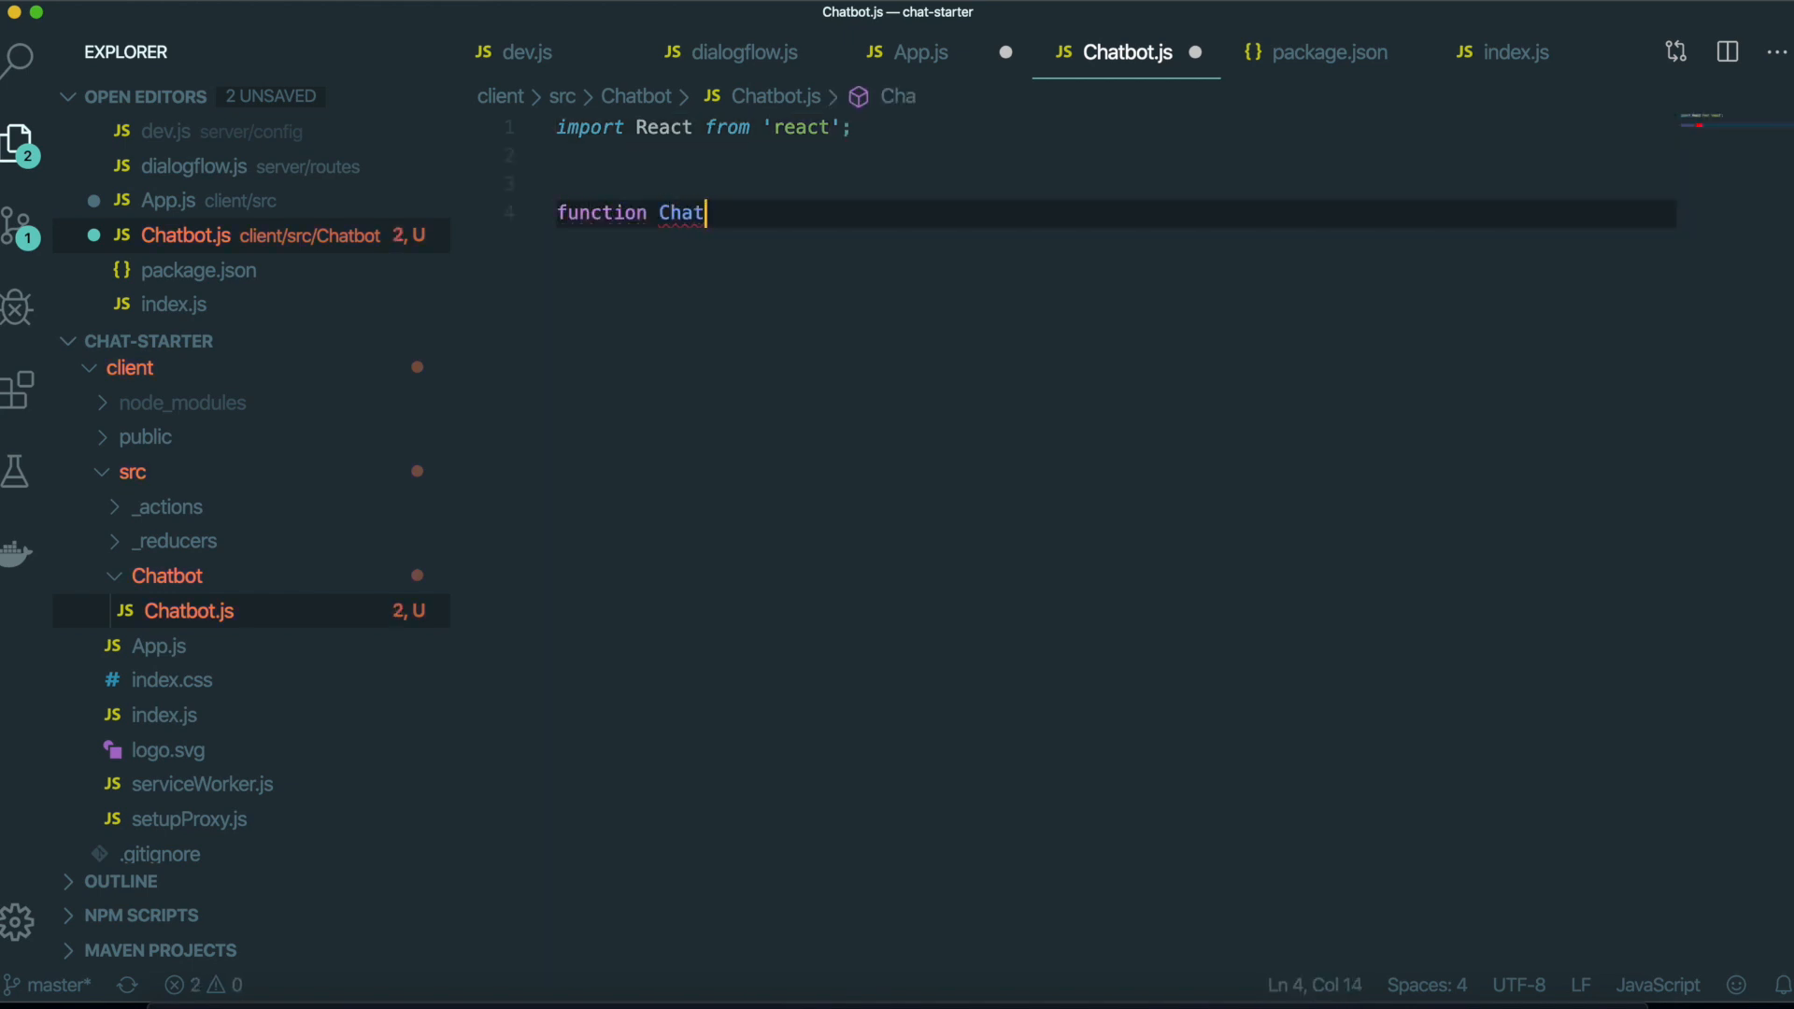
text(bot())
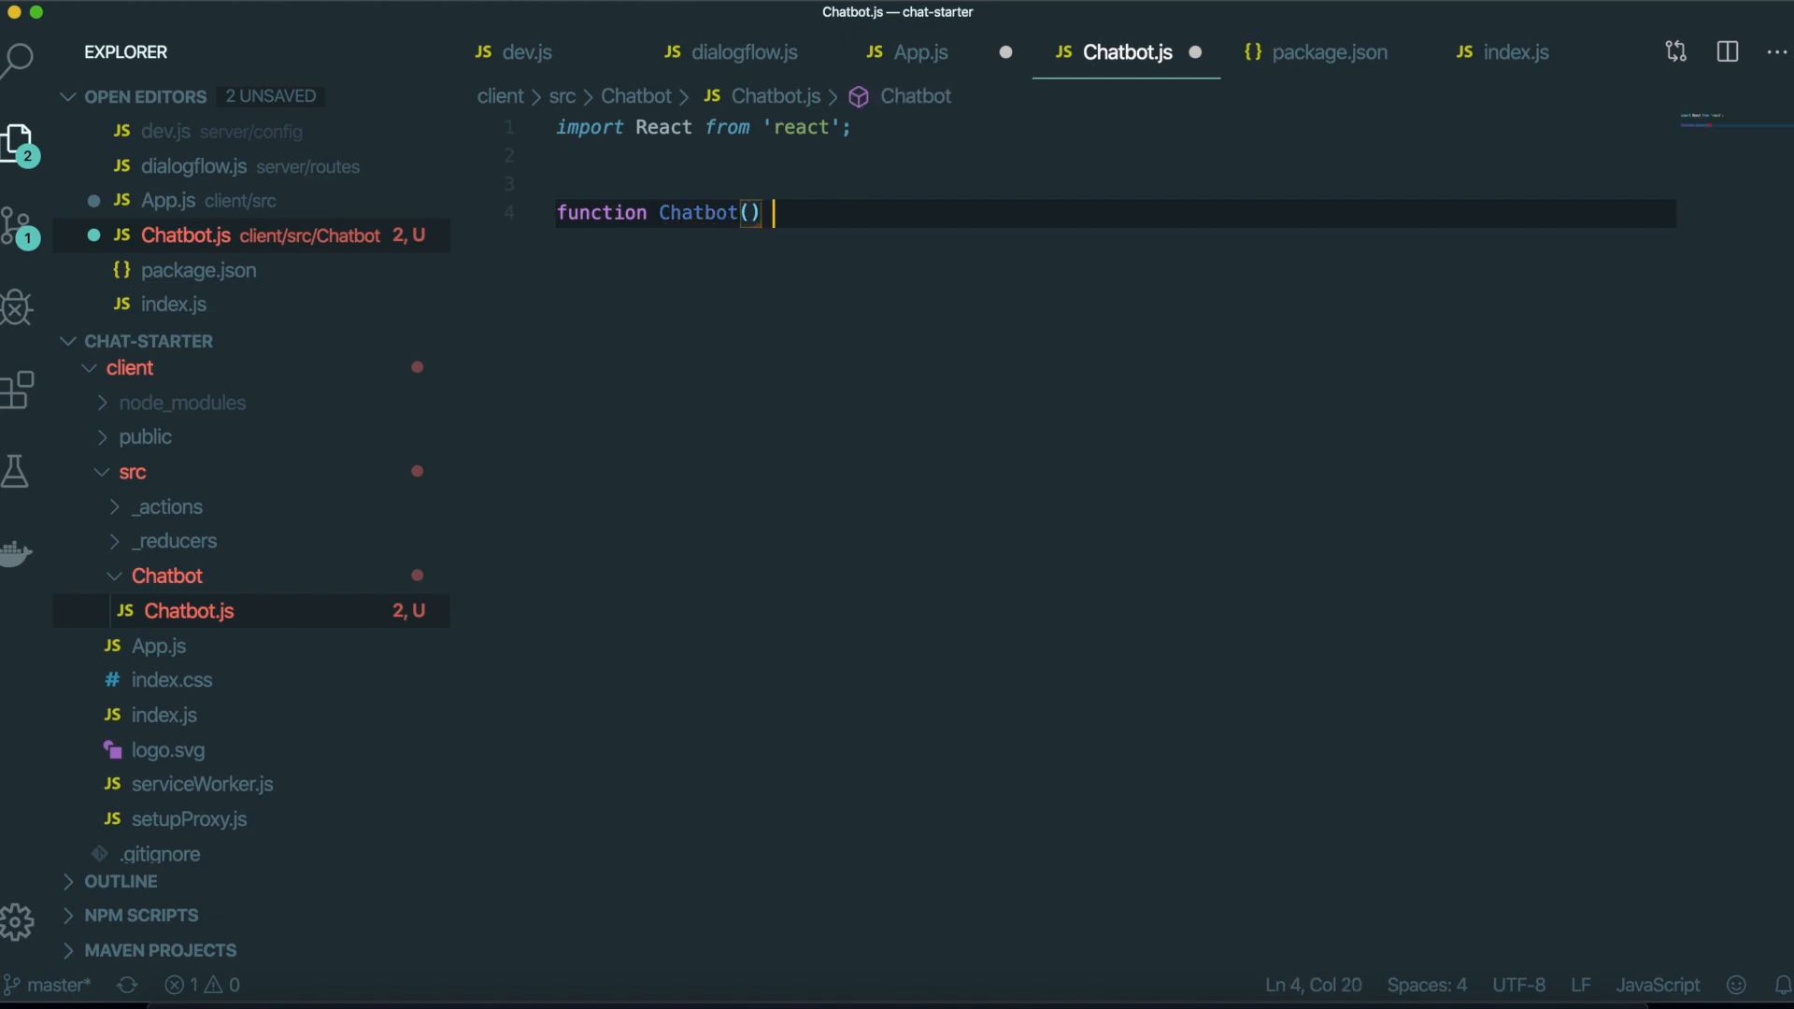
text({)
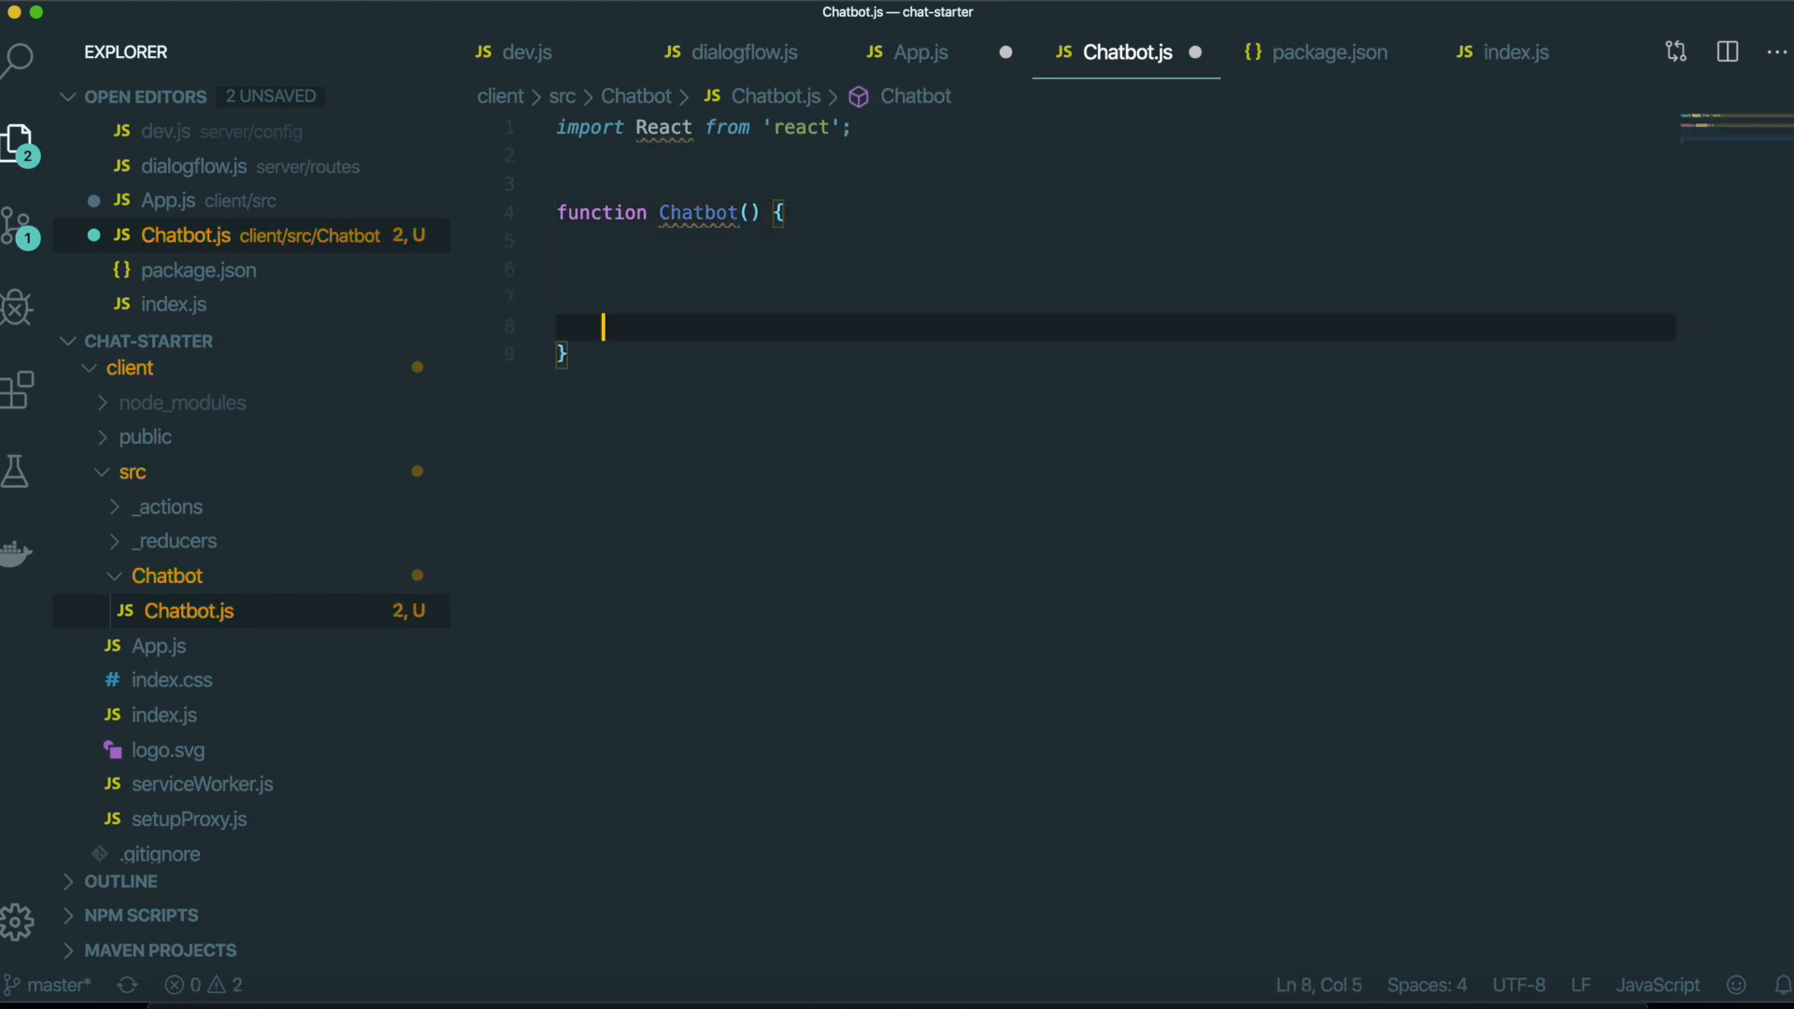
text(return)
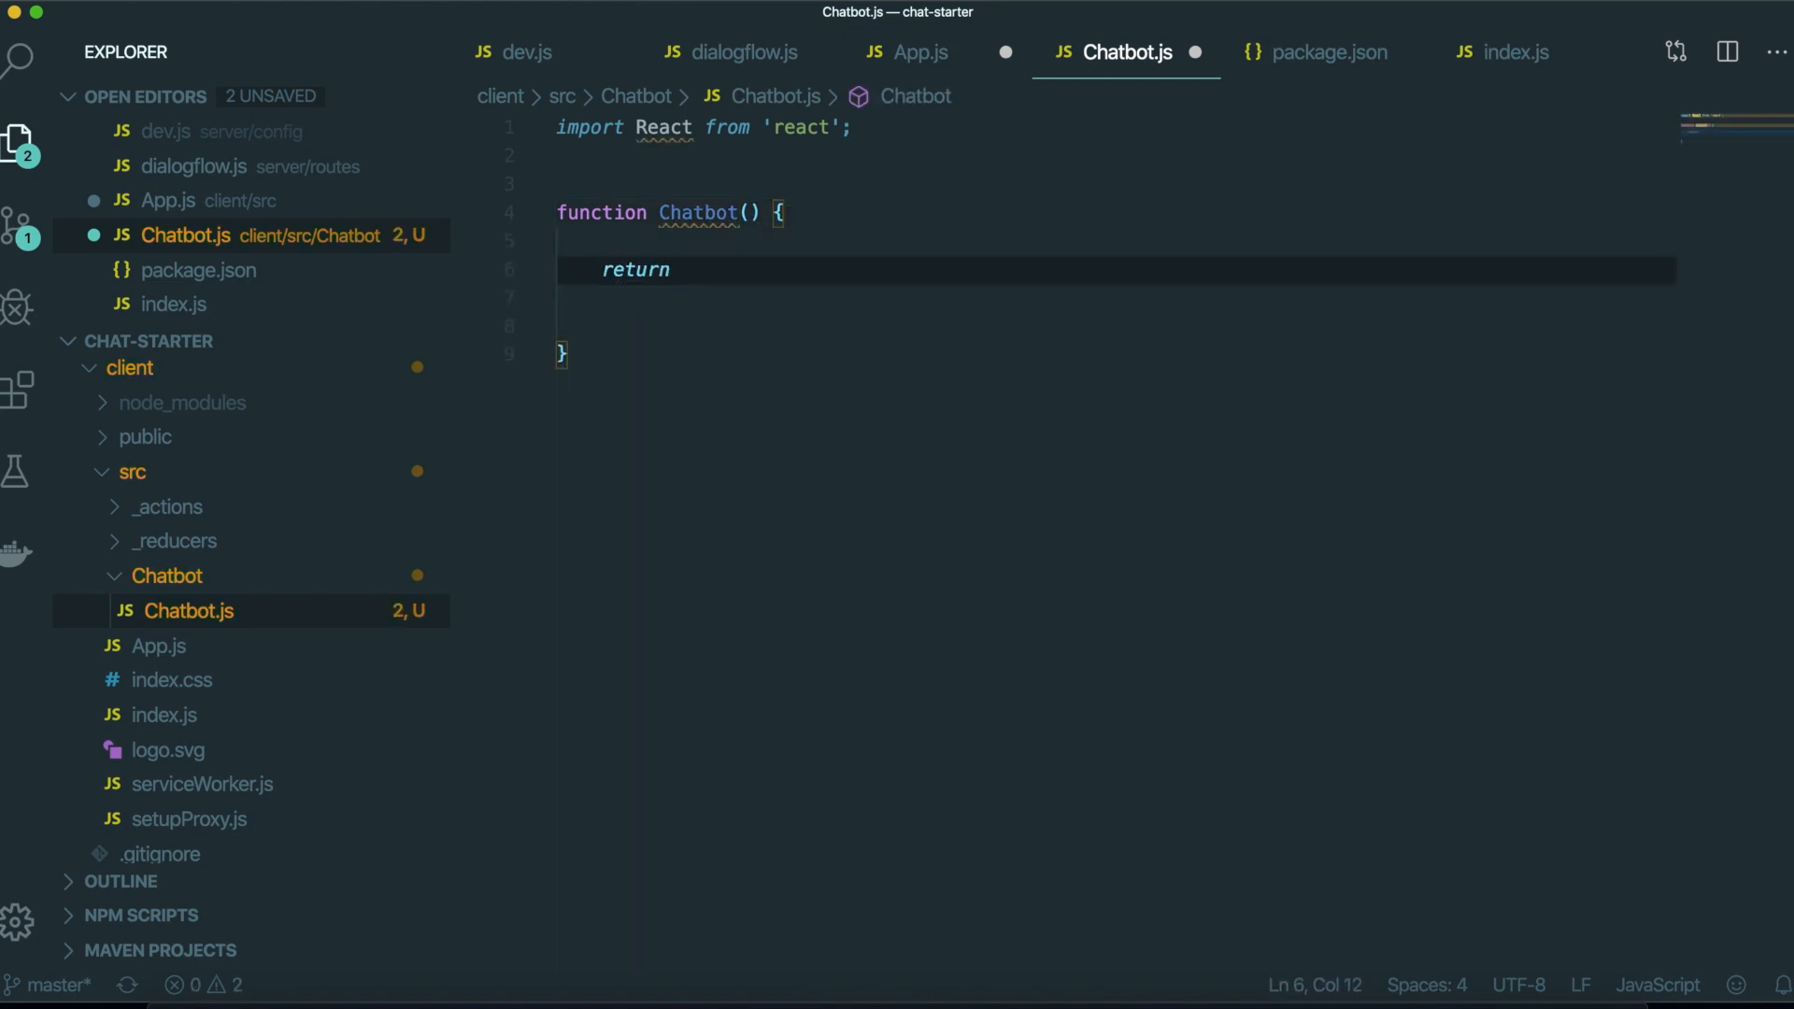
text((<)
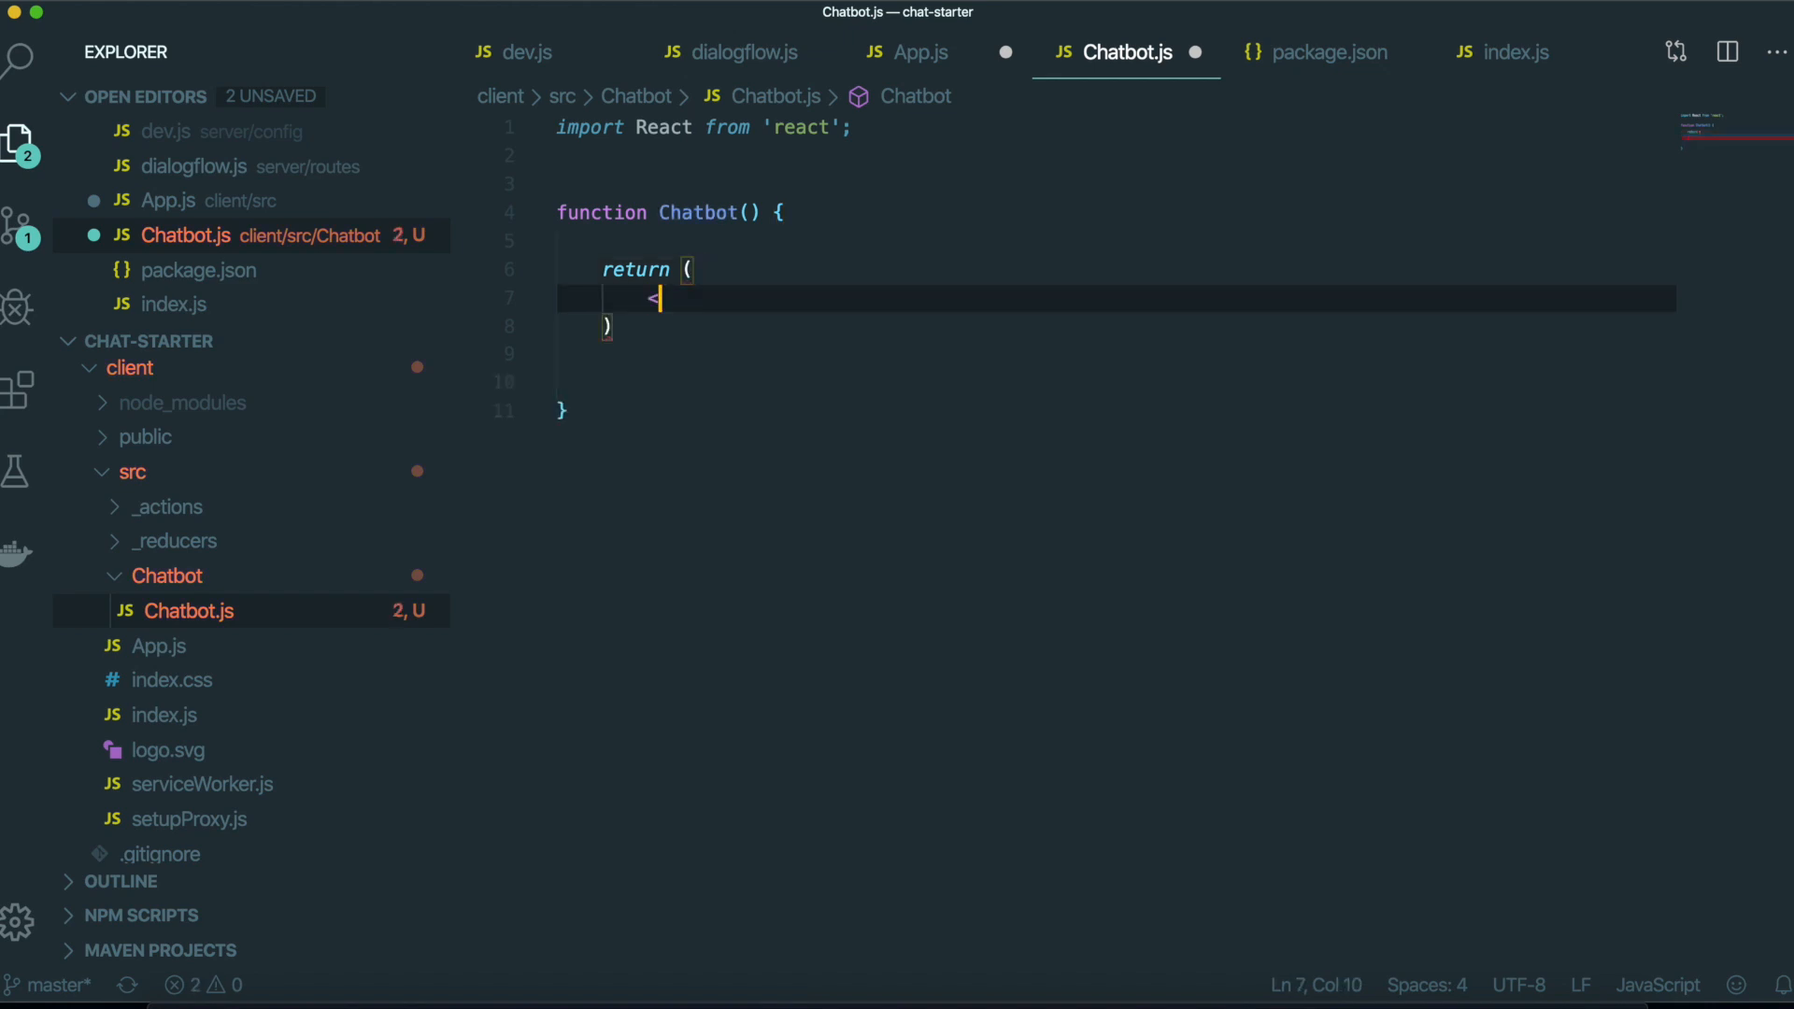
text(div></div>)
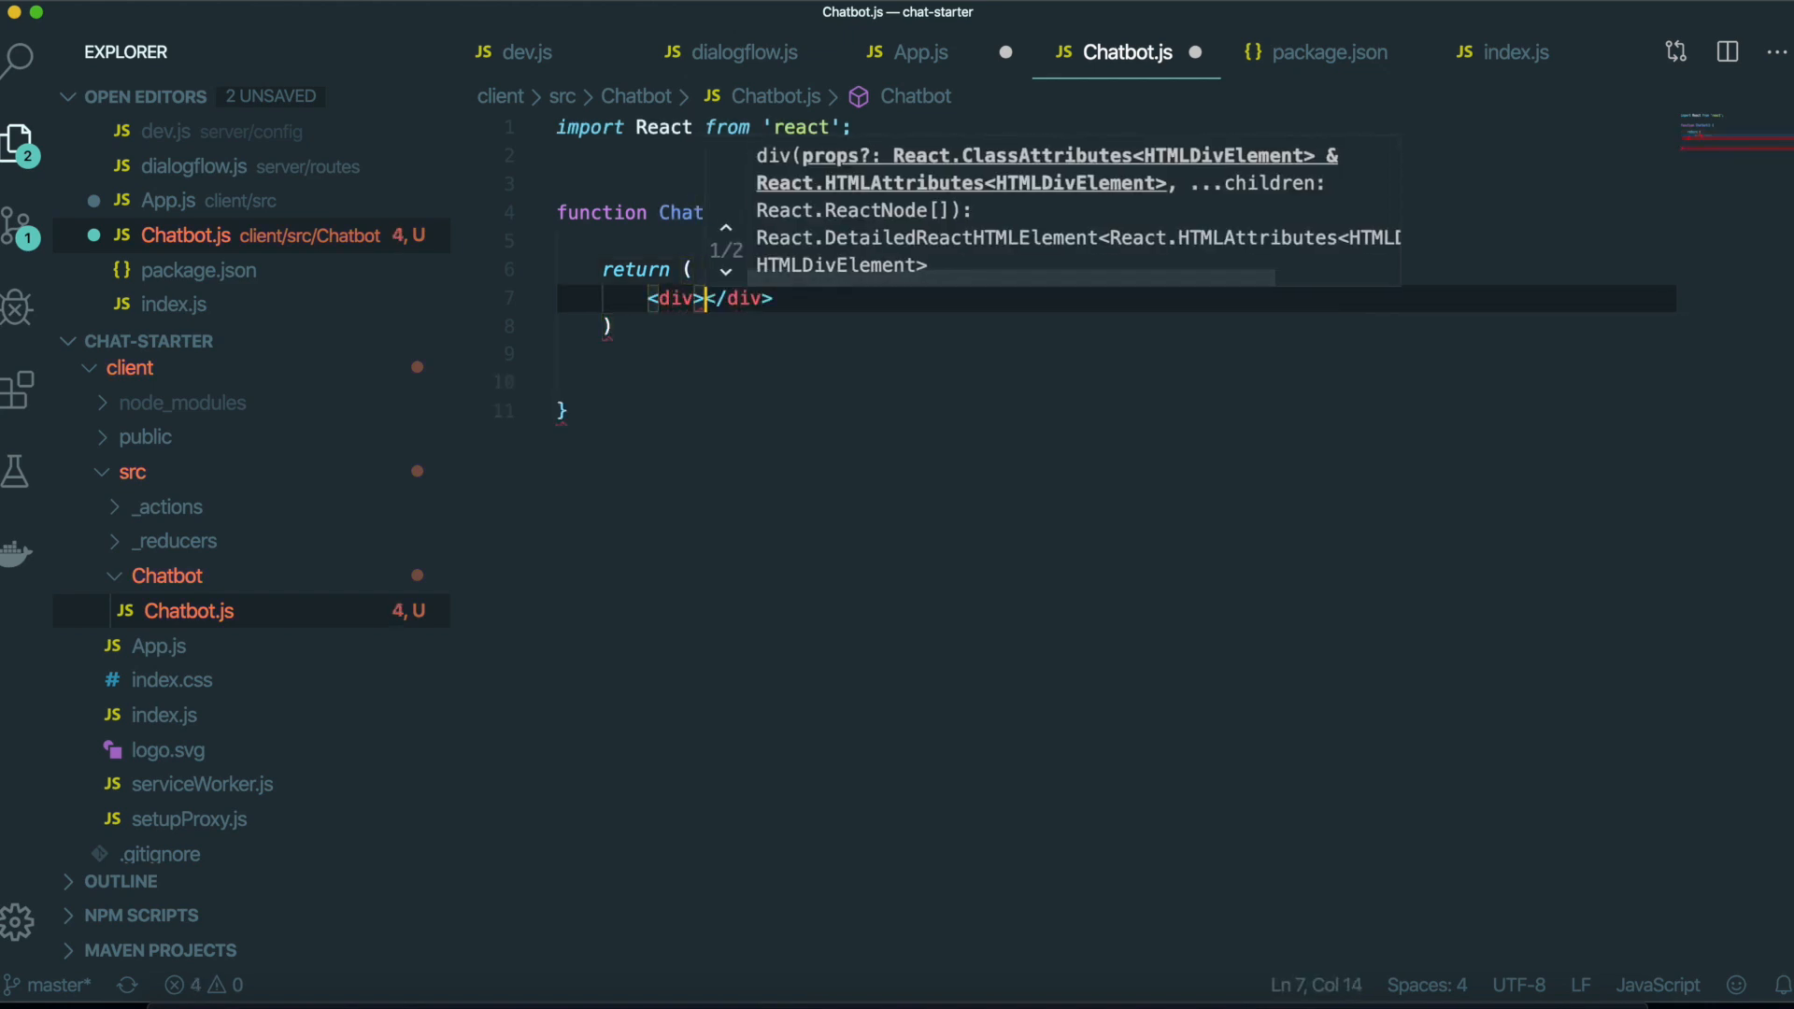
key(Enter)
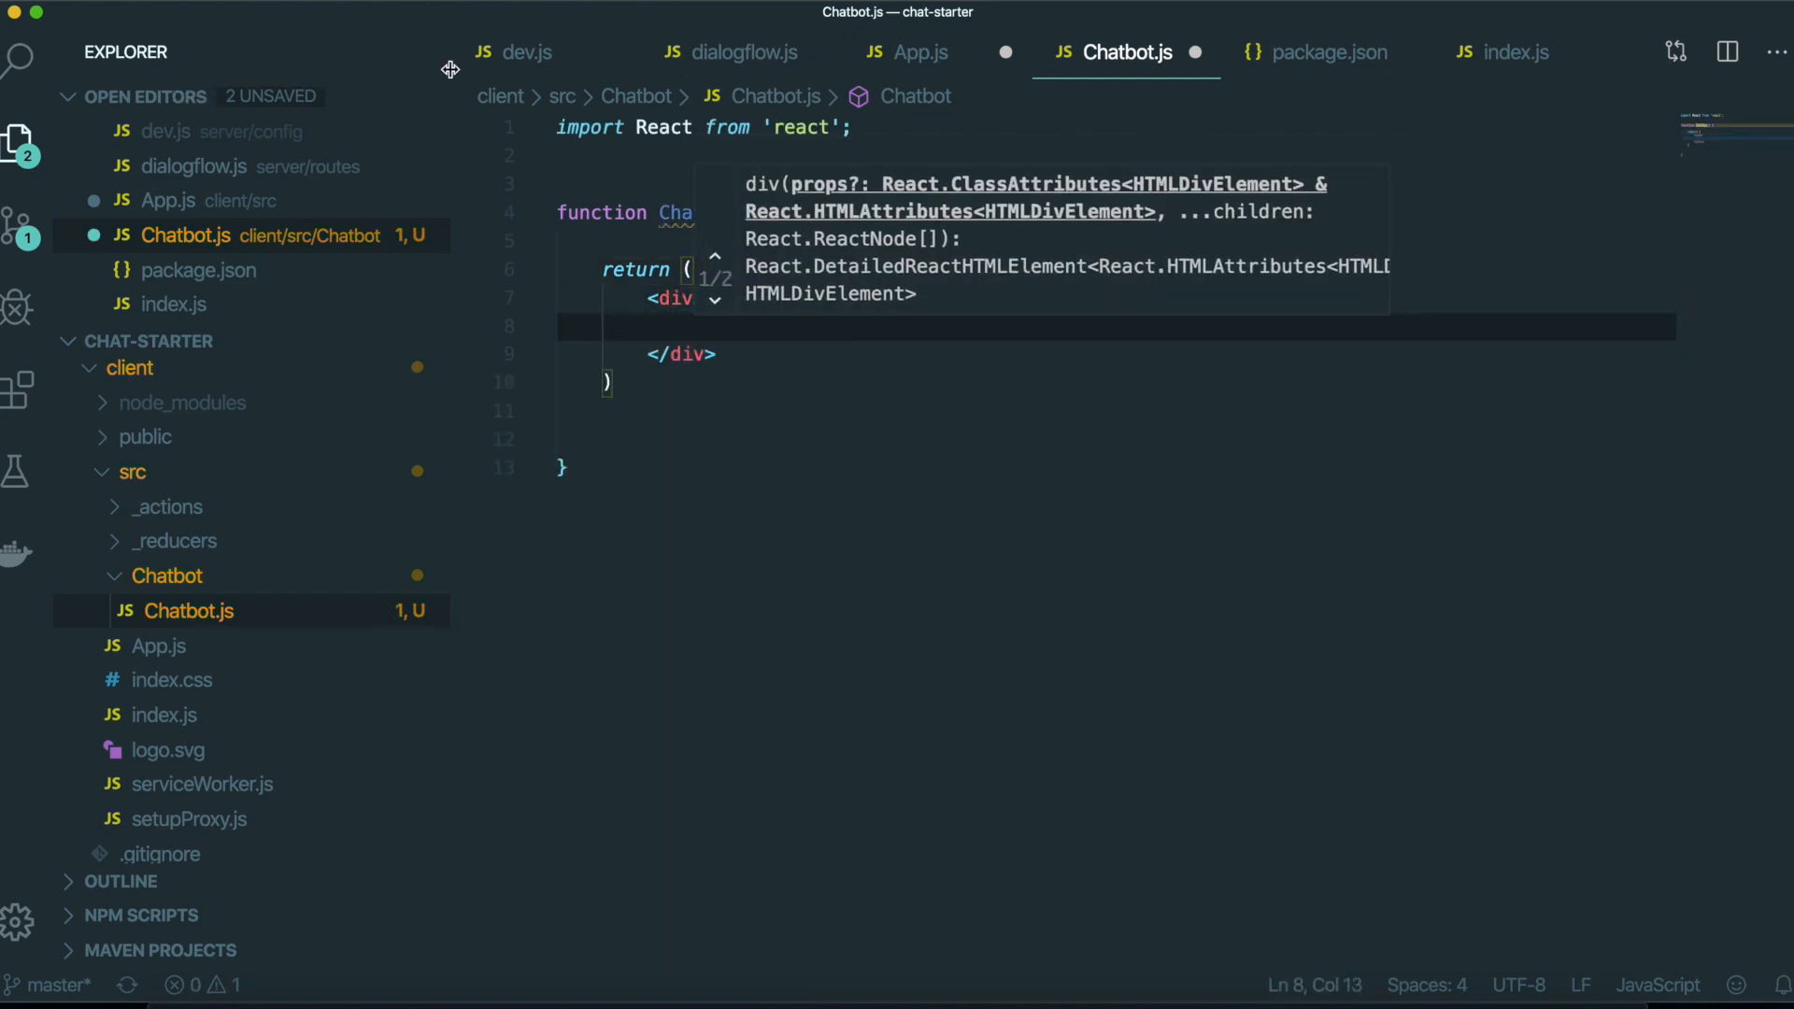
text(Chatbot)
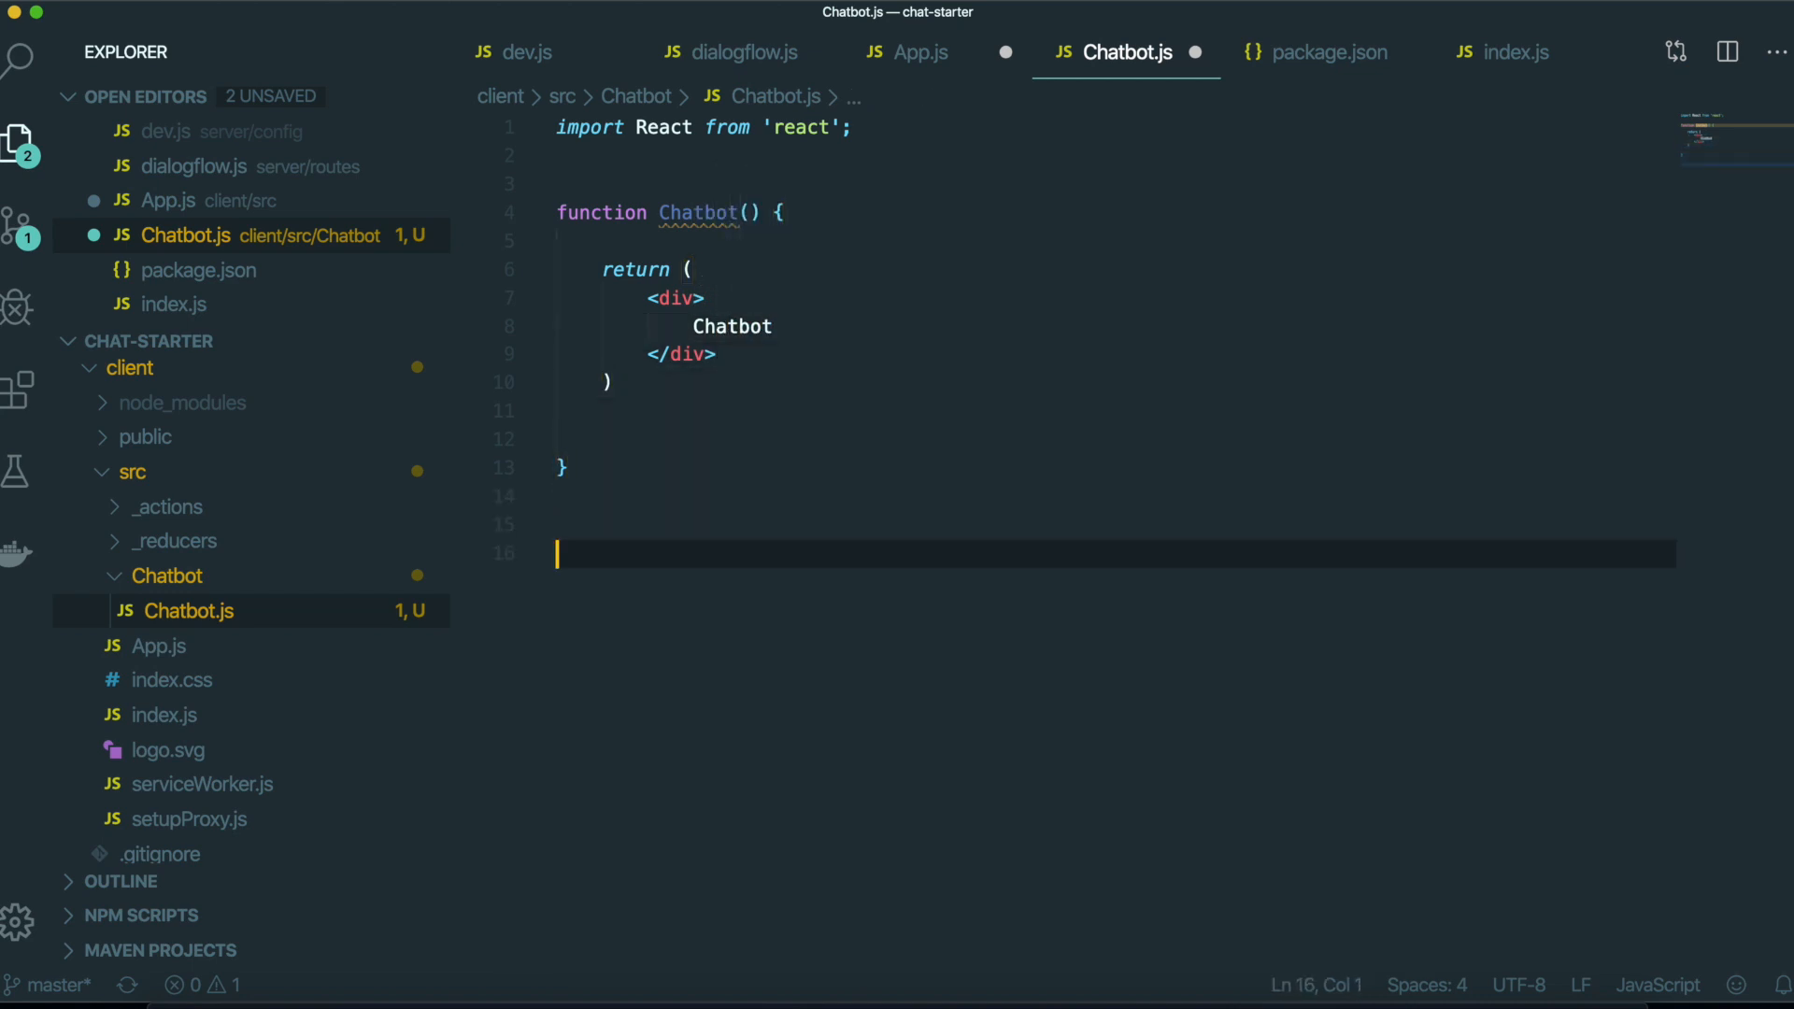
mouse_move(682, 475)
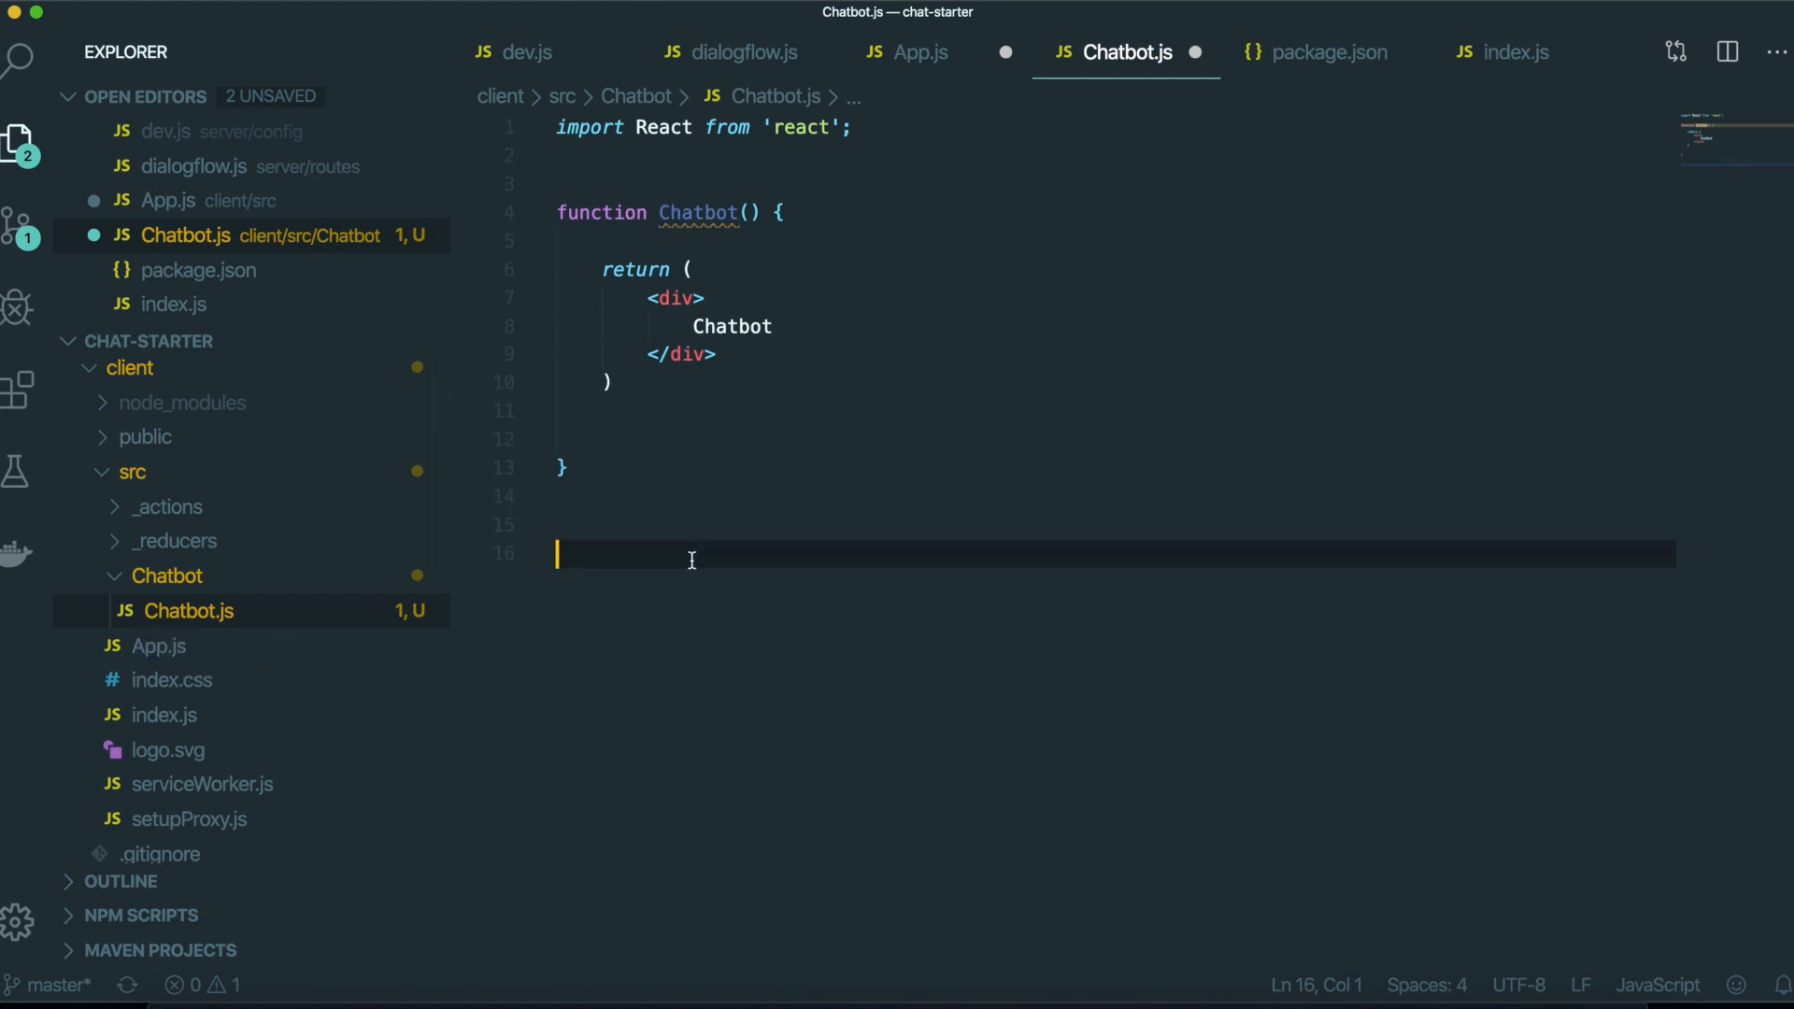
Add 'export default Chatbot' at the end of Chatbot.js.
text(export de)
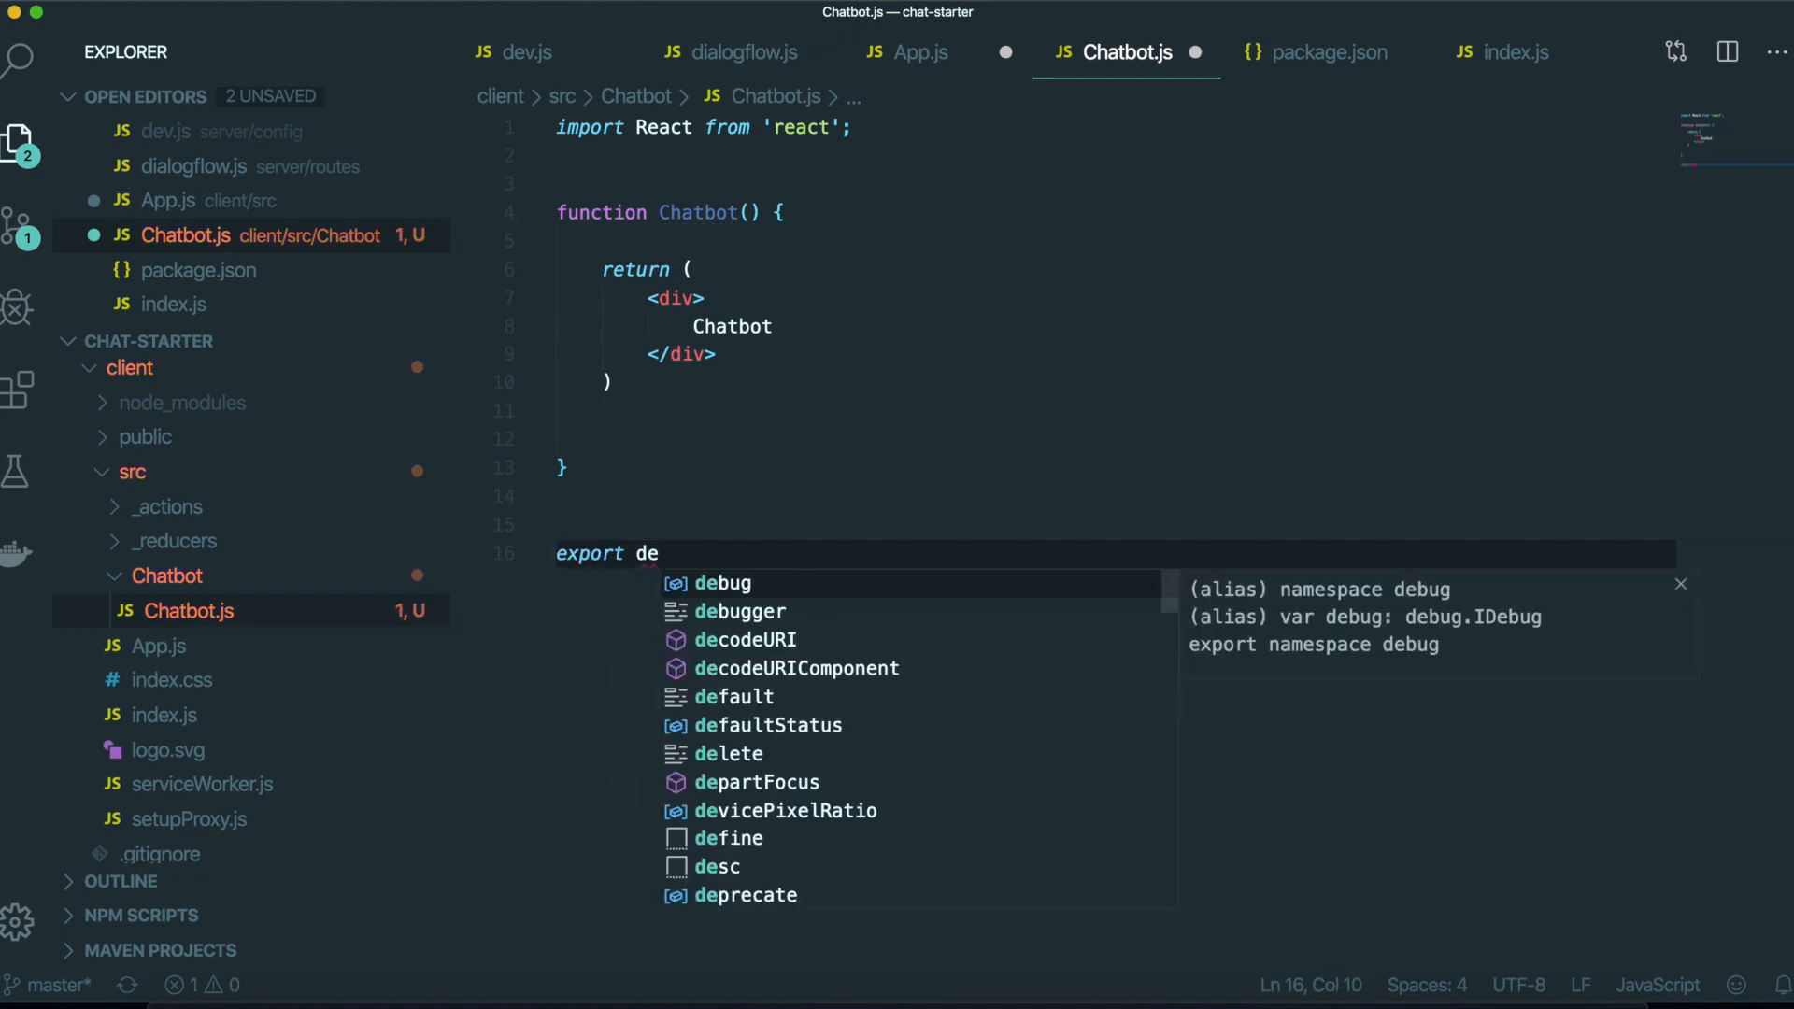
text(fault)
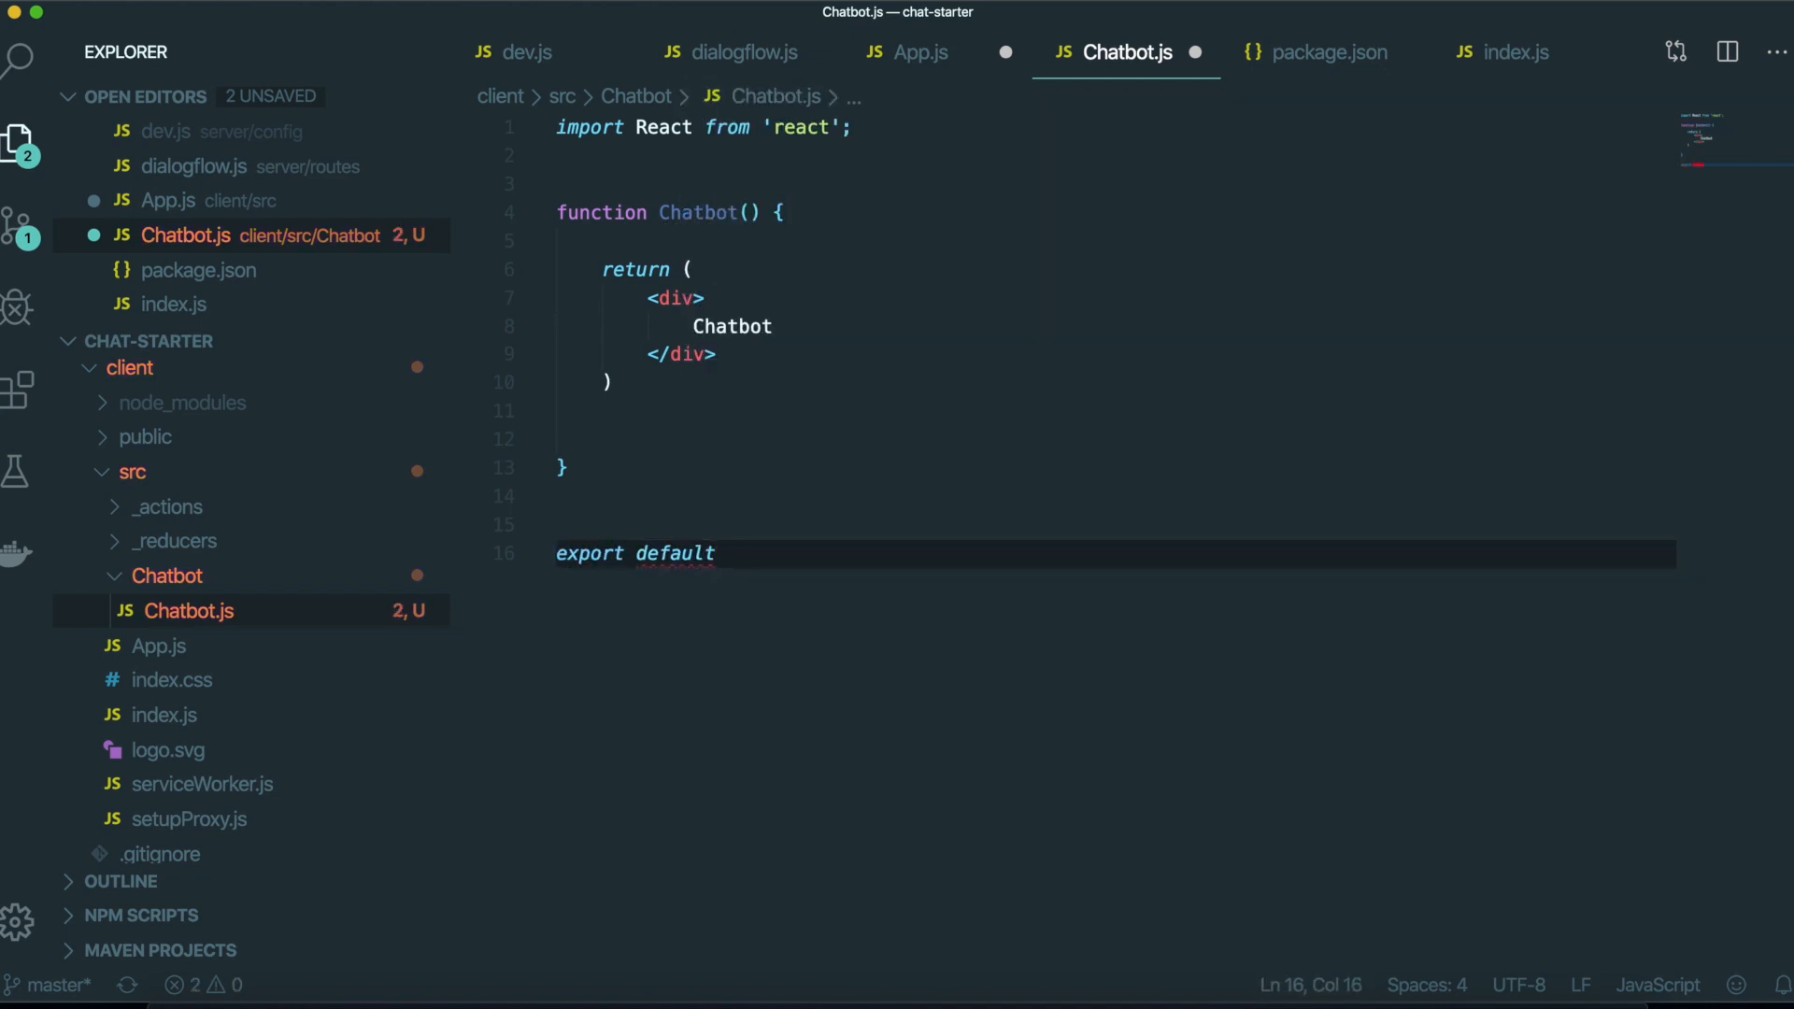
double_click(699, 213)
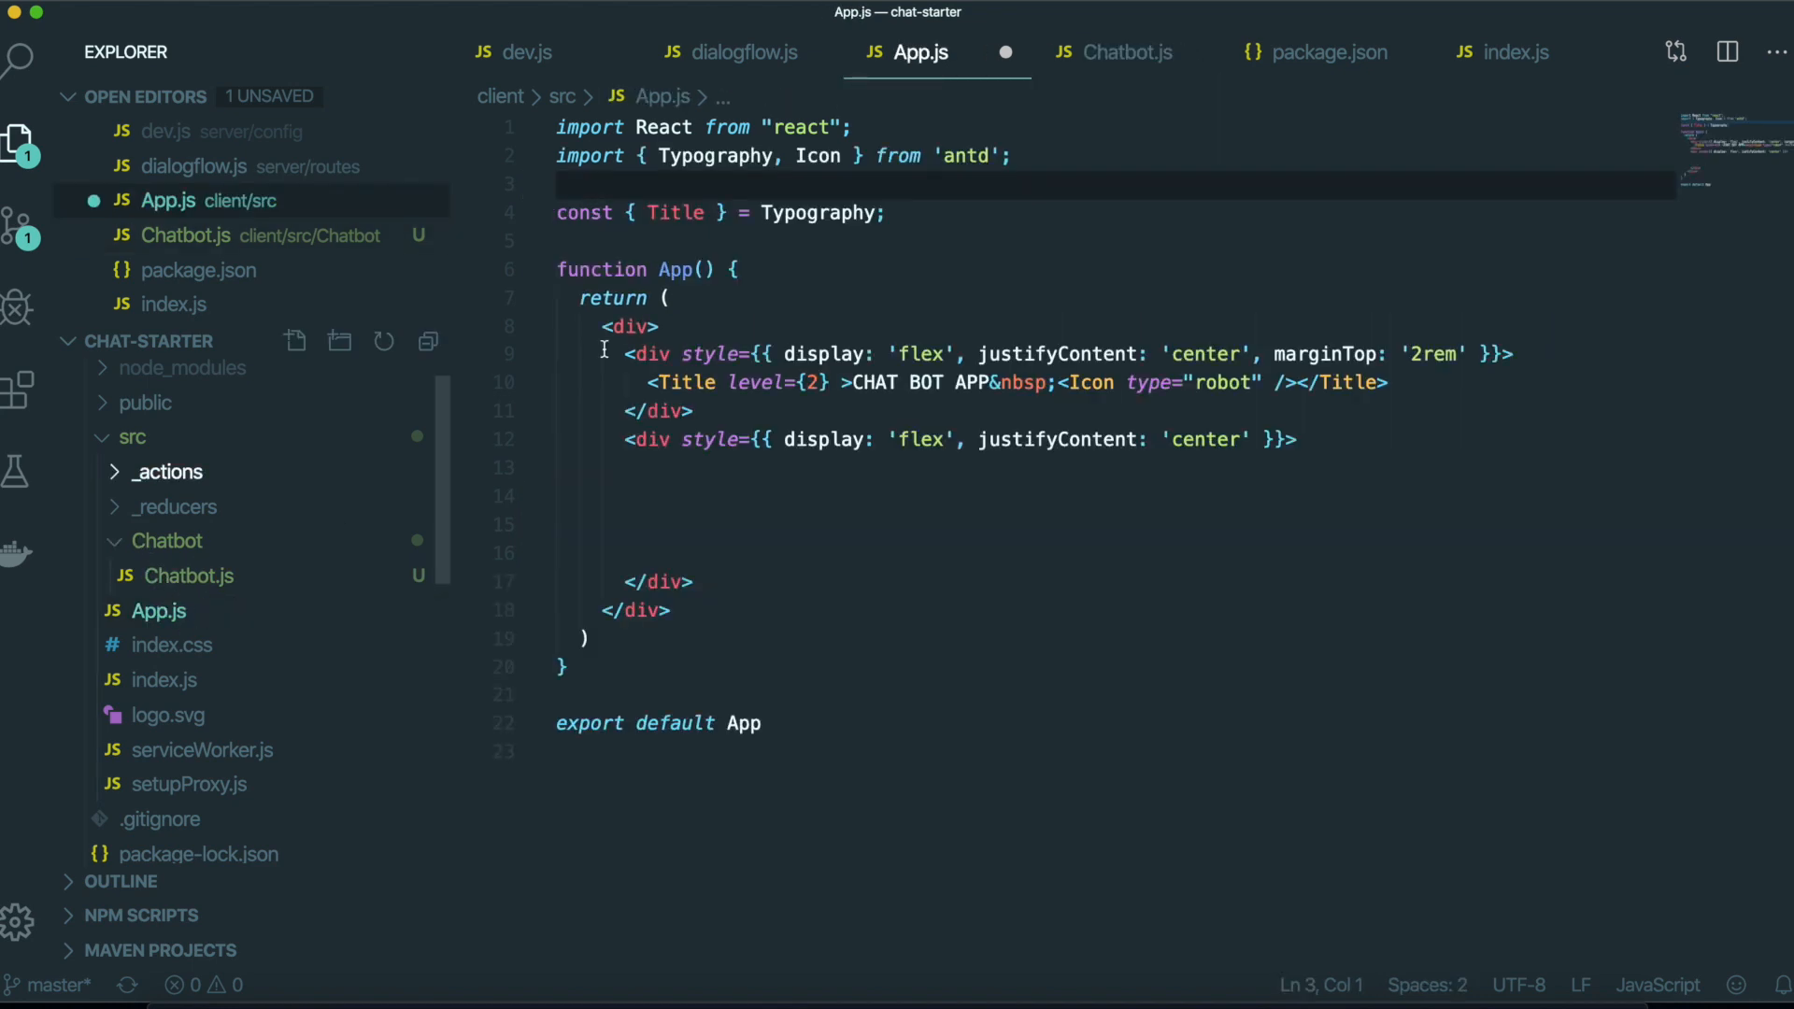
Add import Chatbot from './Chatbot/Chatbot' to App.js and render <Chatbot /> there.
text(import)
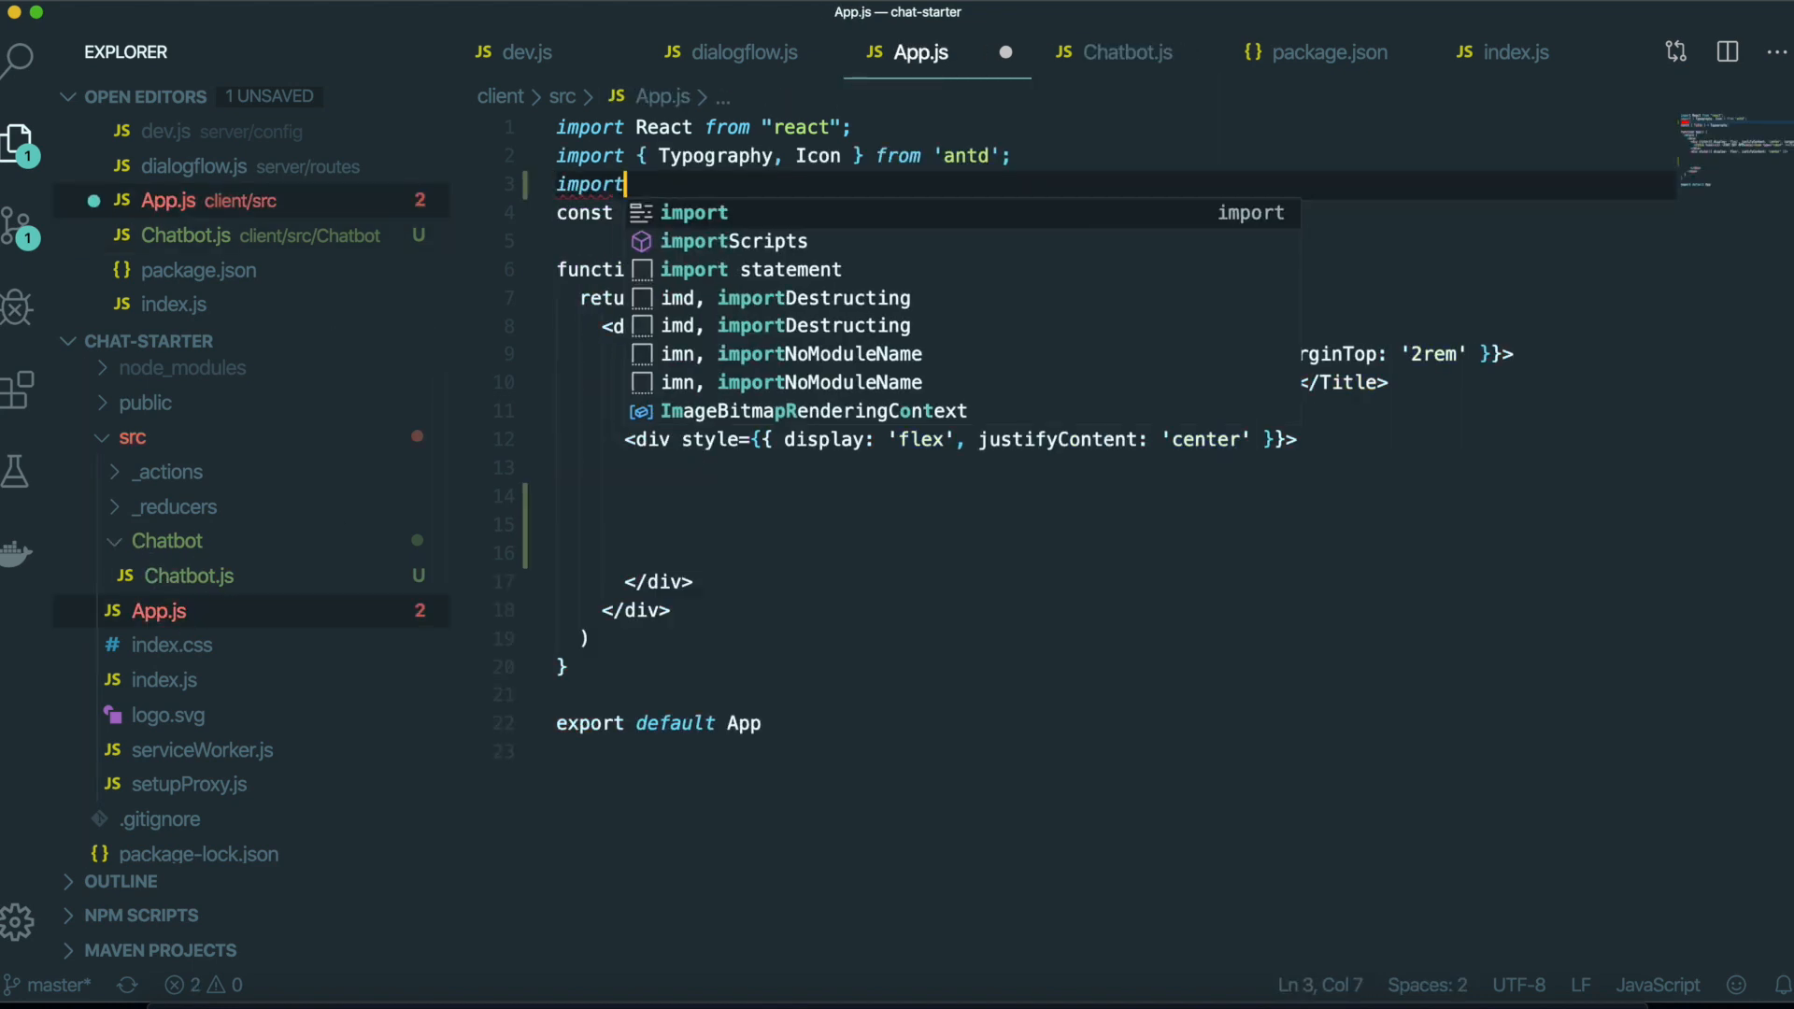
text(Chatbot)
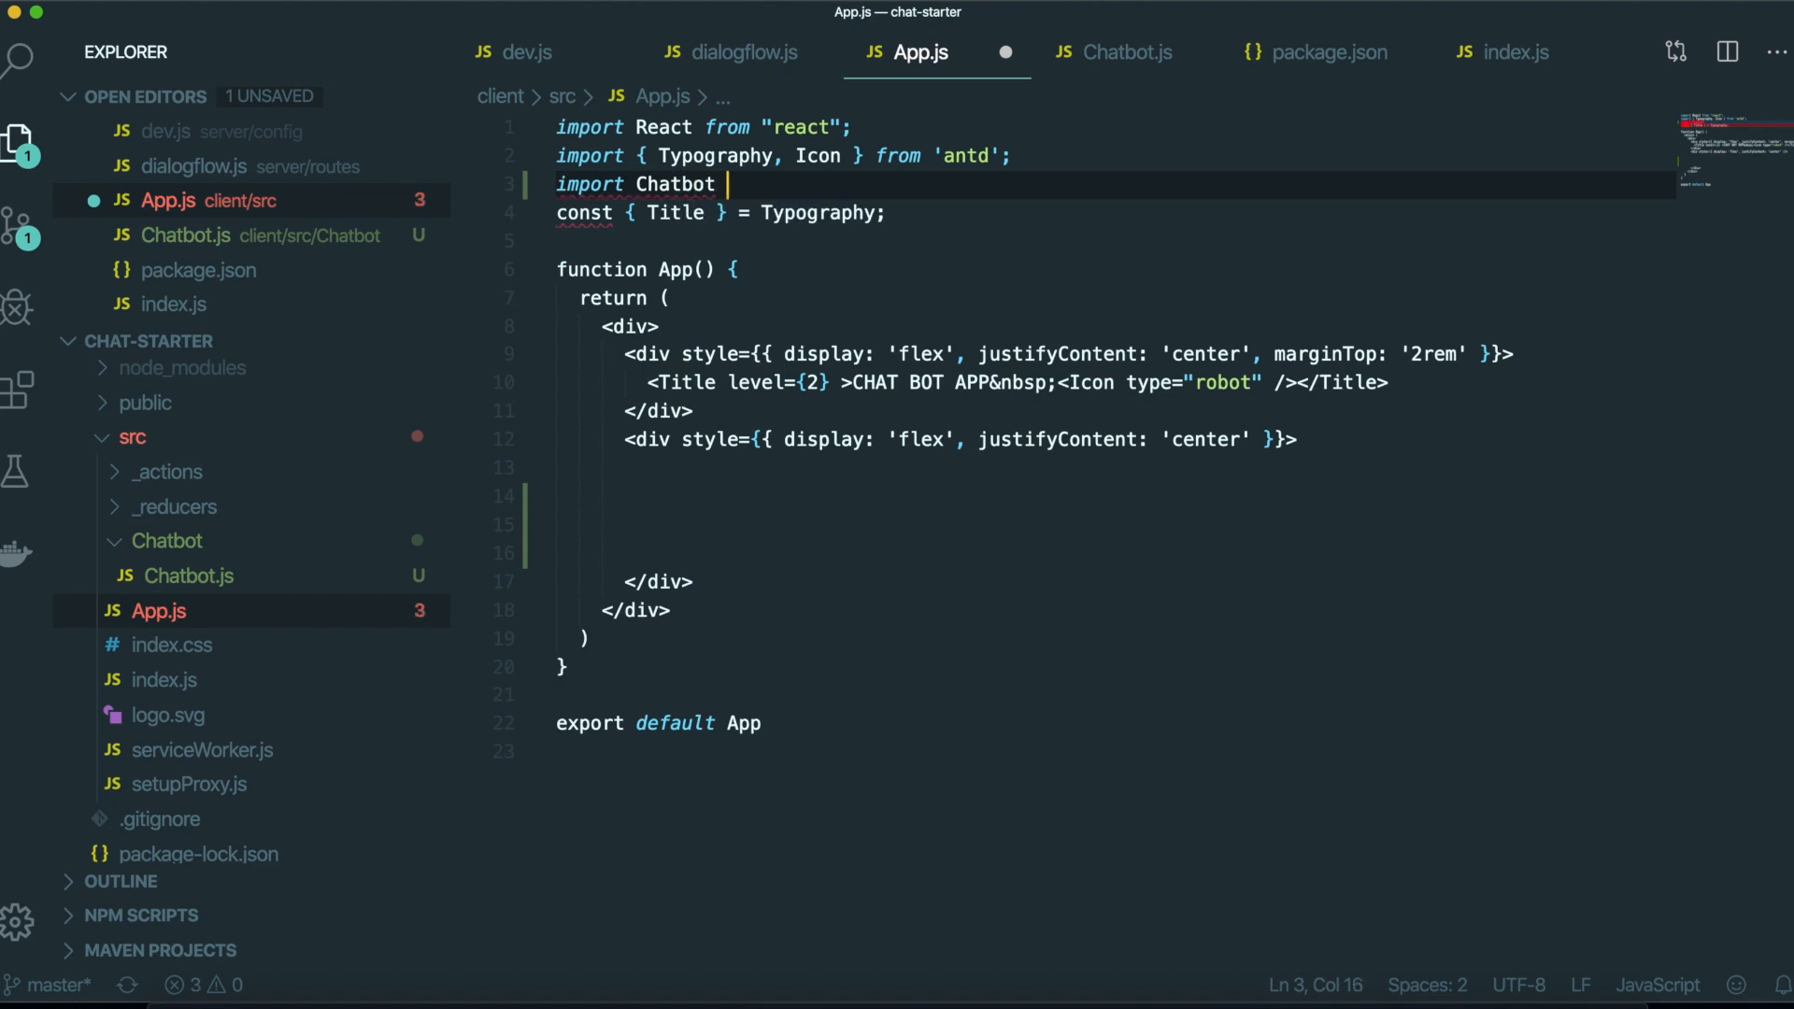
text(from './Chatbot/Chatbot';)
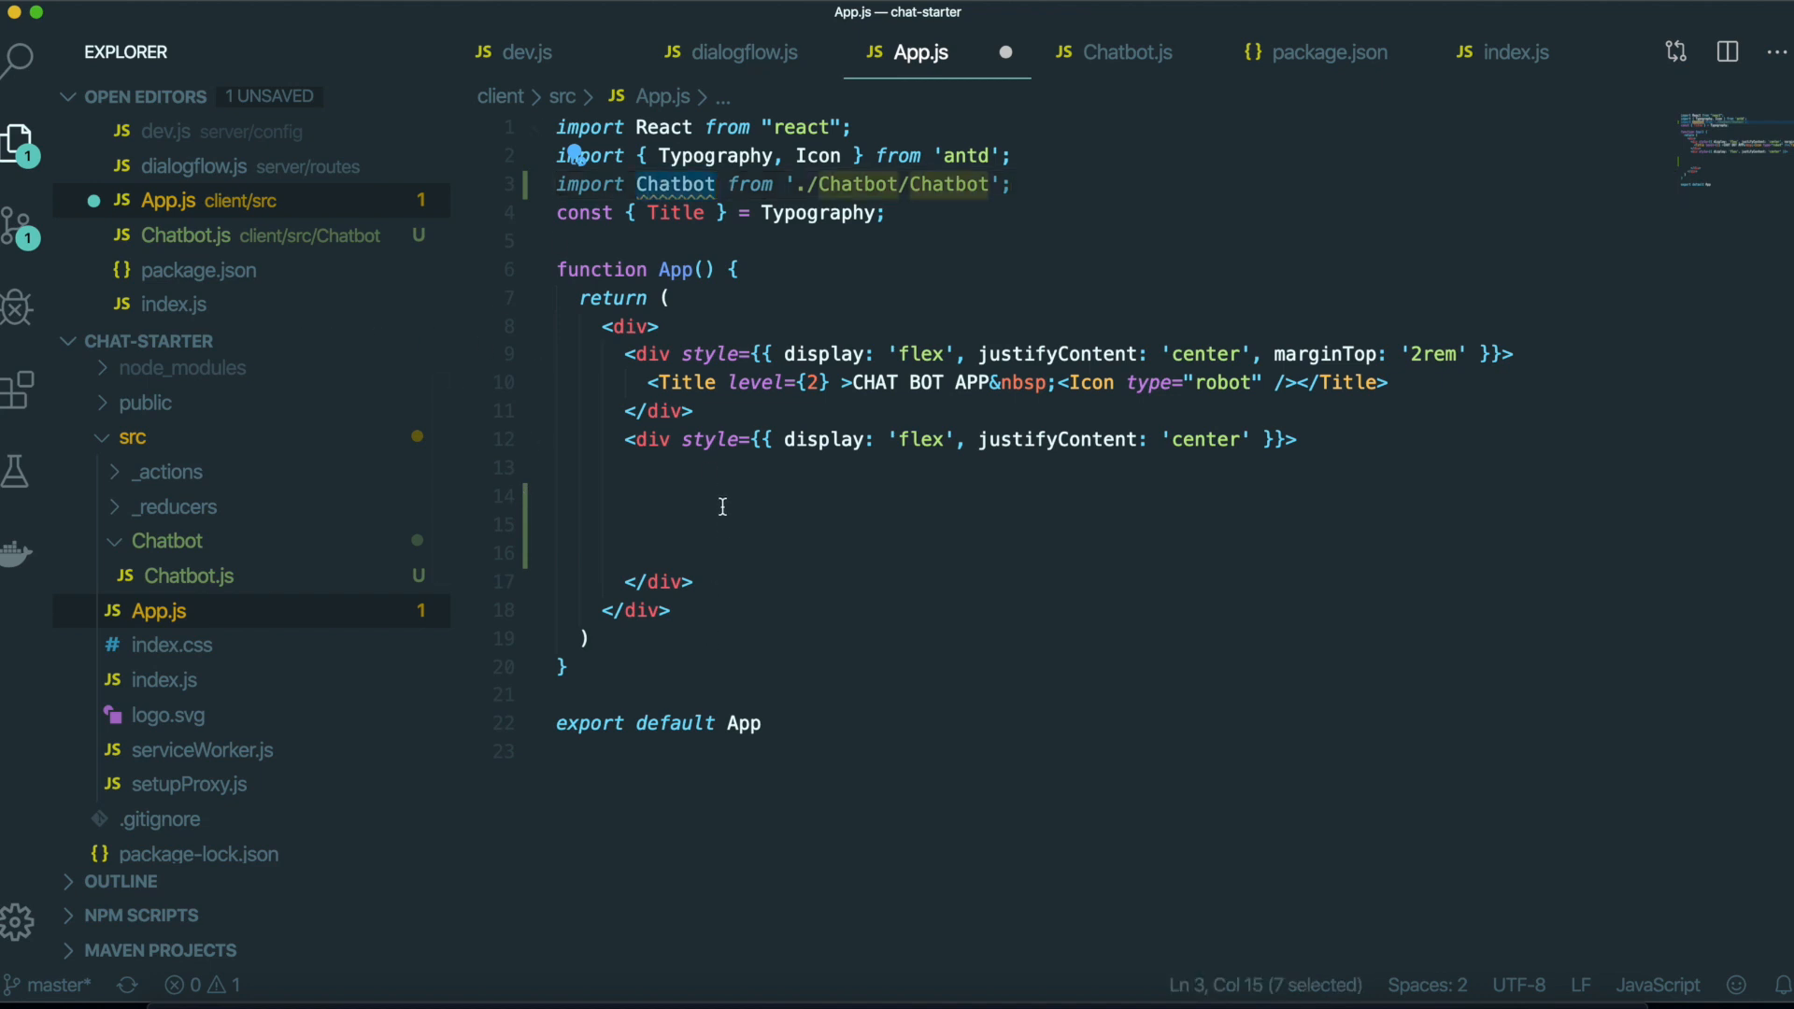
text(<Chatbot />)
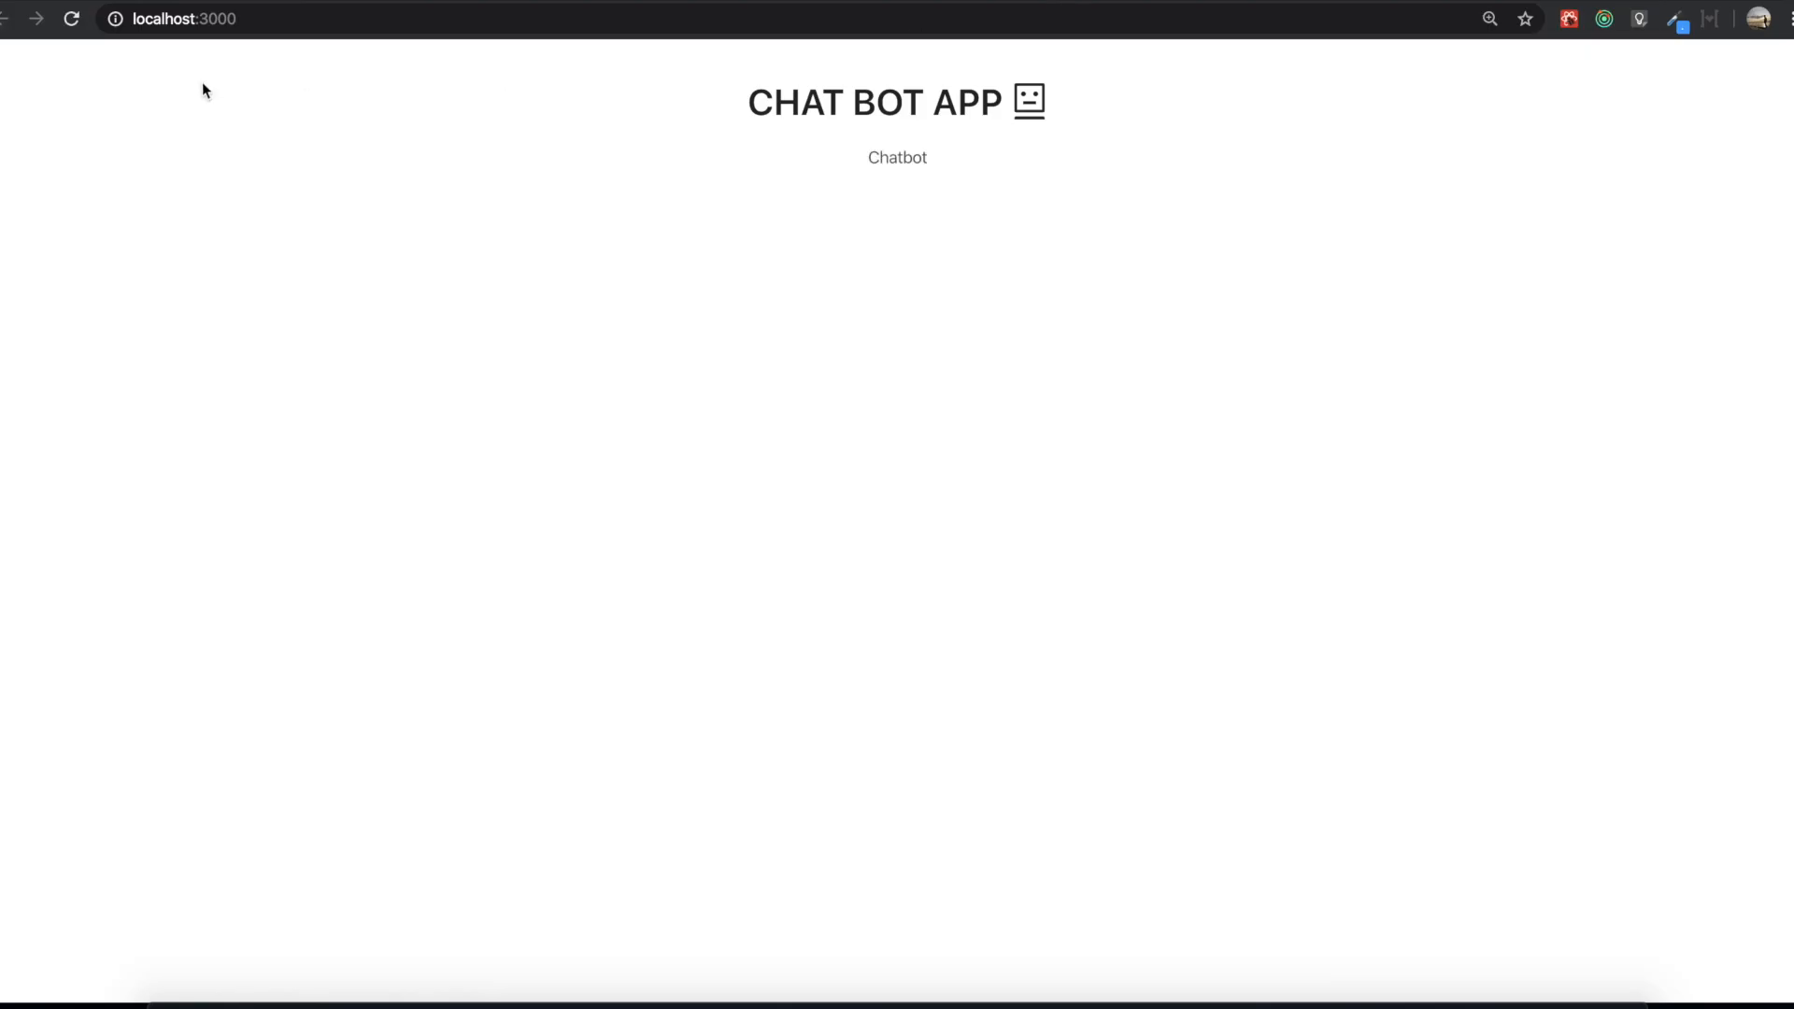
mouse_move(887, 180)
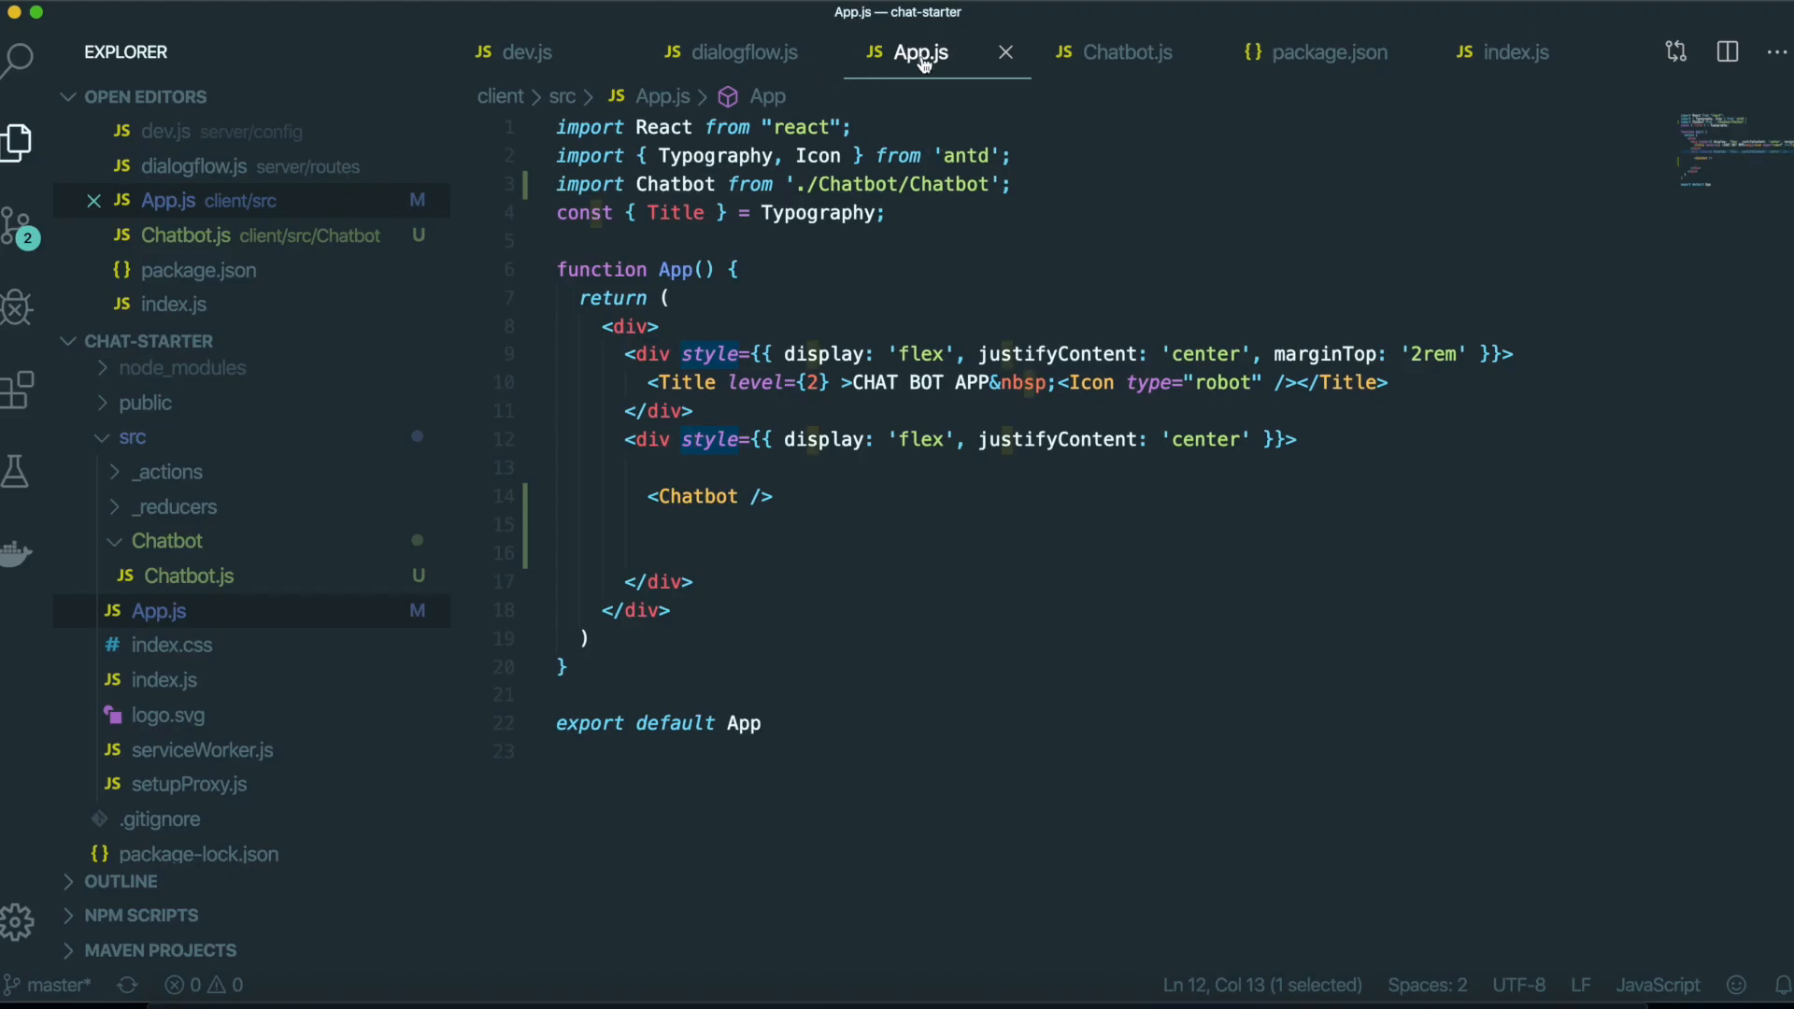
Add 'Hello !' to the div text in Chatbot.js.
click(1126, 53)
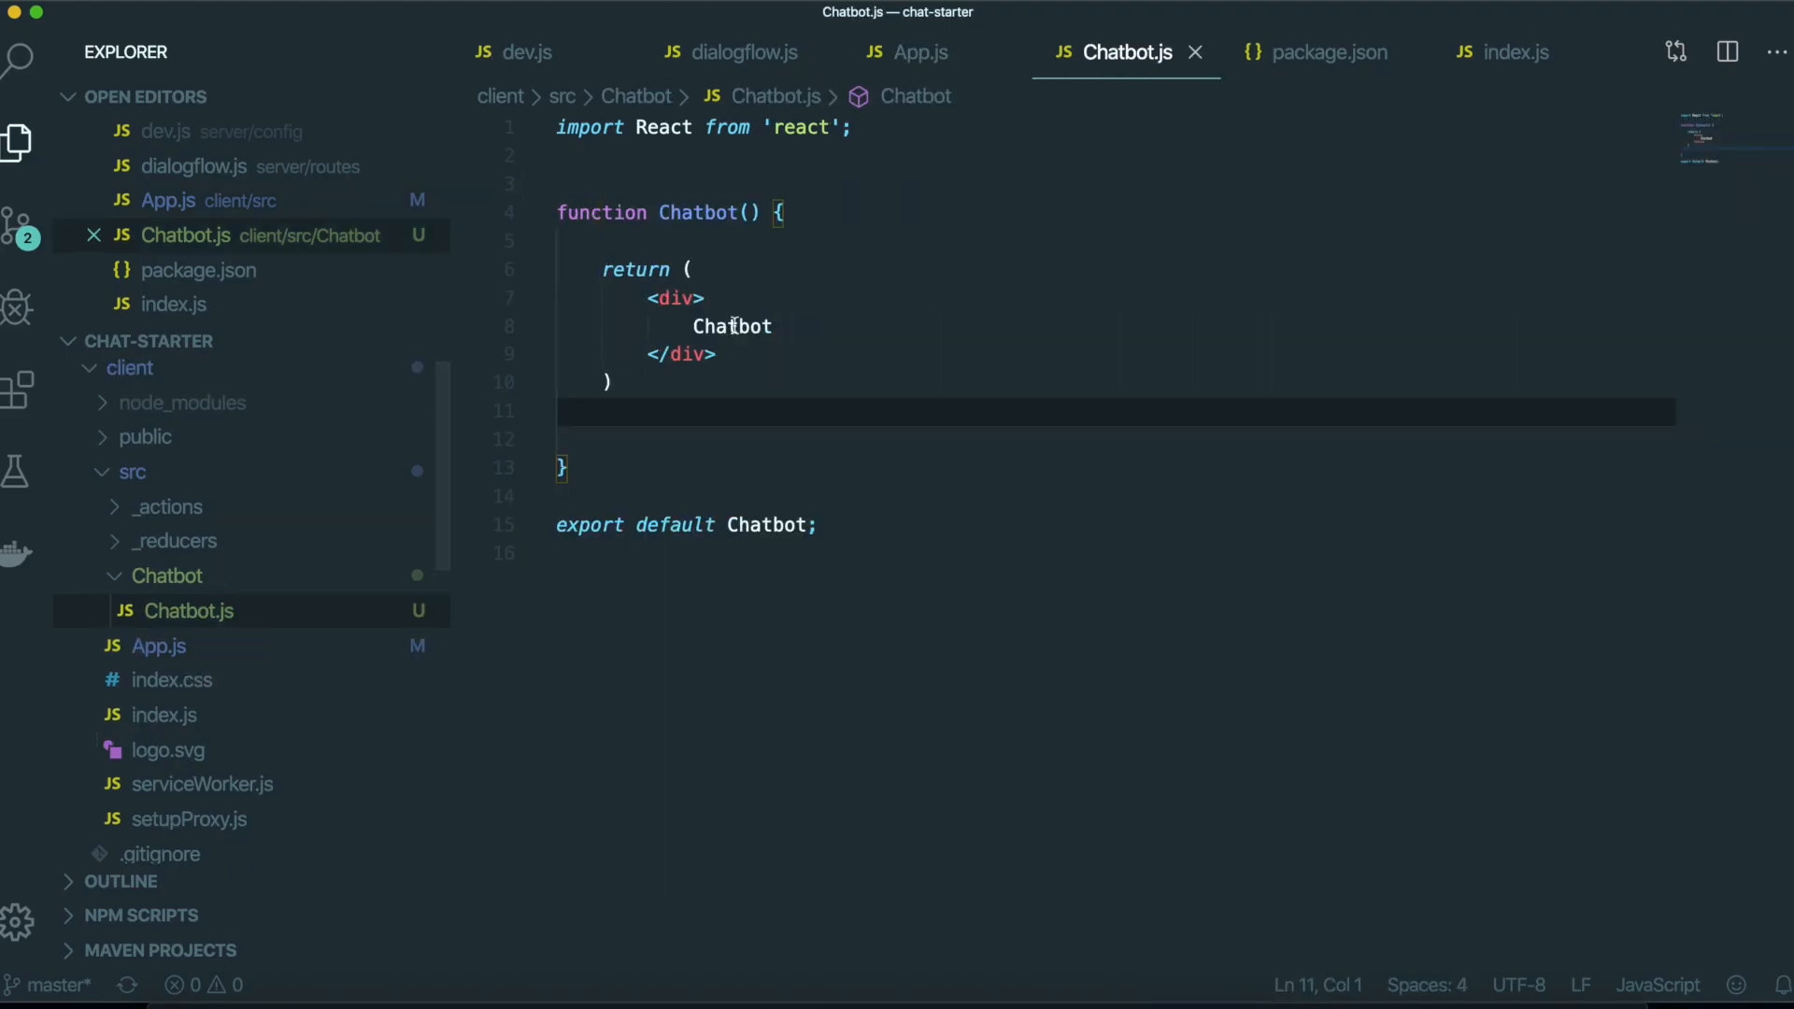
text(Hello !)
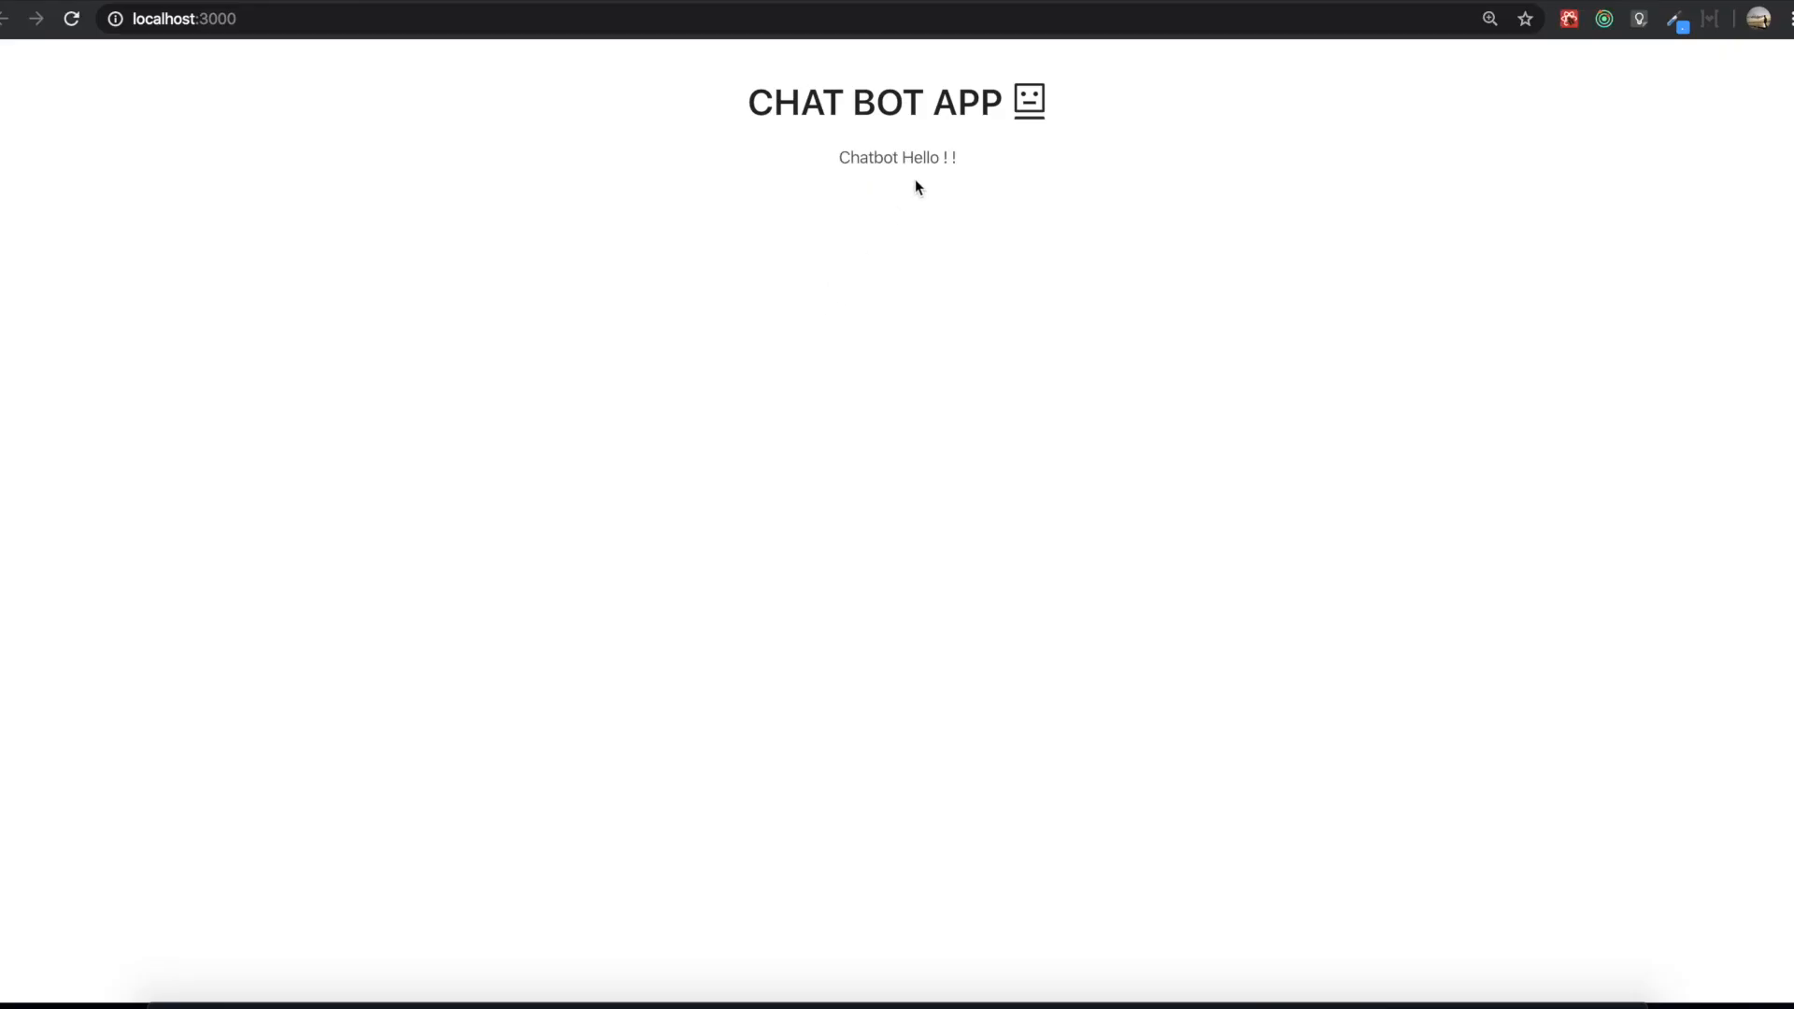
mouse_move(846, 158)
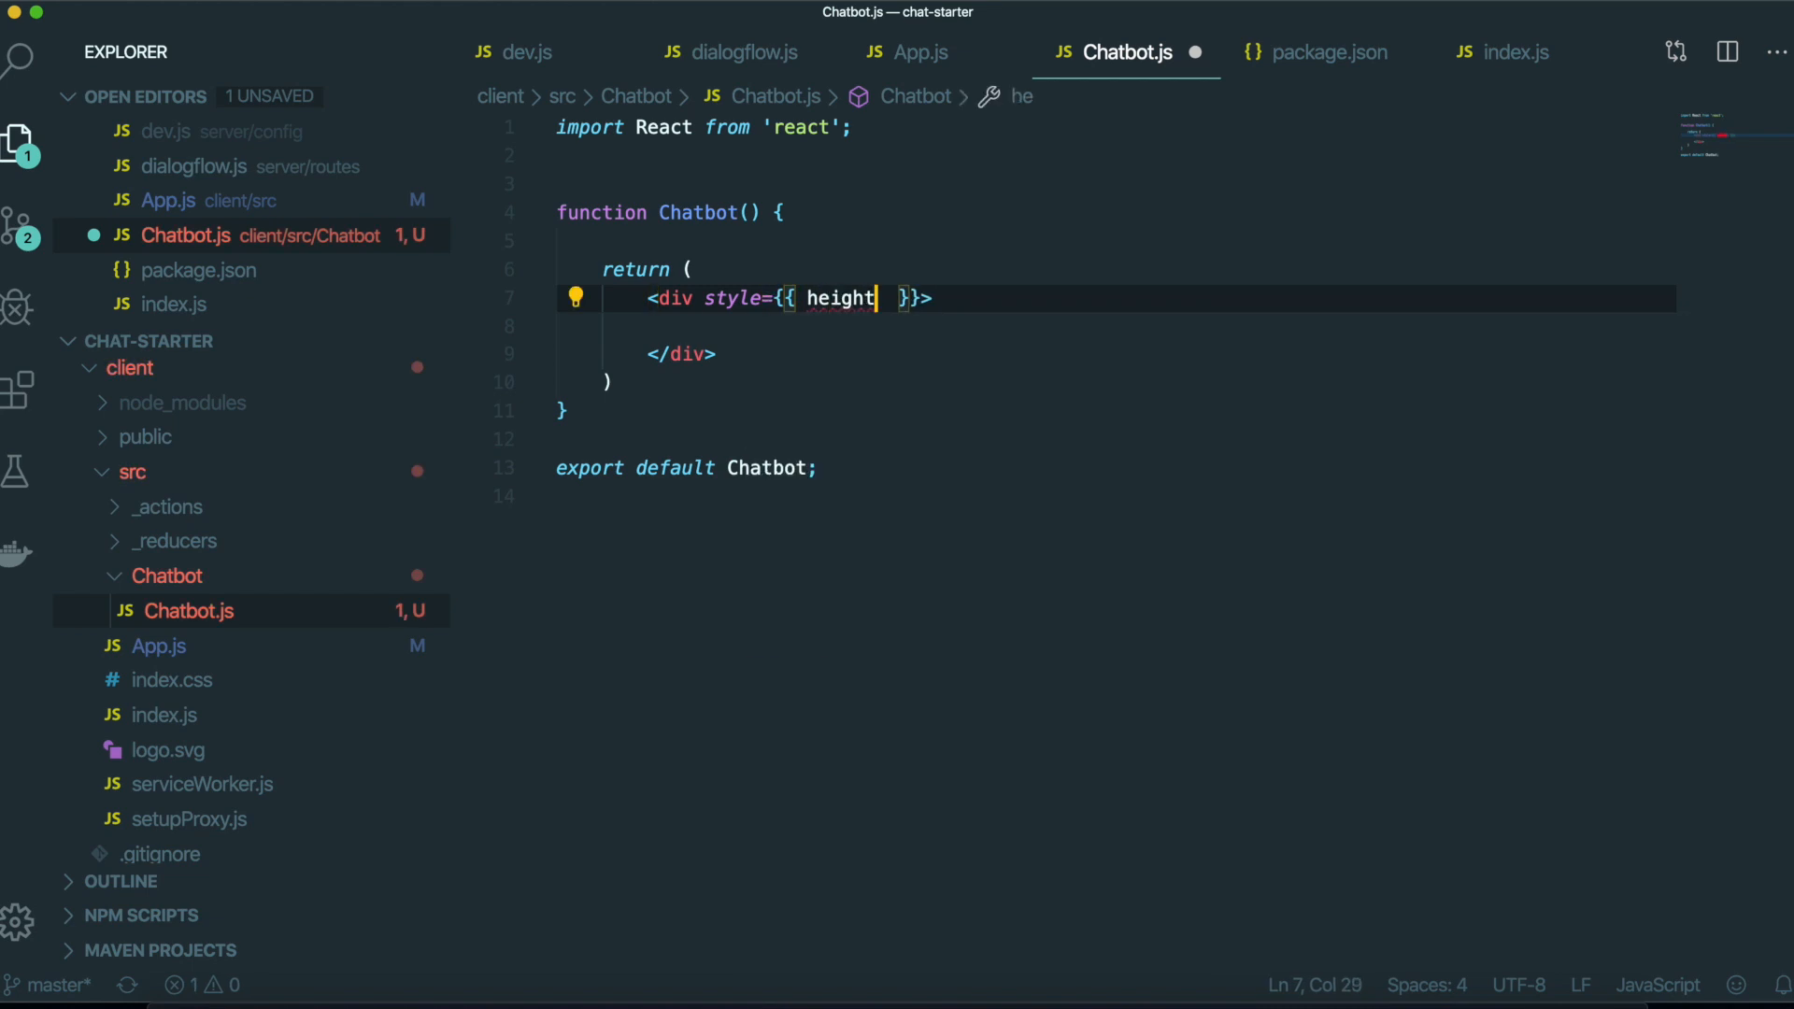
Give the chat box 700 sizing, a 644-tall full-width message area, and a 'Send a message' input.
text(: 700)
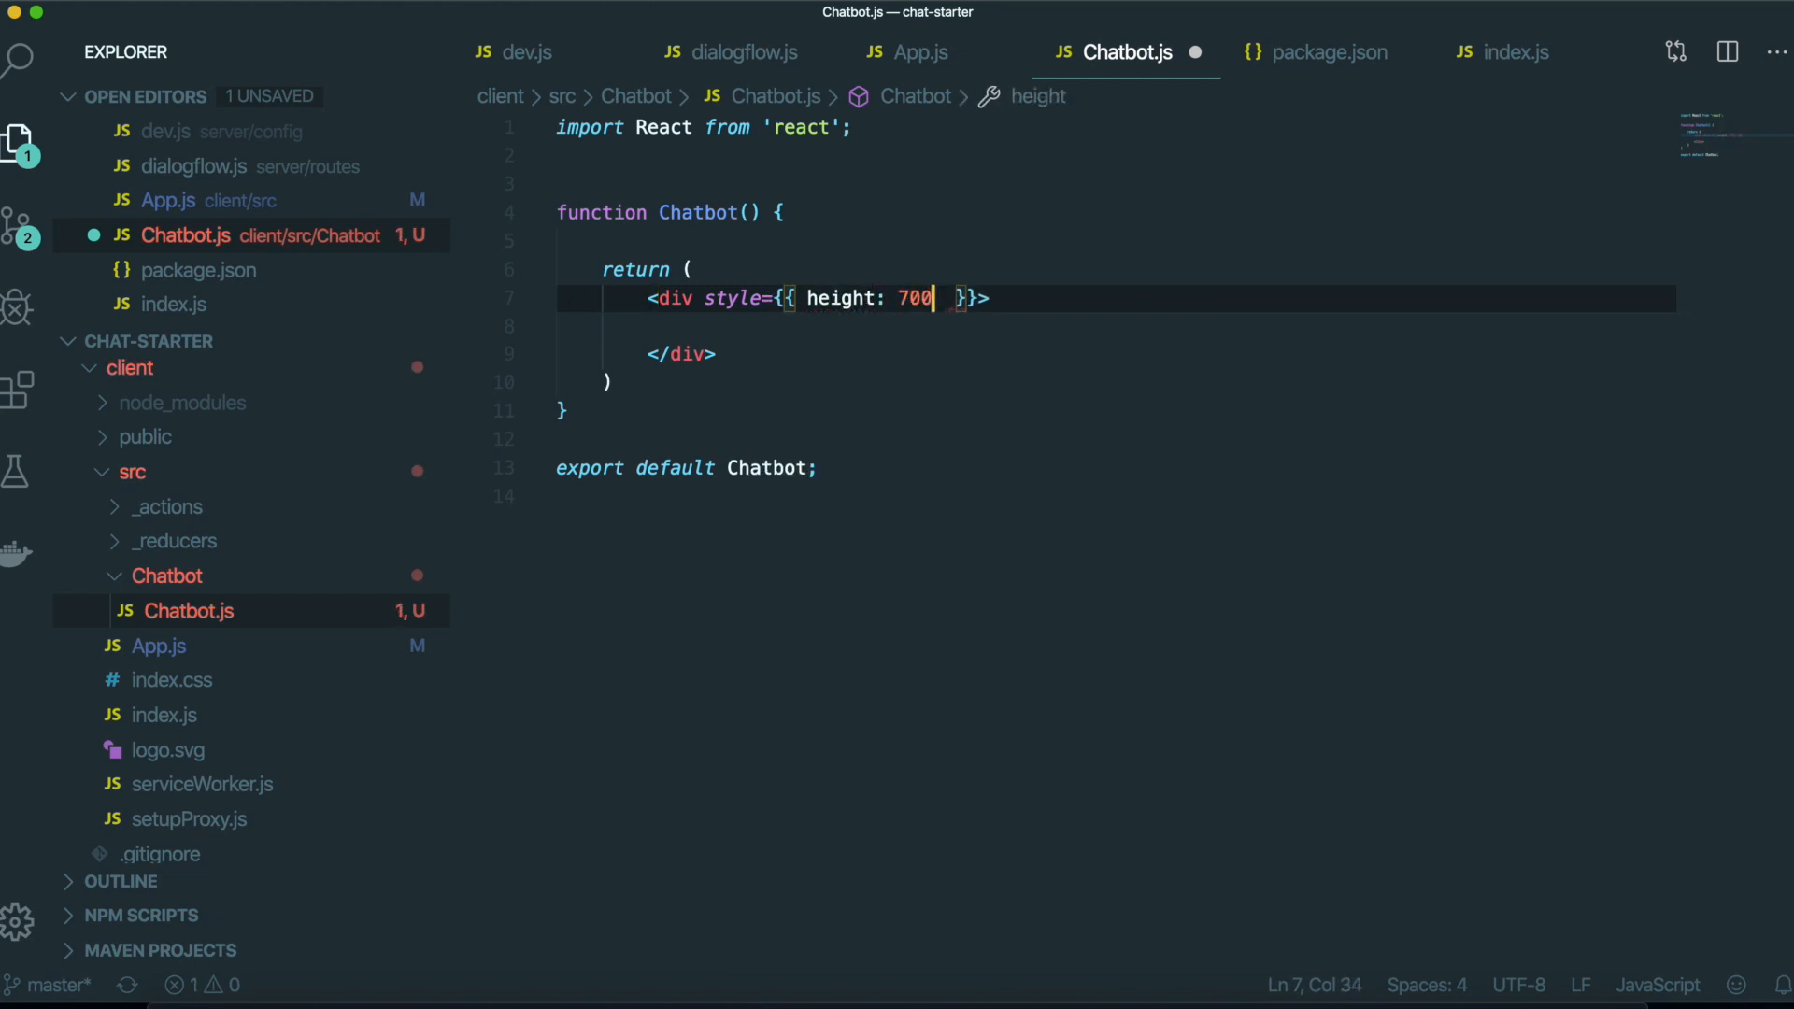
text(, width: 700,)
text(<div style={{ h }}>)
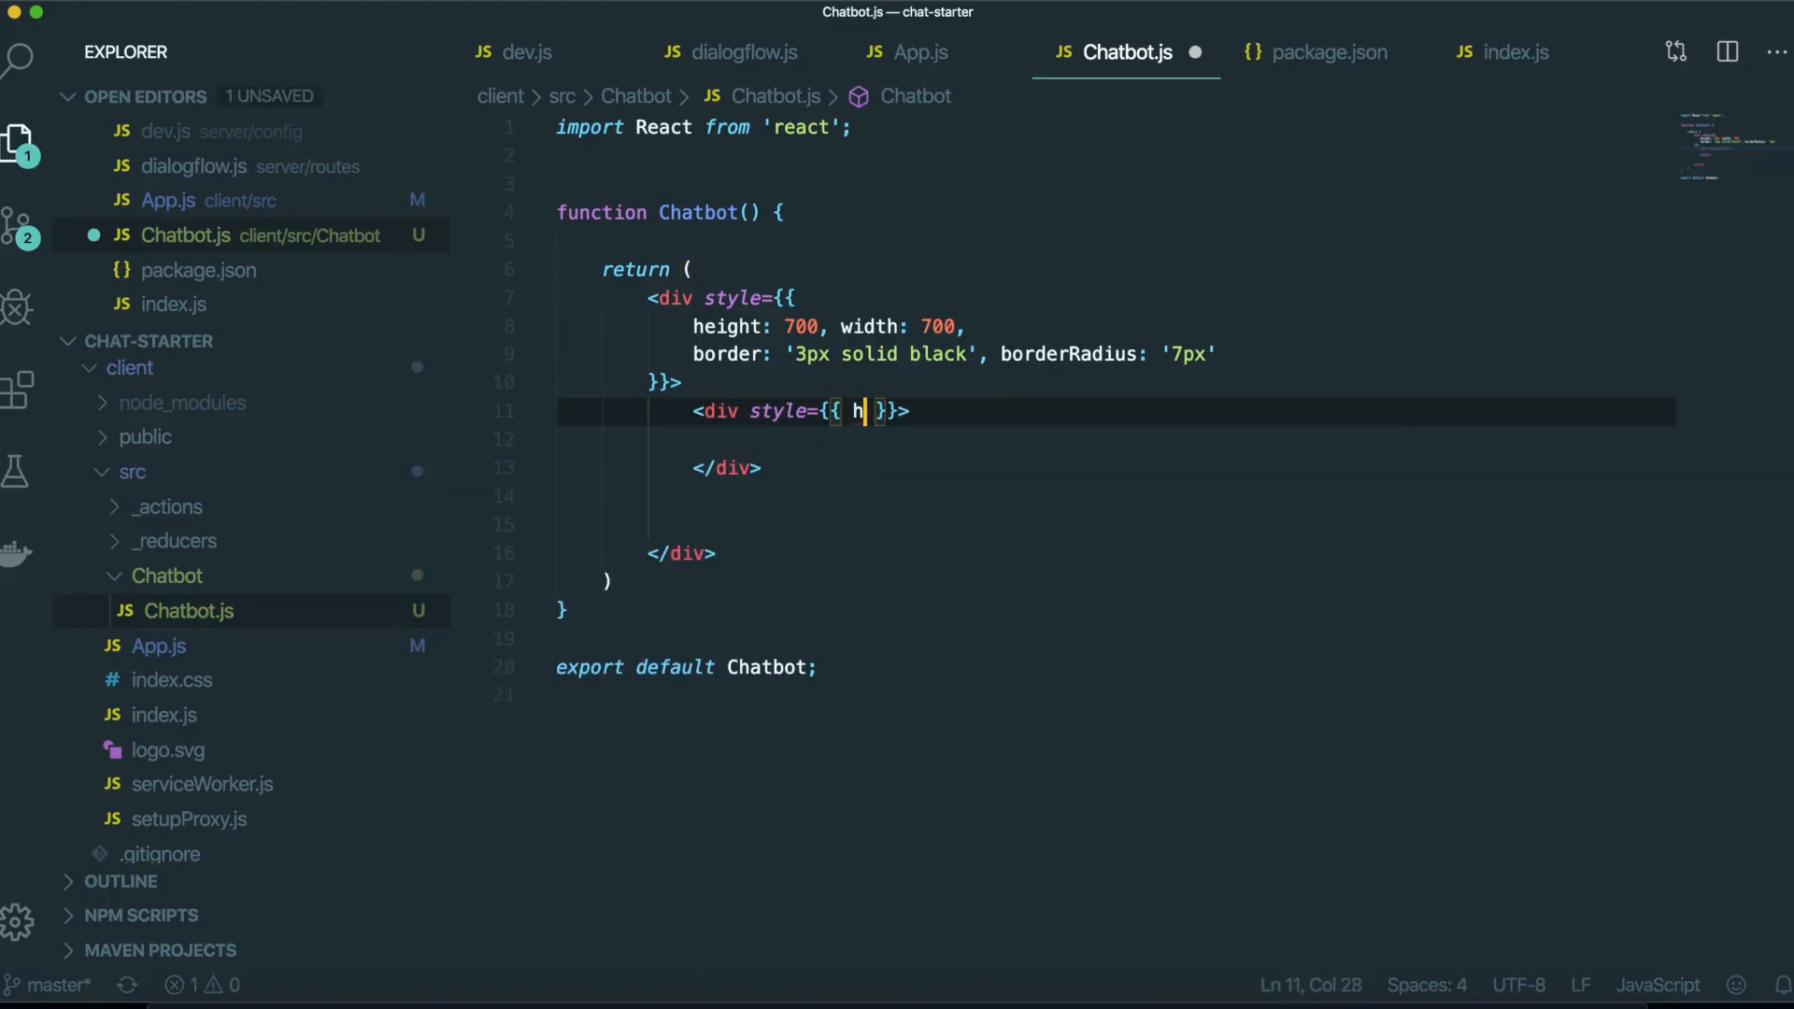
text(eight: 644, width: '100%', overflow: 'auto)
text(borderRadius: '4px', padding: '5px', fontSize: '1rem)
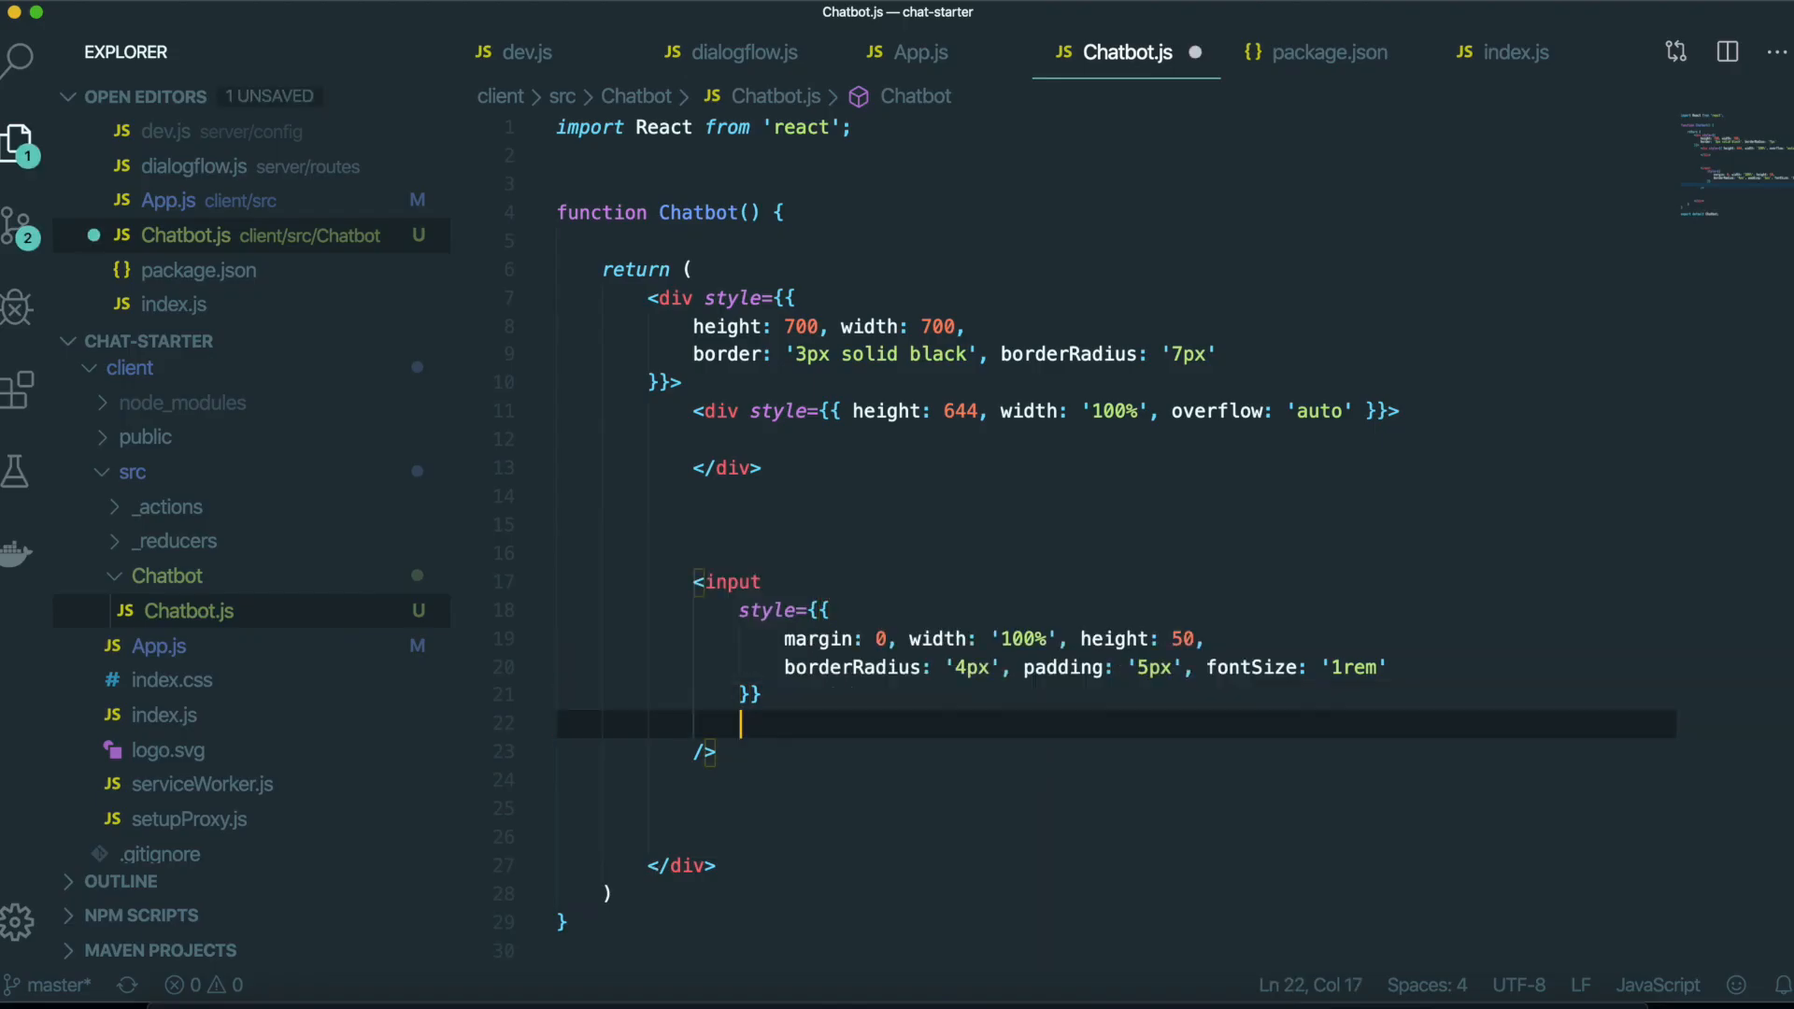
text(placeholder="Send a)
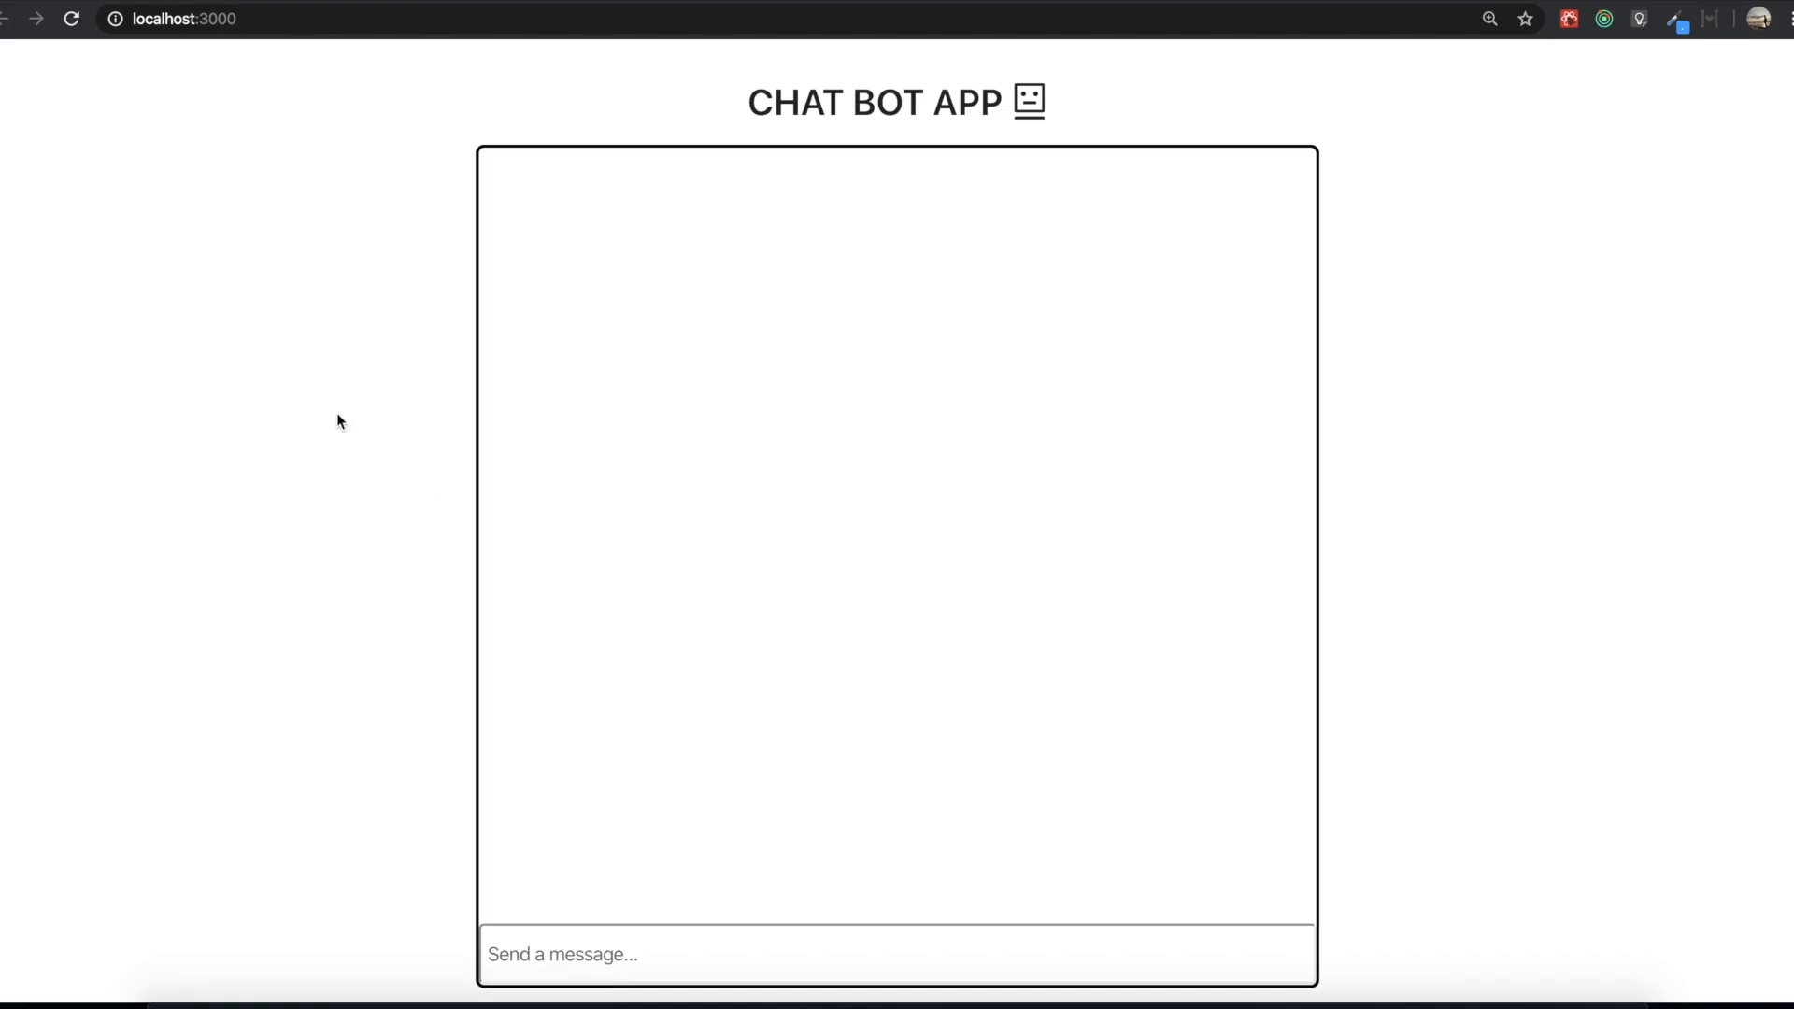
Bring the localhost:3000 chat app page into focus to check the chat box and input.
click(897, 954)
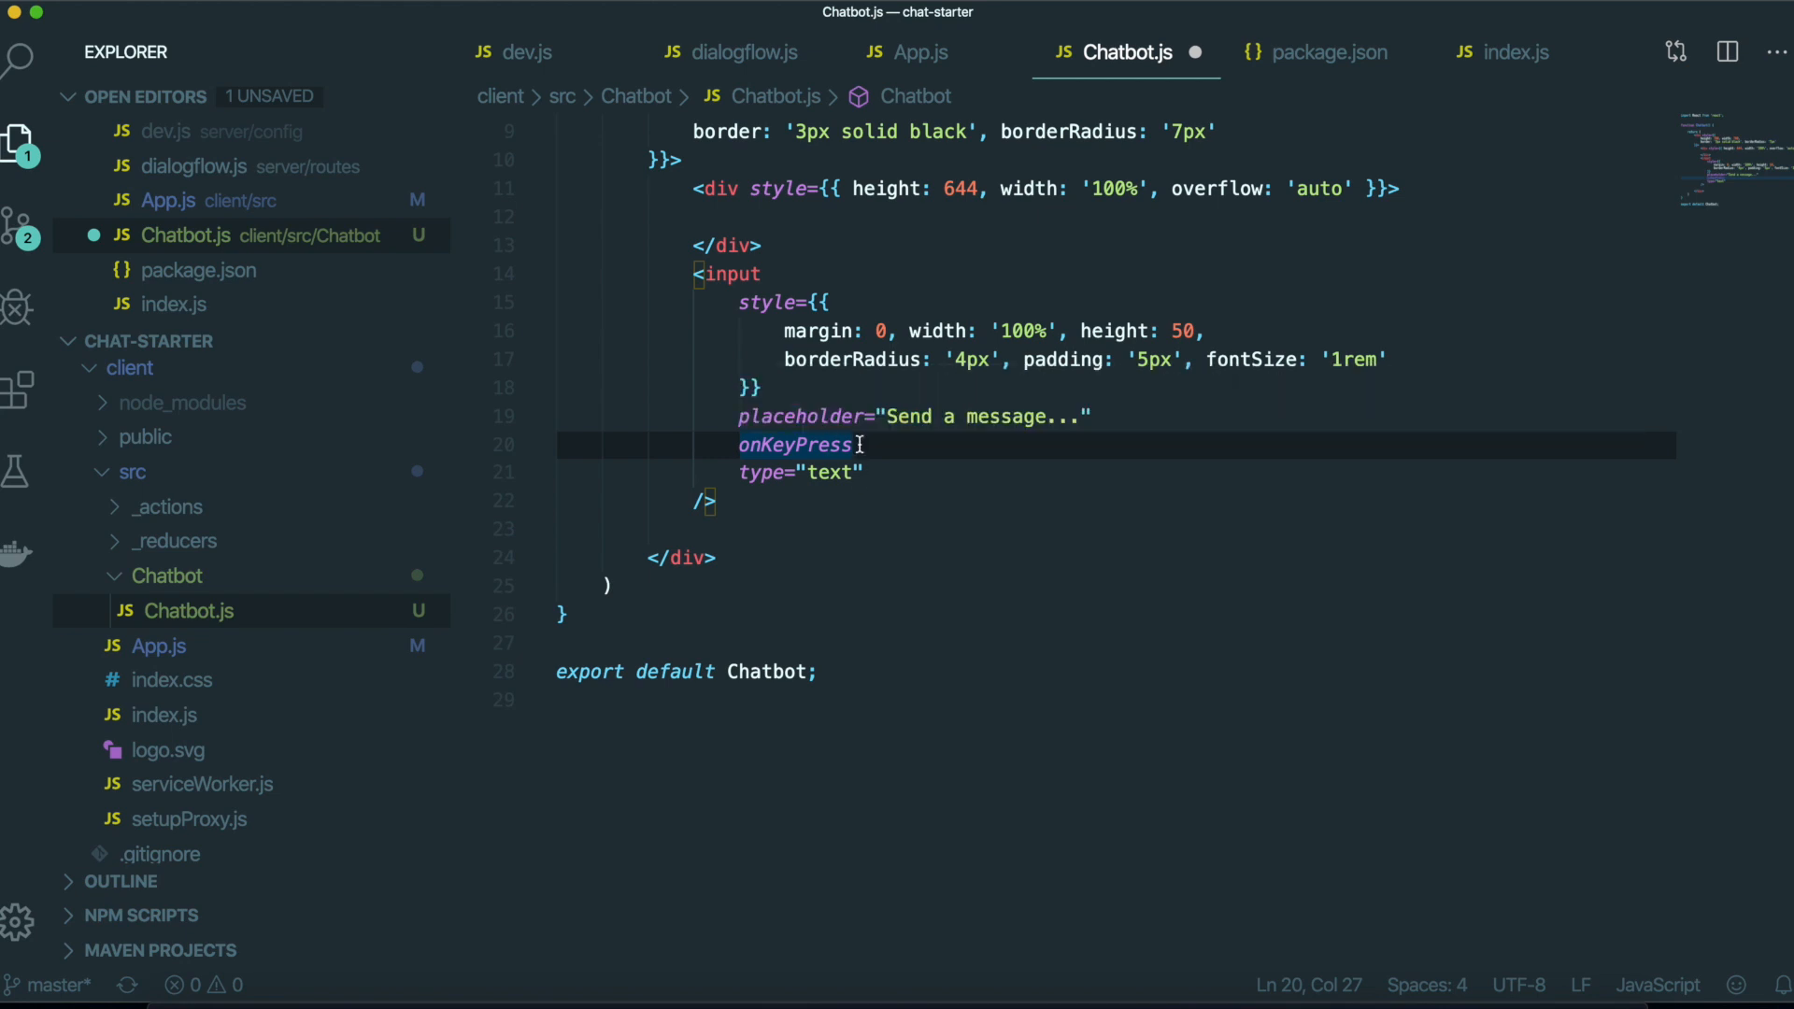
Attach onKeyPress={keyPressHanlder} to the message input.
text(={})
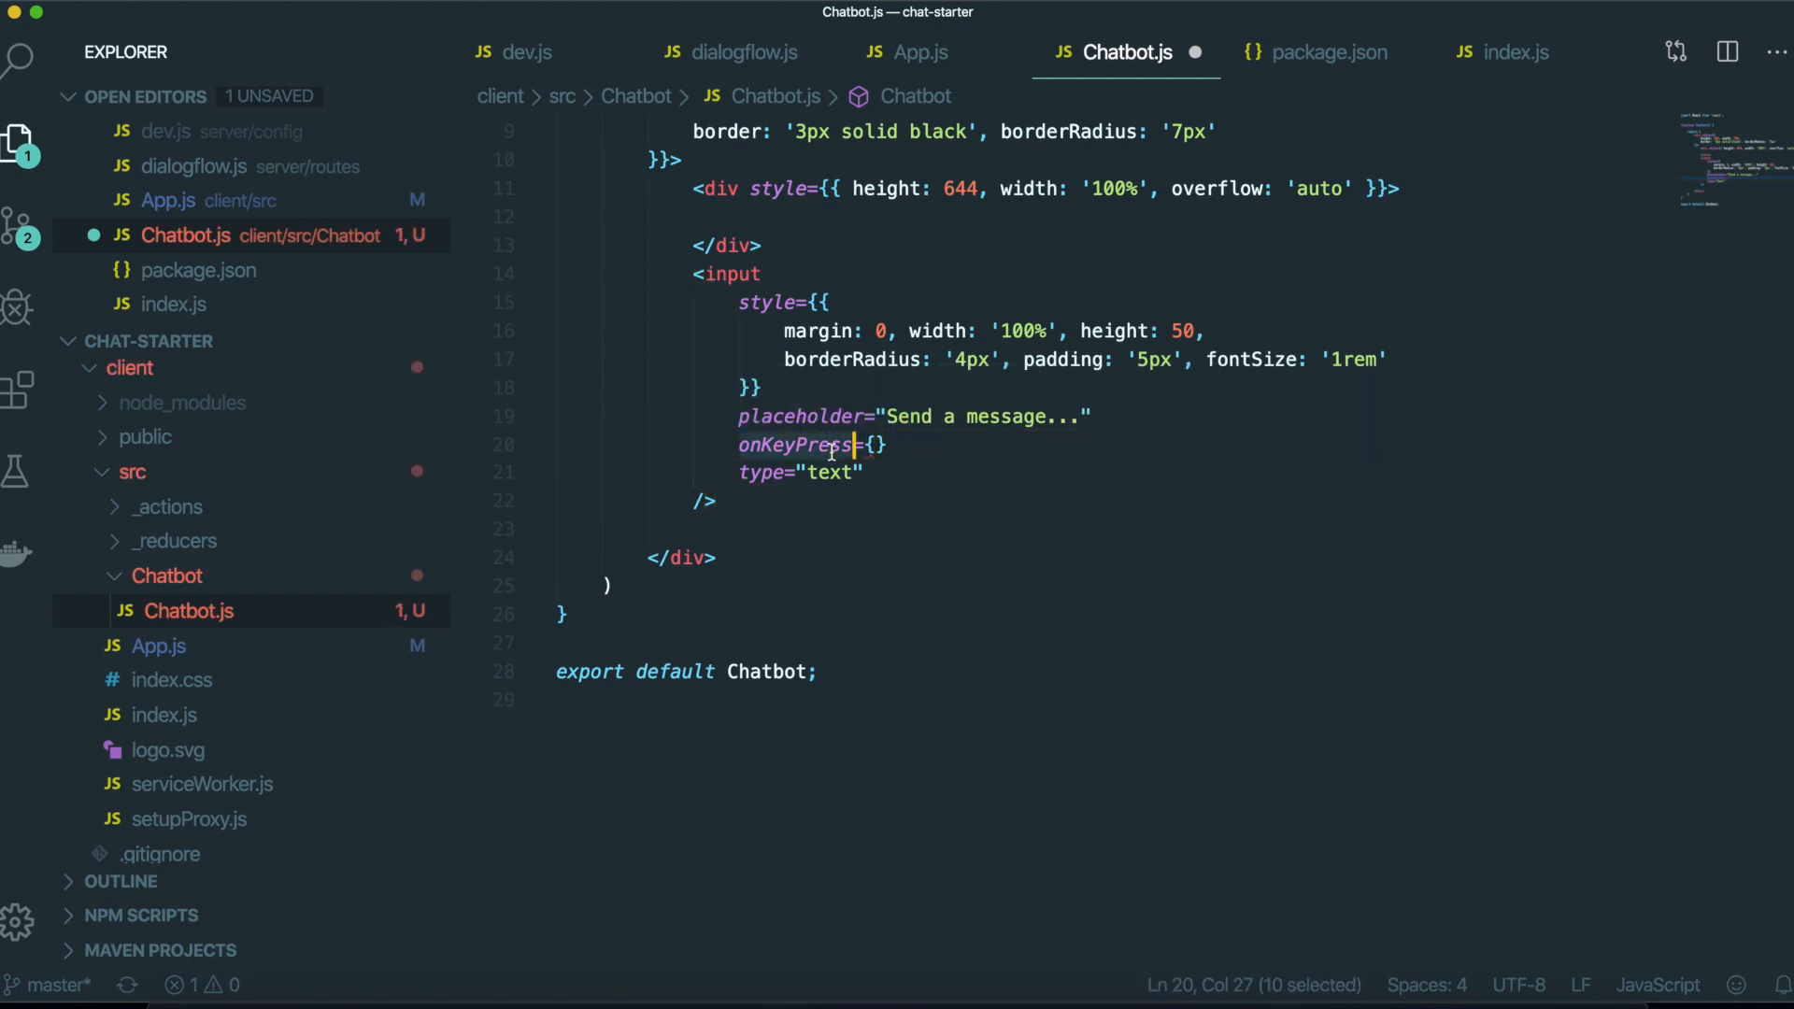
click(887, 445)
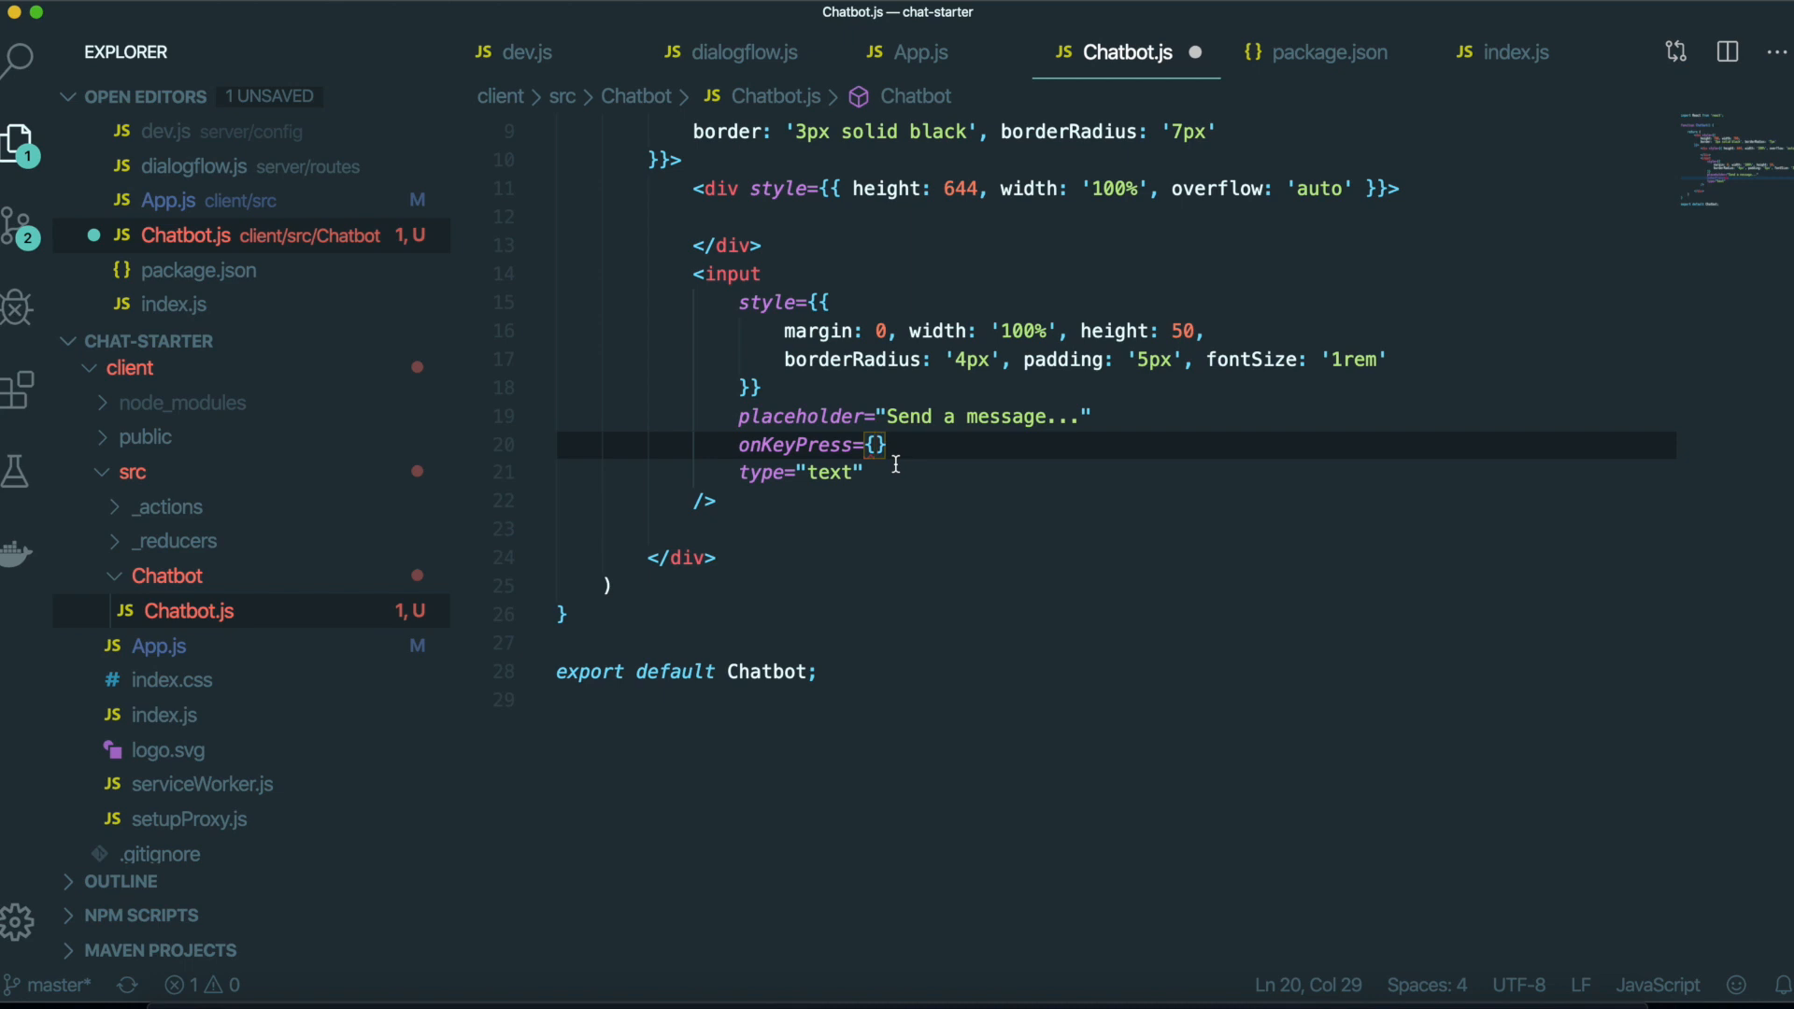
text(keyPress)
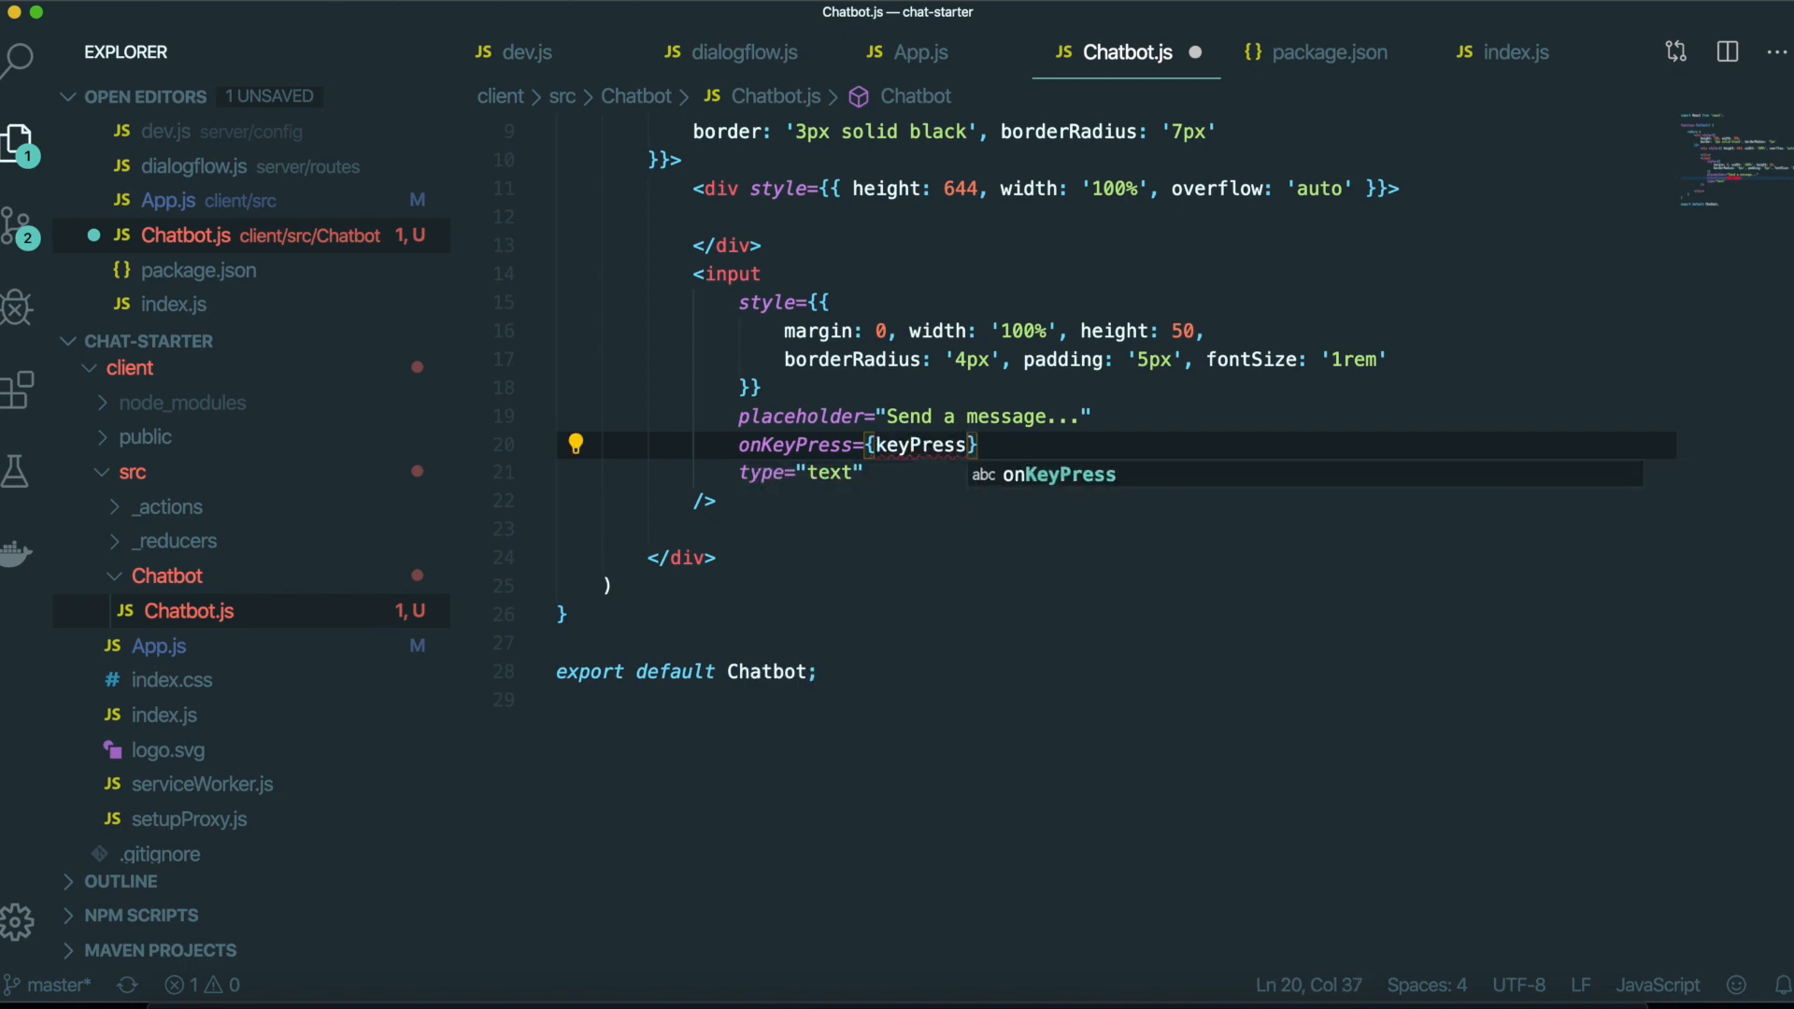
text(Hanlder)
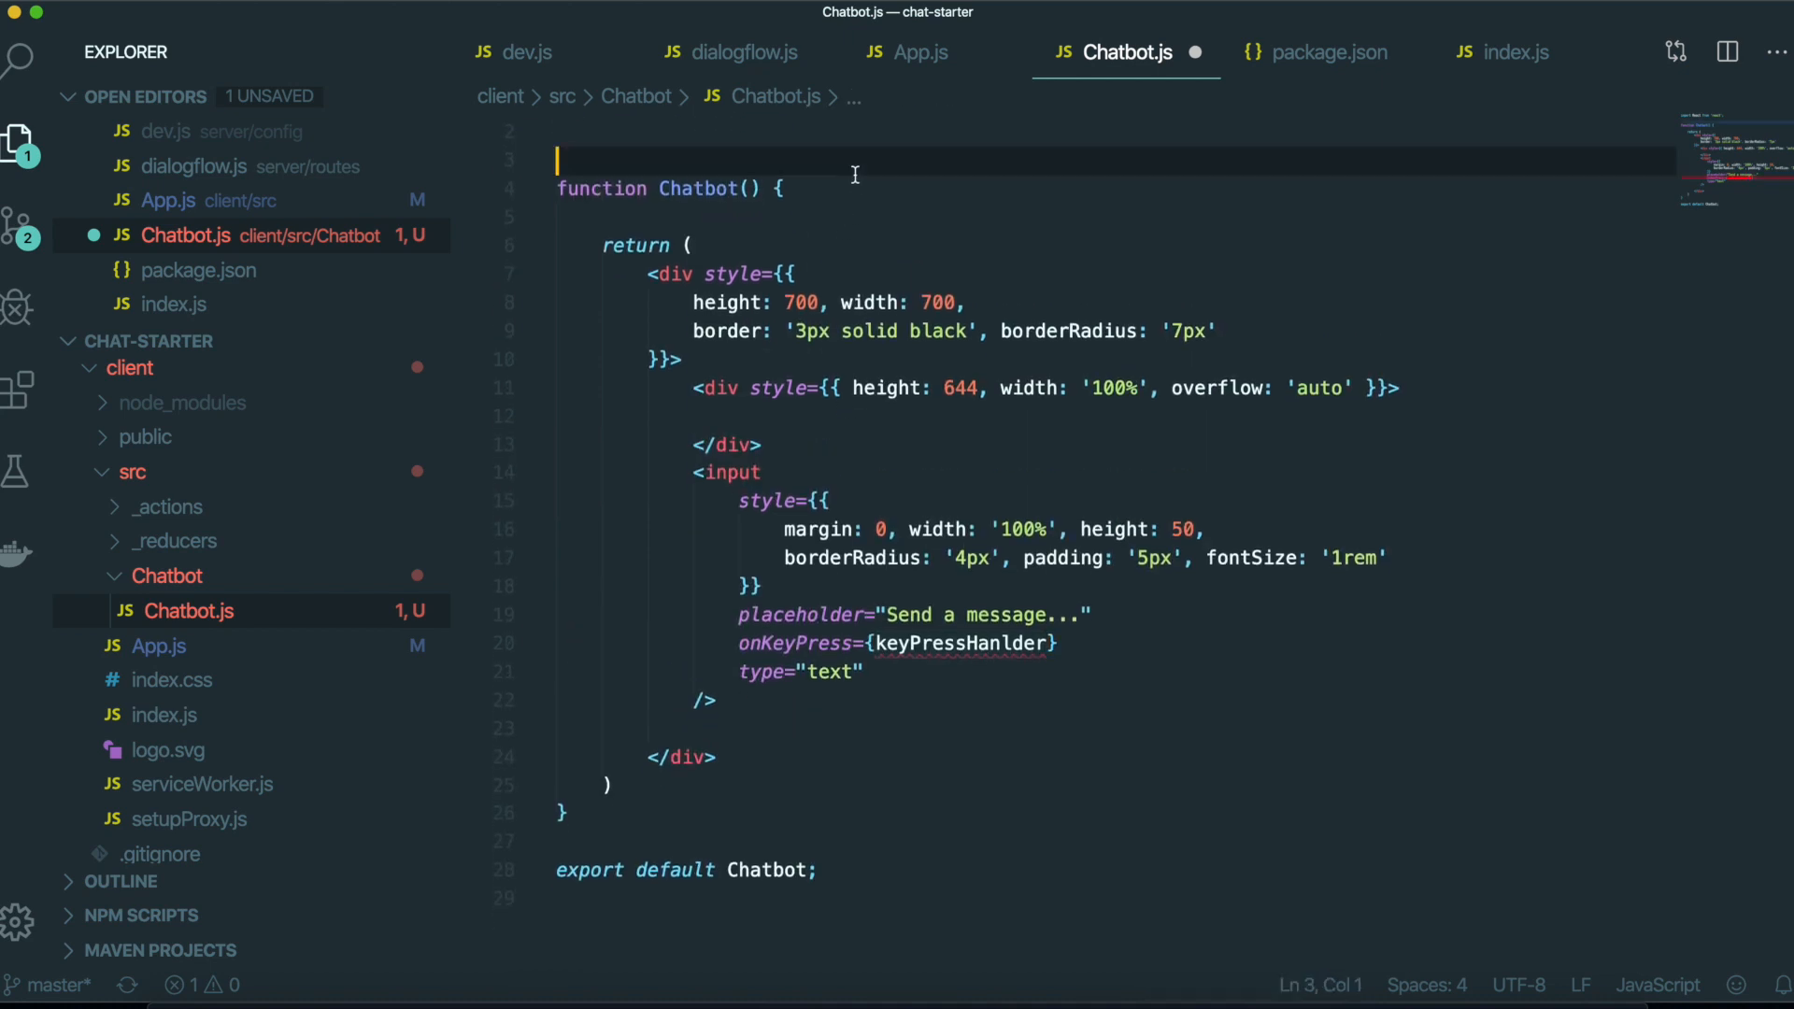
Define keyPressHanlder to alert 'you need to type somthing first' when Enter is pressed empty.
text(const keyPressHanlder = (e) => {)
text(if(e)
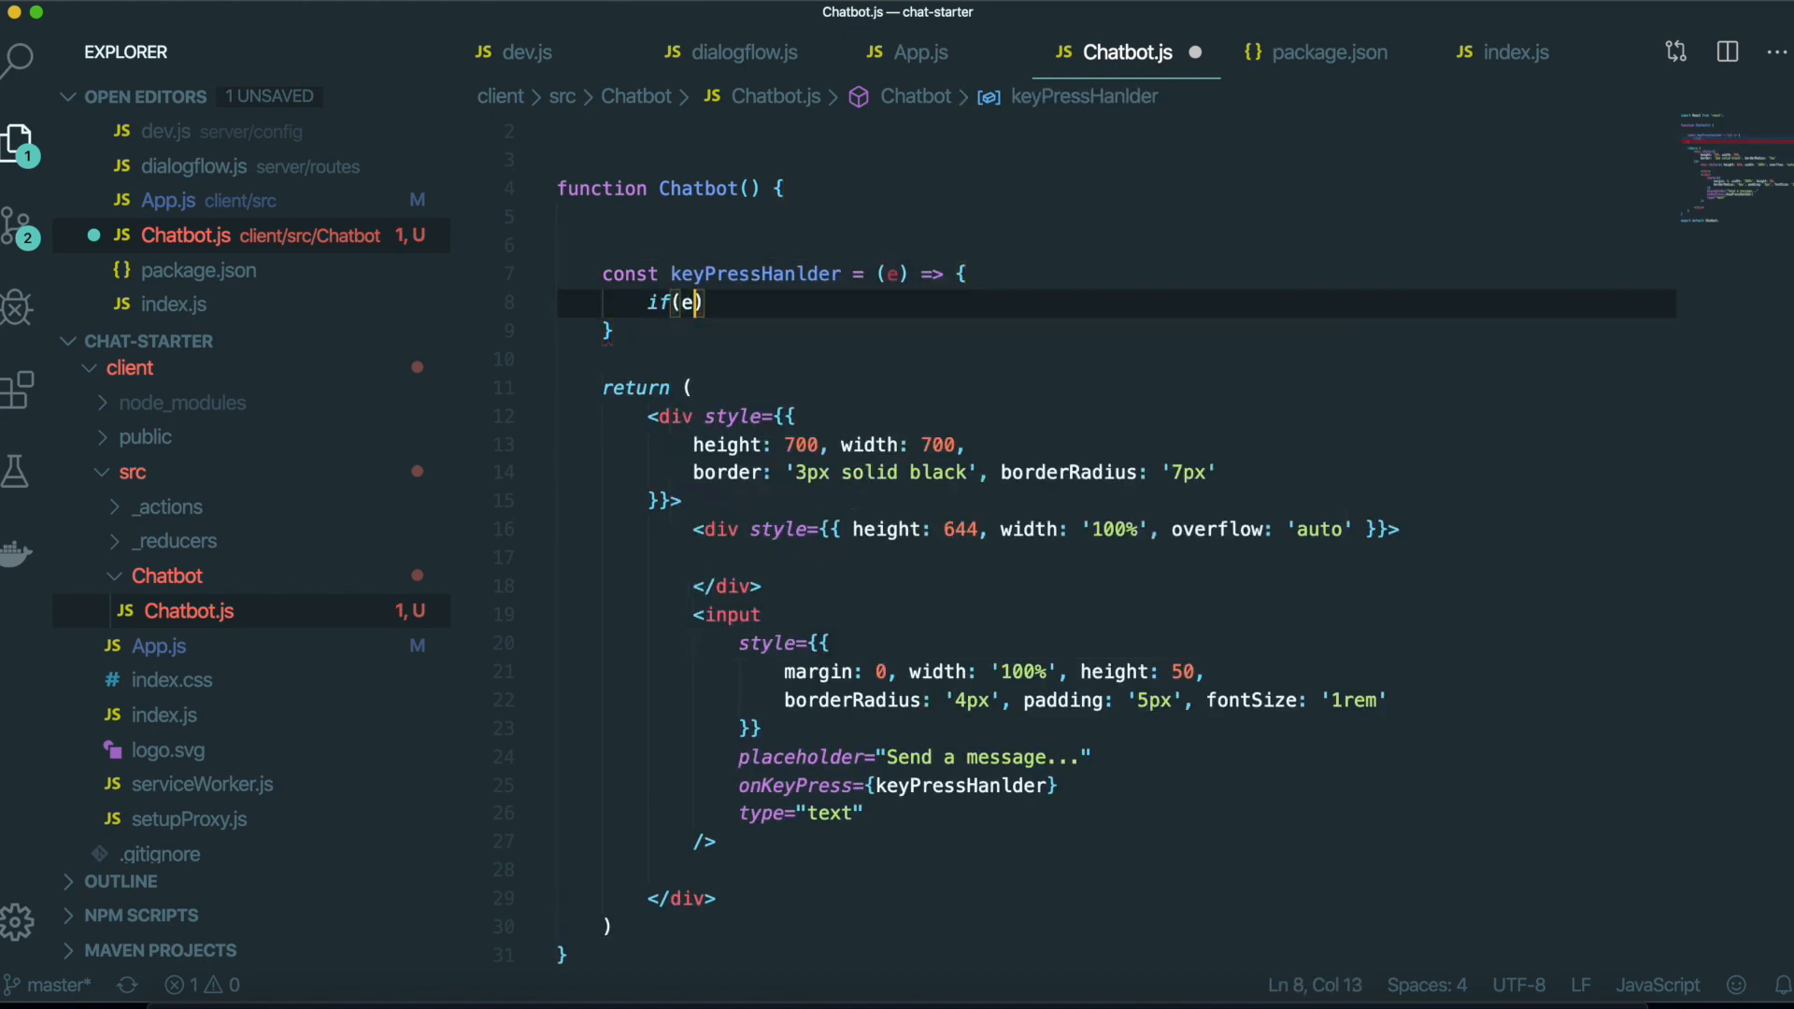
text(.)
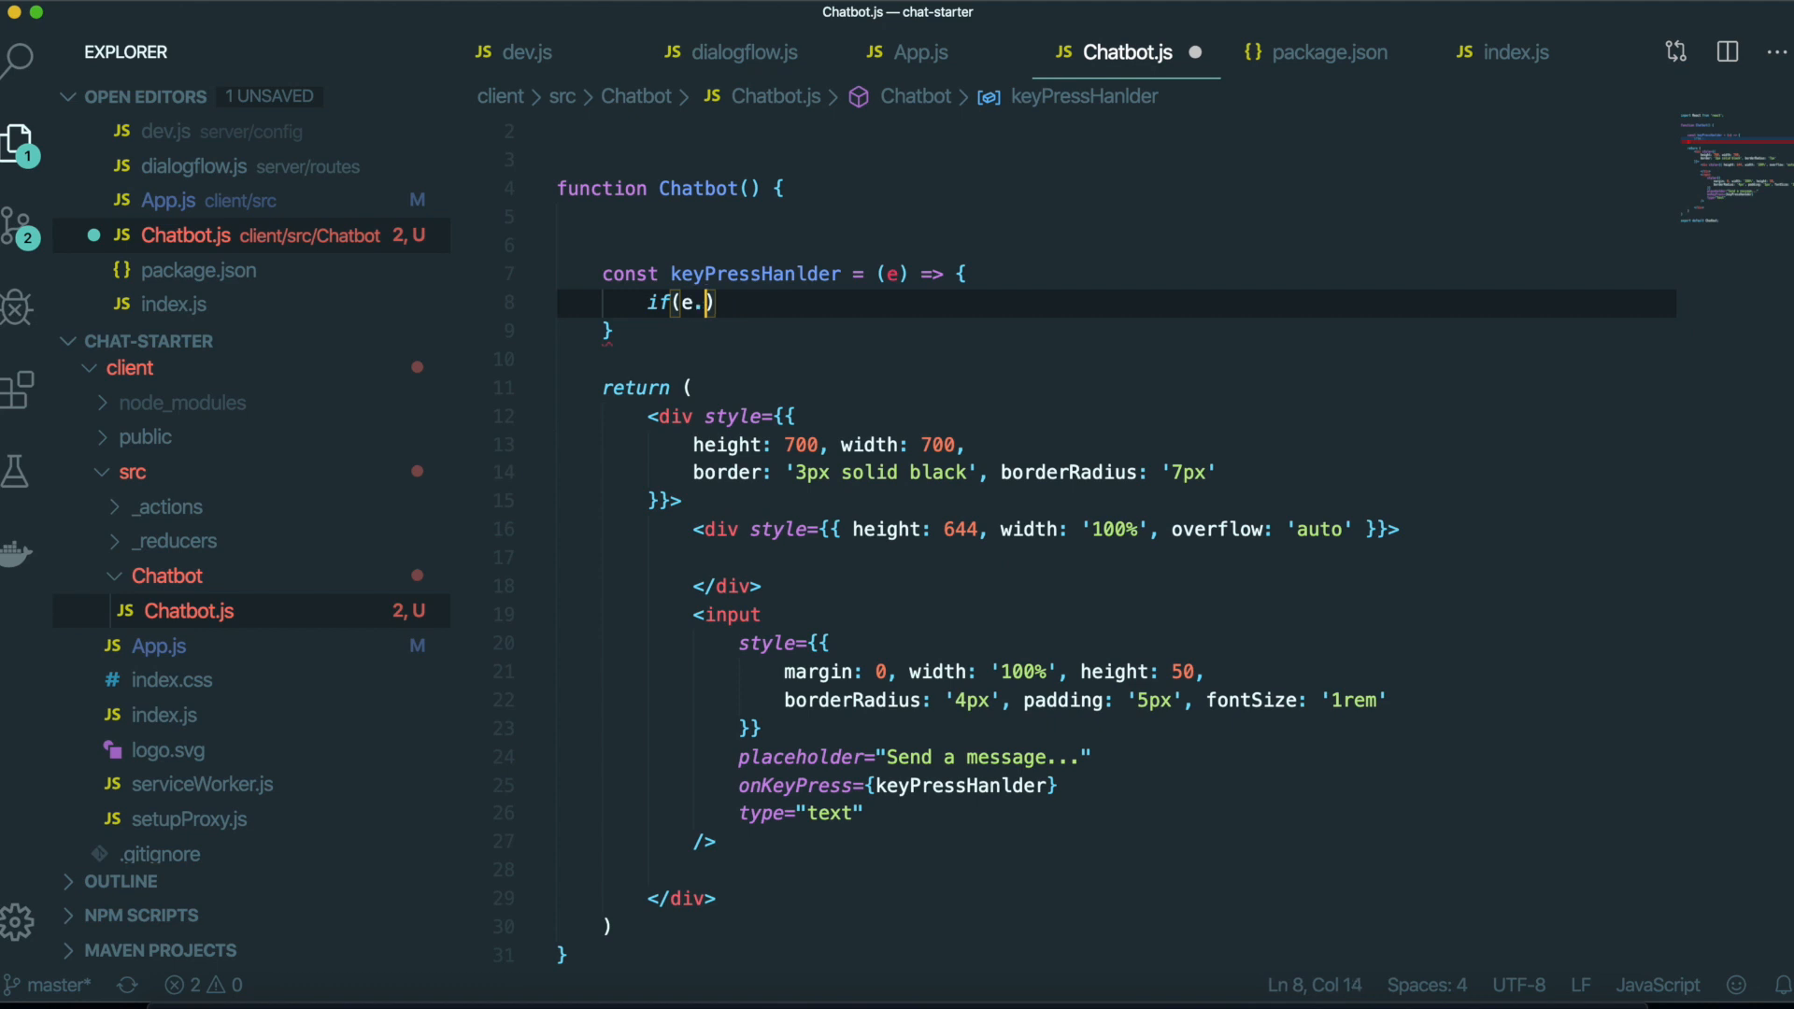
text(key)
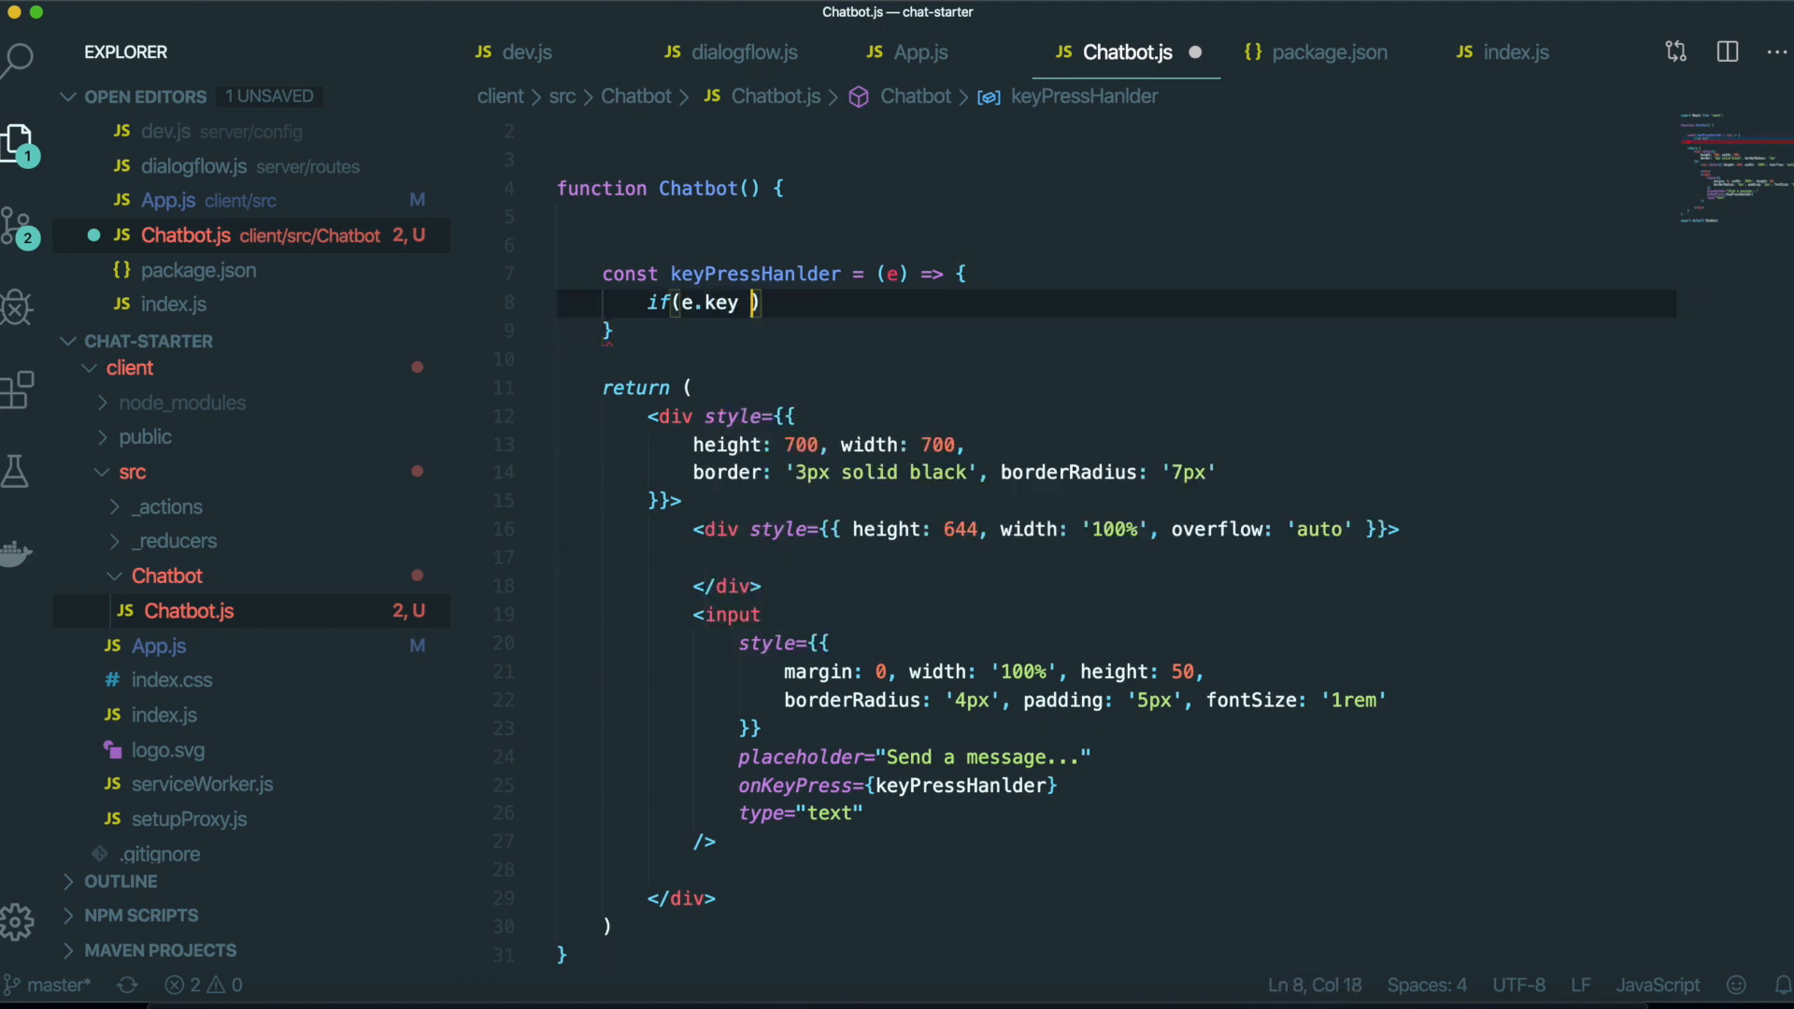
text(=== "E")
text(if(!)
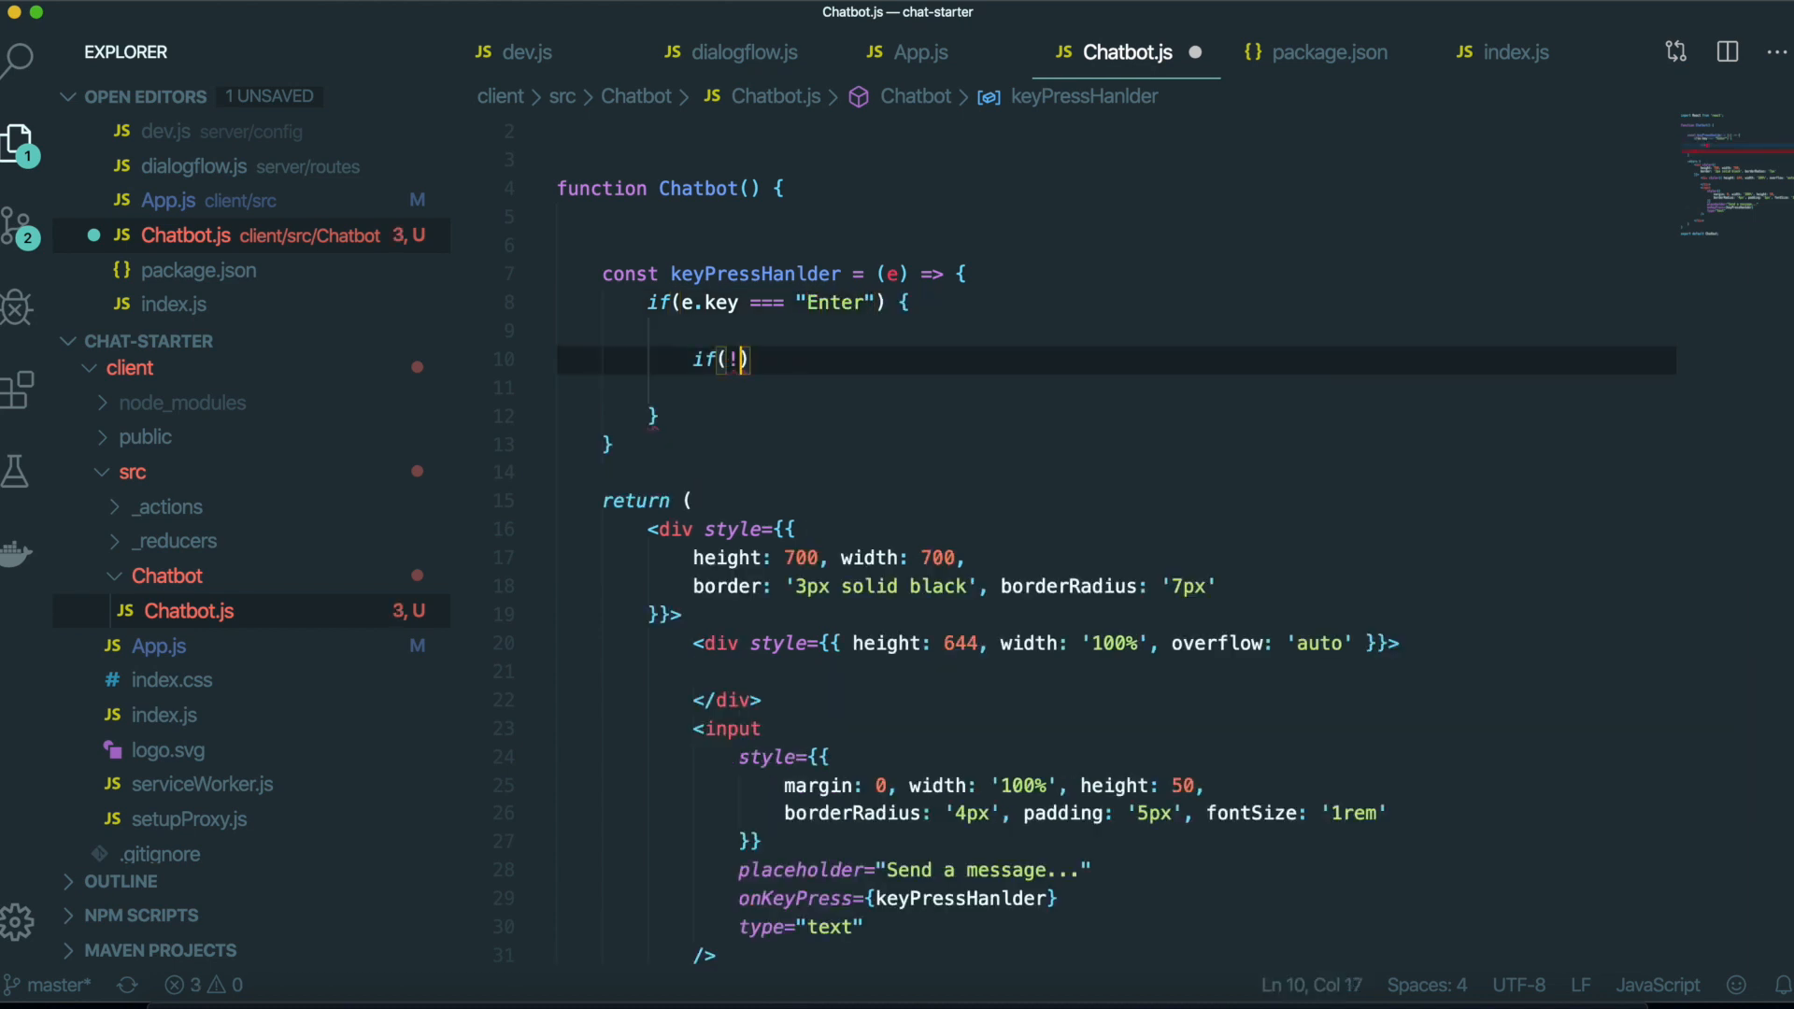
text(e.tart.)
text(return alert(')
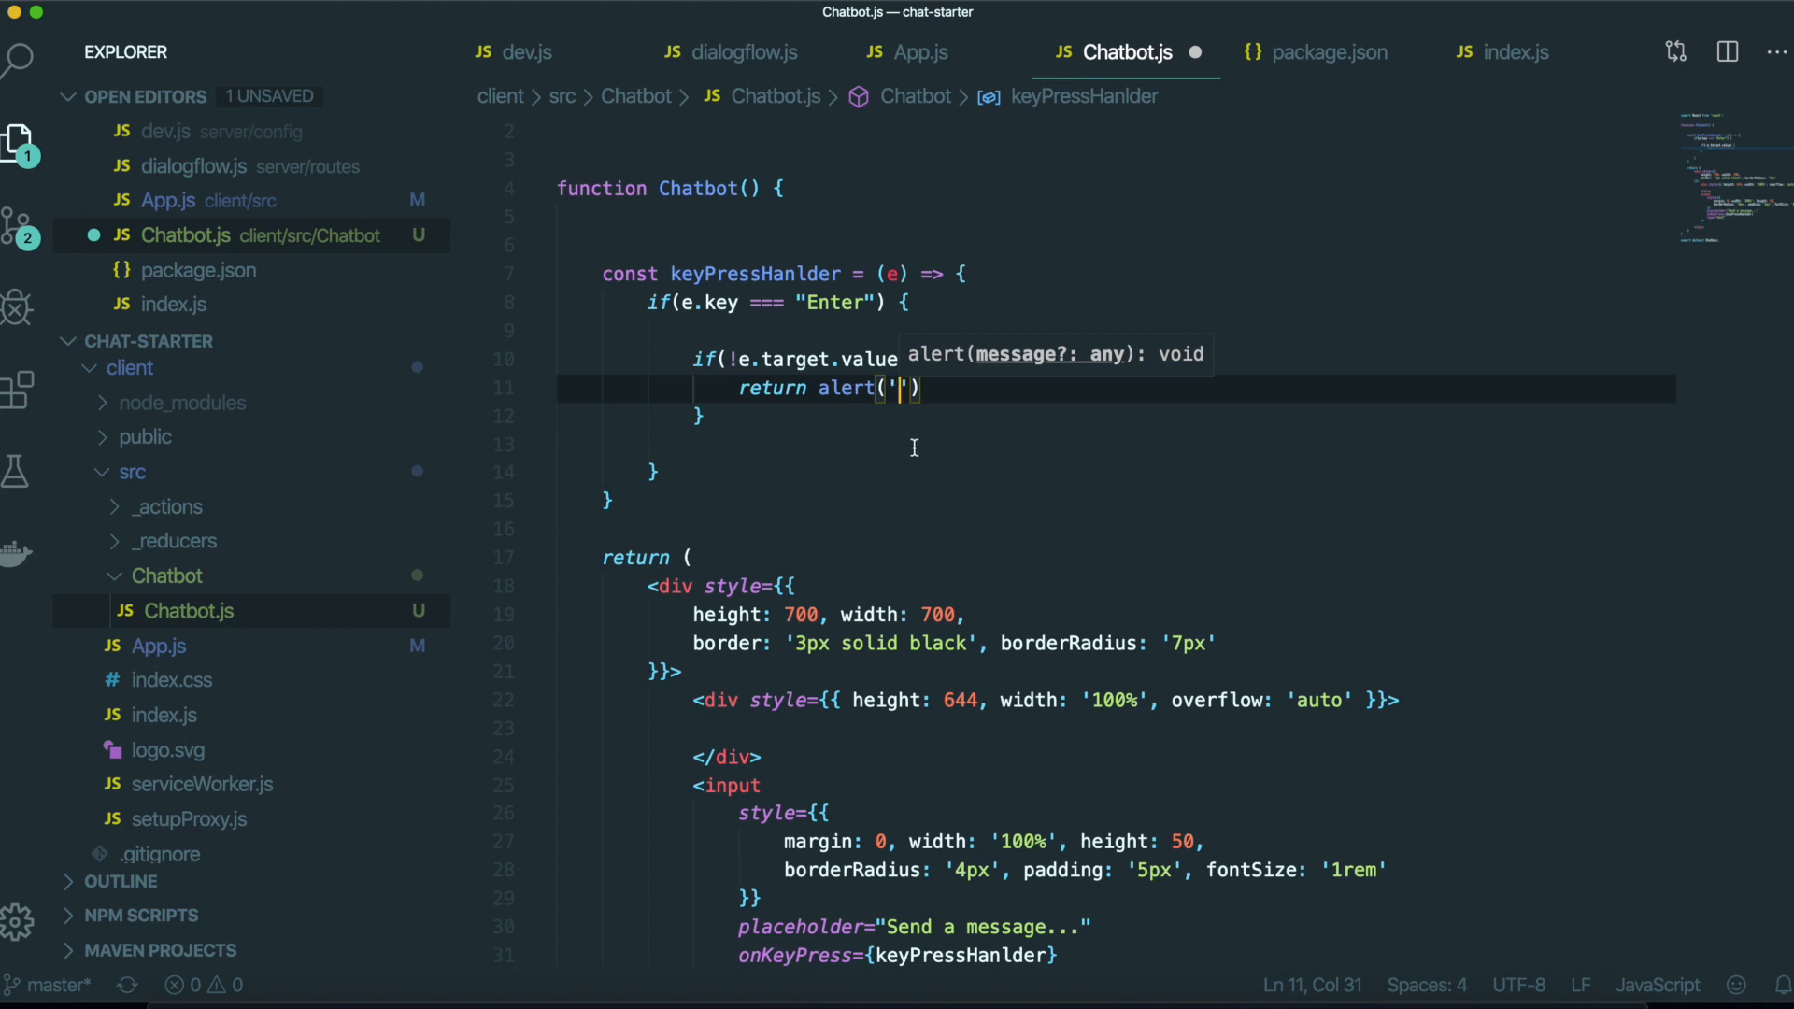
text(ypo)
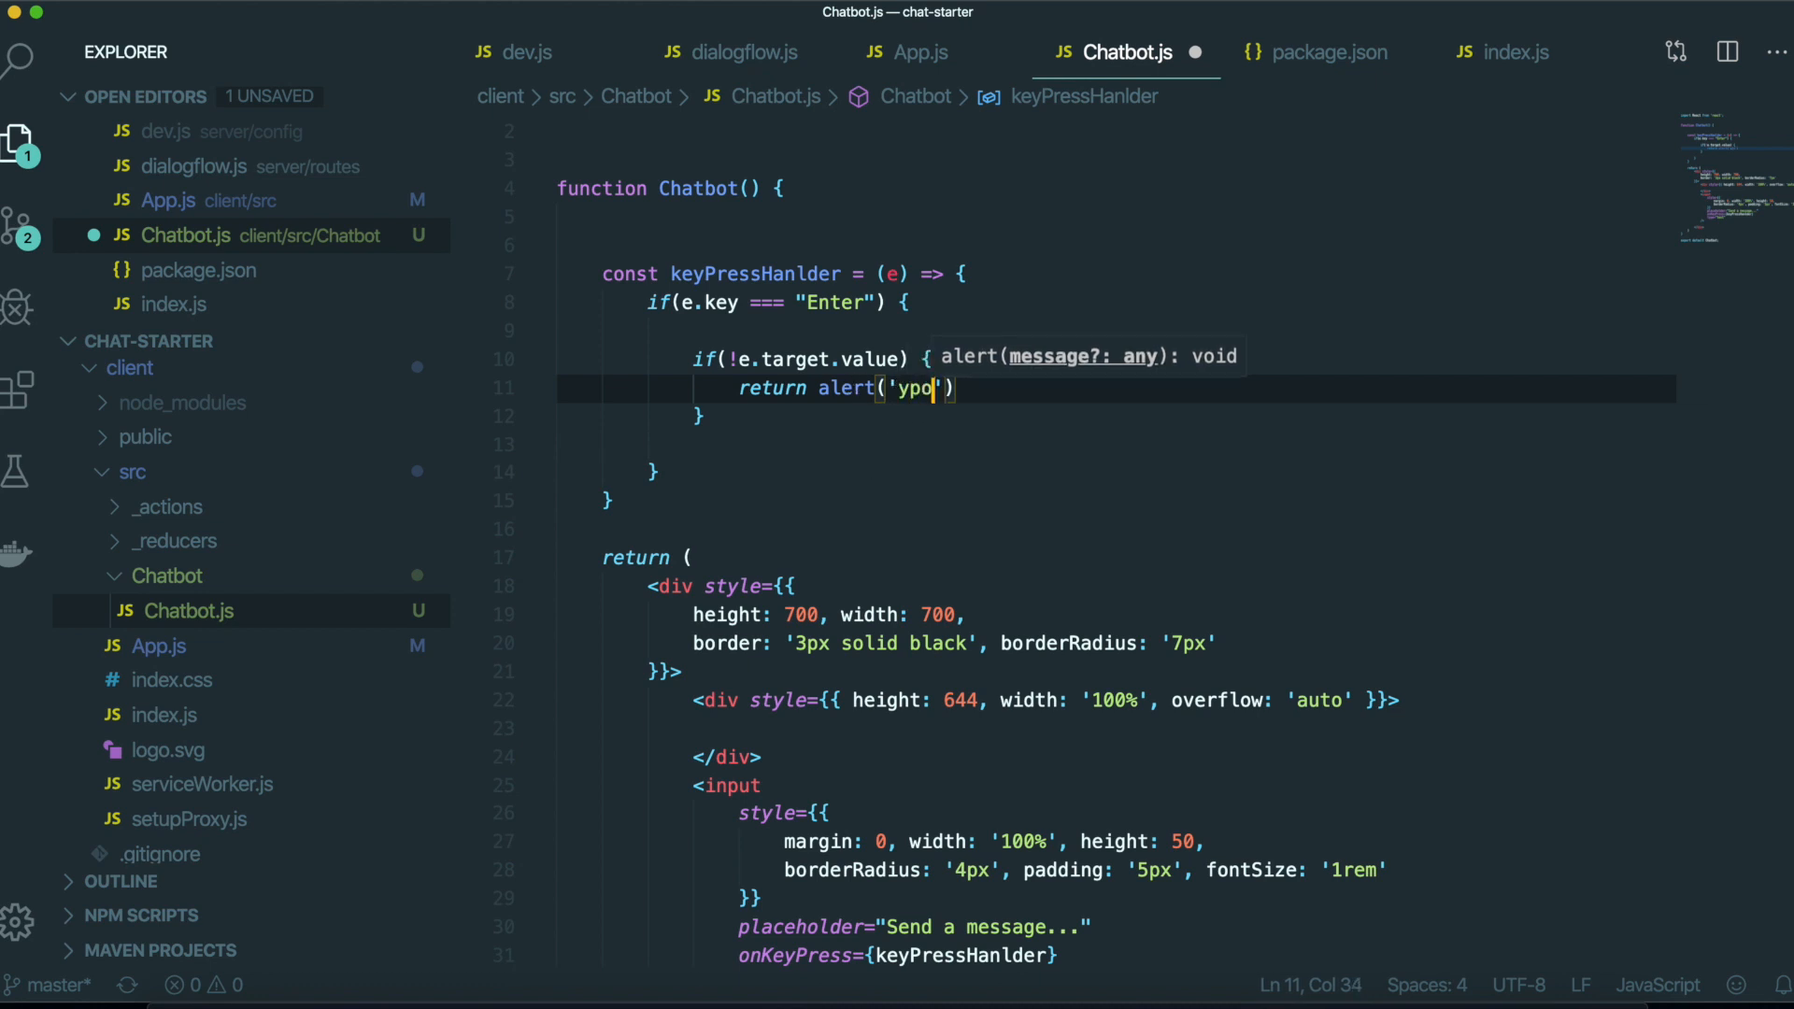
text(ou need to type somthing first)
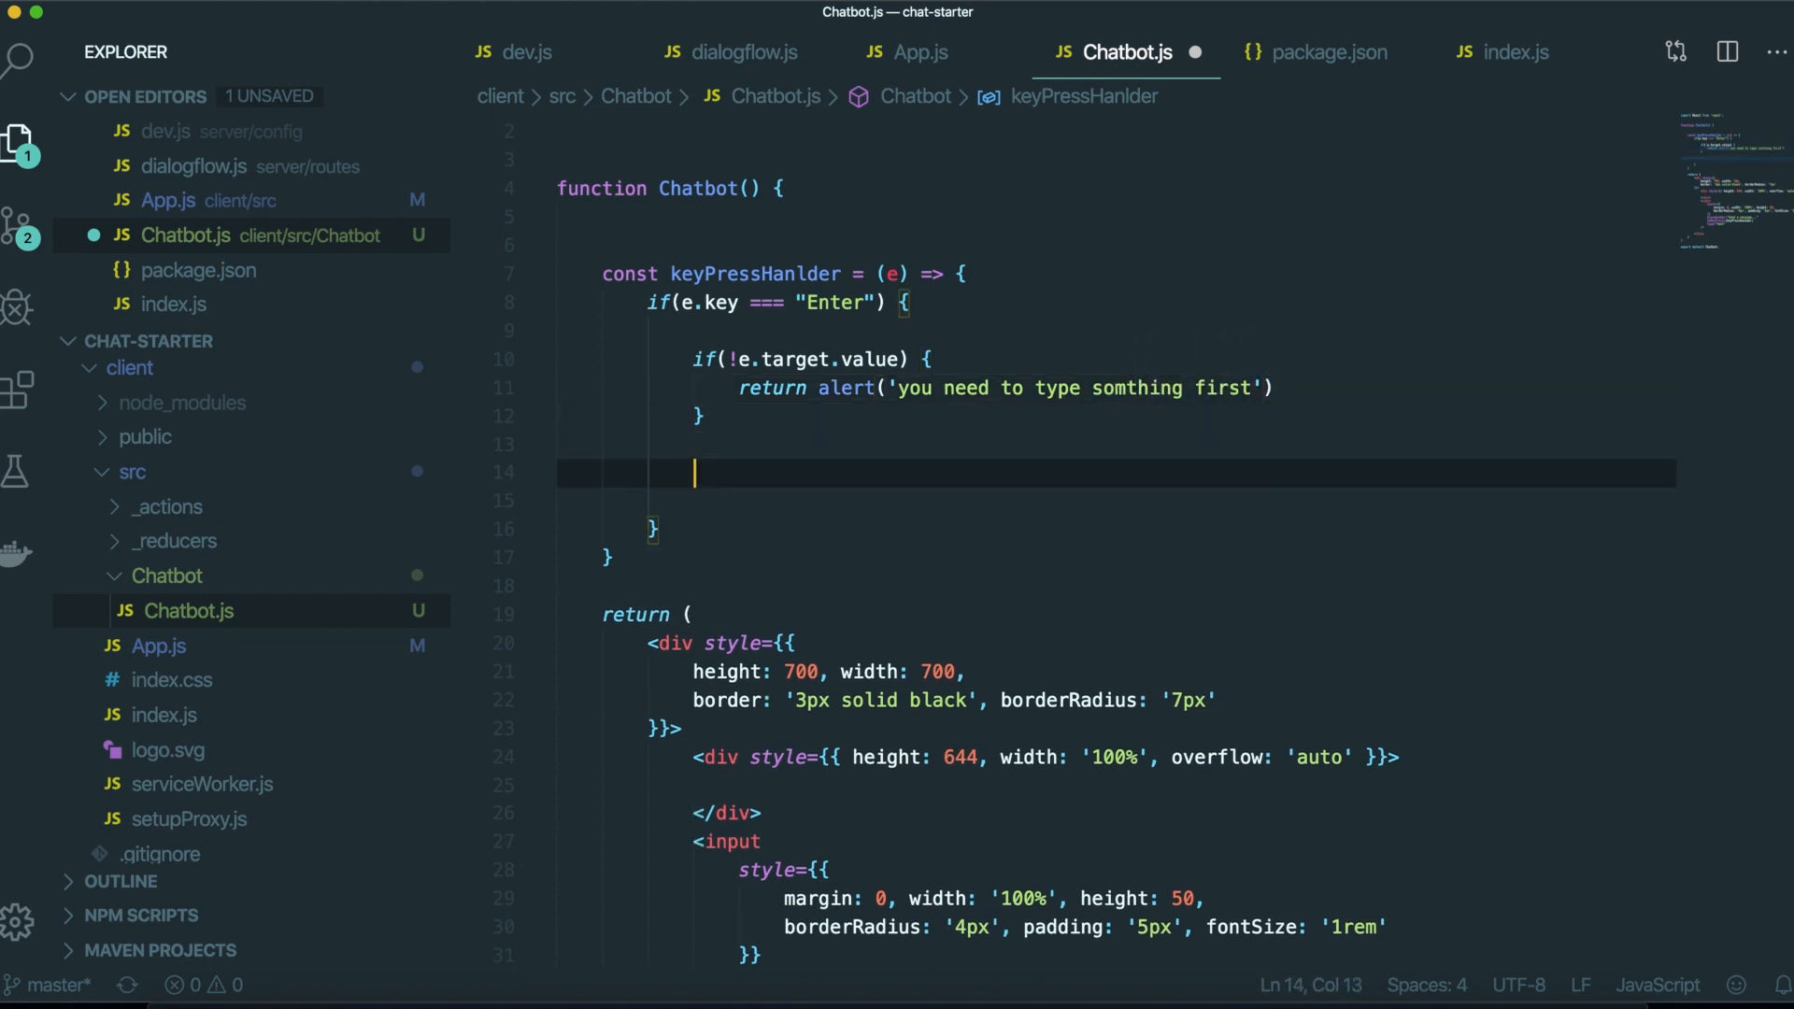
Add a comment in the Enter branch noting a text query request will be sent.
scroll(down, 3)
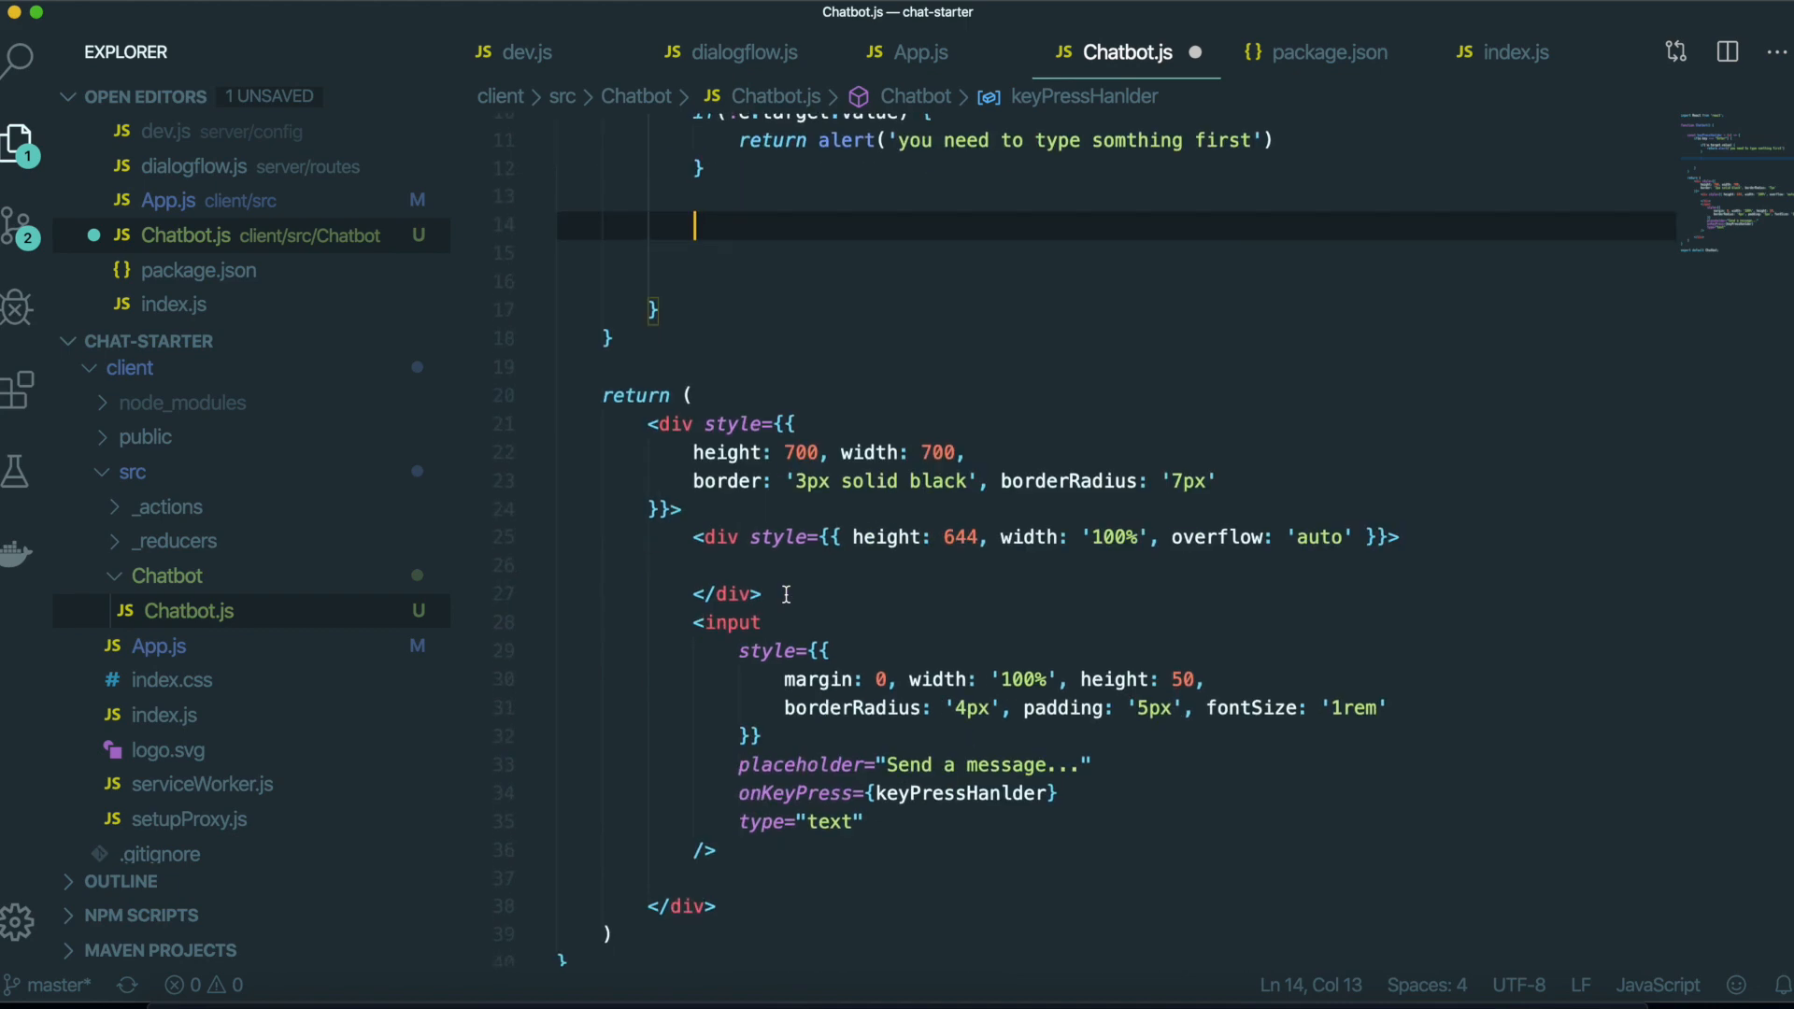
scroll(down, 3)
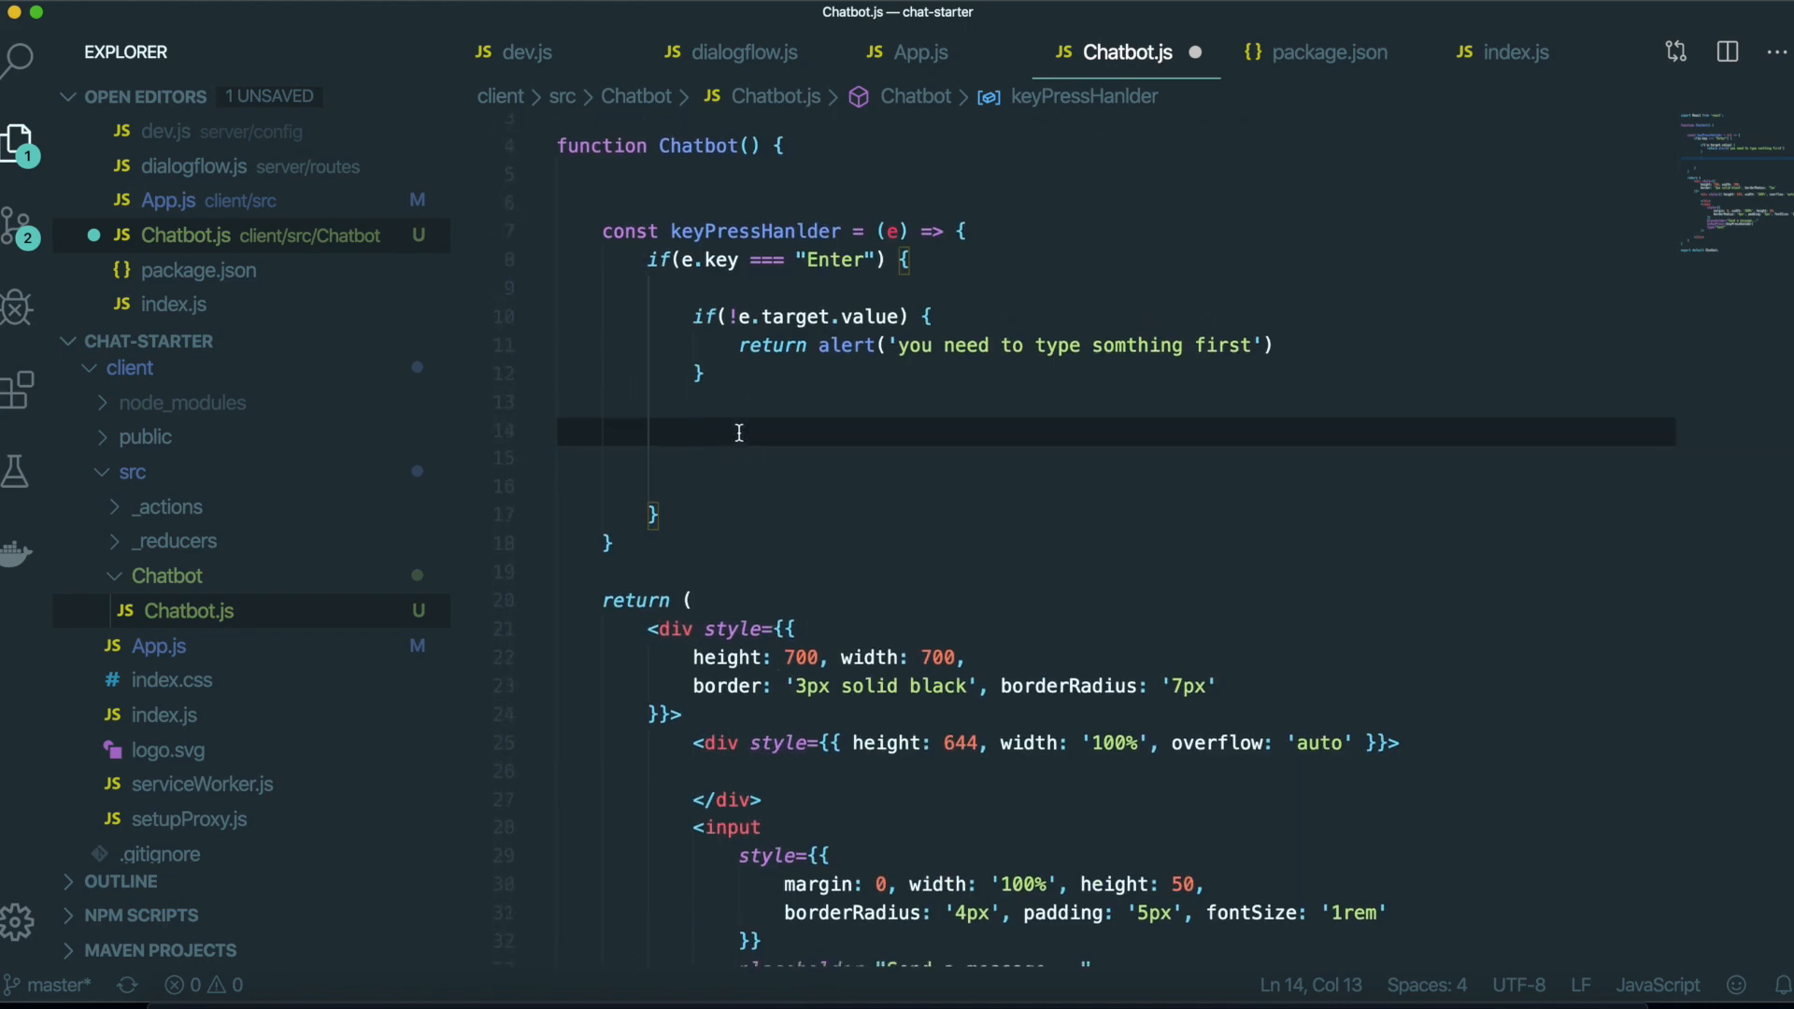
text(//we will)
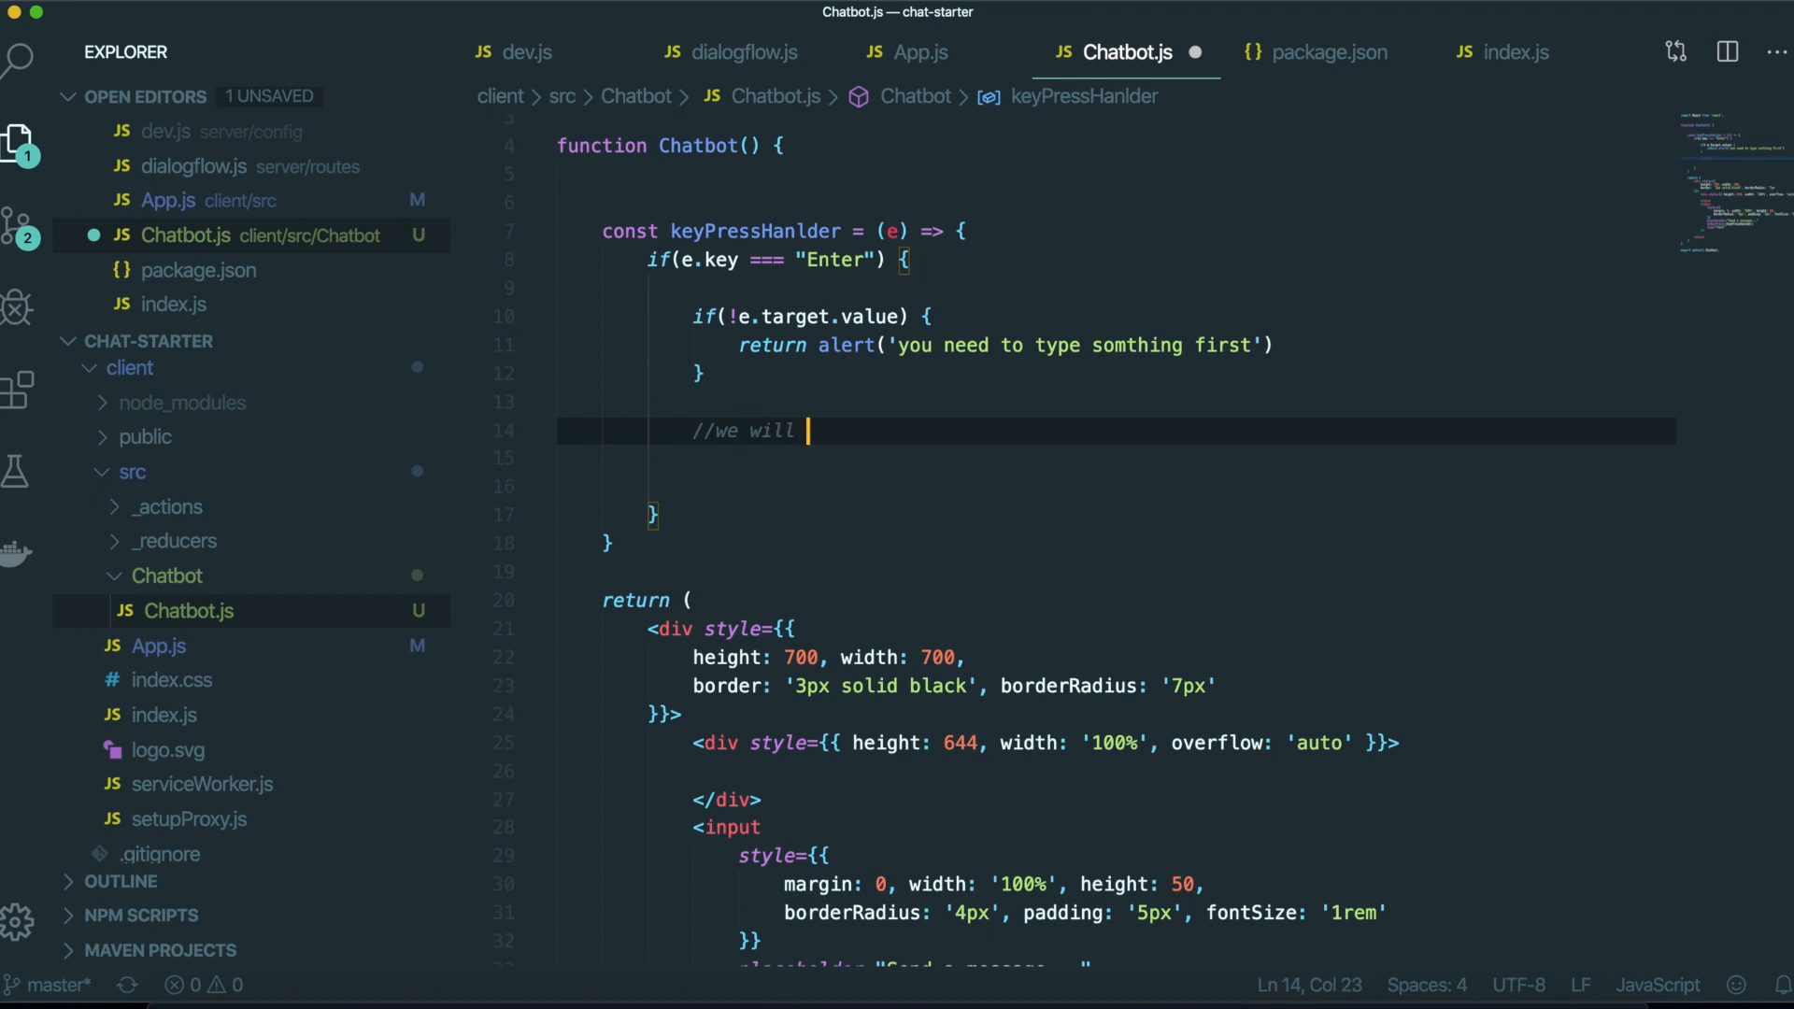
text(send request to text)
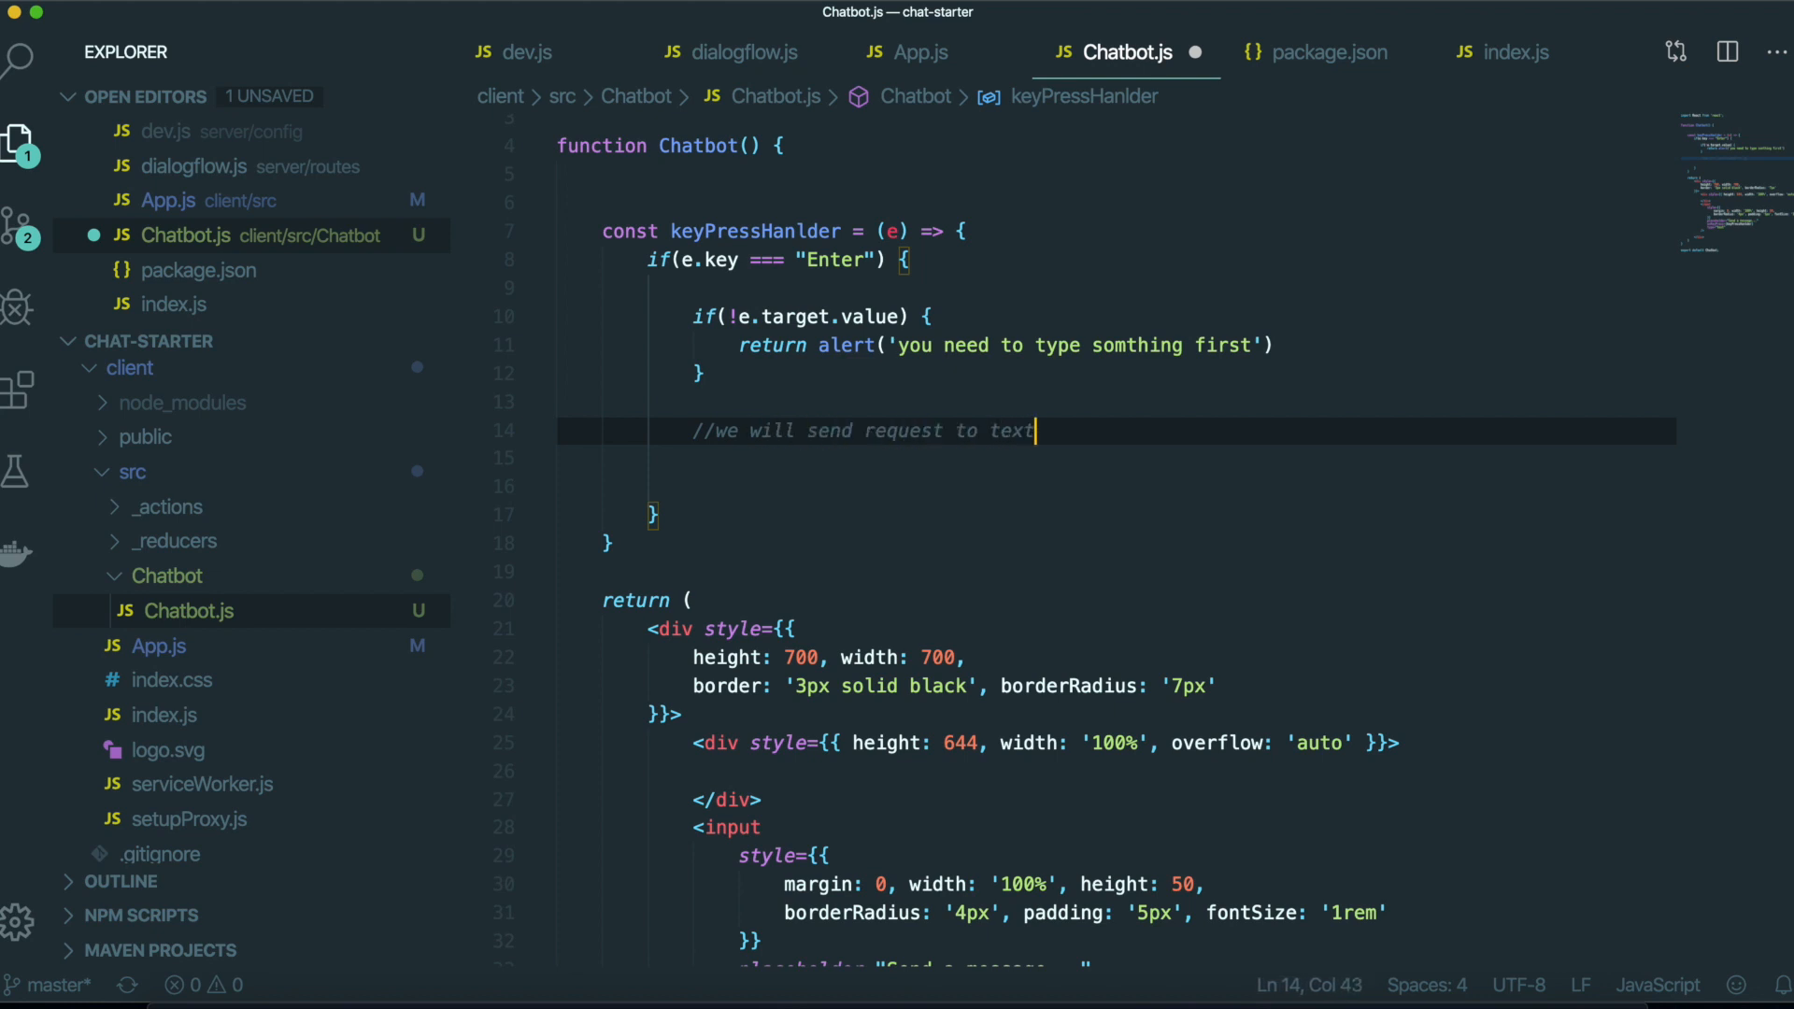
text(query tout)
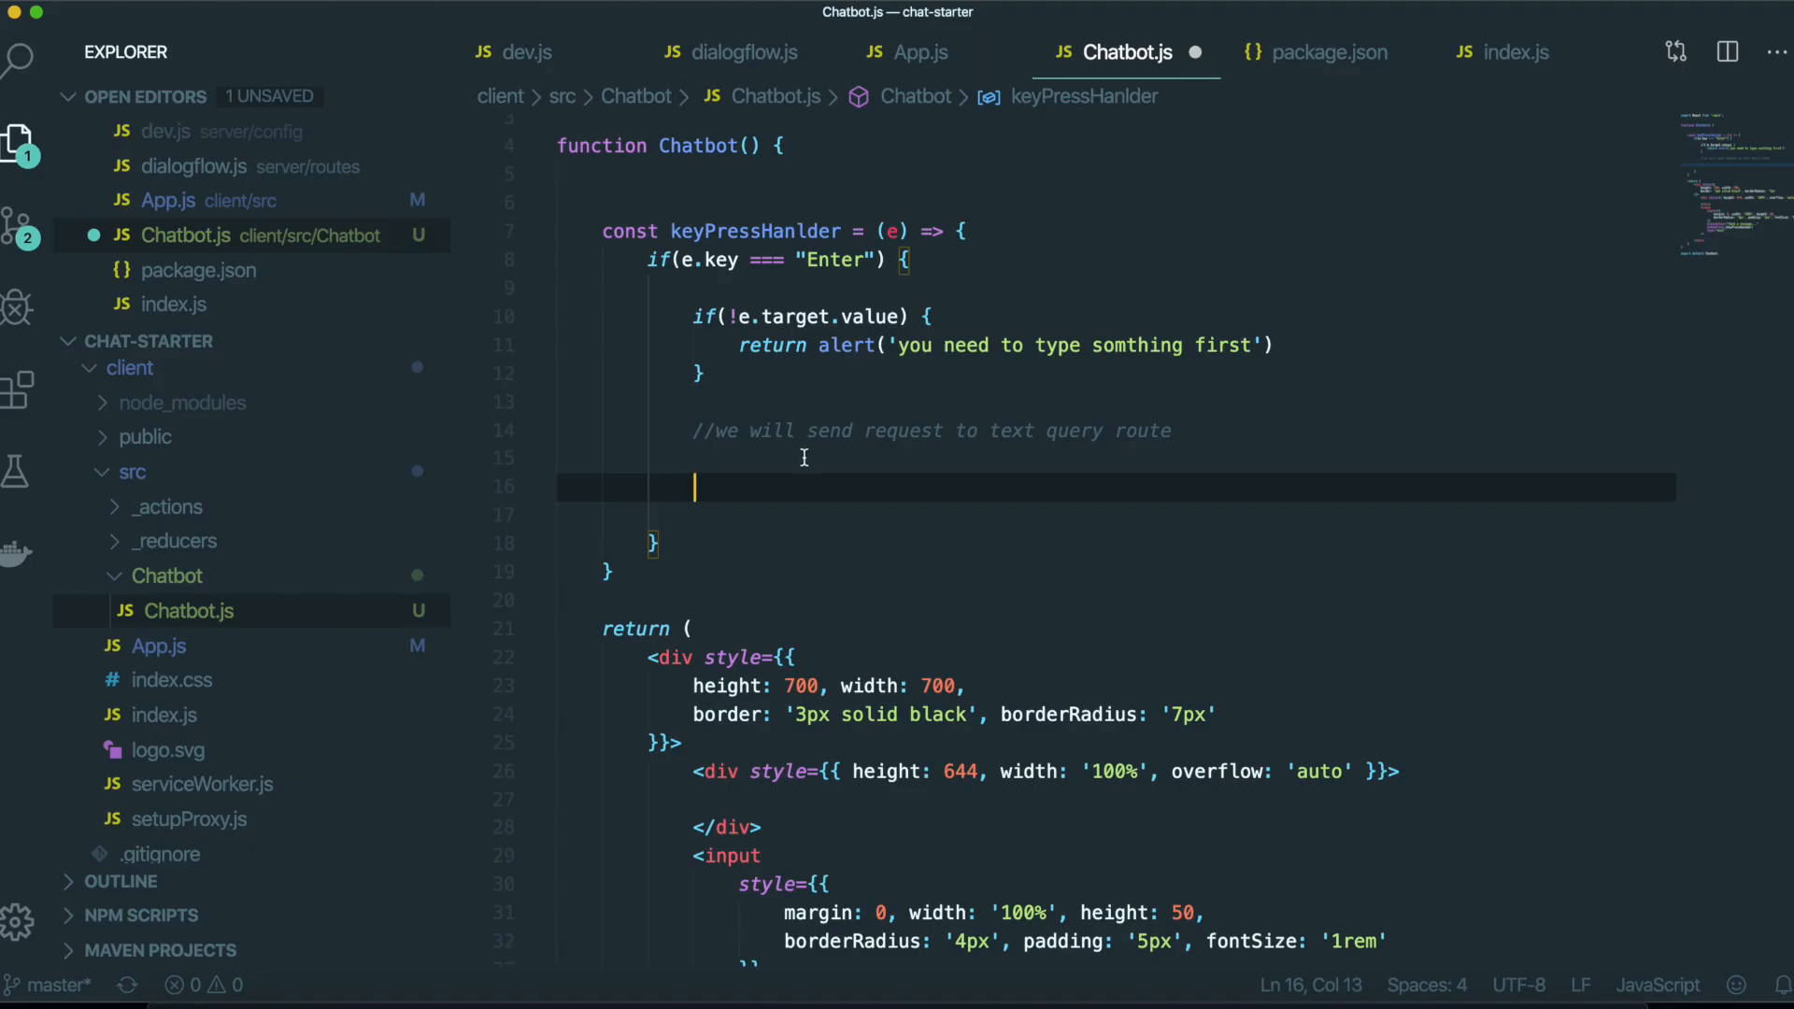
Call textQuery(e.target.value), then clear the input with e.target.value = "".
text(e.tart)
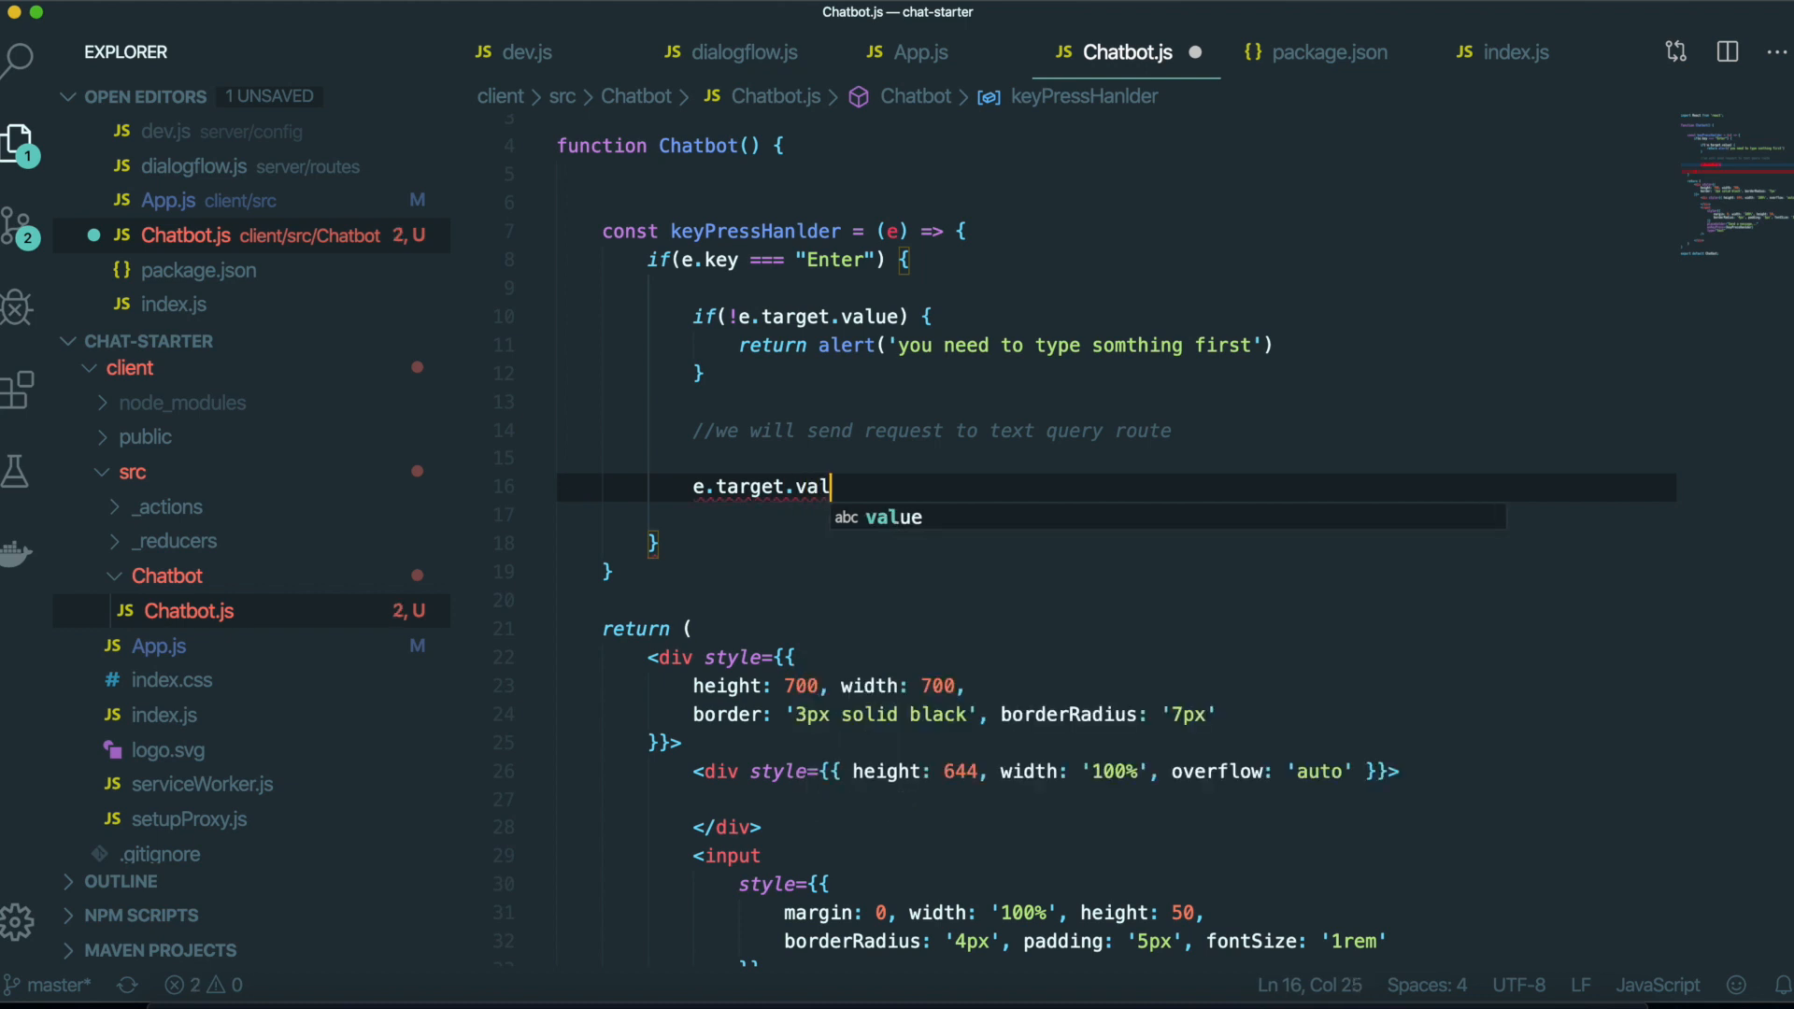
text(ue = "";)
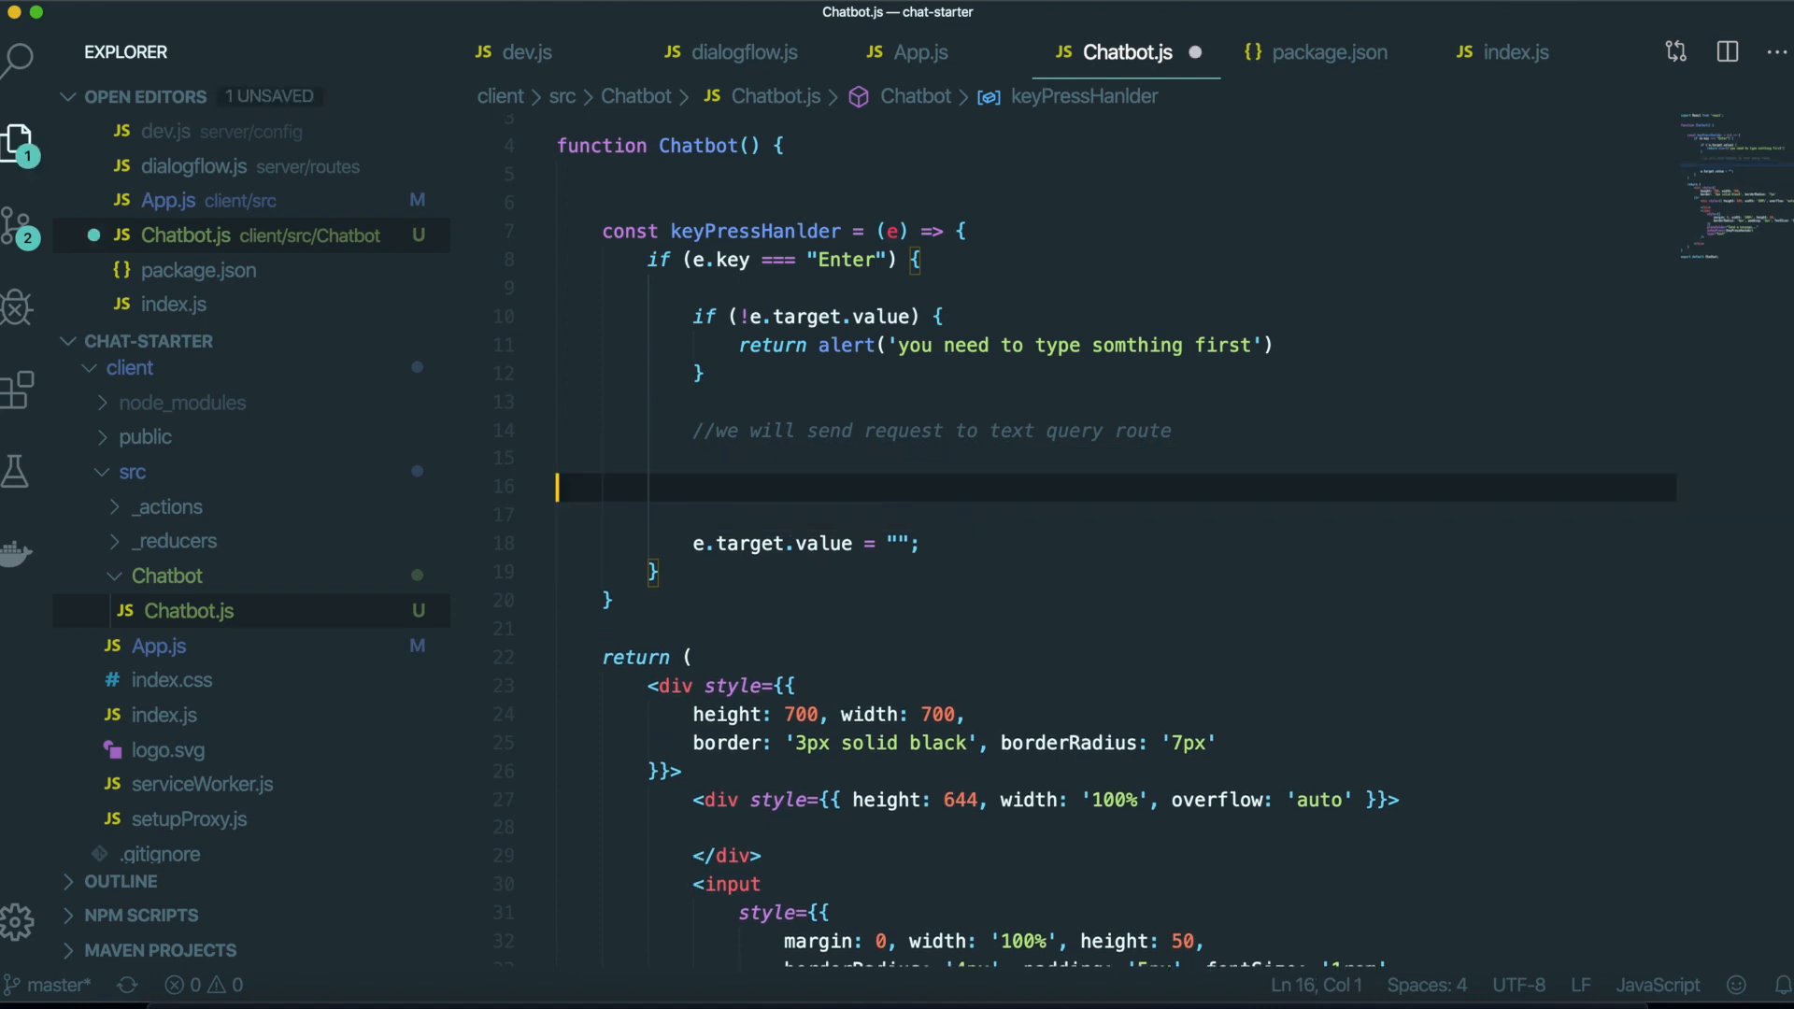
text(textQuery()
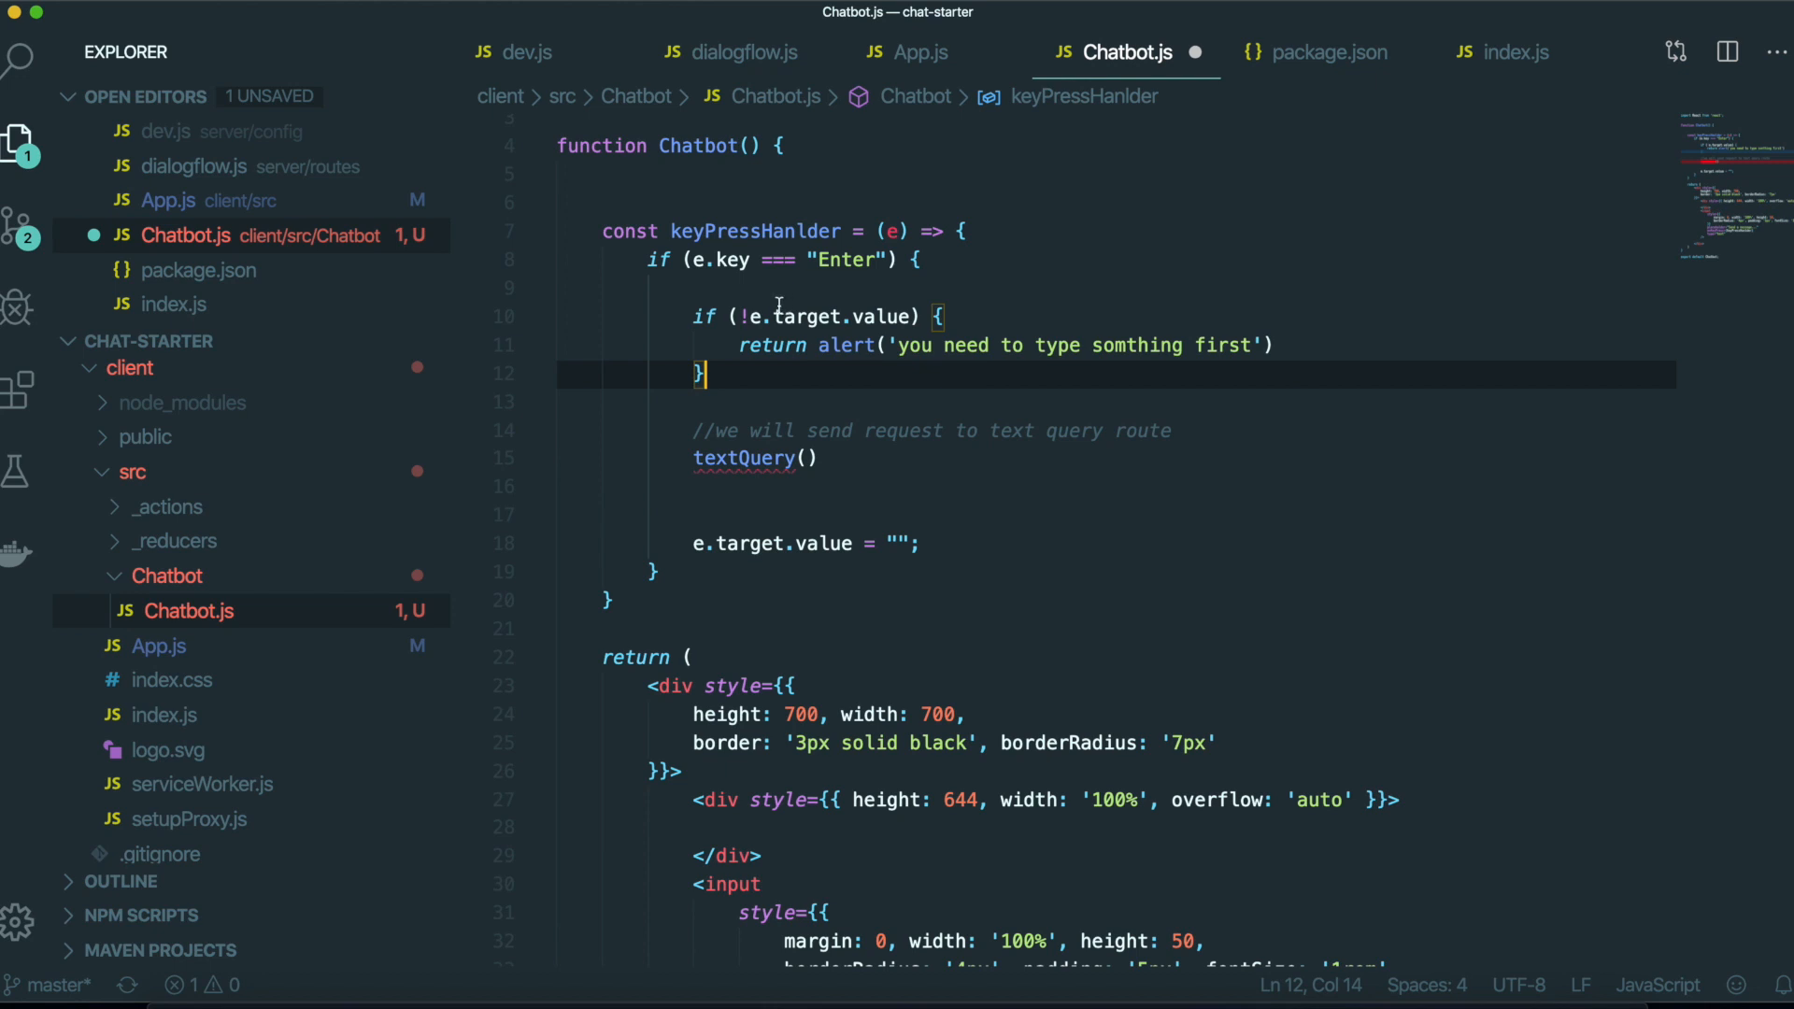
double_click(825, 316)
text(e.target.value)
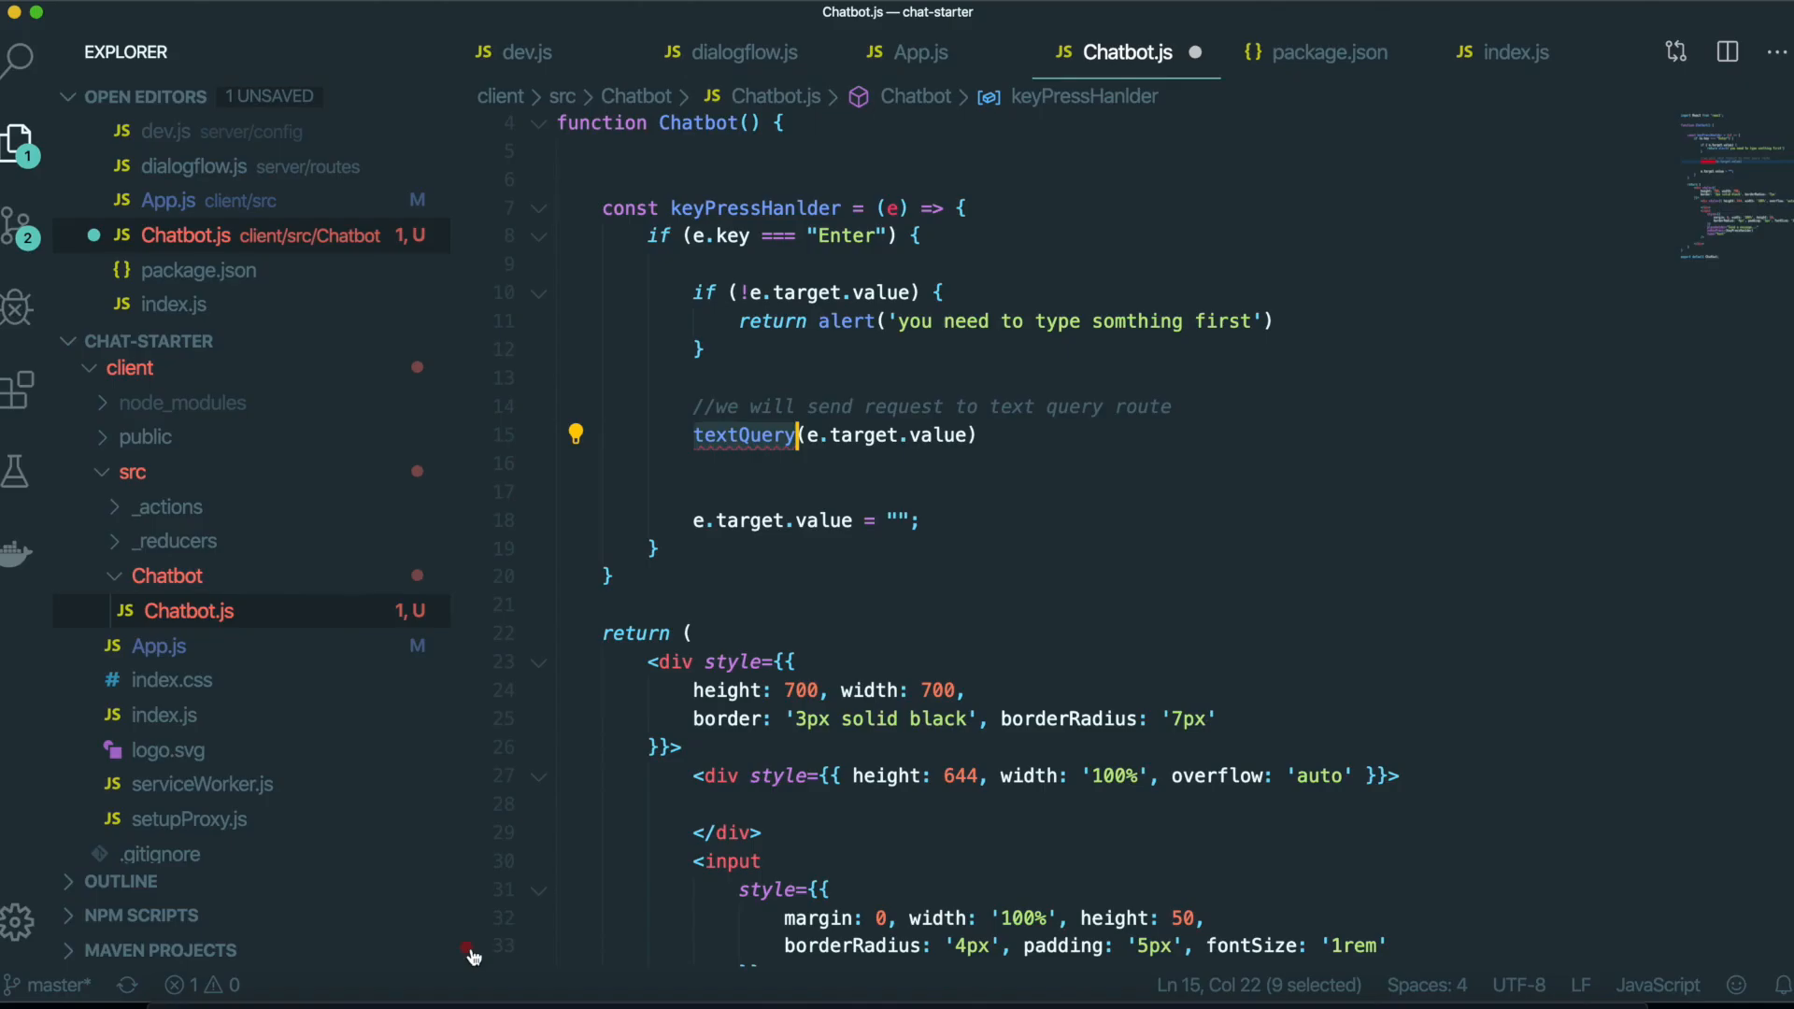
click(744, 53)
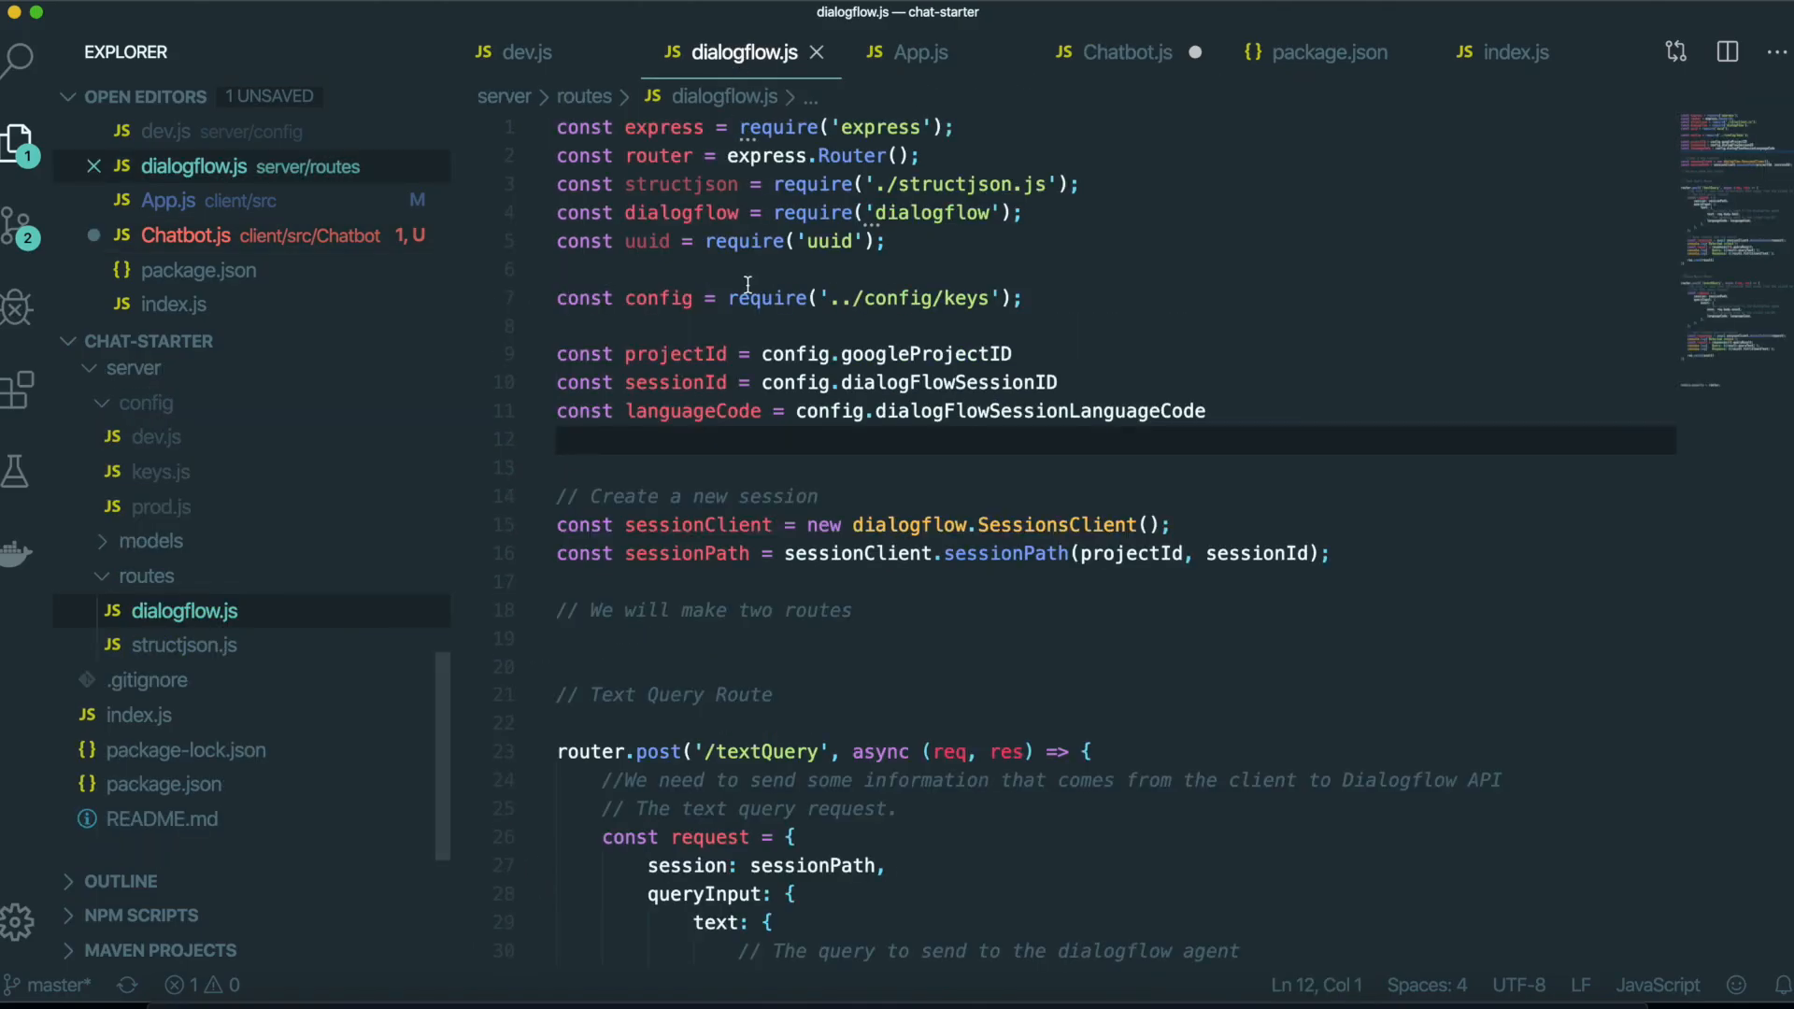
scroll(down, 3)
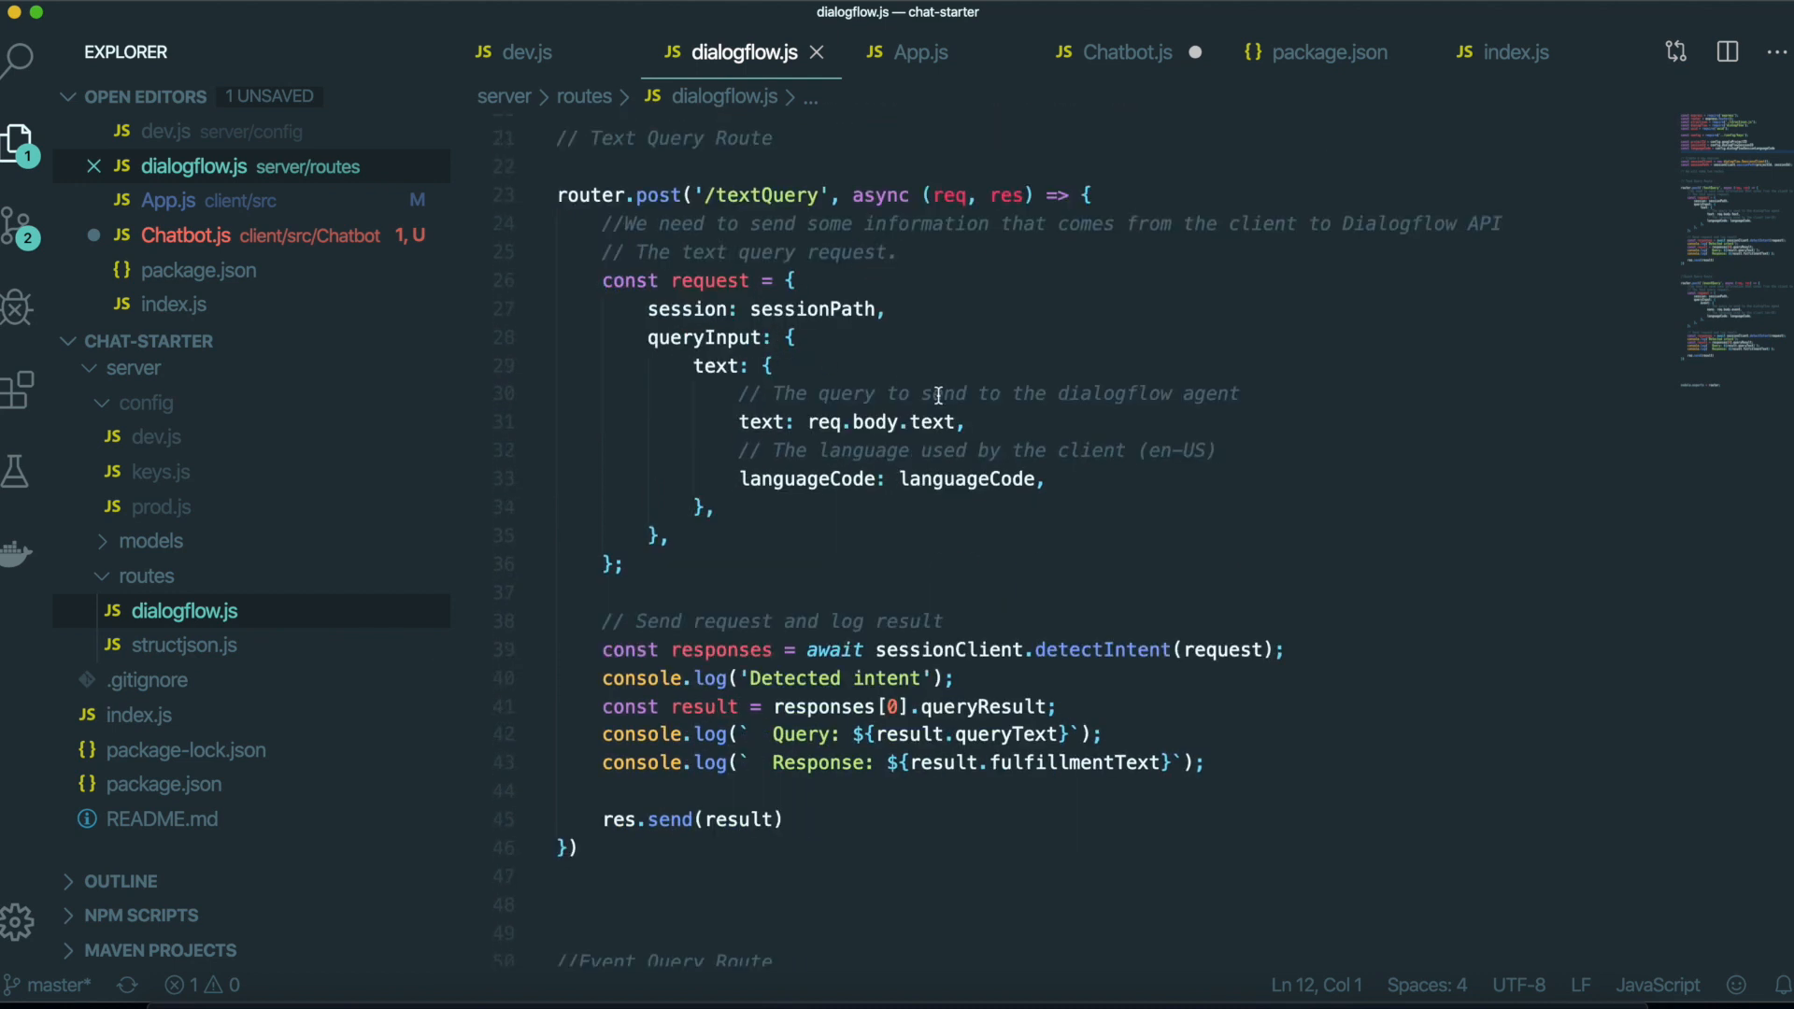
click(943, 422)
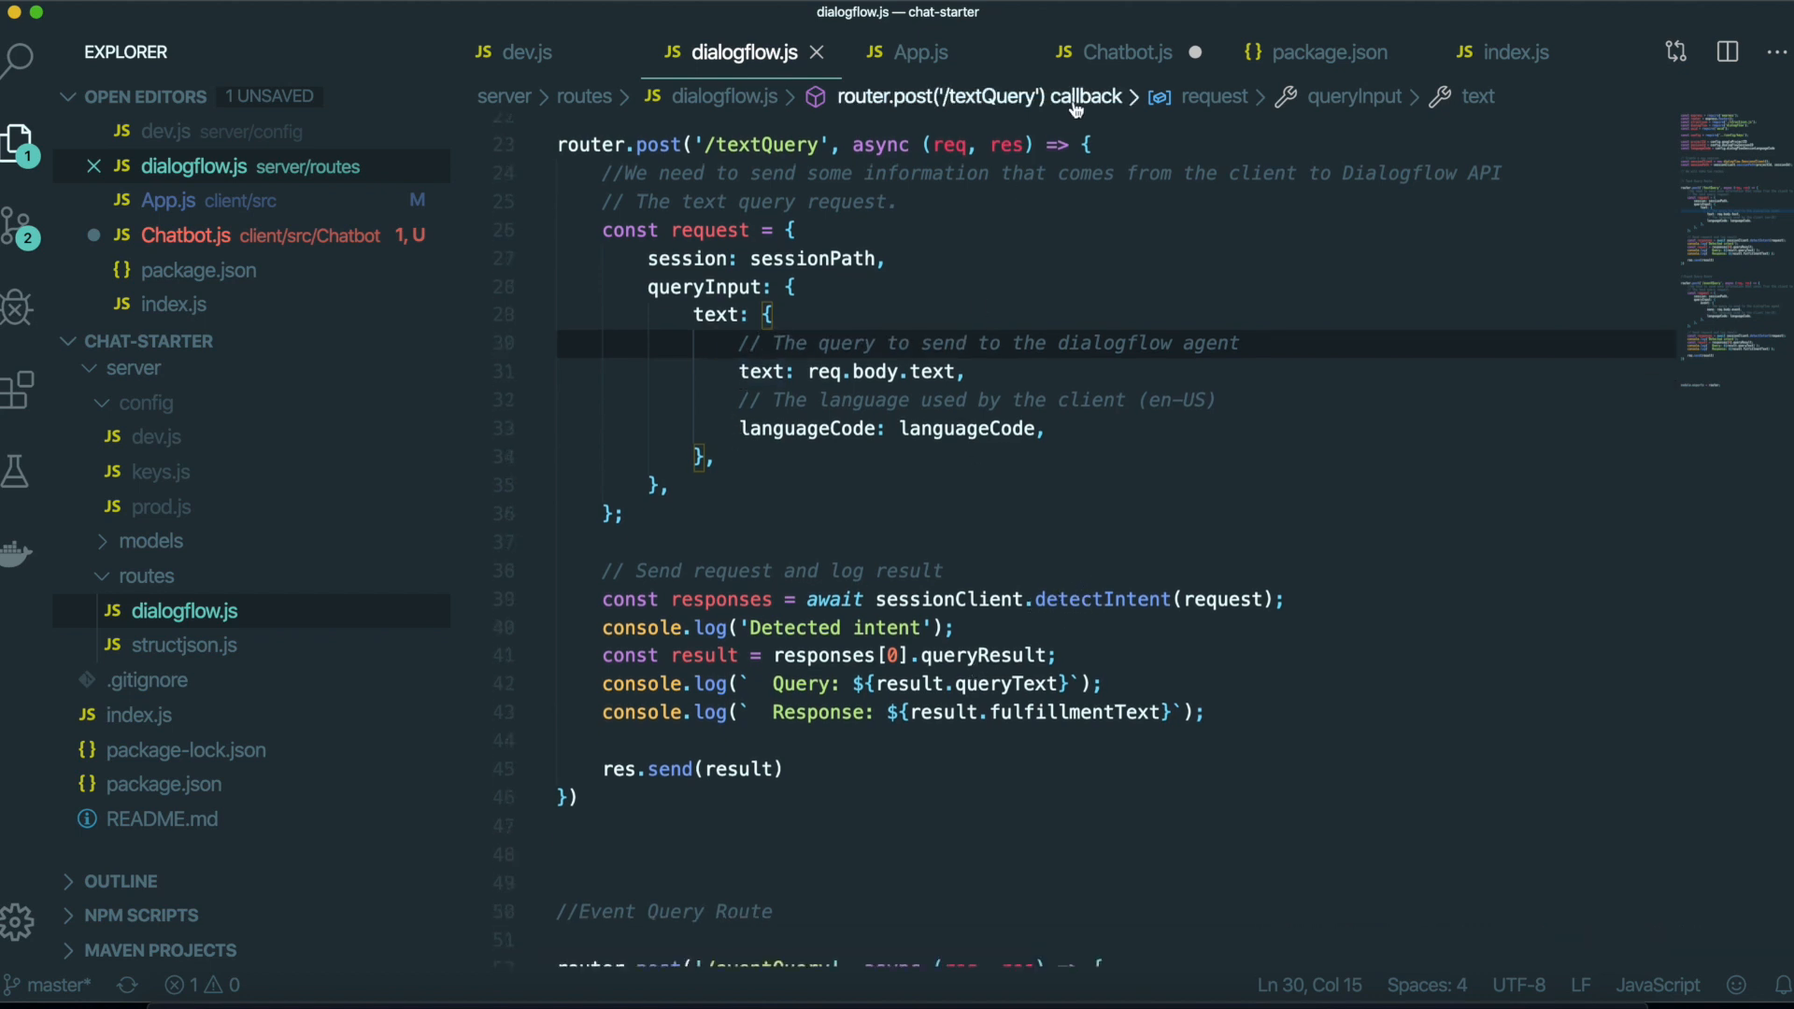
click(1127, 52)
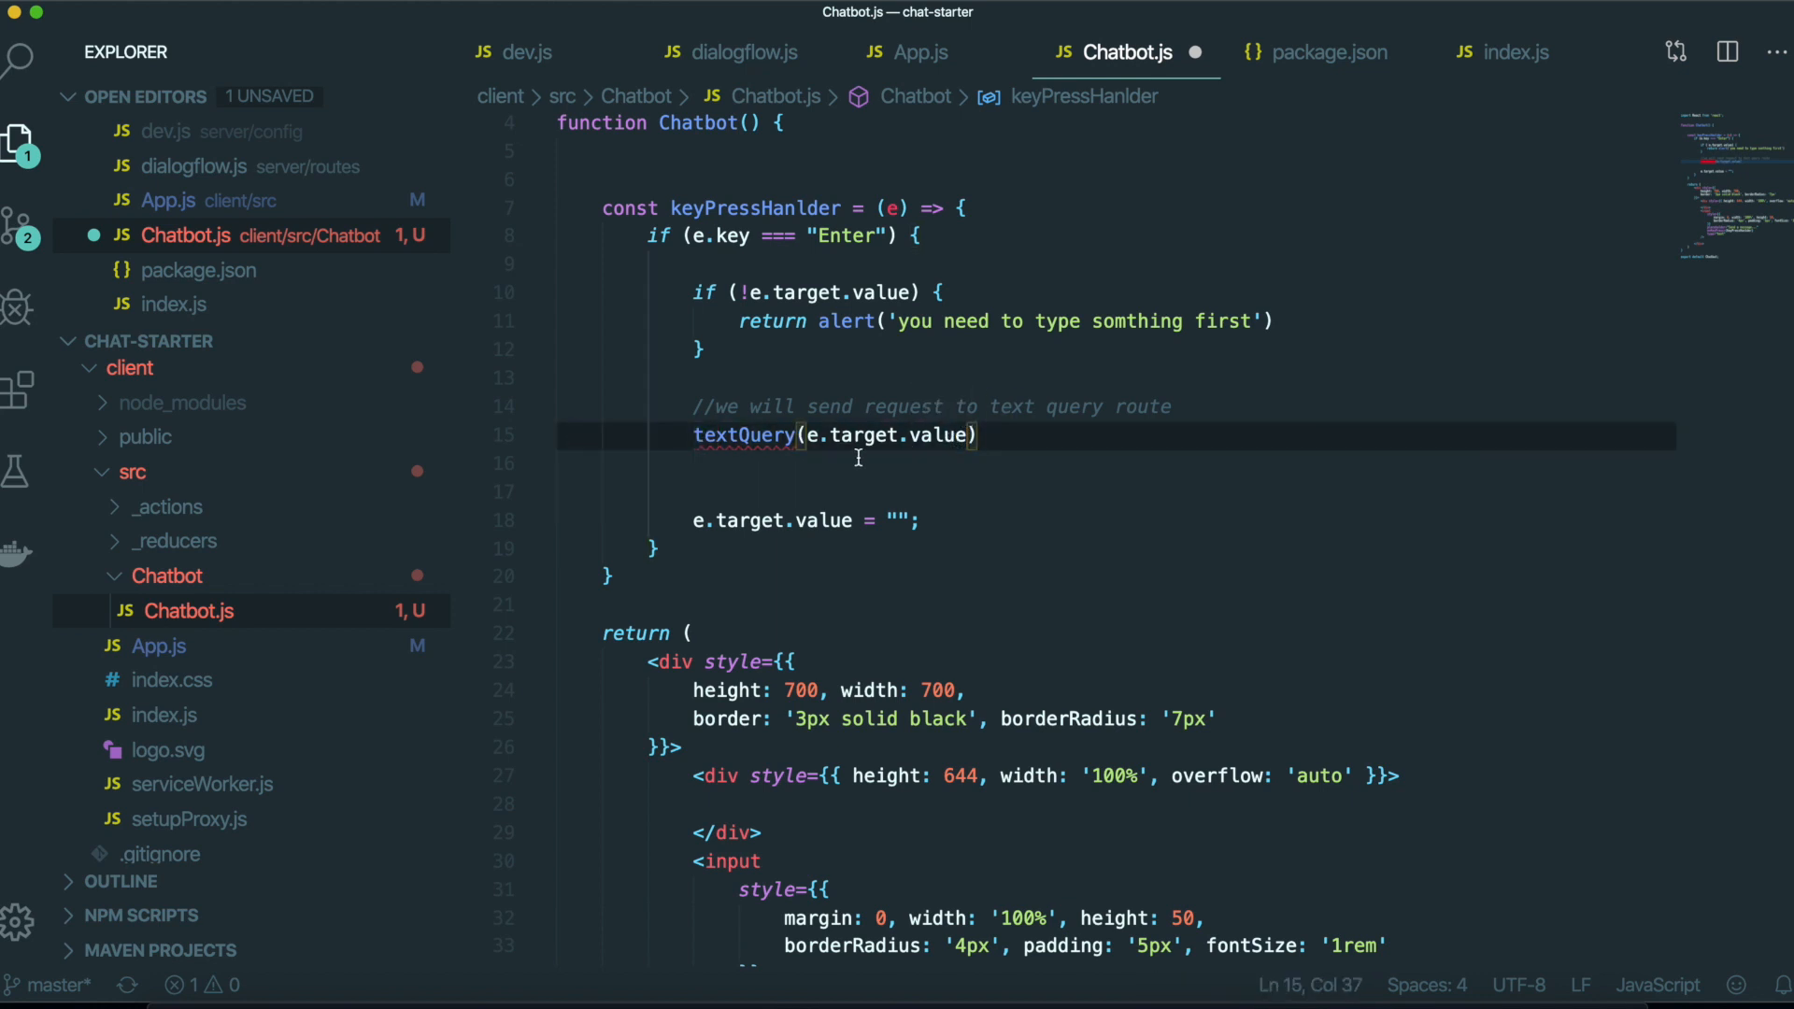
key(cmd+/)
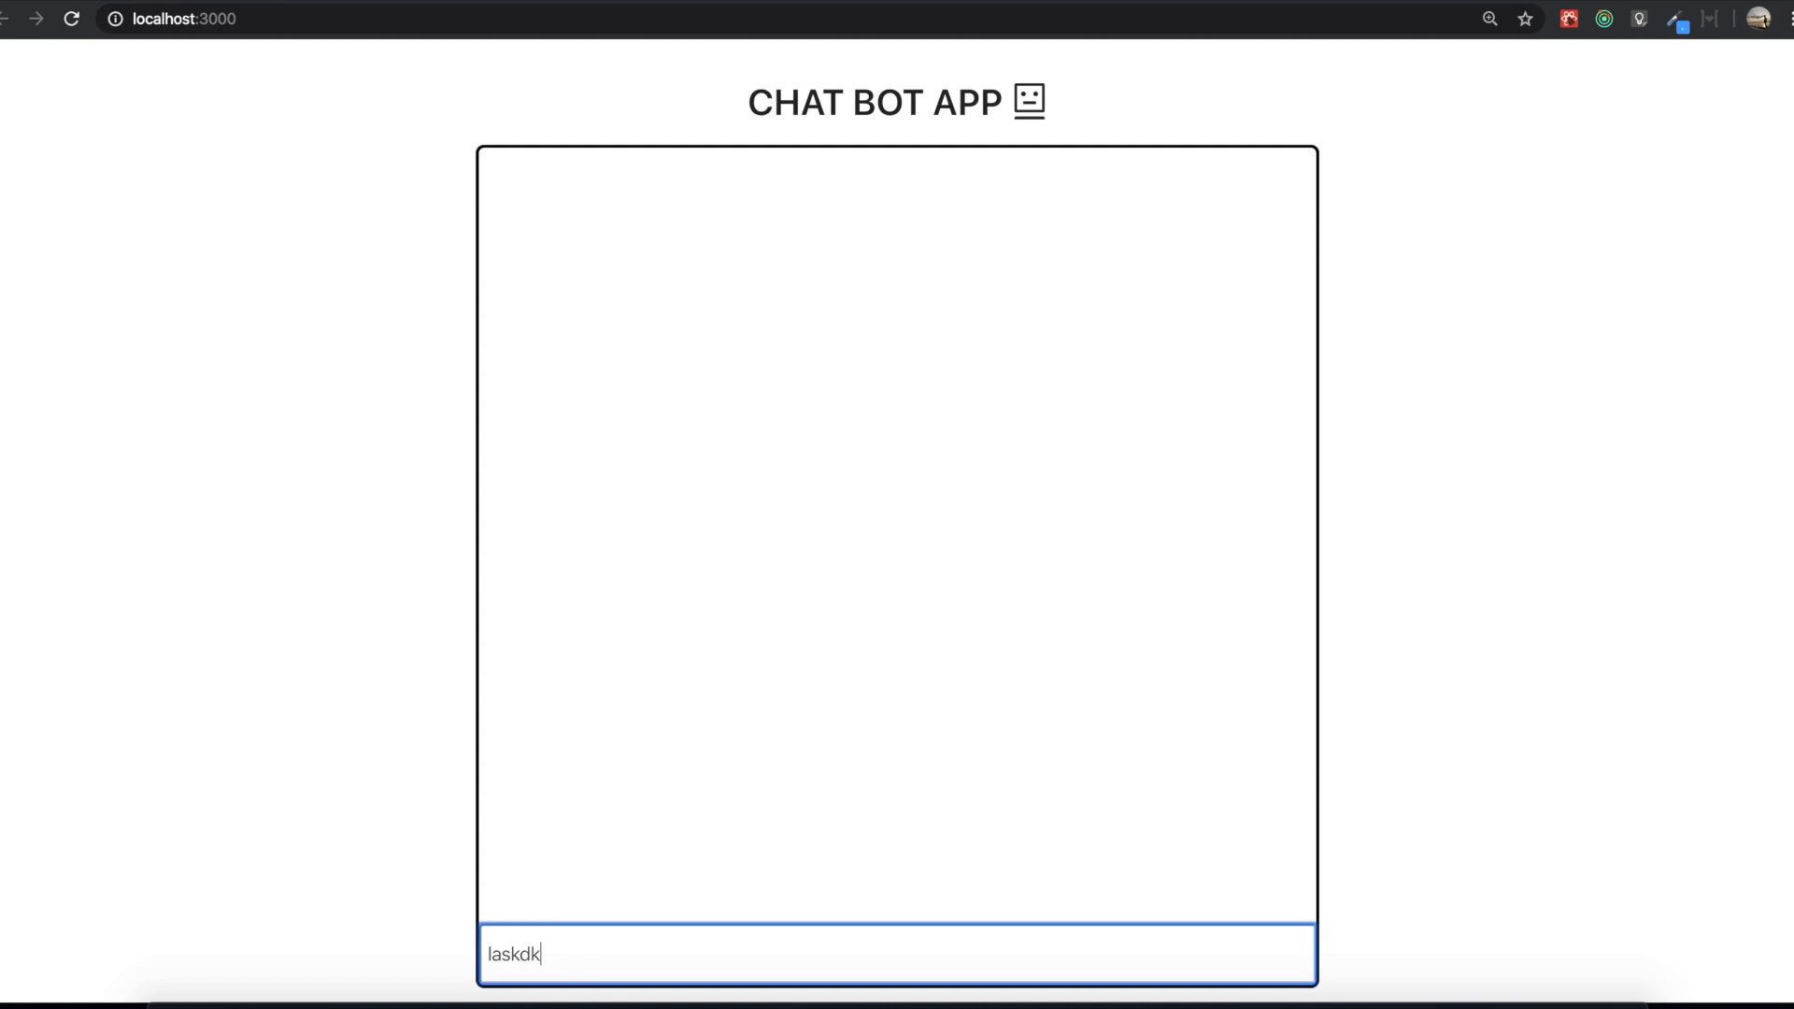
Type the test message 'okaso' in the chat input, then place the cursor after the handler in Chatbot.js.
text(okaso)
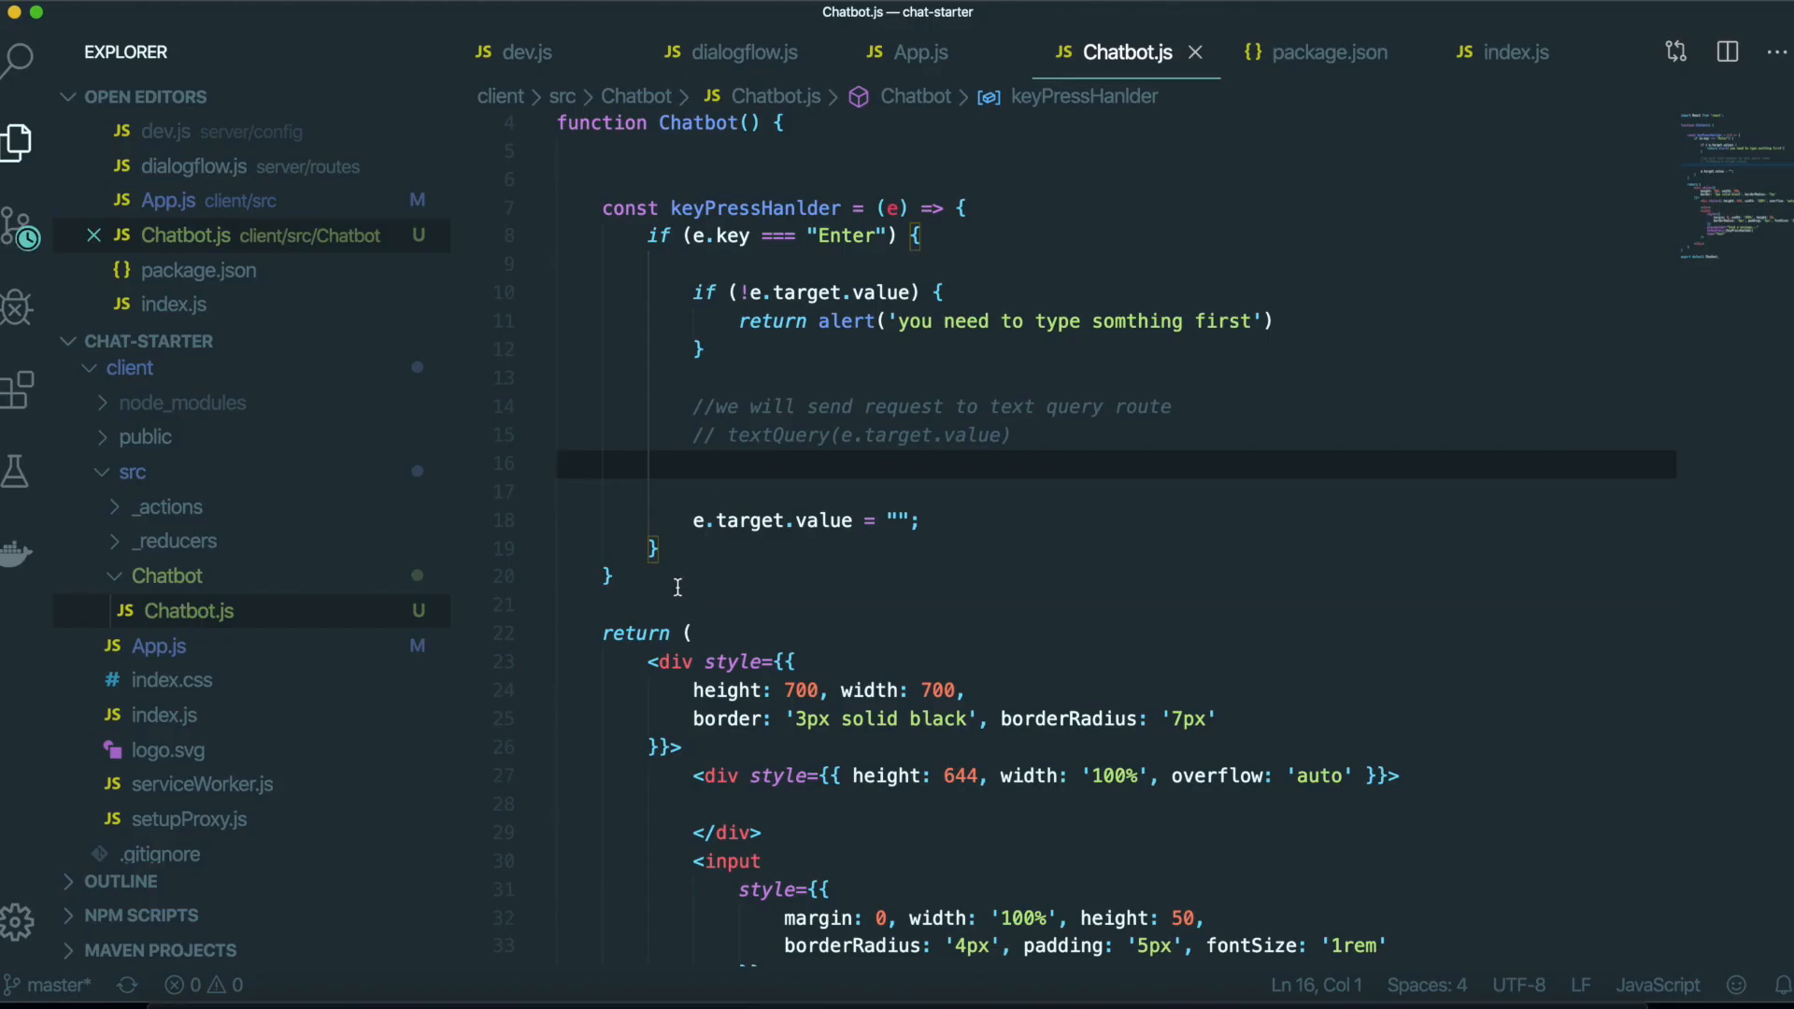
click(610, 577)
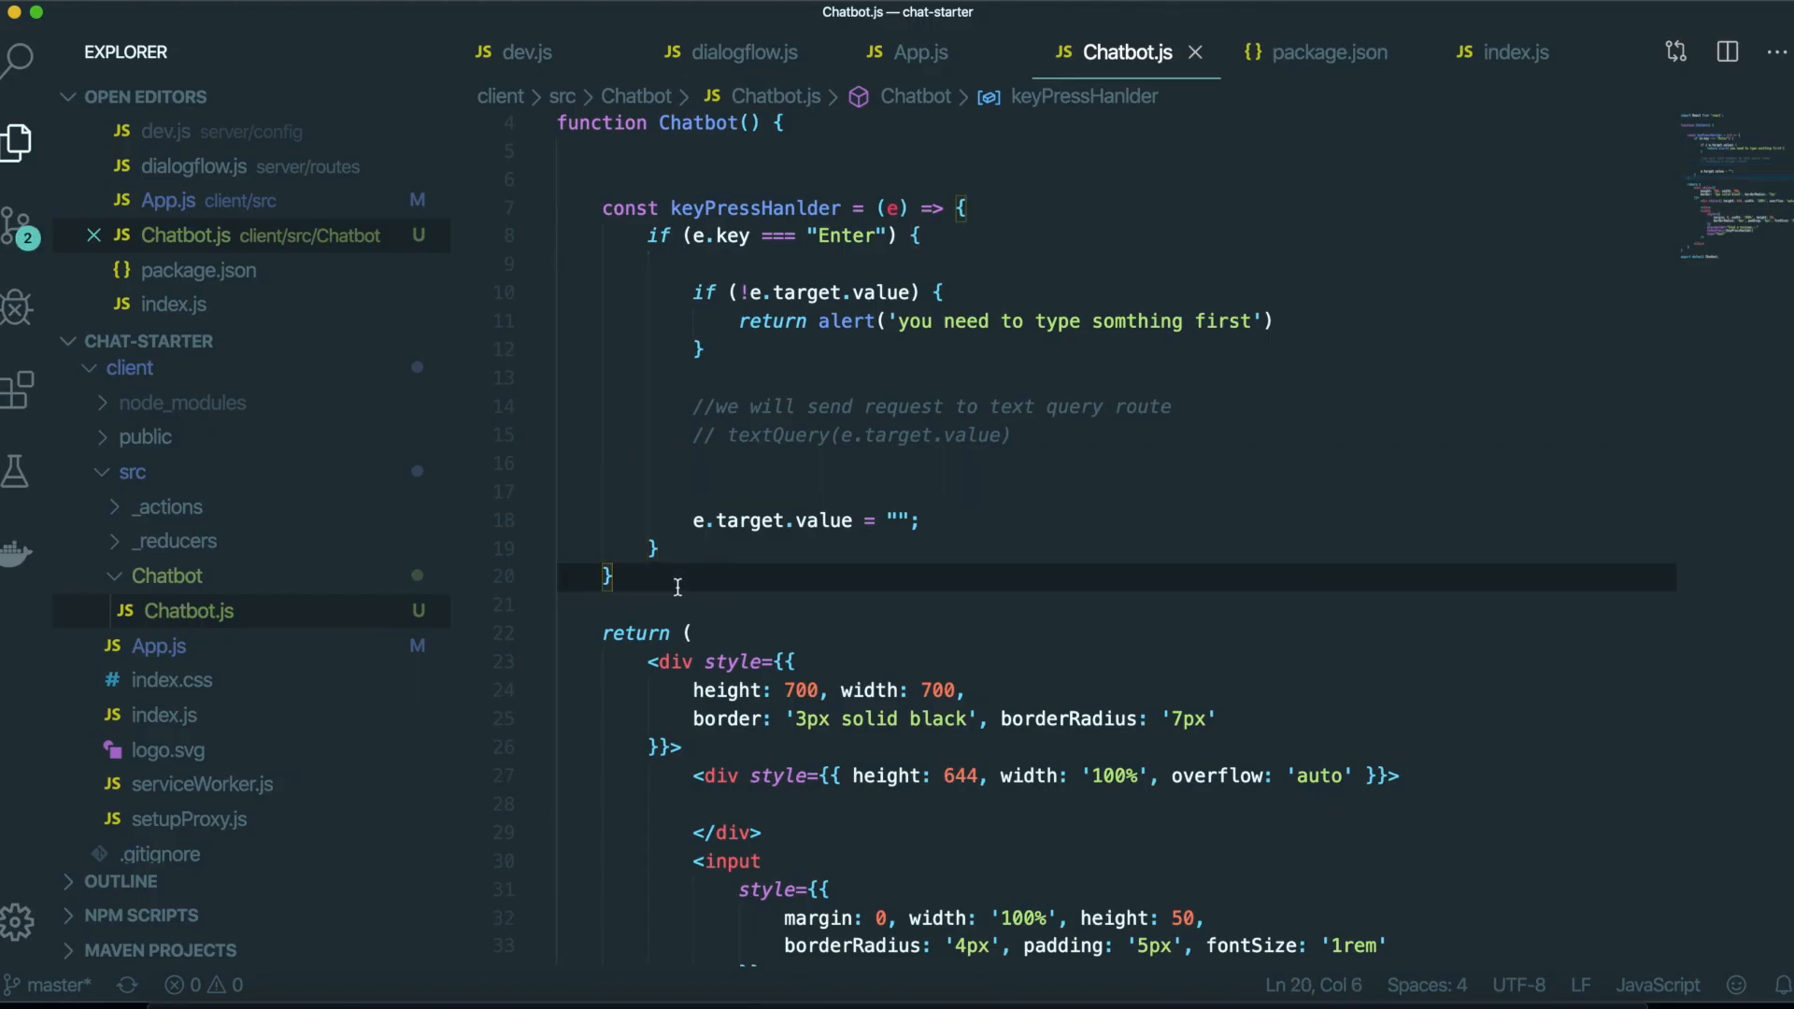